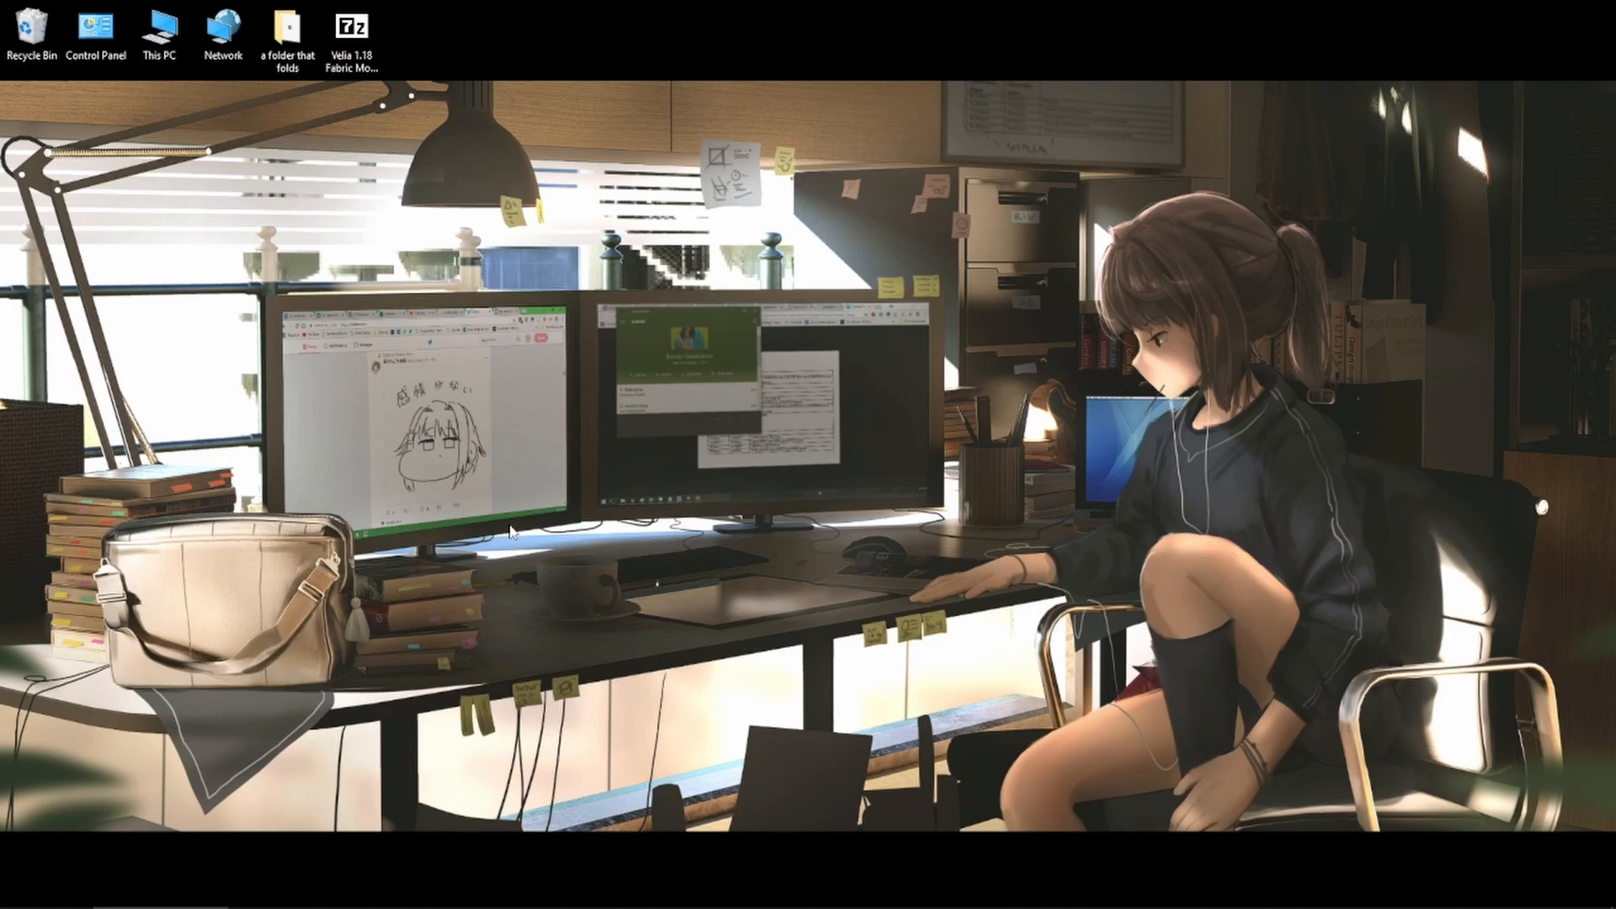
pyautogui.moveTo(535, 524)
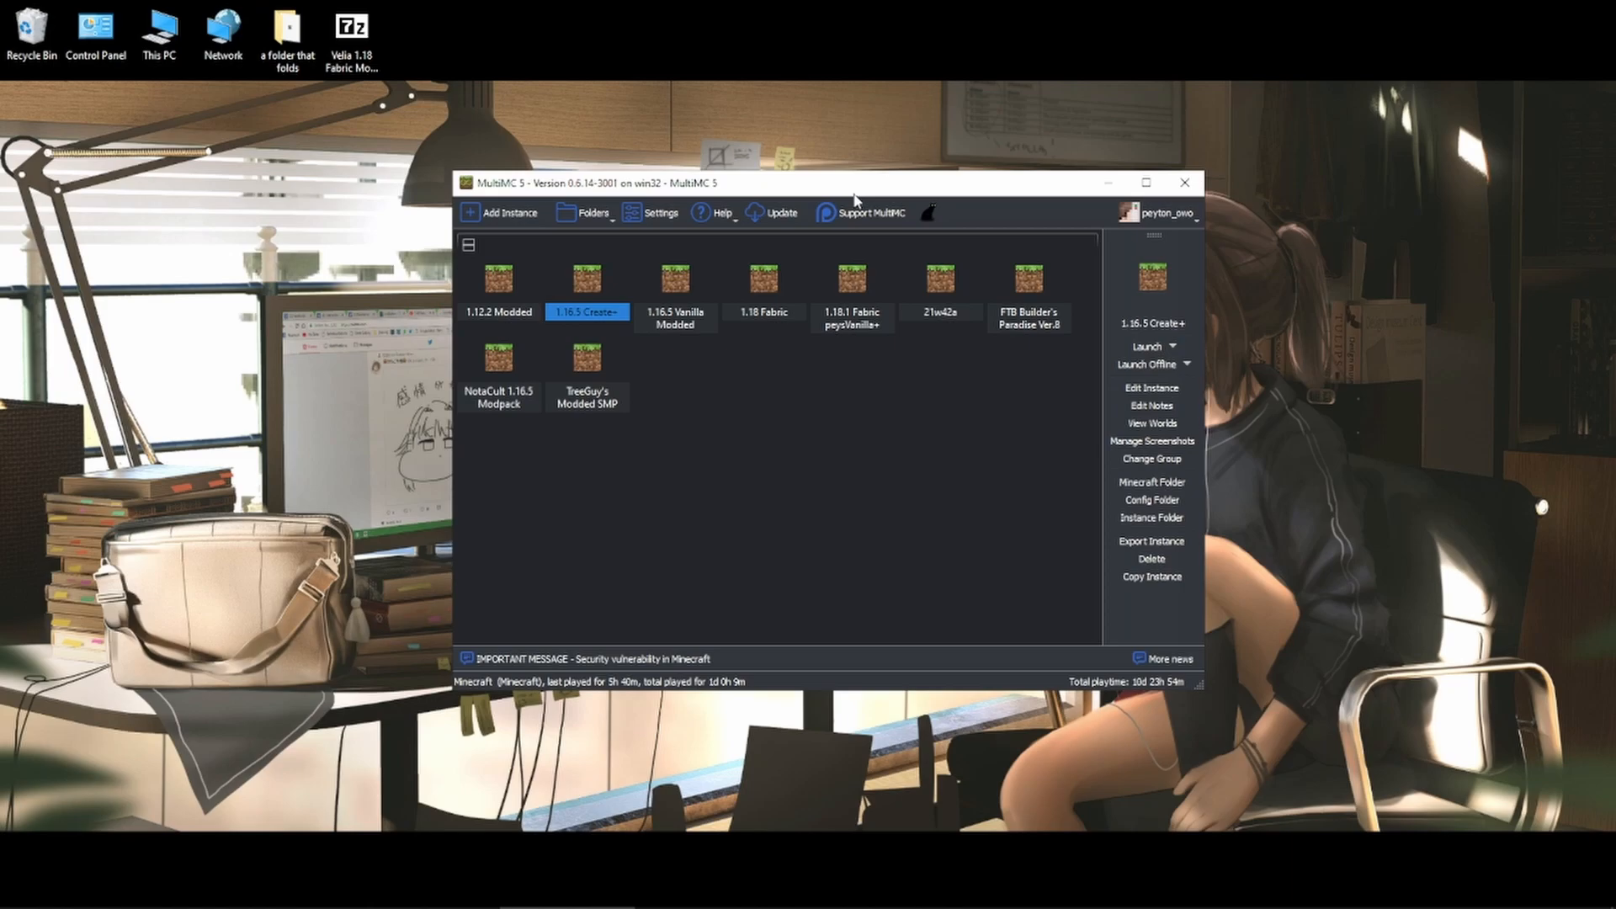
pyautogui.moveTo(803, 187)
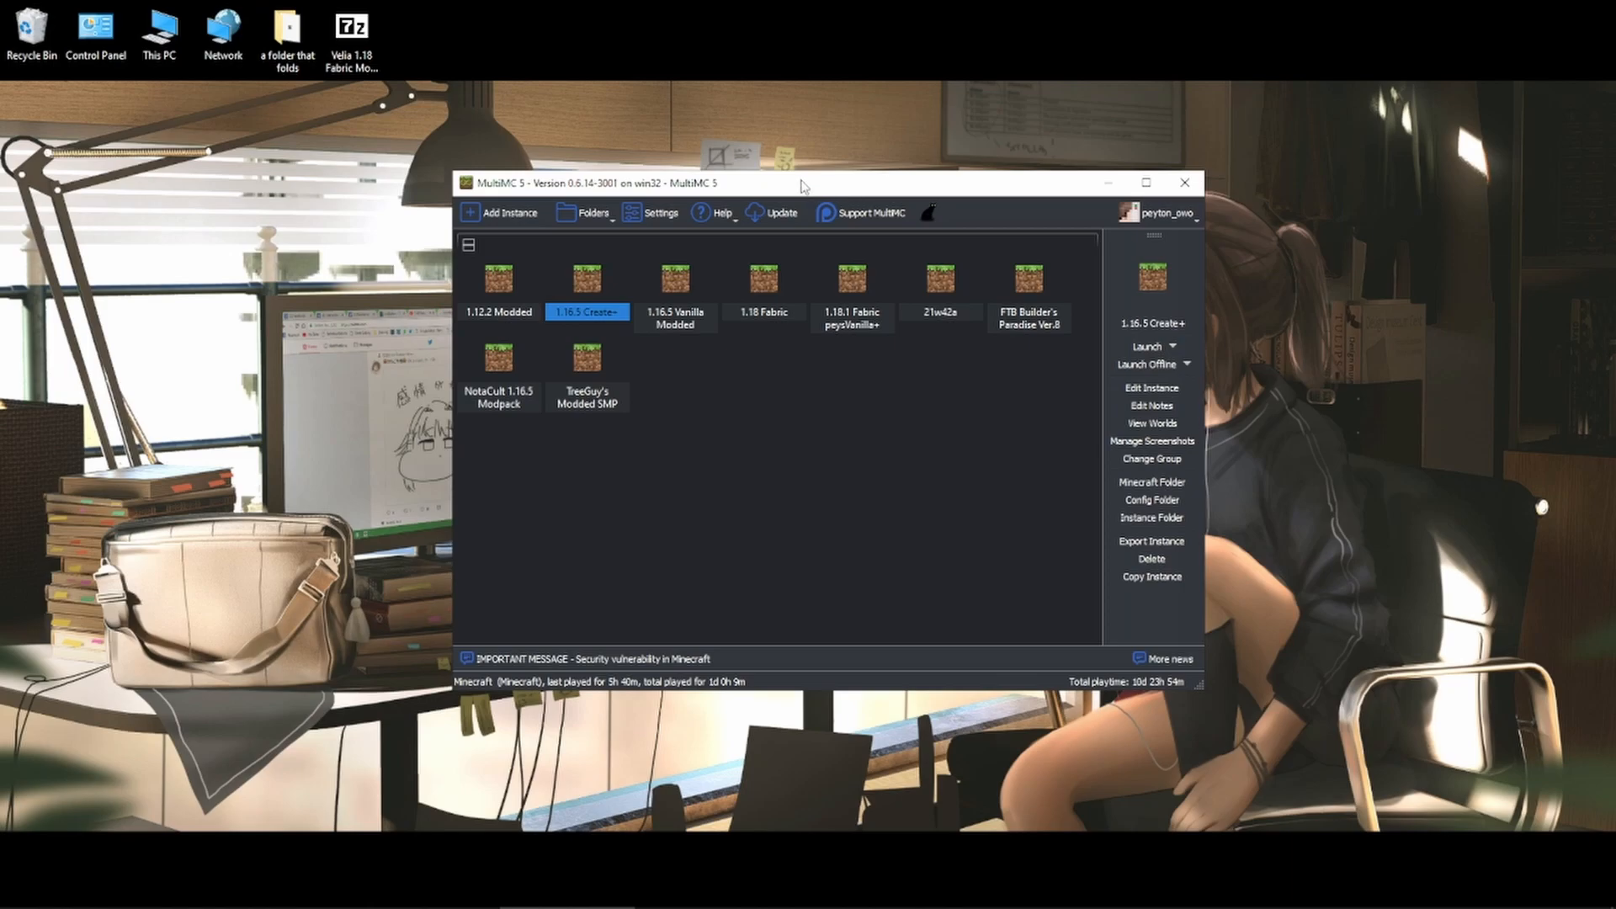
pyautogui.moveTo(793, 195)
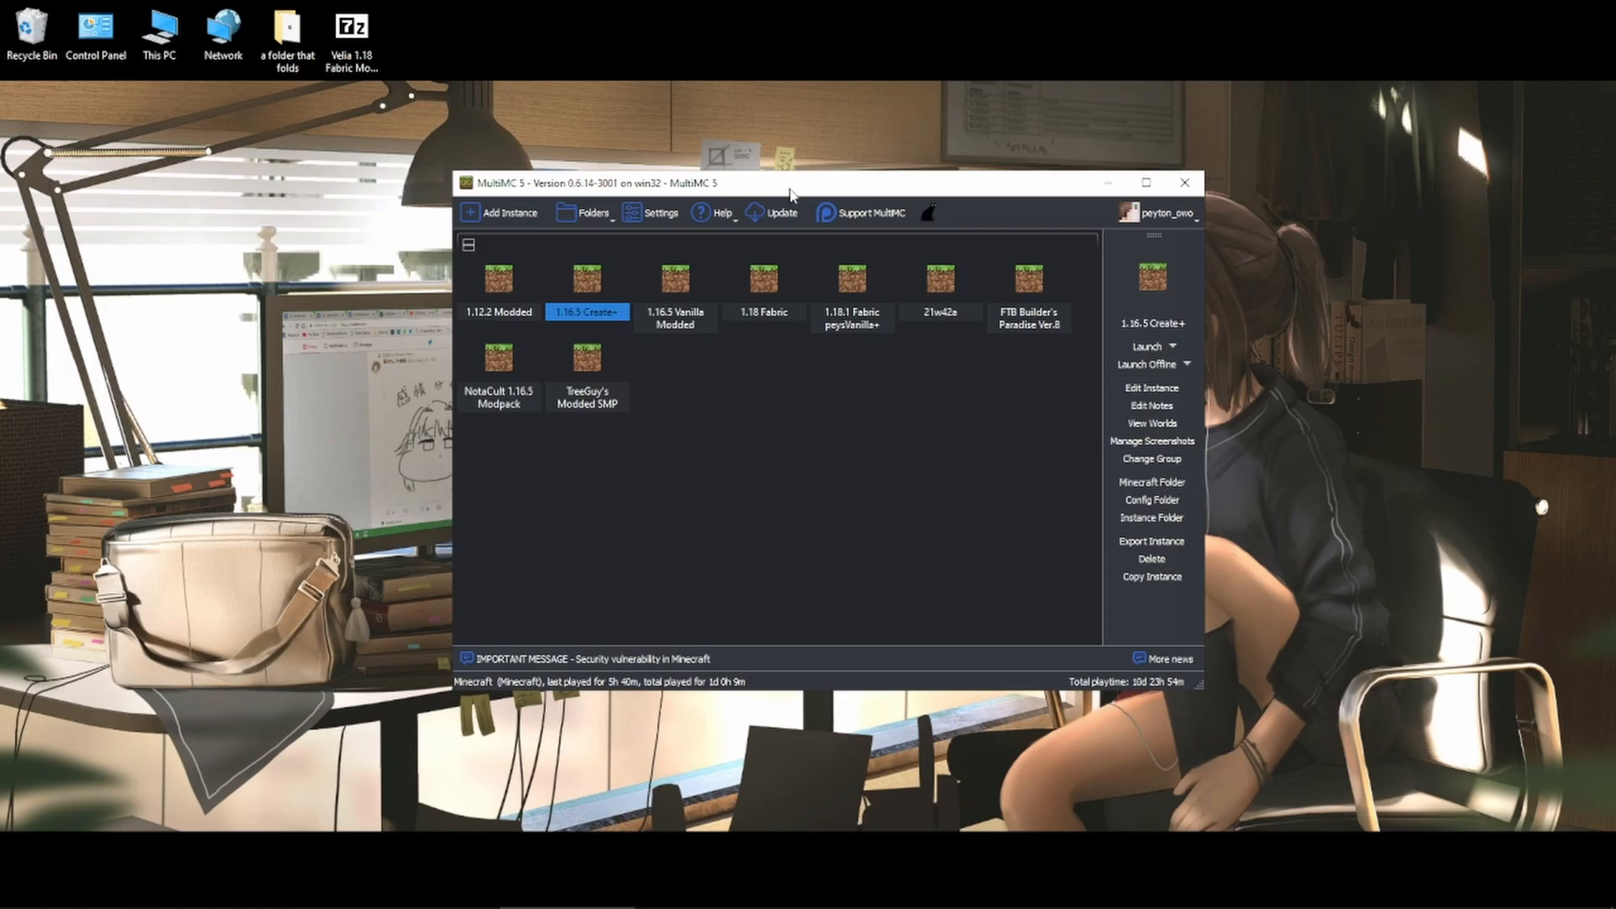
pyautogui.moveTo(230, 616)
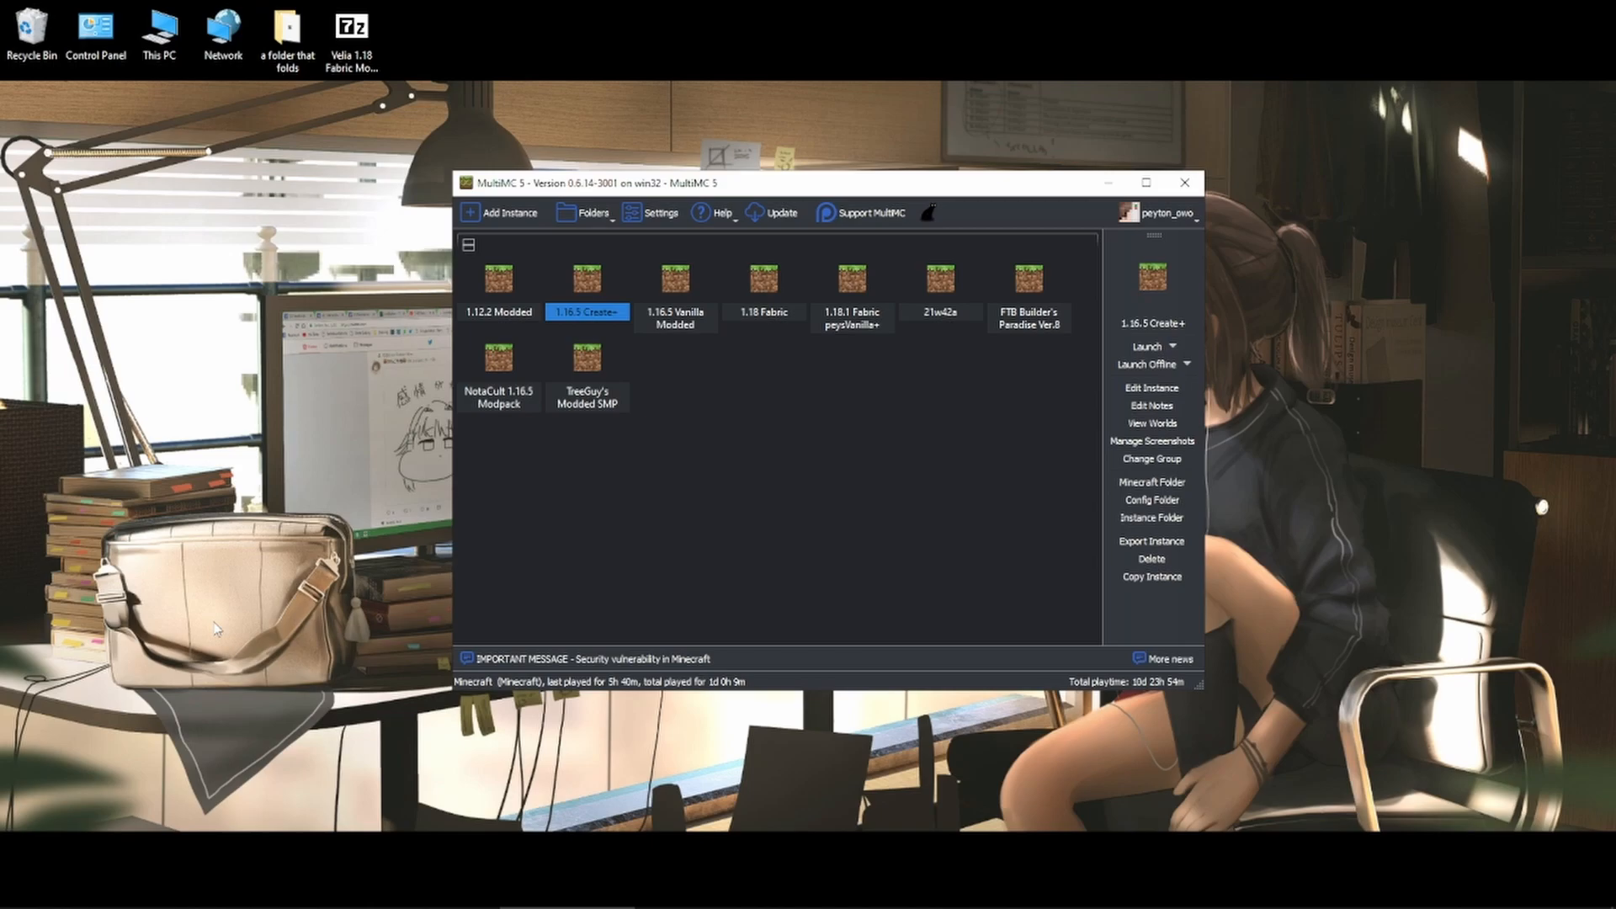
pyautogui.moveTo(494, 403)
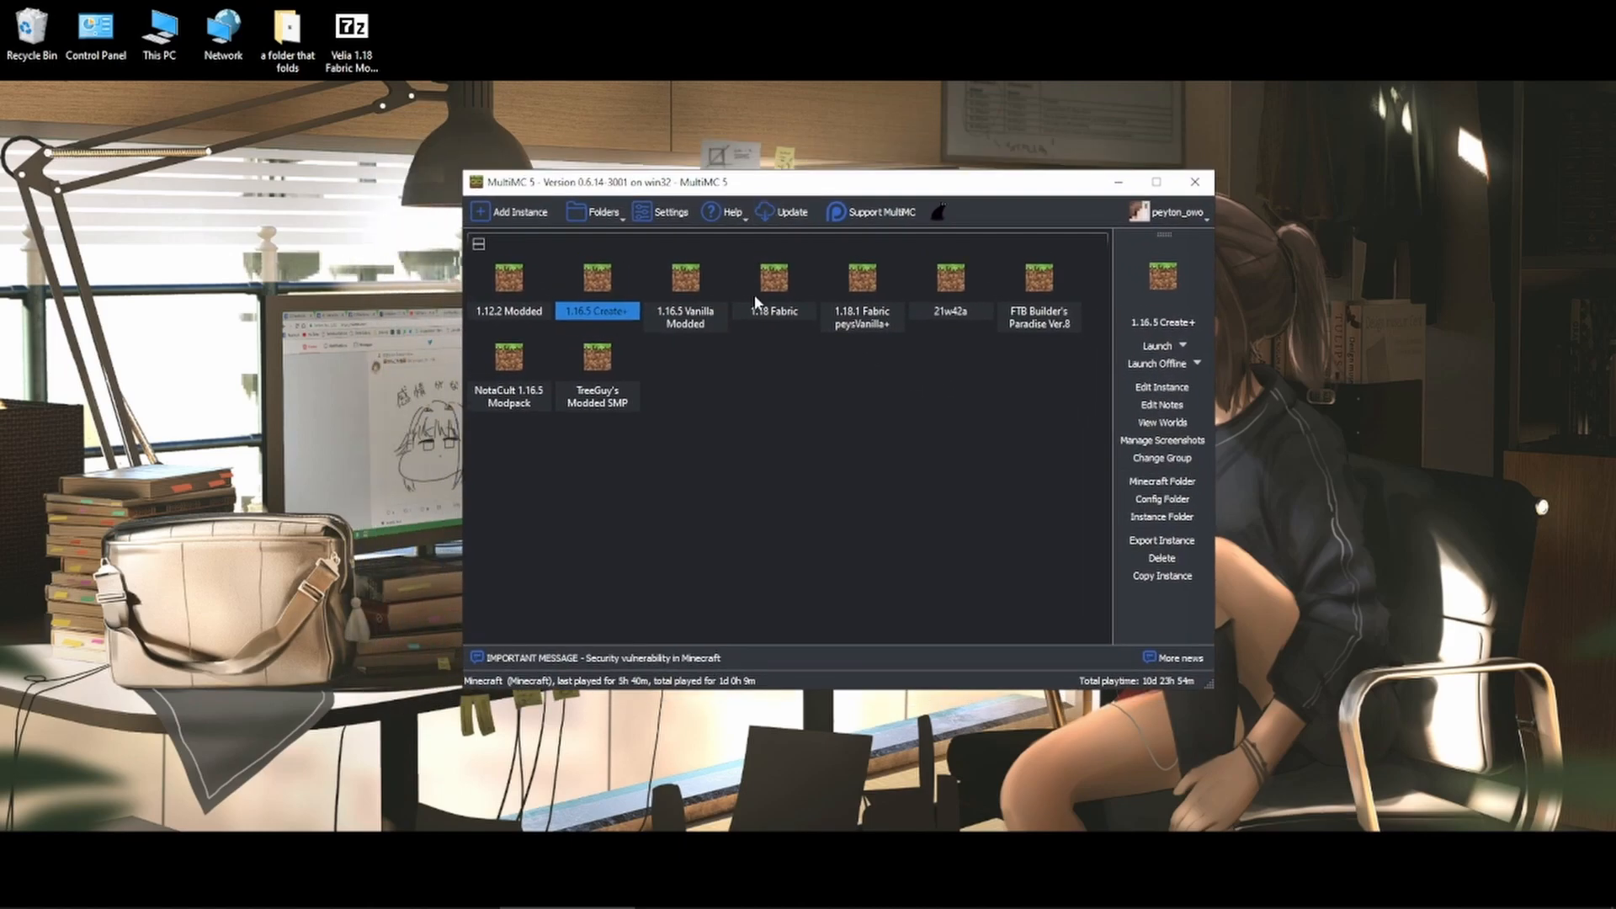
pyautogui.moveTo(737, 420)
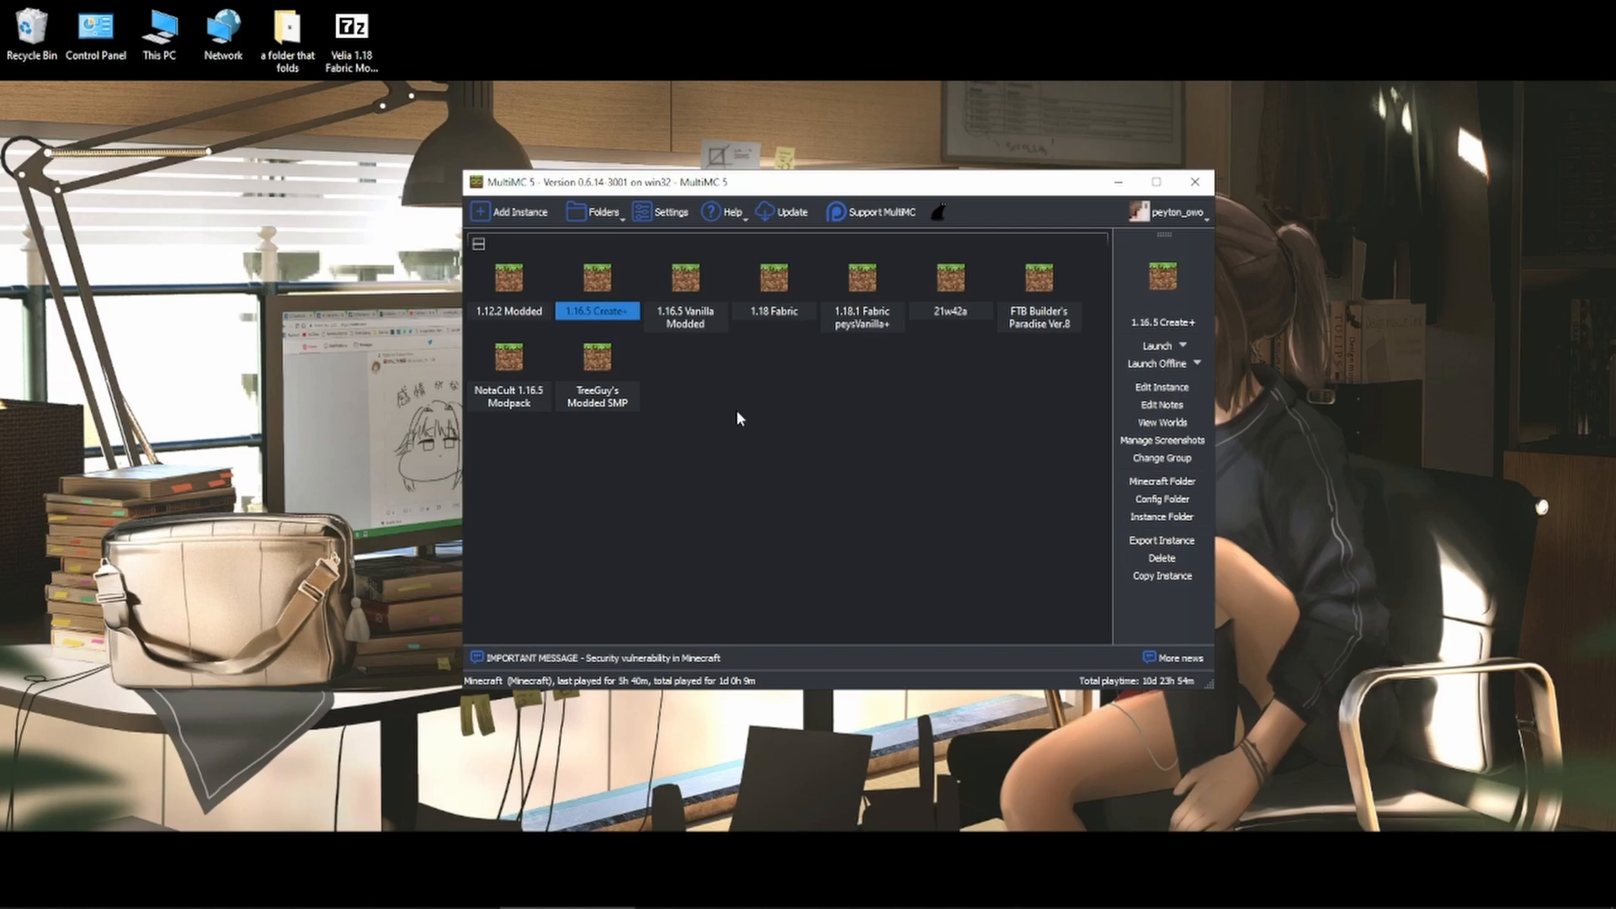
pyautogui.moveTo(1162, 387)
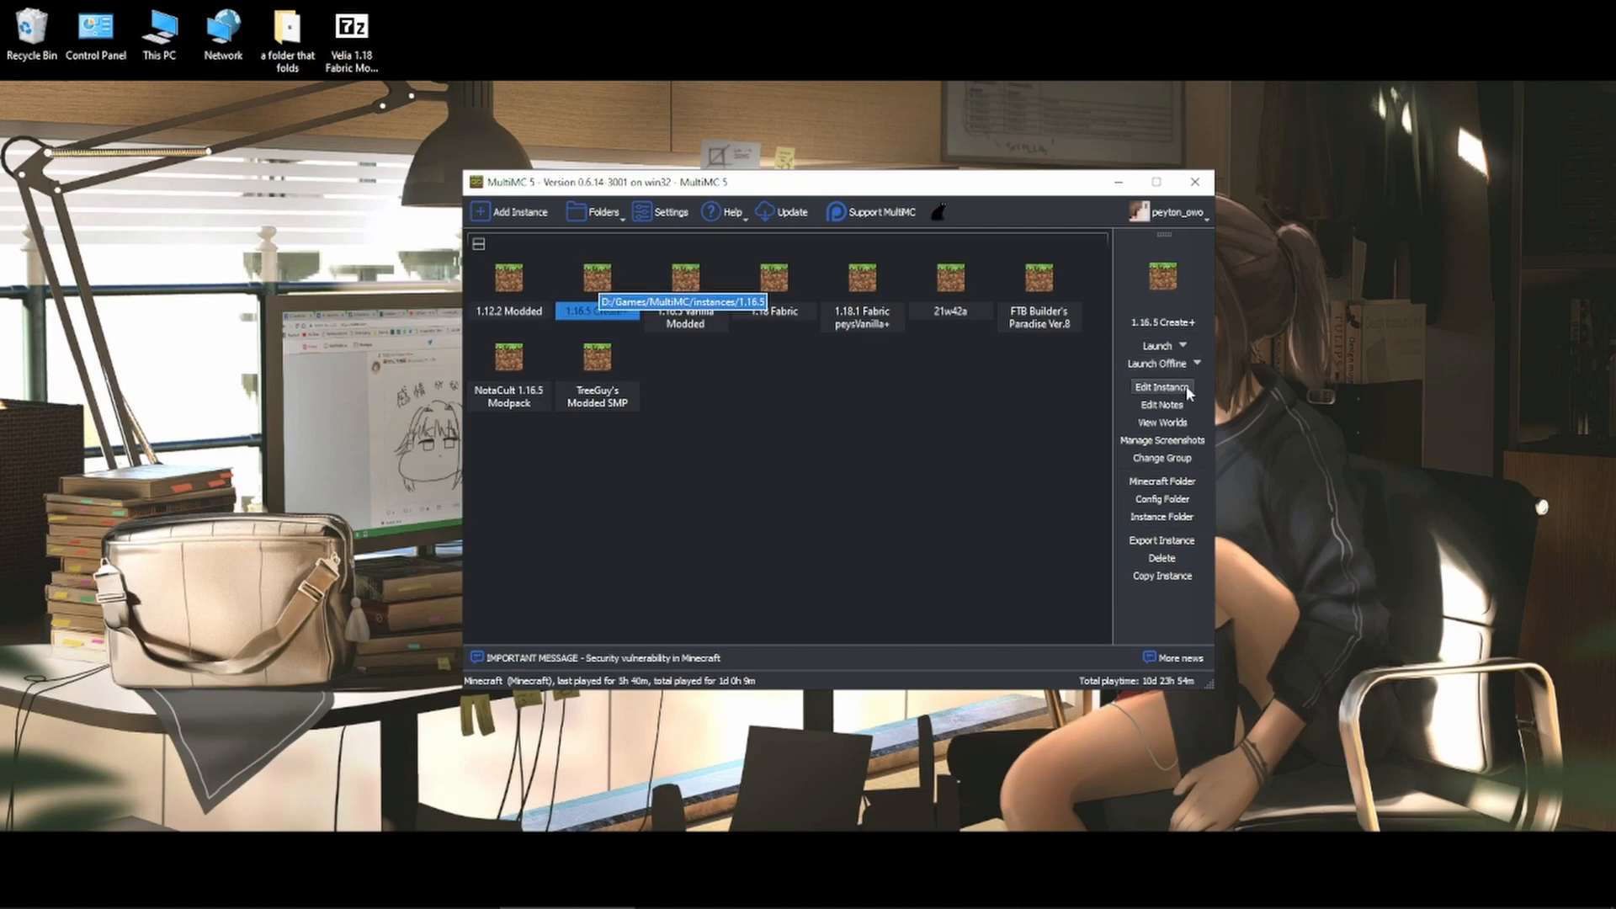
# Step: Look inside the 1.16.5 Create+ instance's mods folder in File Explorer, then close it
pyautogui.click(1161, 479)
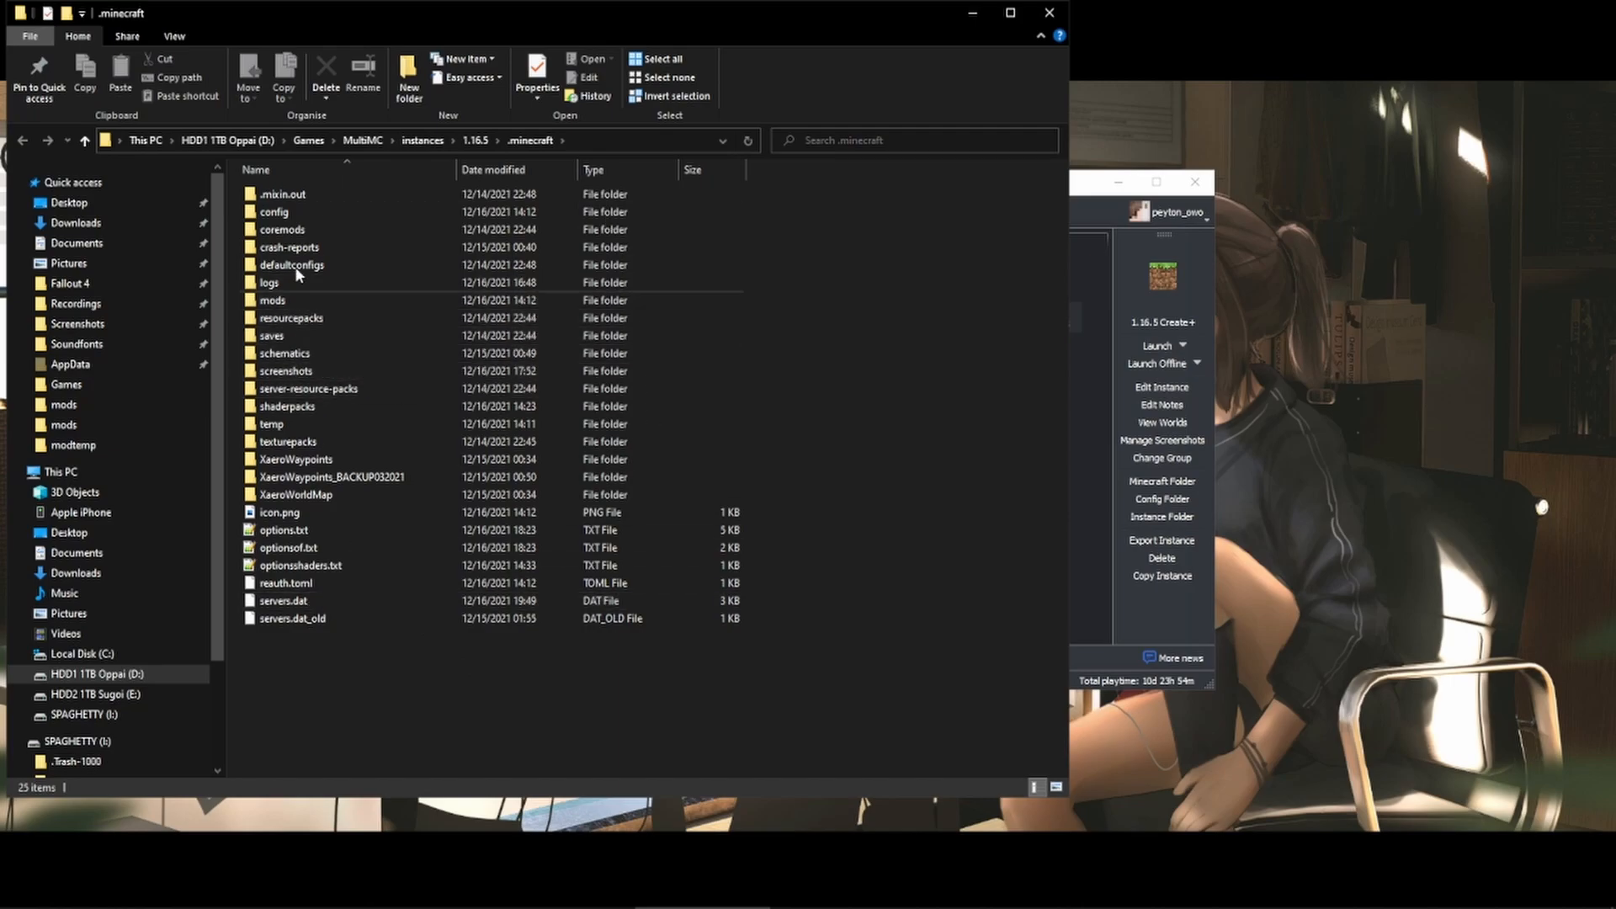
pyautogui.doubleClick(272, 299)
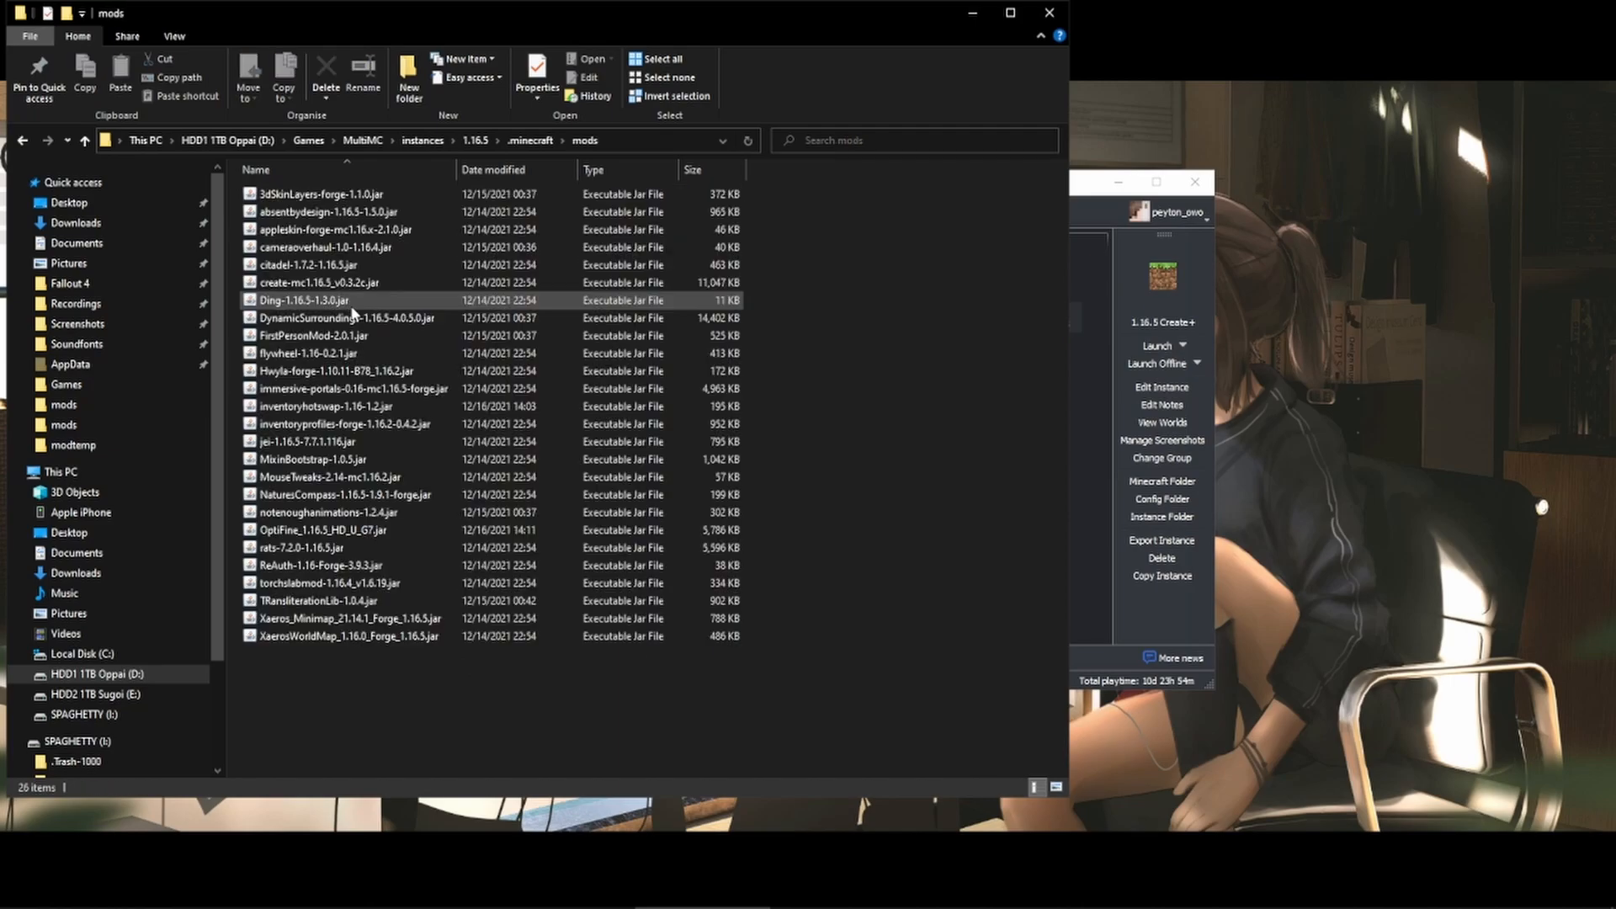
pyautogui.click(343, 495)
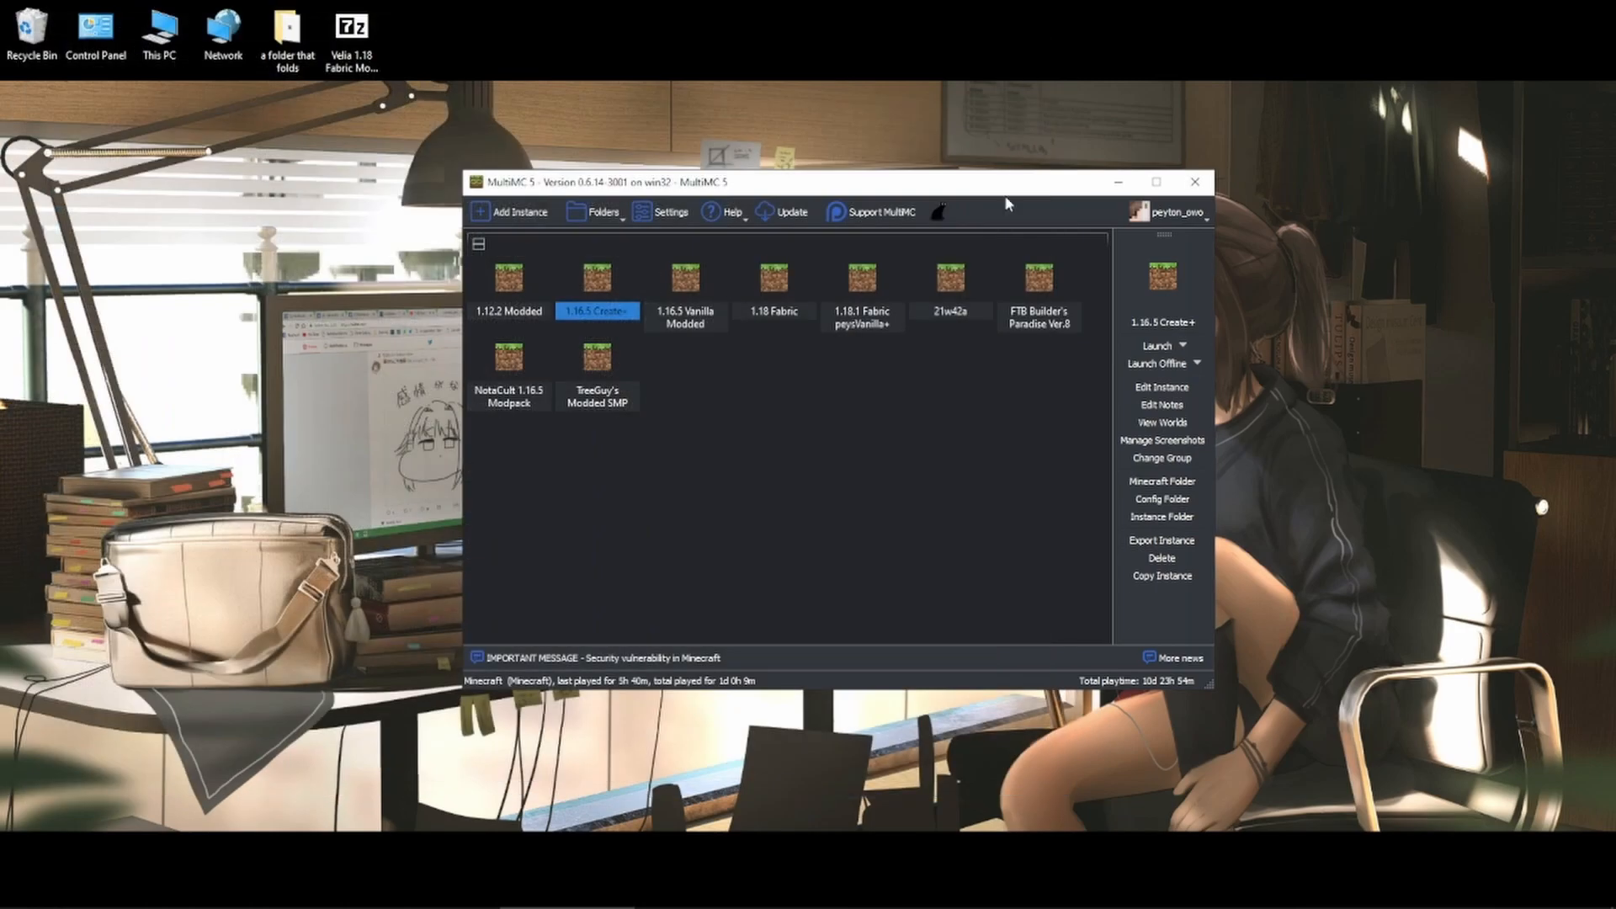
pyautogui.moveTo(958, 288)
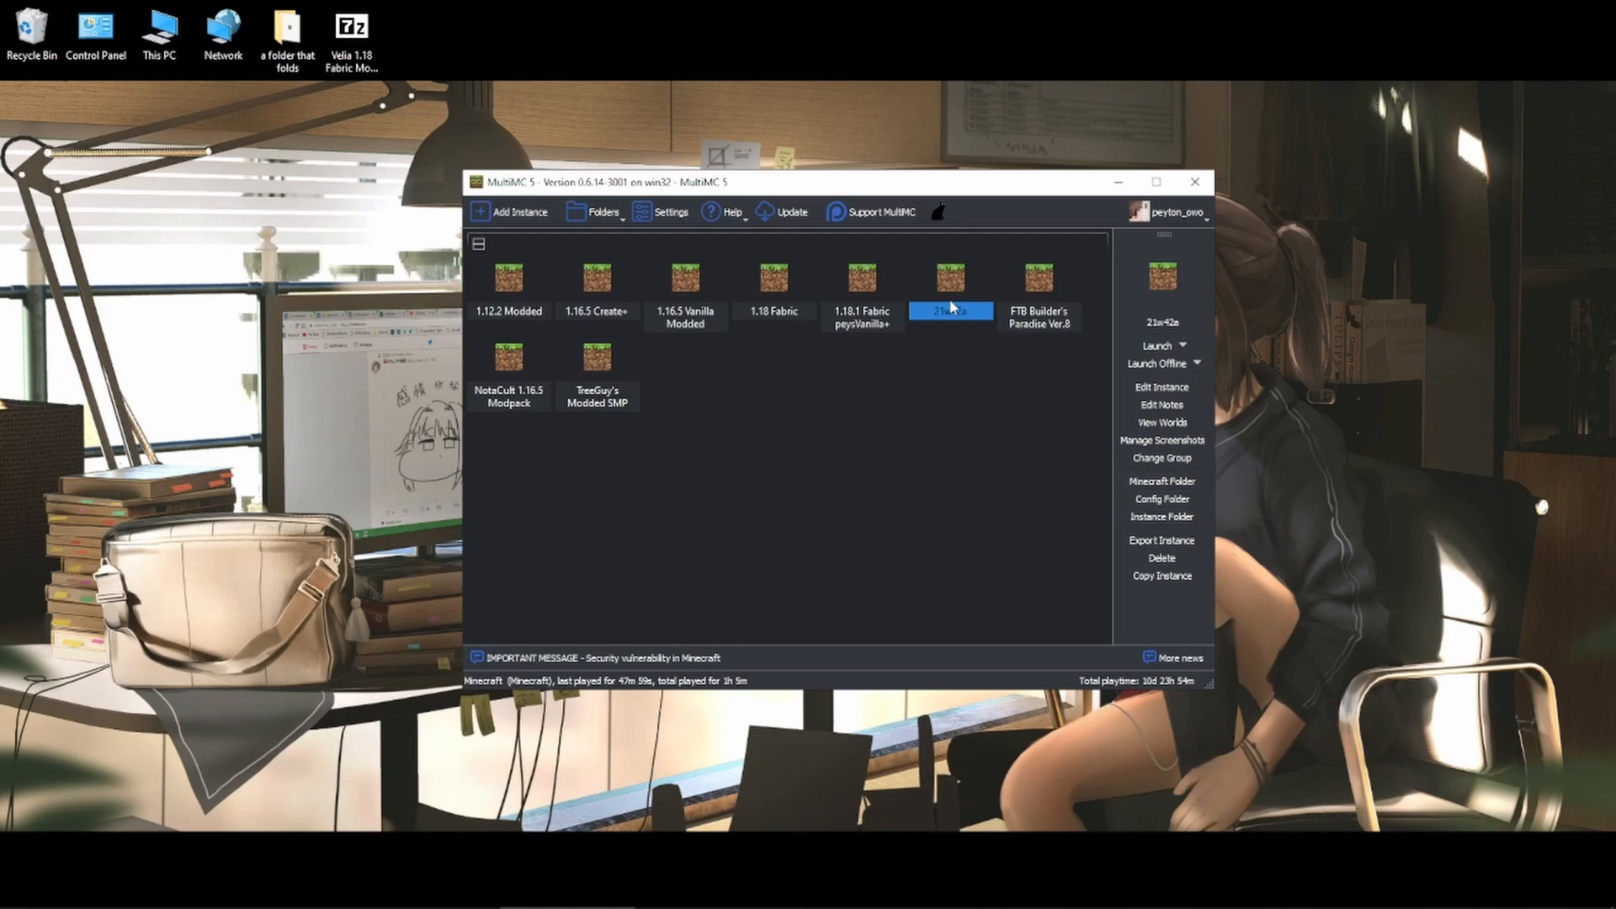
# Step: Check the 21w42a instance's game folder, reselect 1.16.5 Create+, and close MultiMC
pyautogui.click(1161, 481)
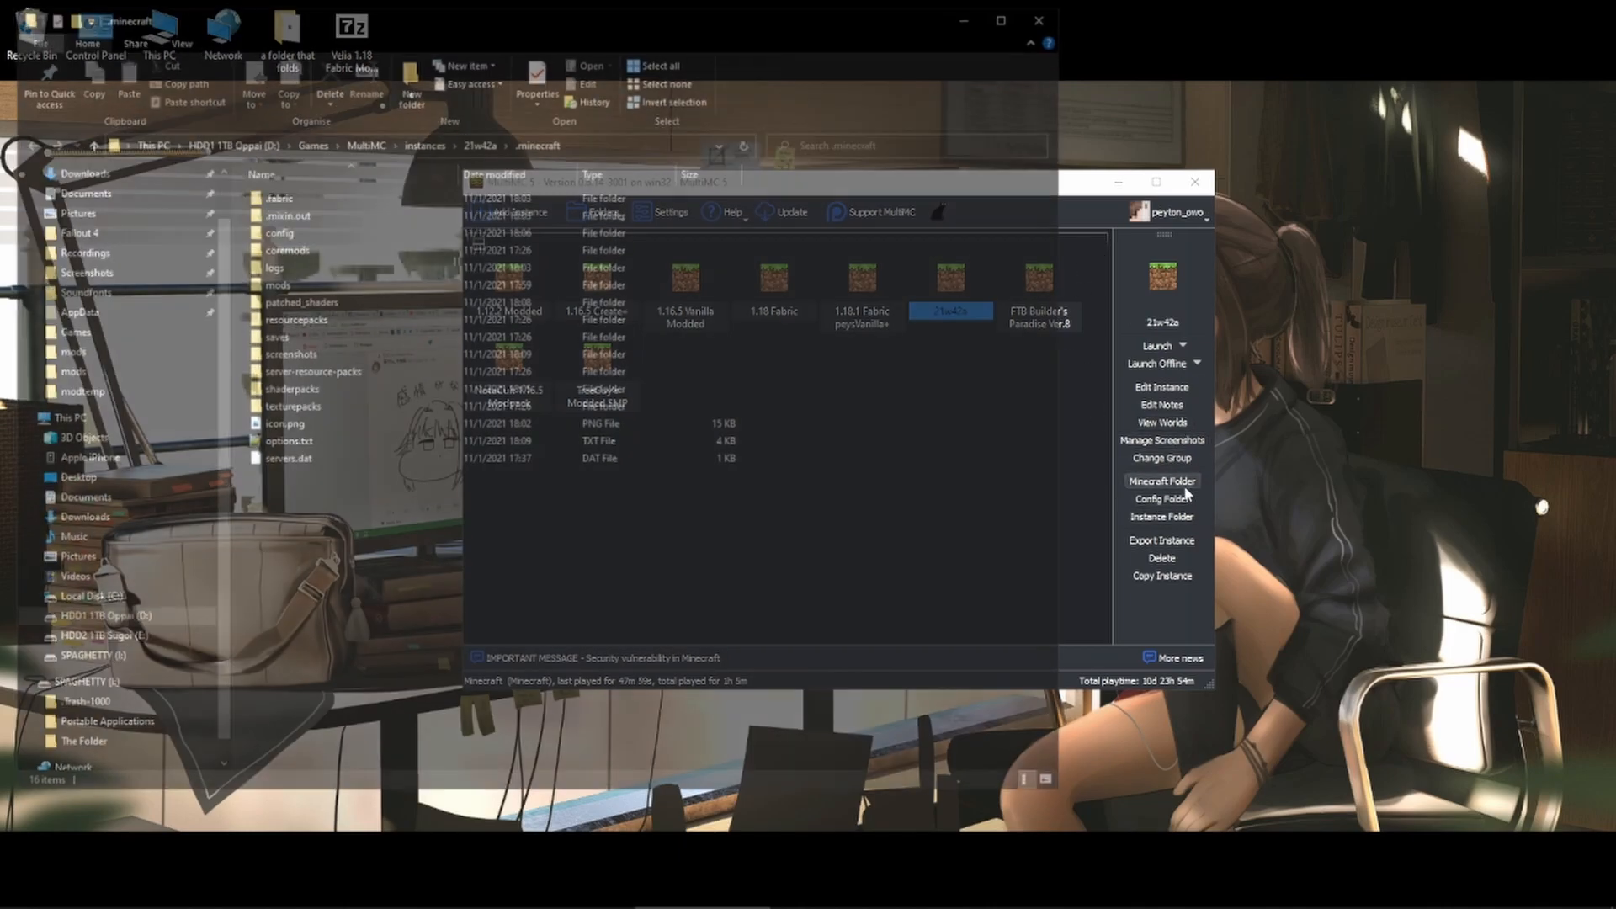
pyautogui.click(1161, 480)
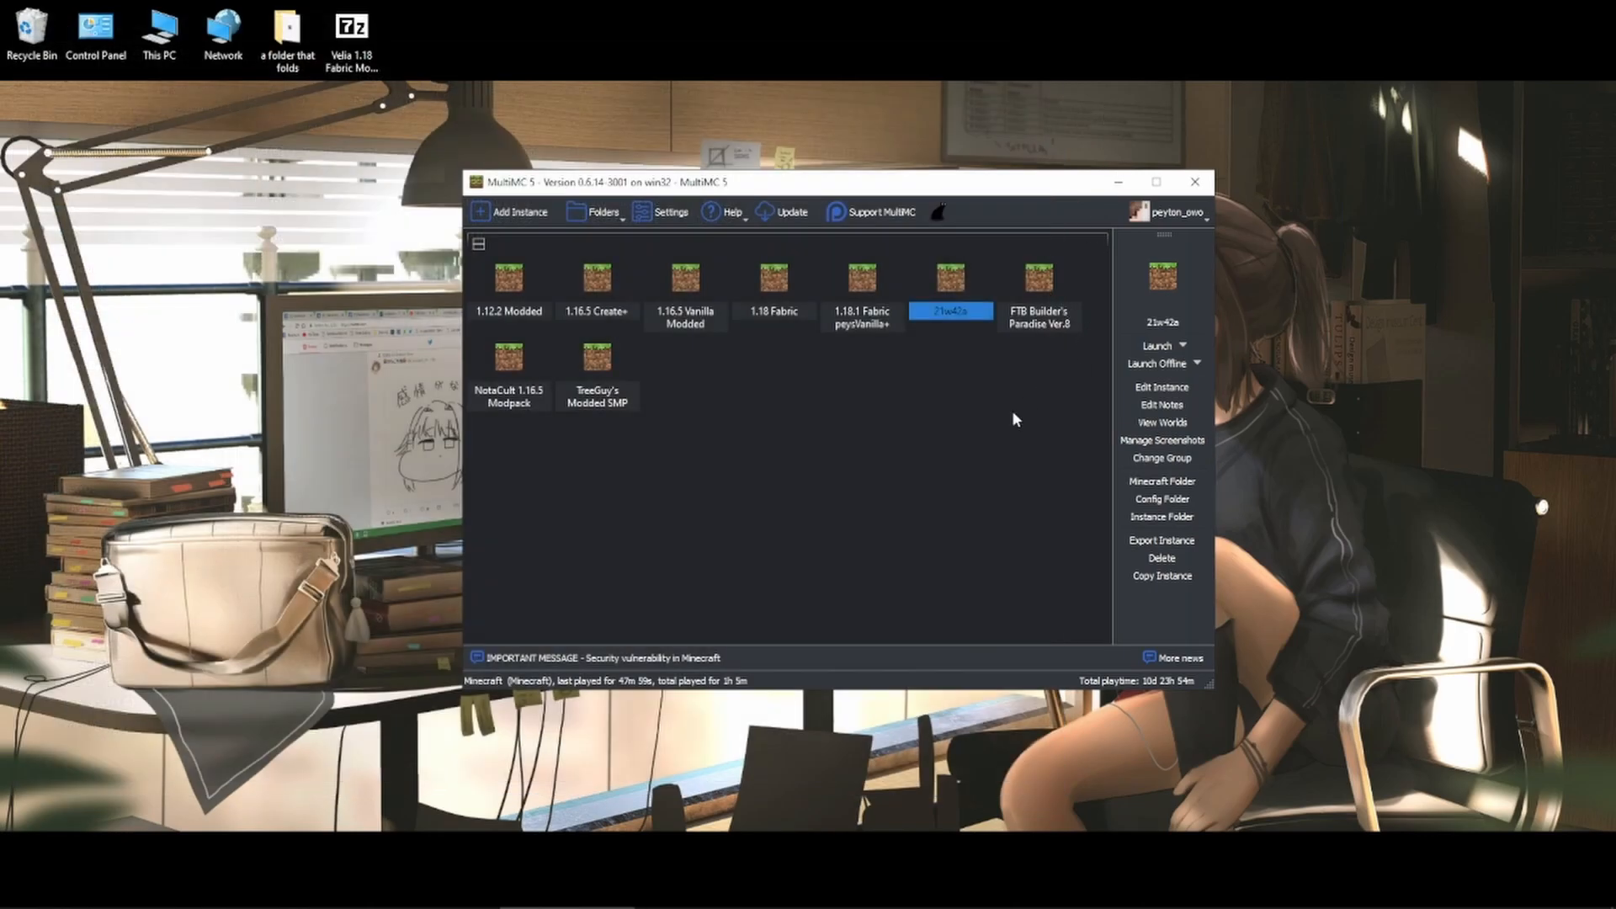
pyautogui.moveTo(1071, 447)
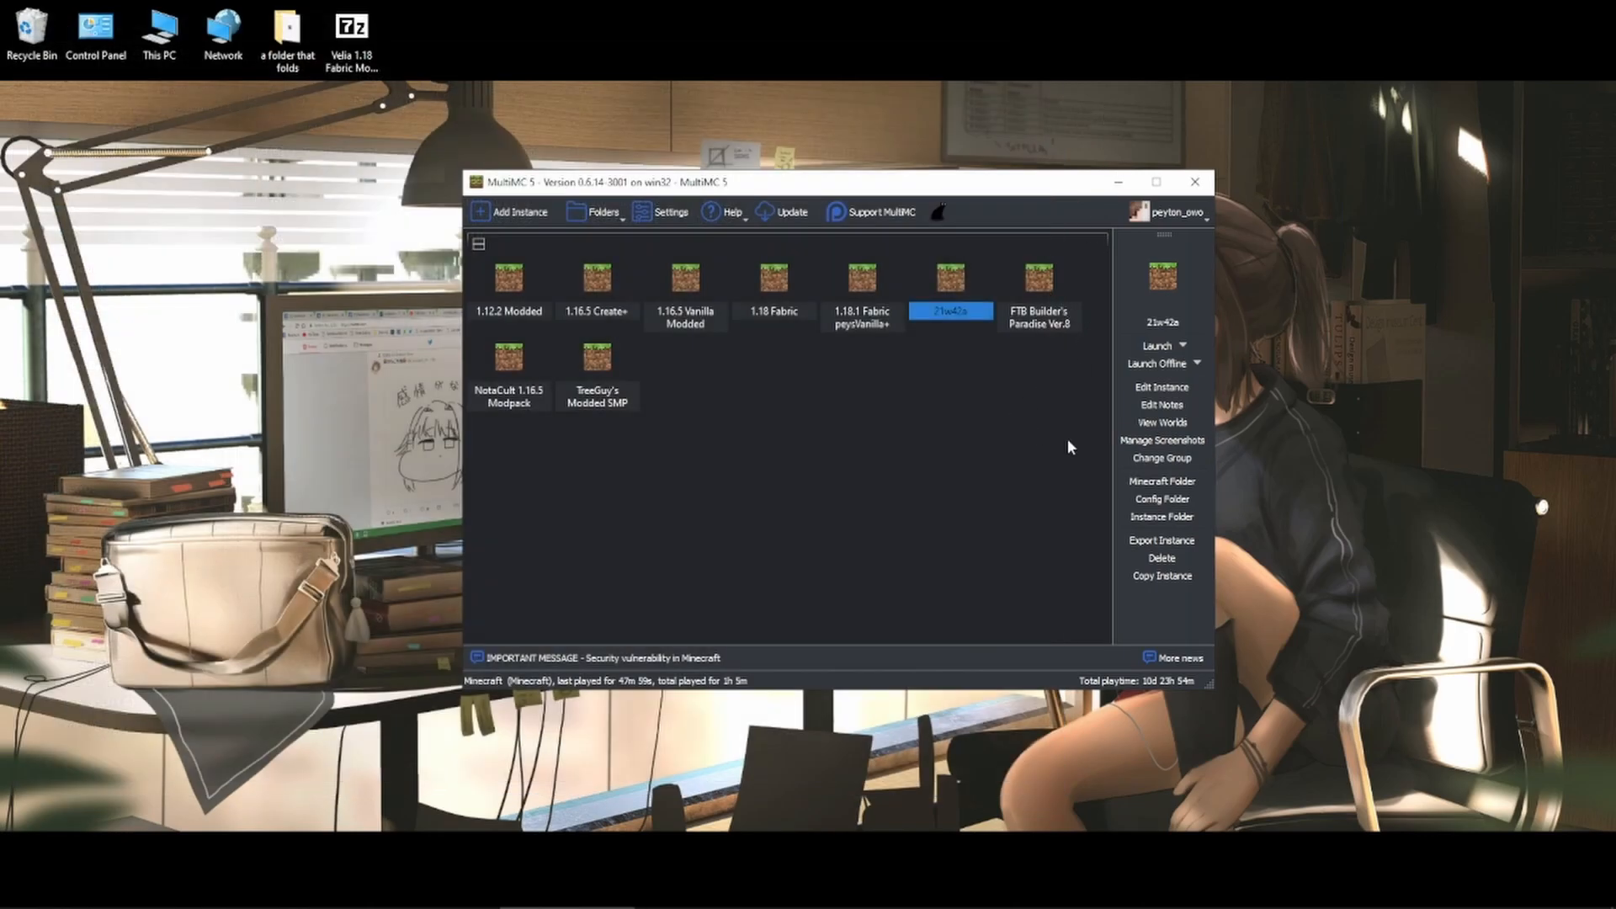
pyautogui.moveTo(1084, 452)
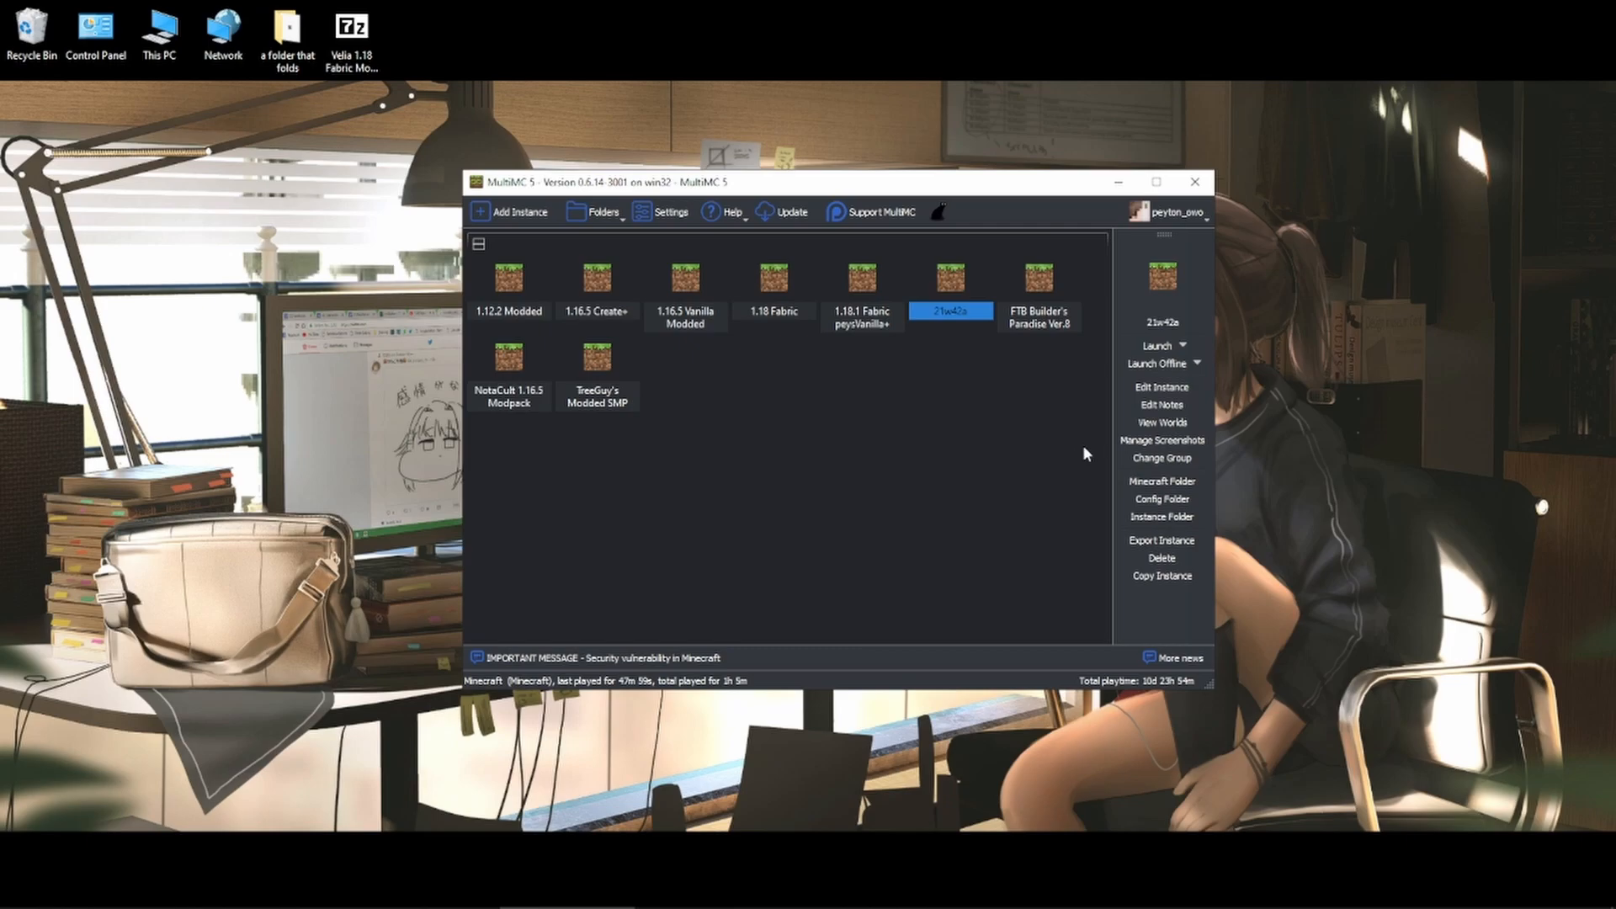
pyautogui.click(595, 278)
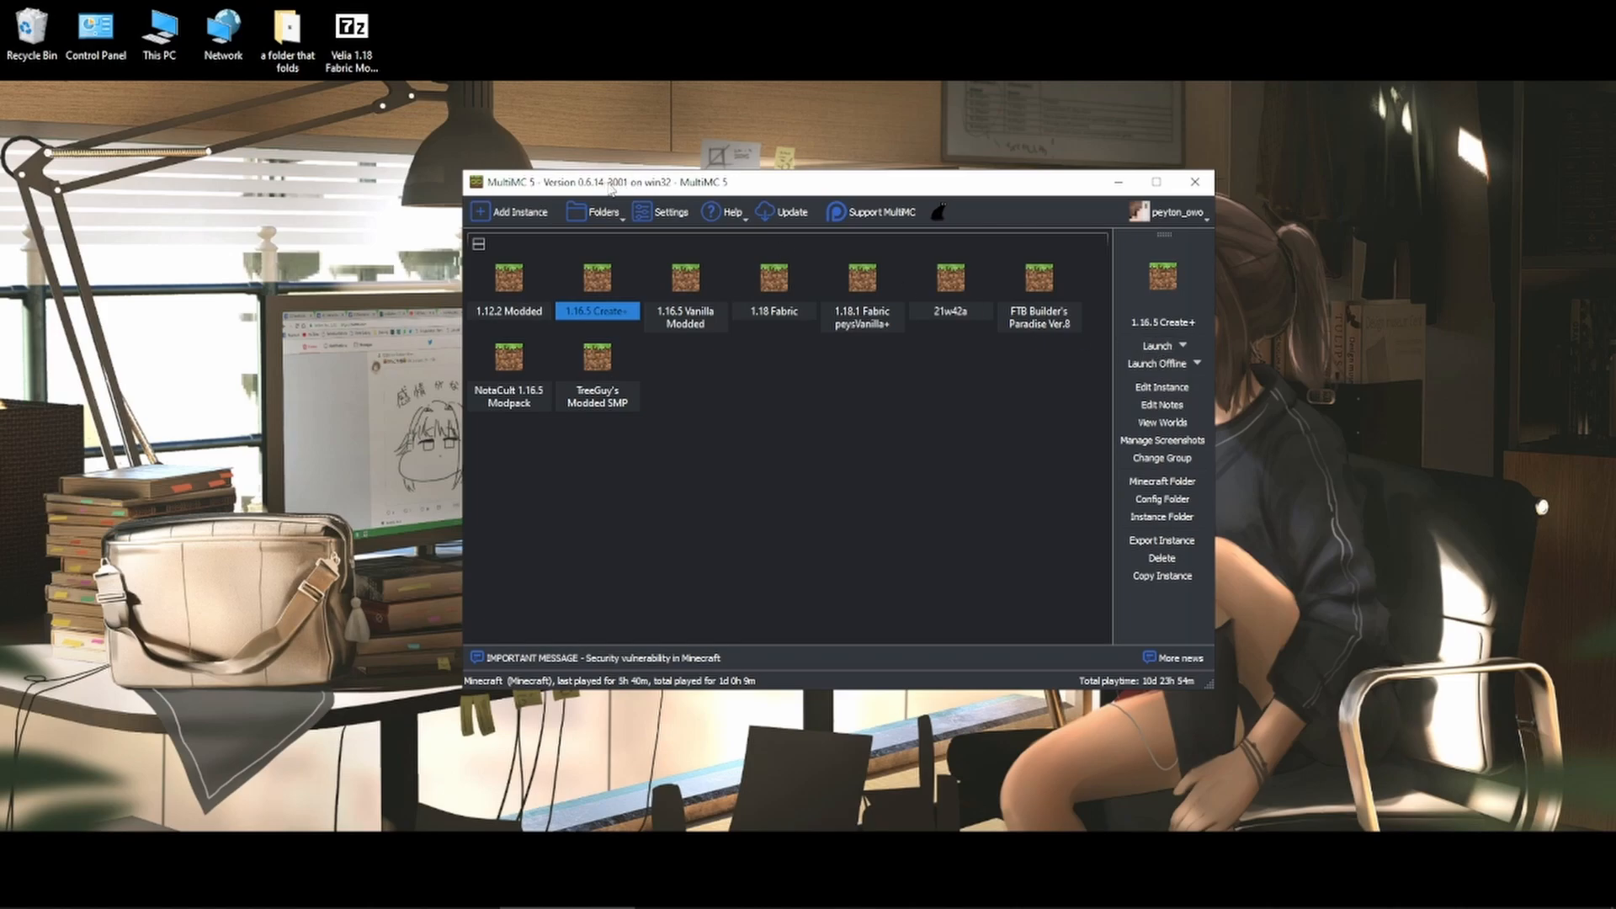
pyautogui.moveTo(675, 197)
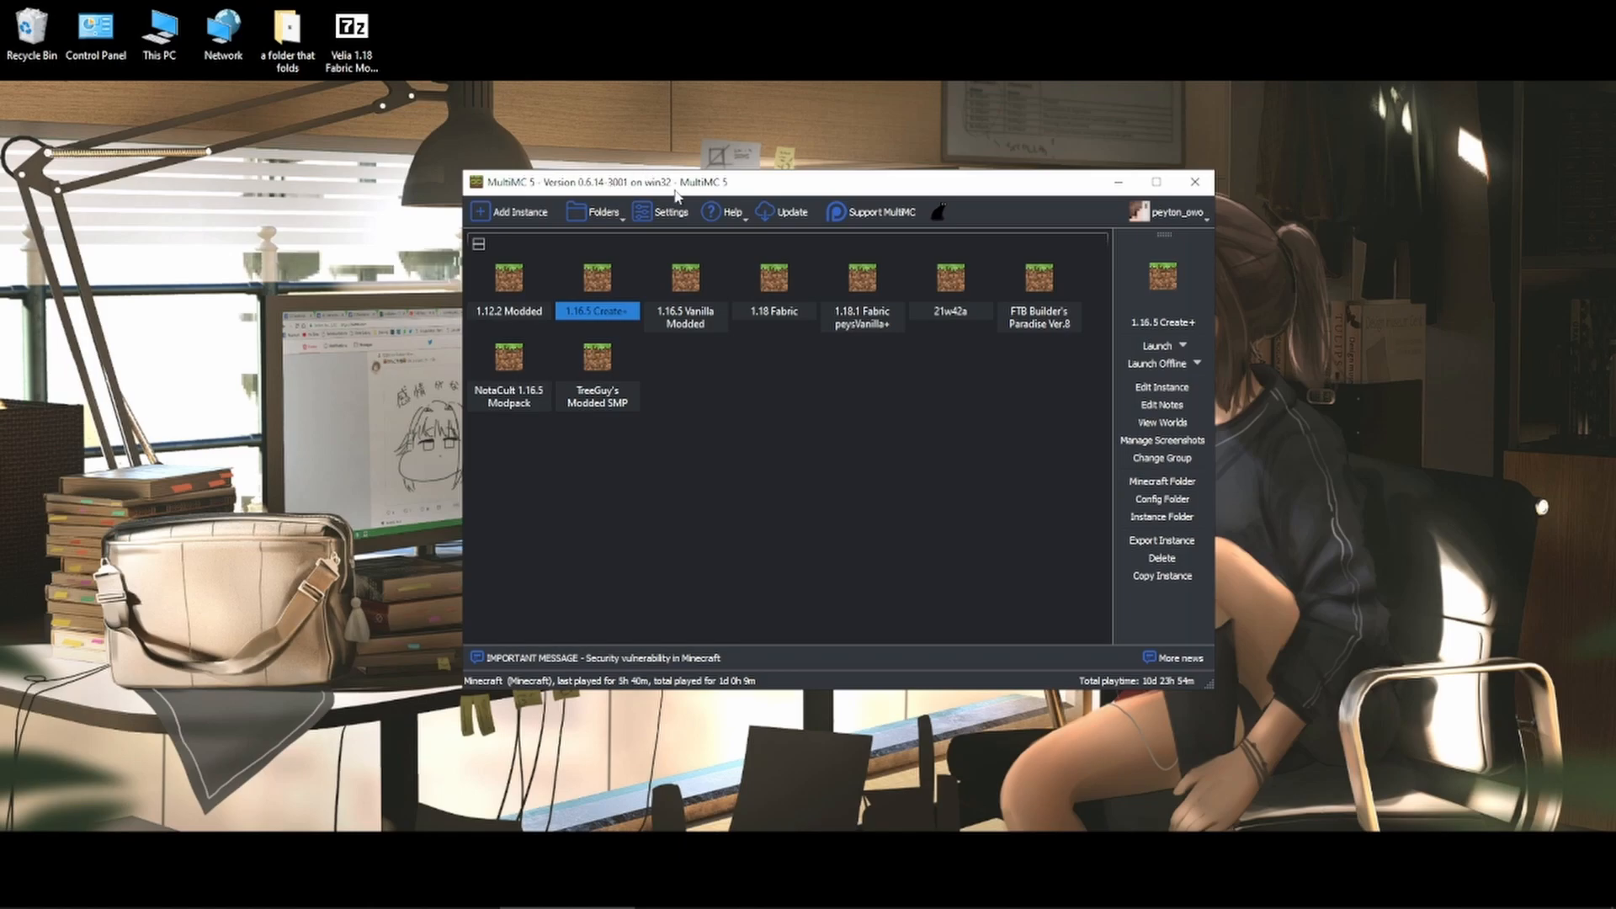
pyautogui.moveTo(1195, 182)
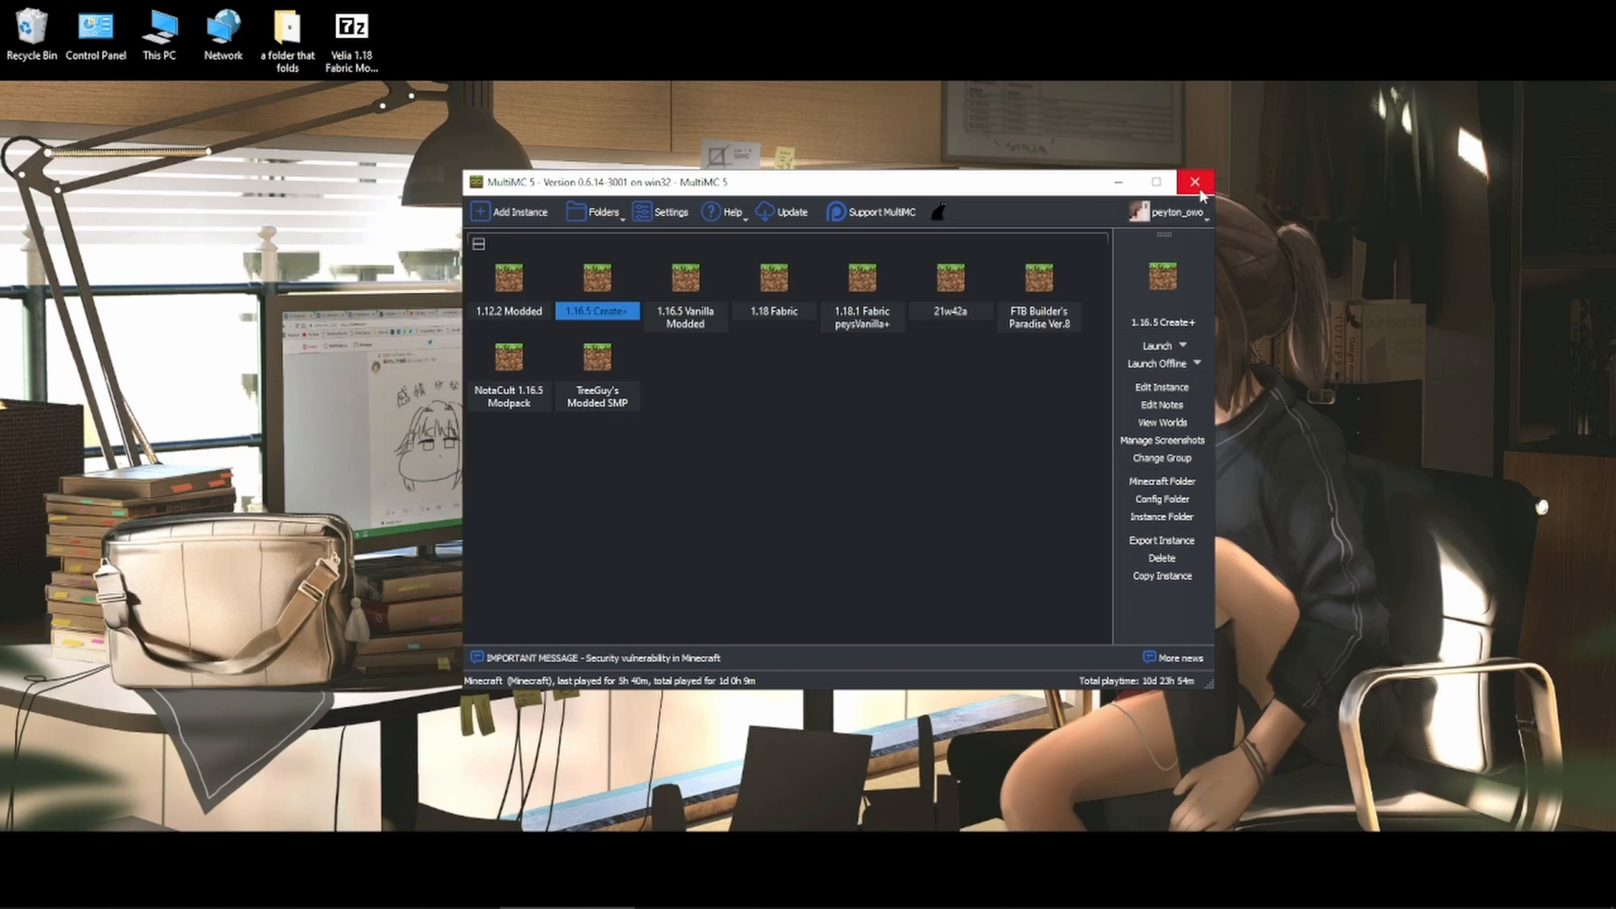
pyautogui.click(1195, 181)
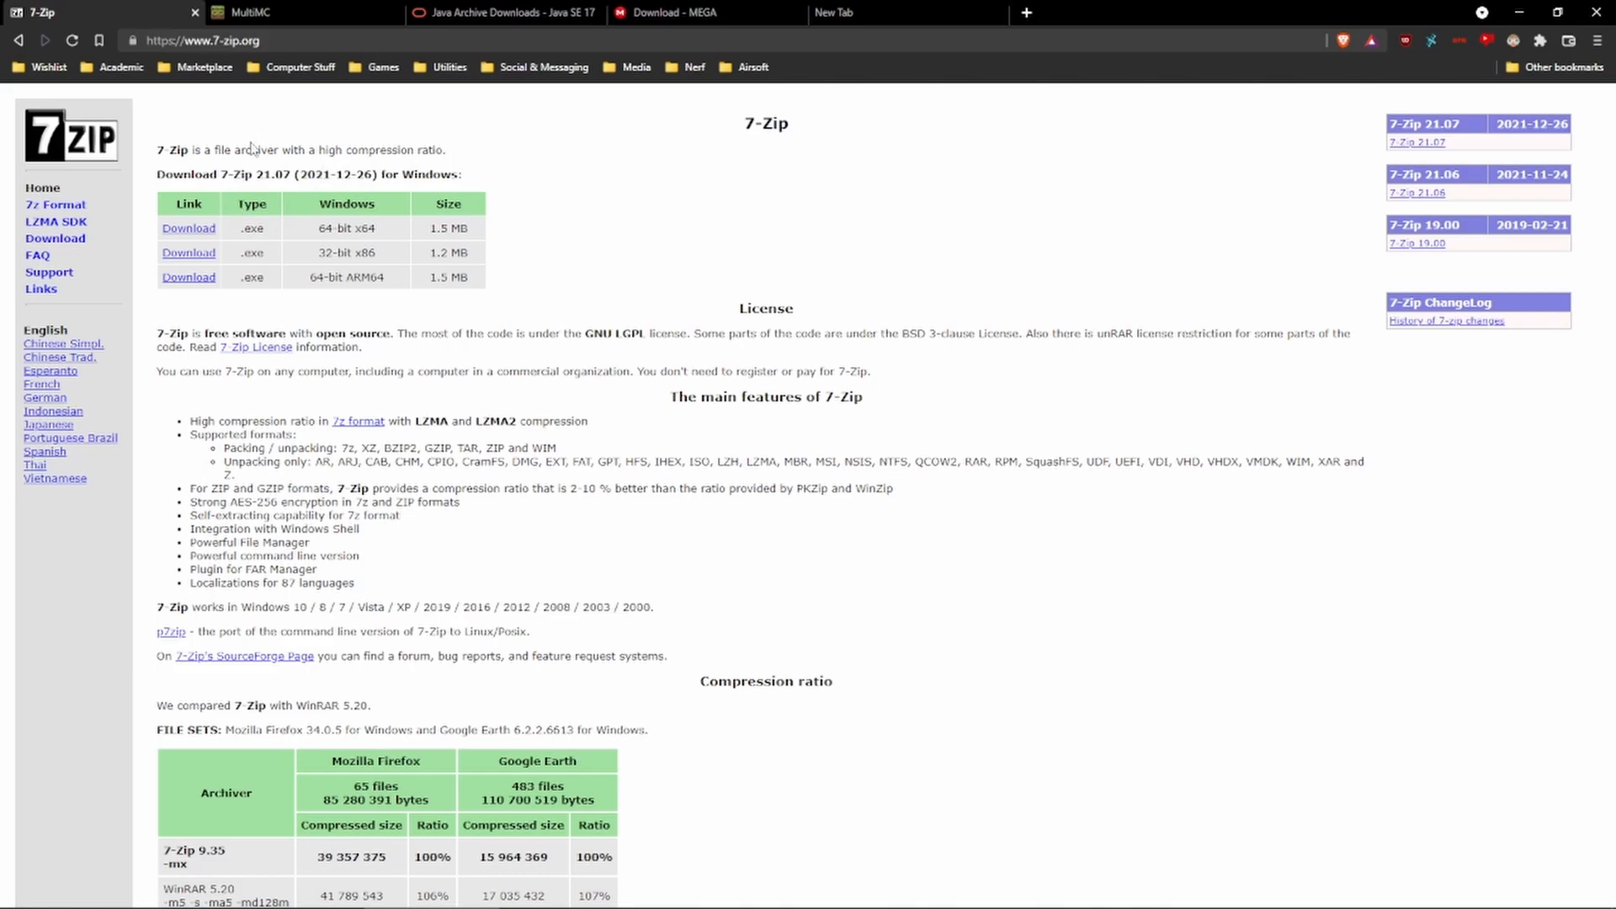
pyautogui.moveTo(189, 227)
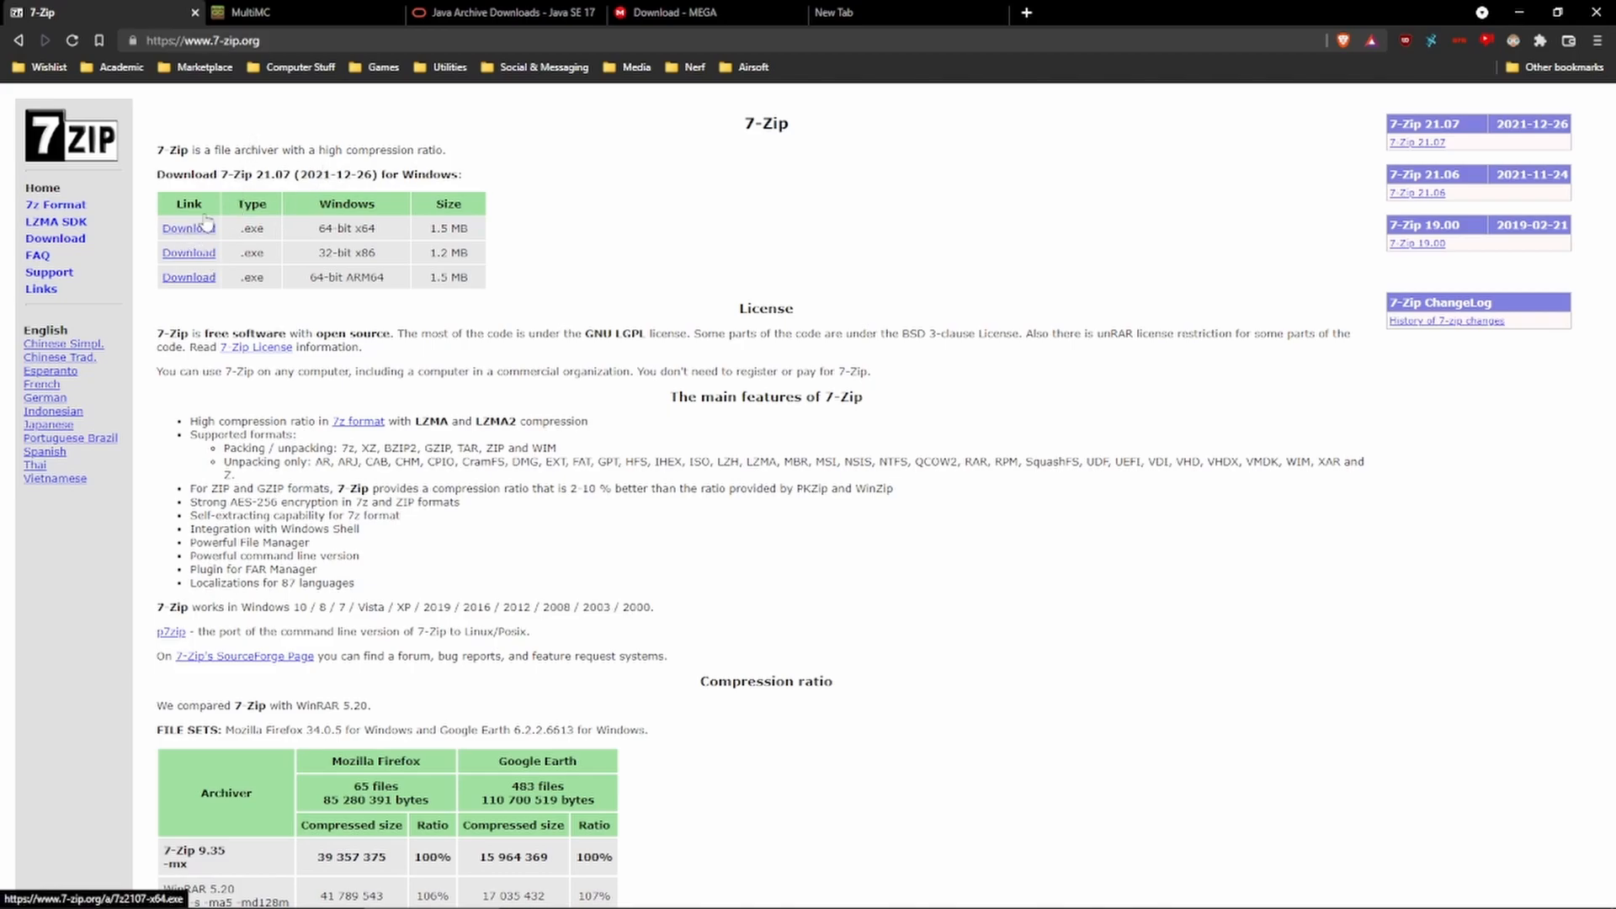
pyautogui.moveTo(391, 131)
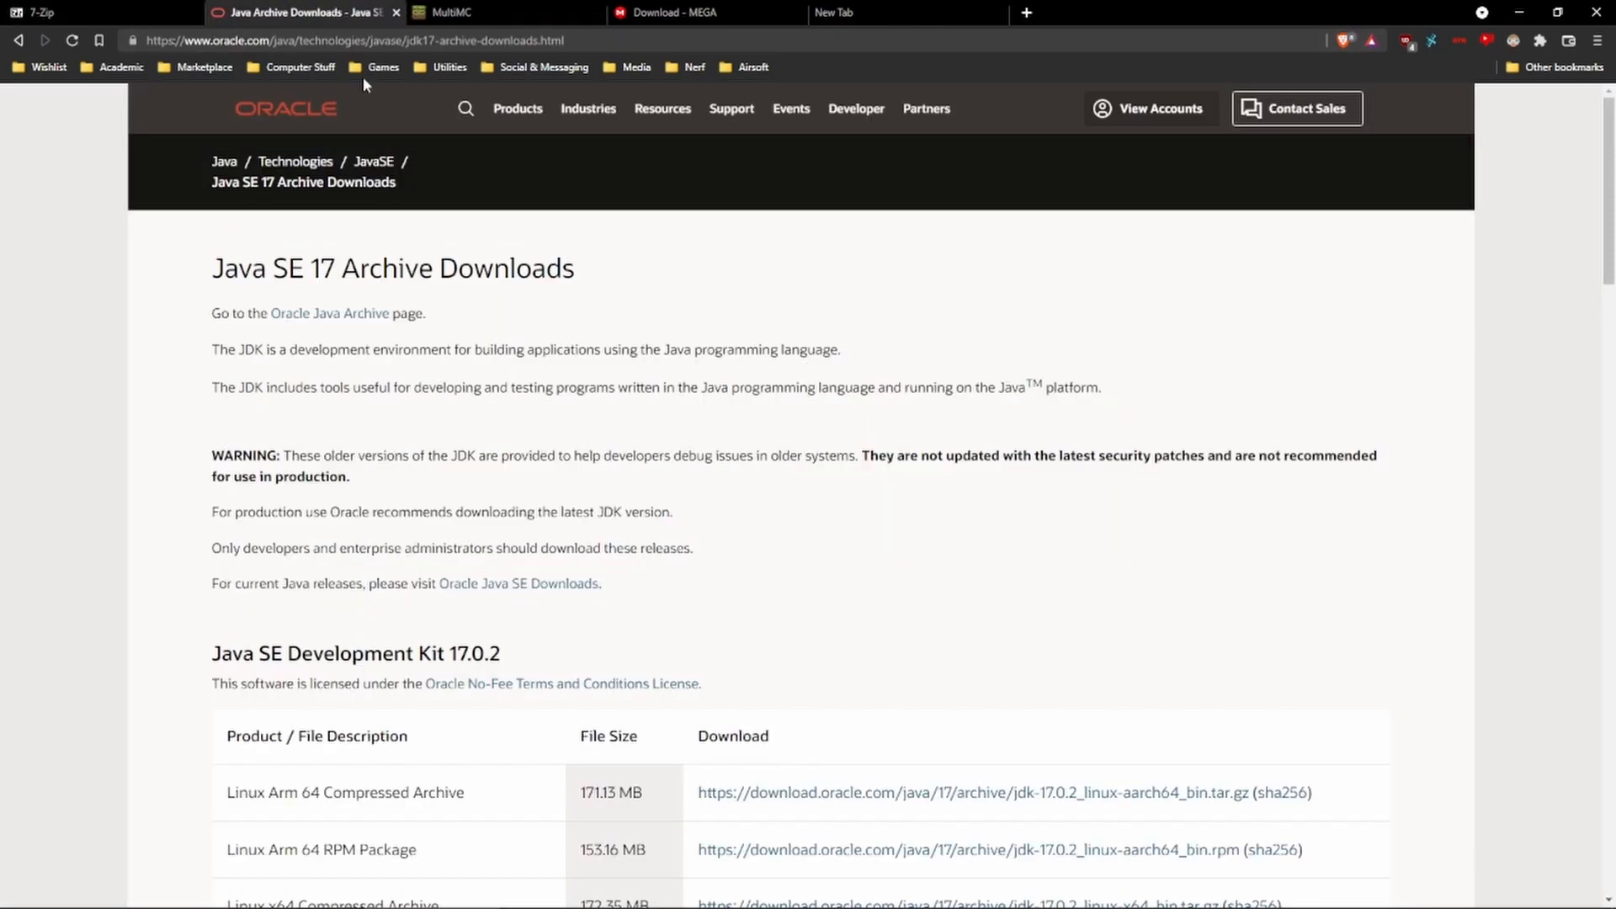
pyautogui.moveTo(456, 217)
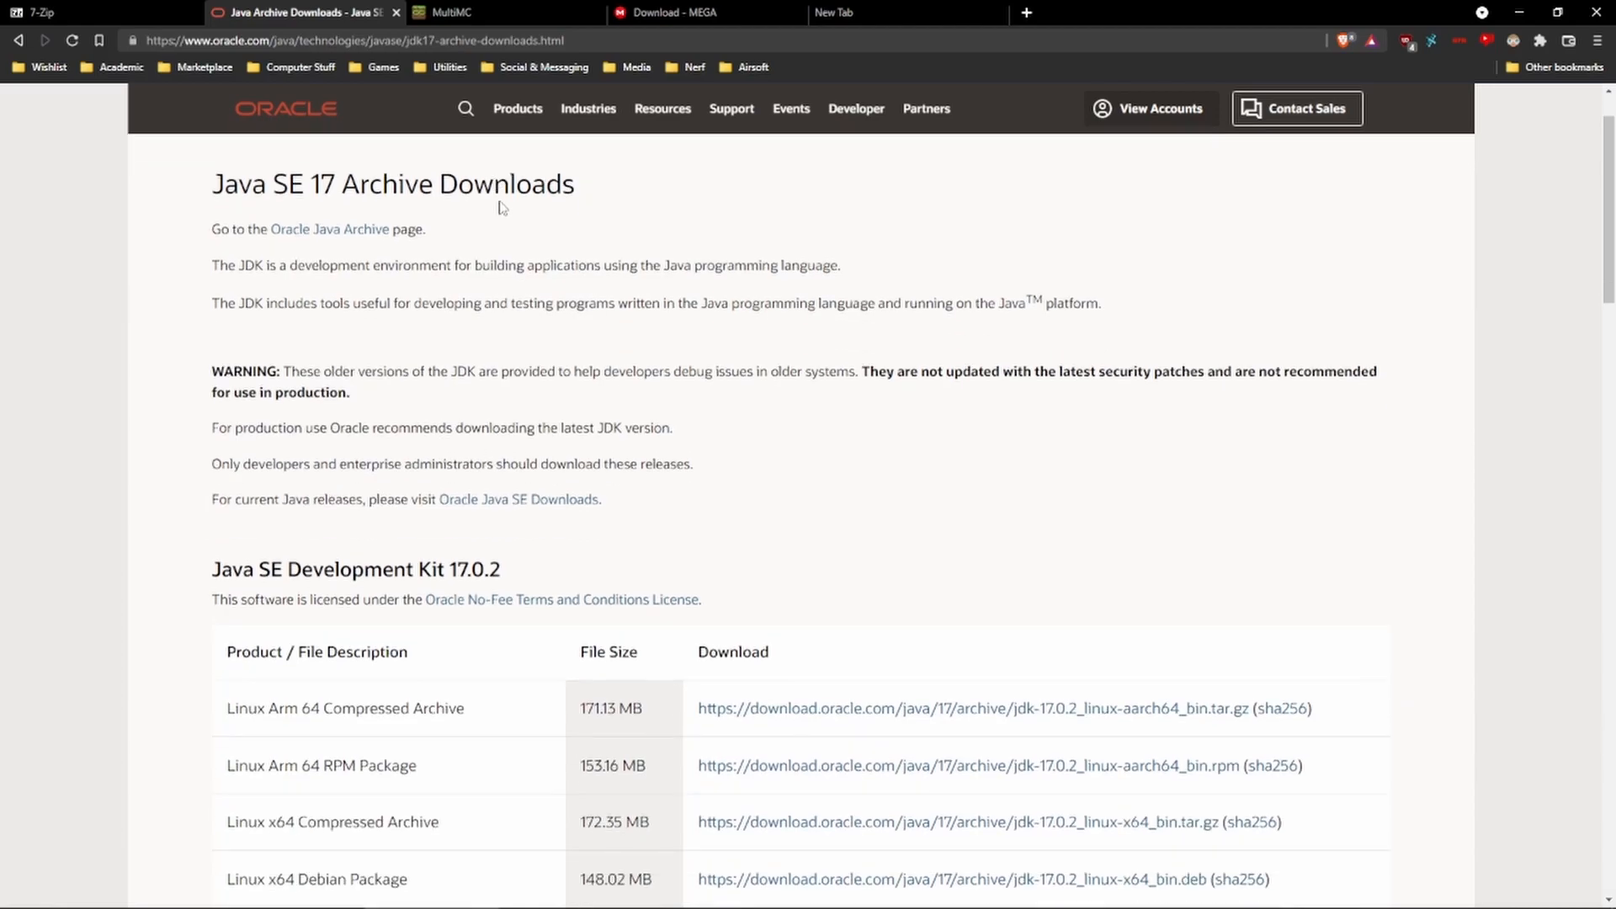
# Step: Scroll the Java SE 17 archive page down to the JDK 17.0.2 Windows x64 Installer link
pyautogui.scroll(-3)
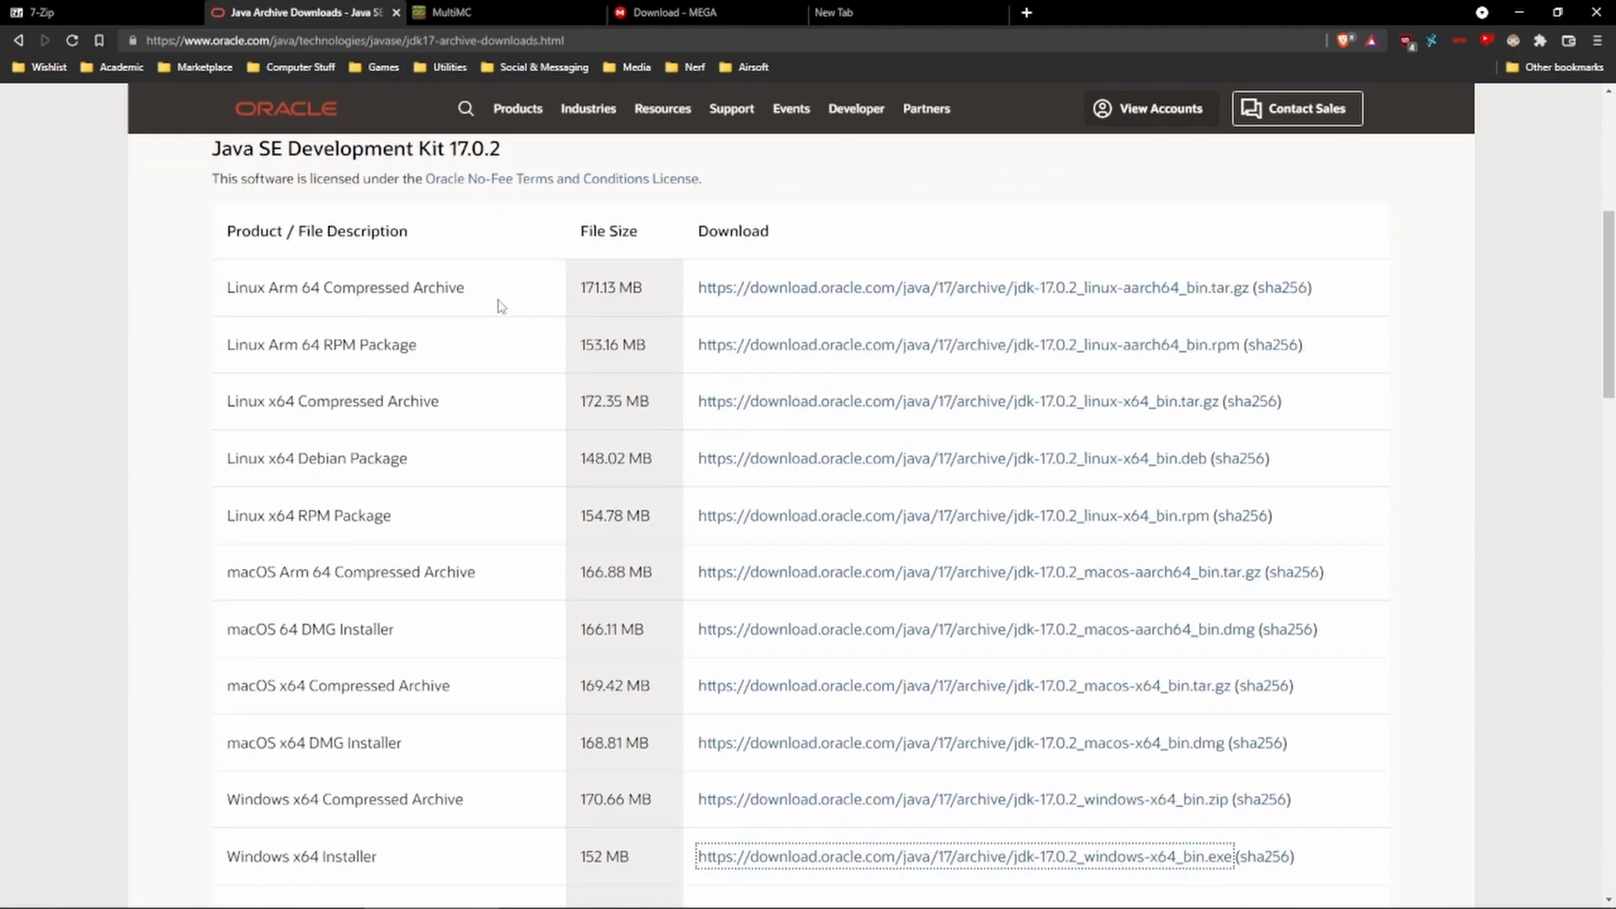
pyautogui.scroll(-3)
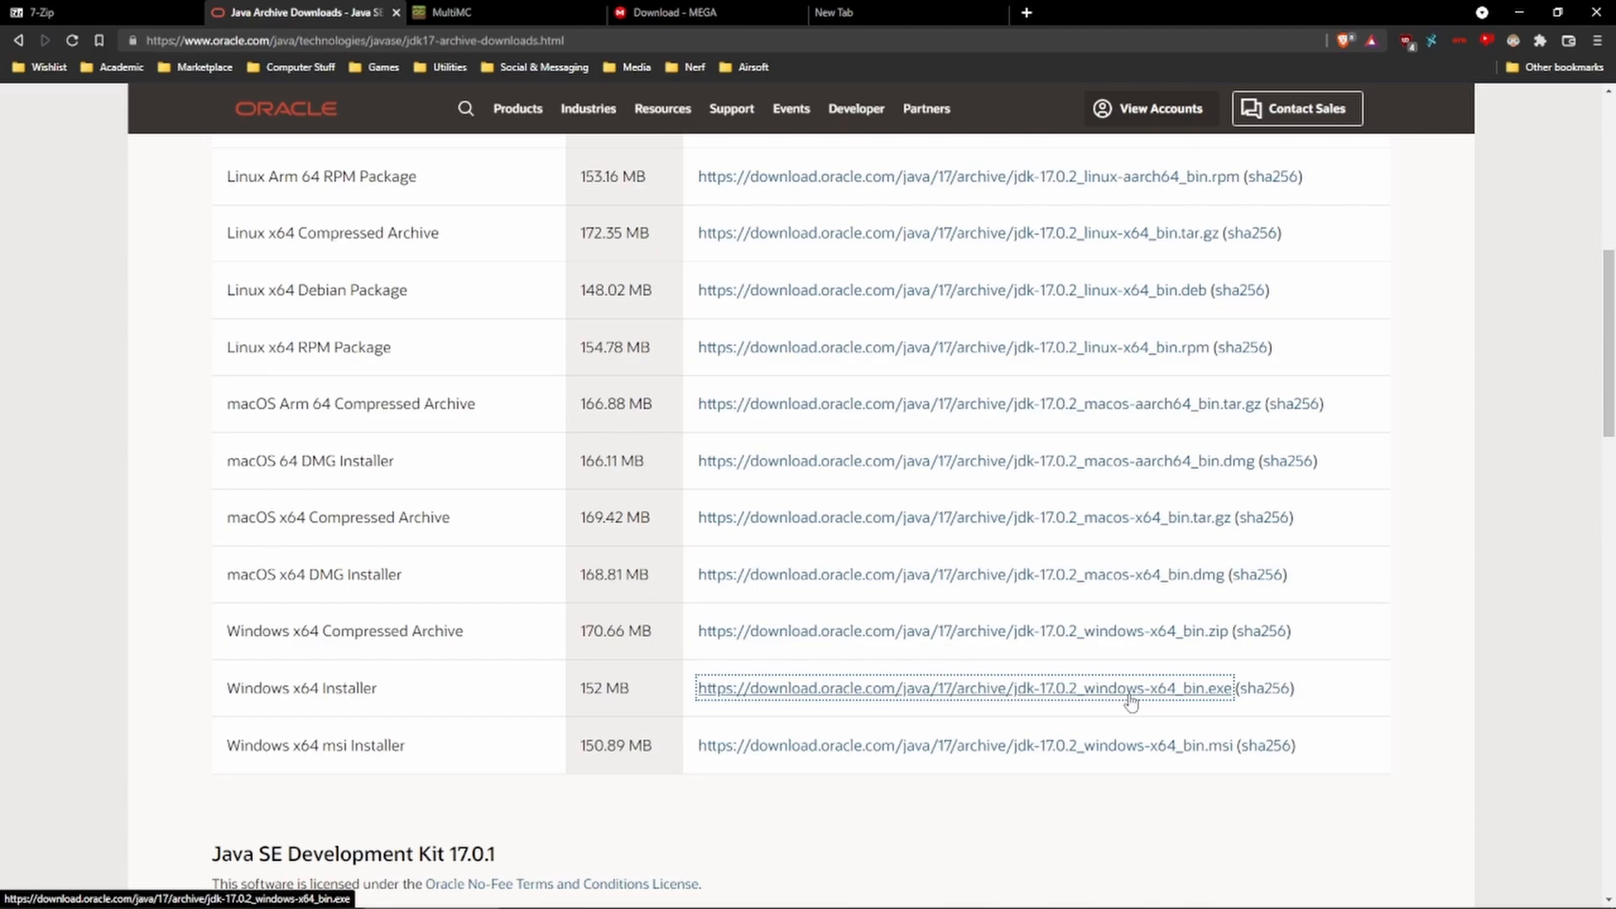
pyautogui.moveTo(445, 11)
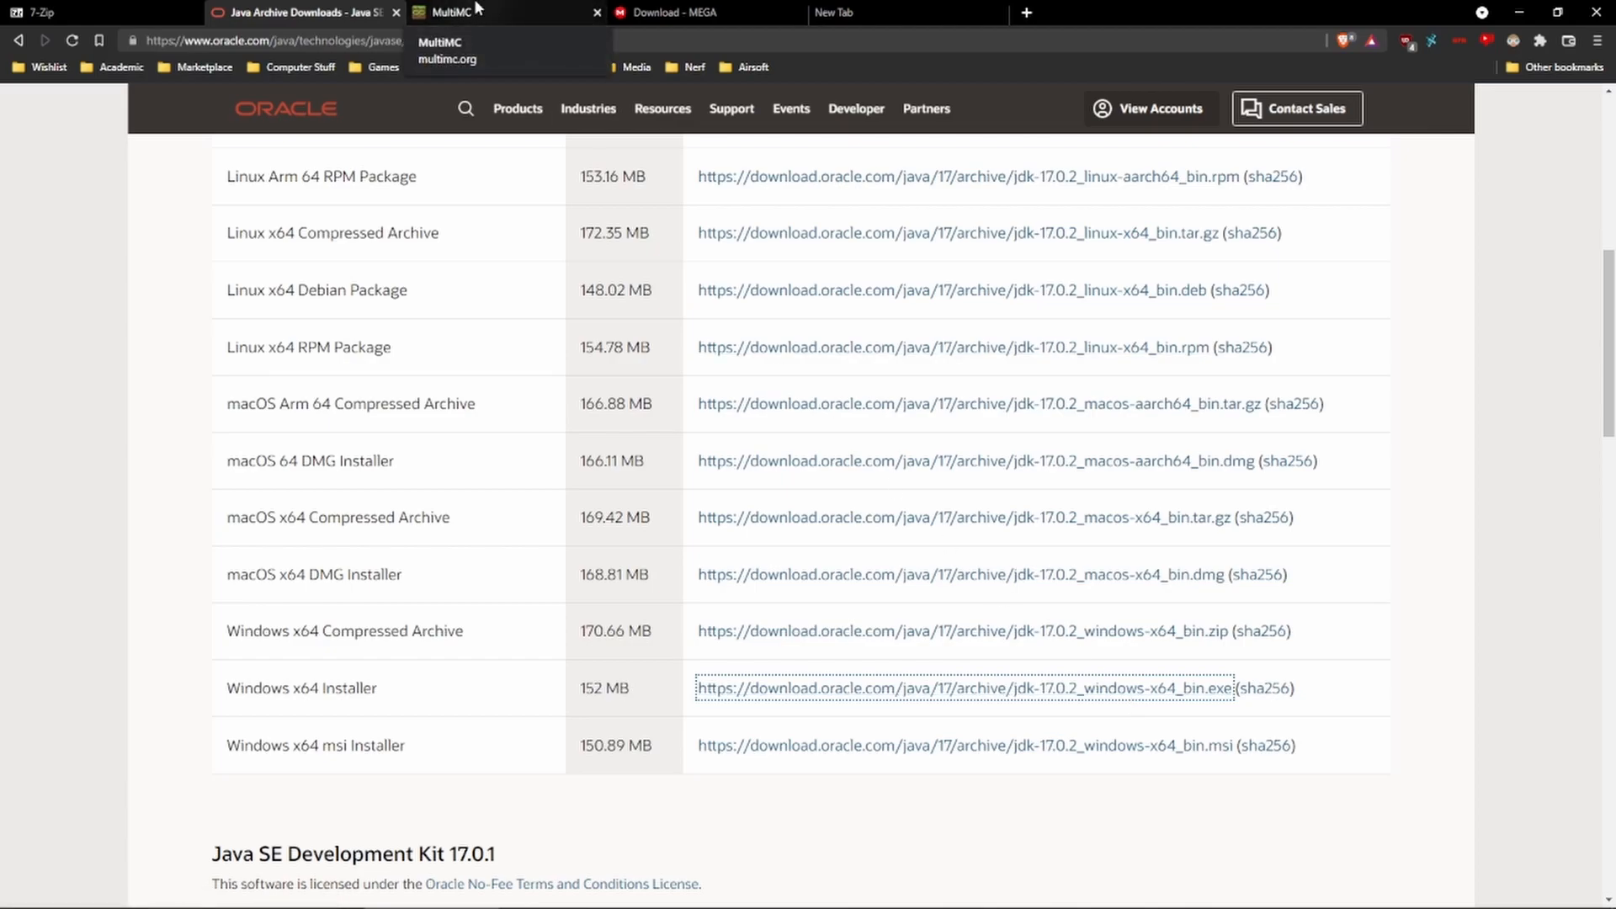
# Step: Download the Windows (32/64-bit) MultiMC build from the site's Download & Install section
pyautogui.click(464, 12)
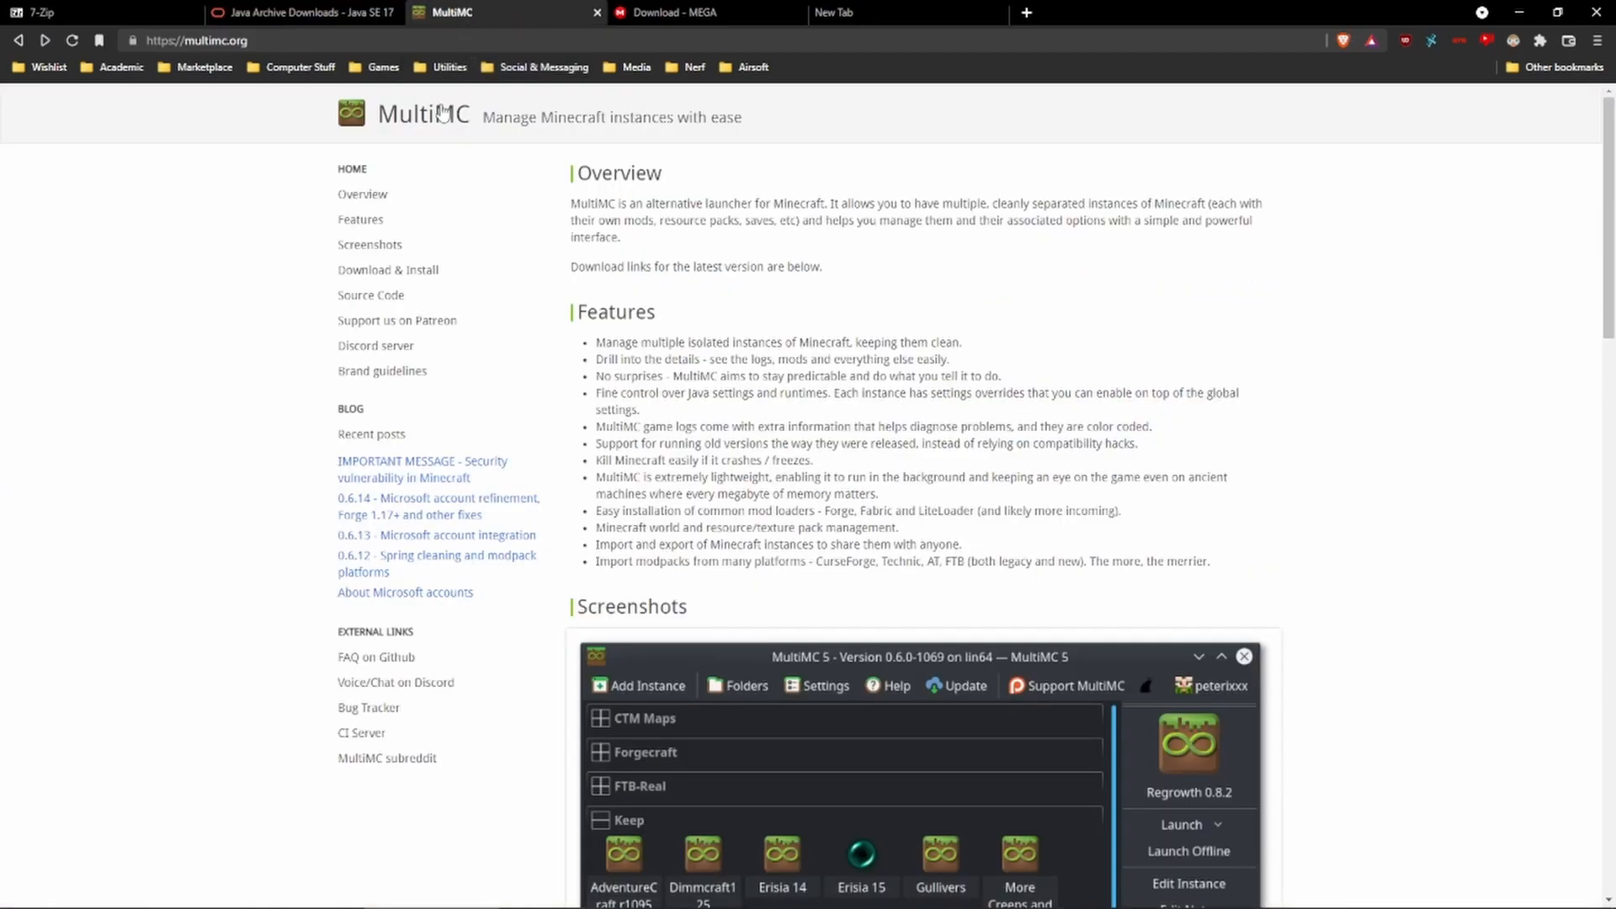
pyautogui.moveTo(404, 273)
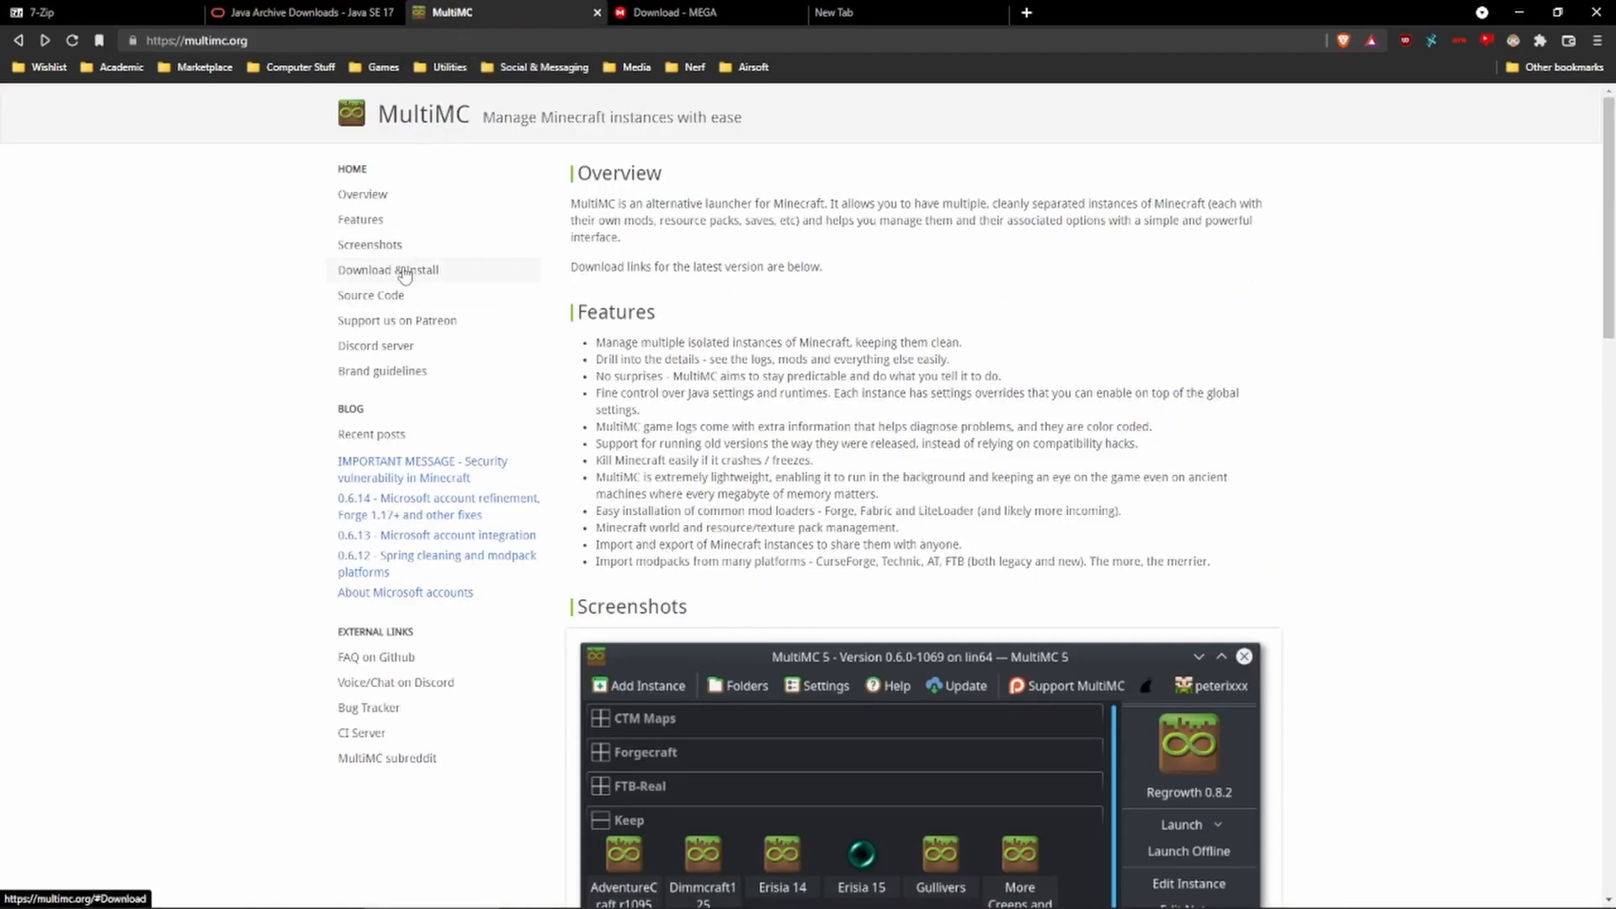
pyautogui.click(387, 270)
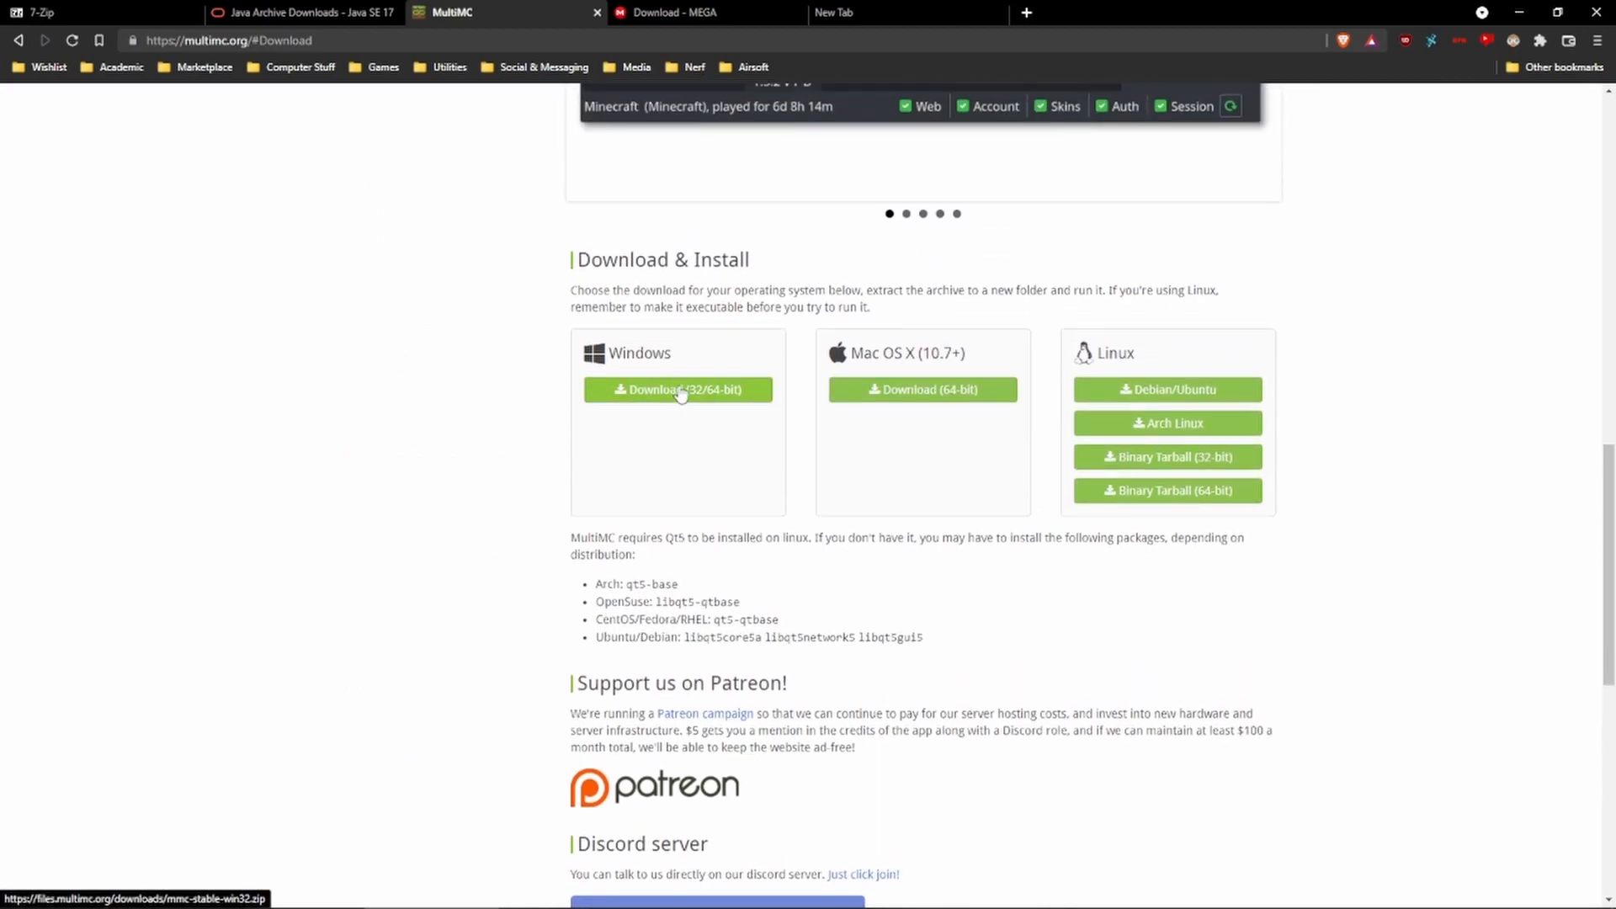
pyautogui.click(676, 389)
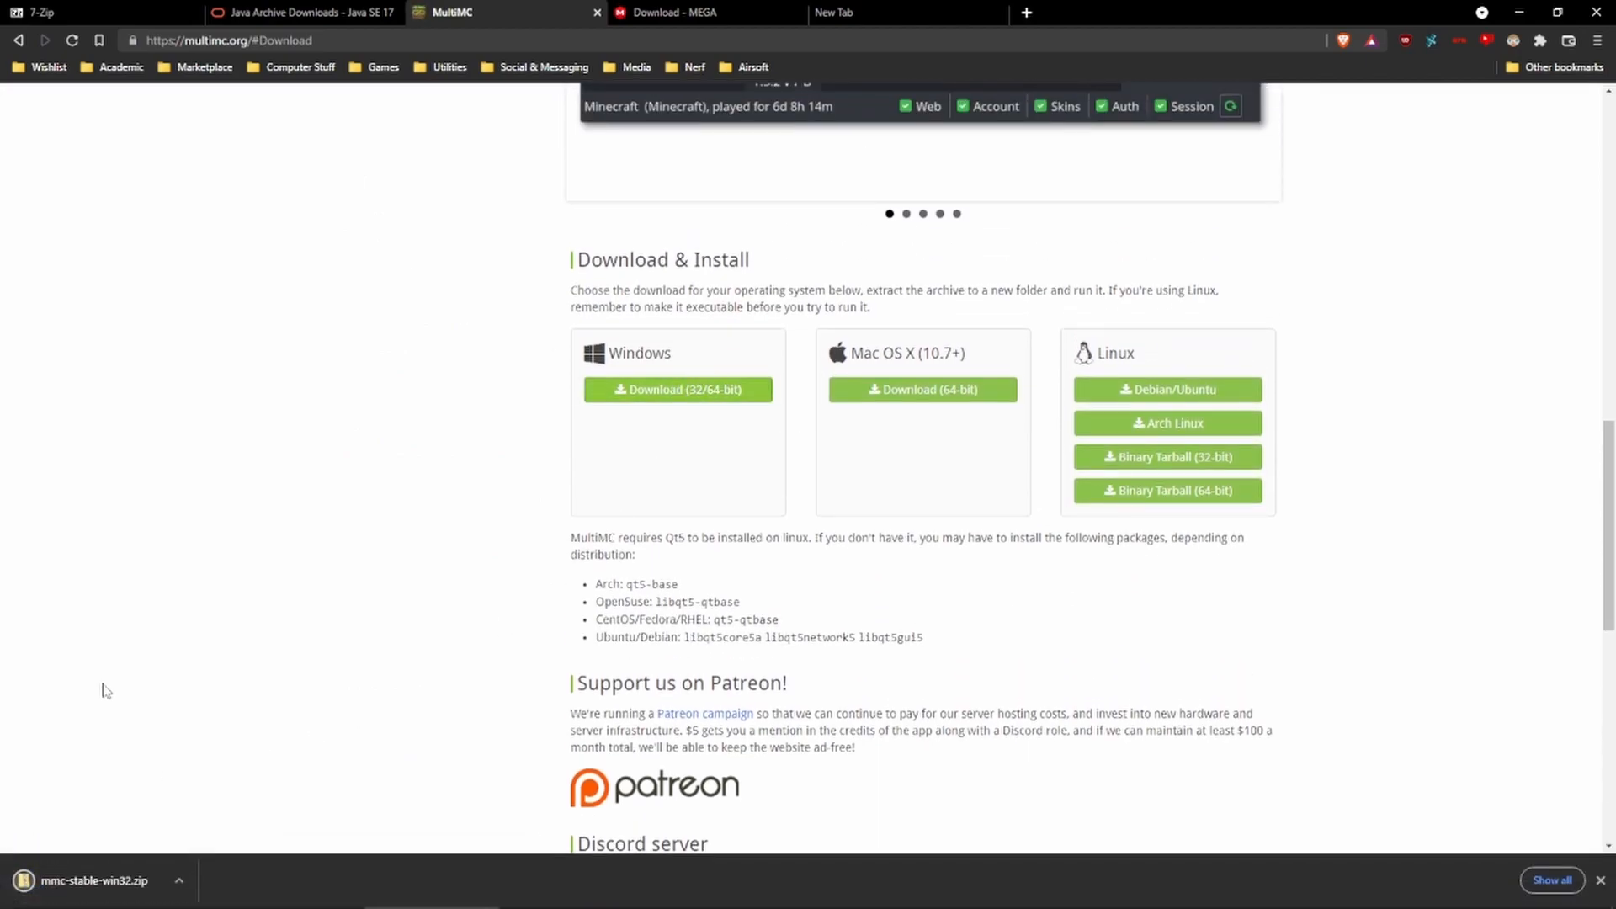
pyautogui.moveTo(278, 797)
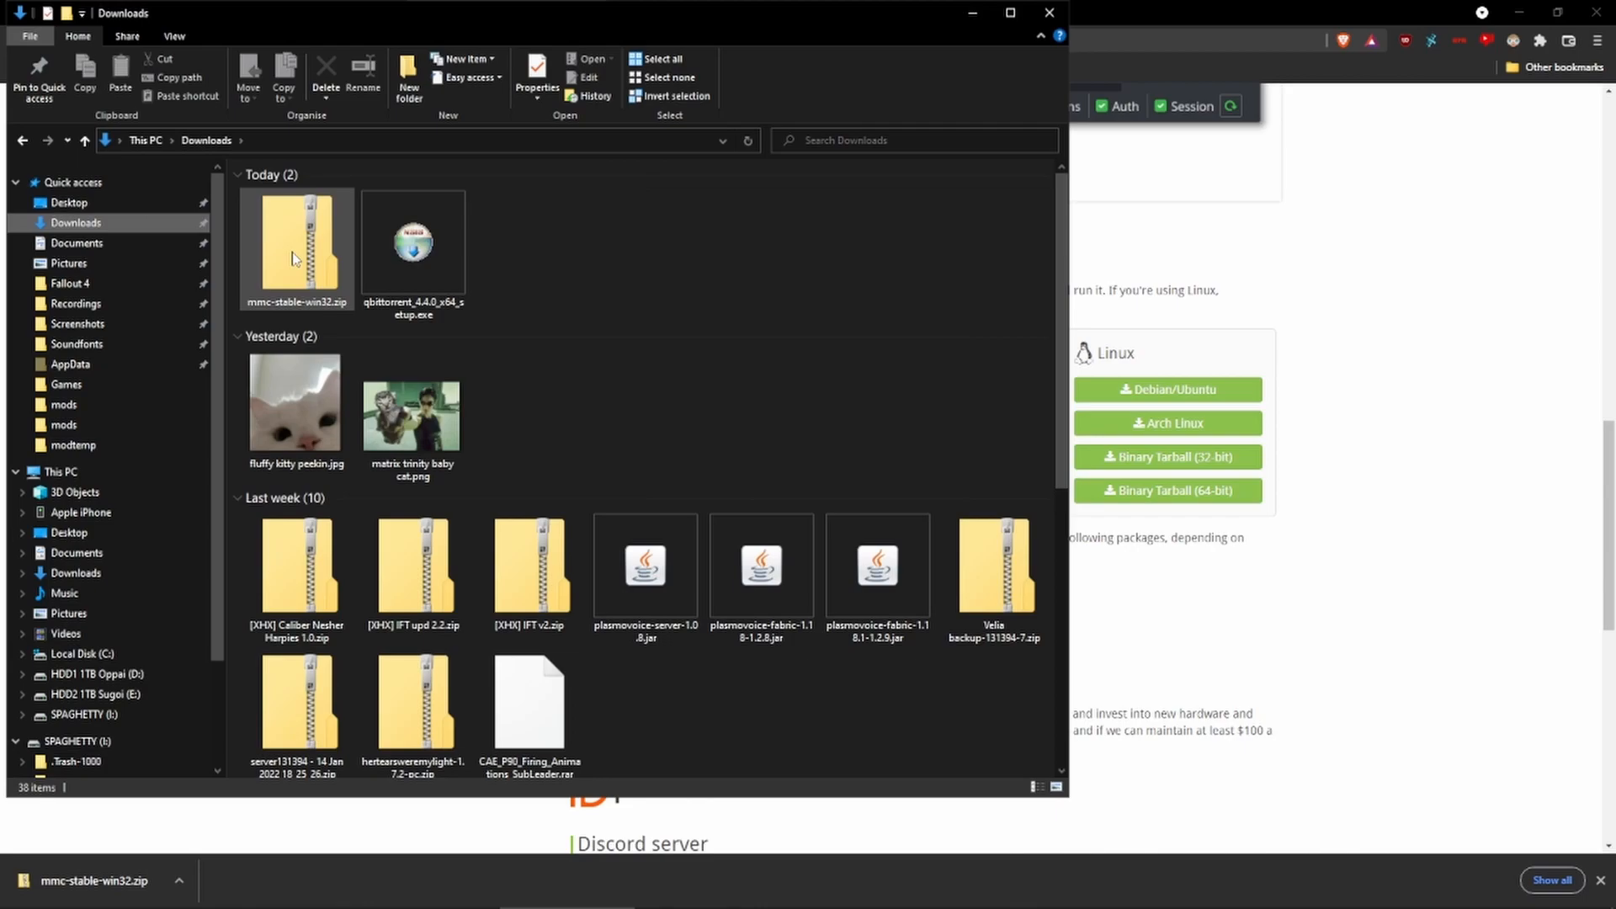
# Step: Open mmc-stable-win32.zip in 7-Zip File Manager and browse into its MultiMC folder
pyautogui.rightClick(297, 243)
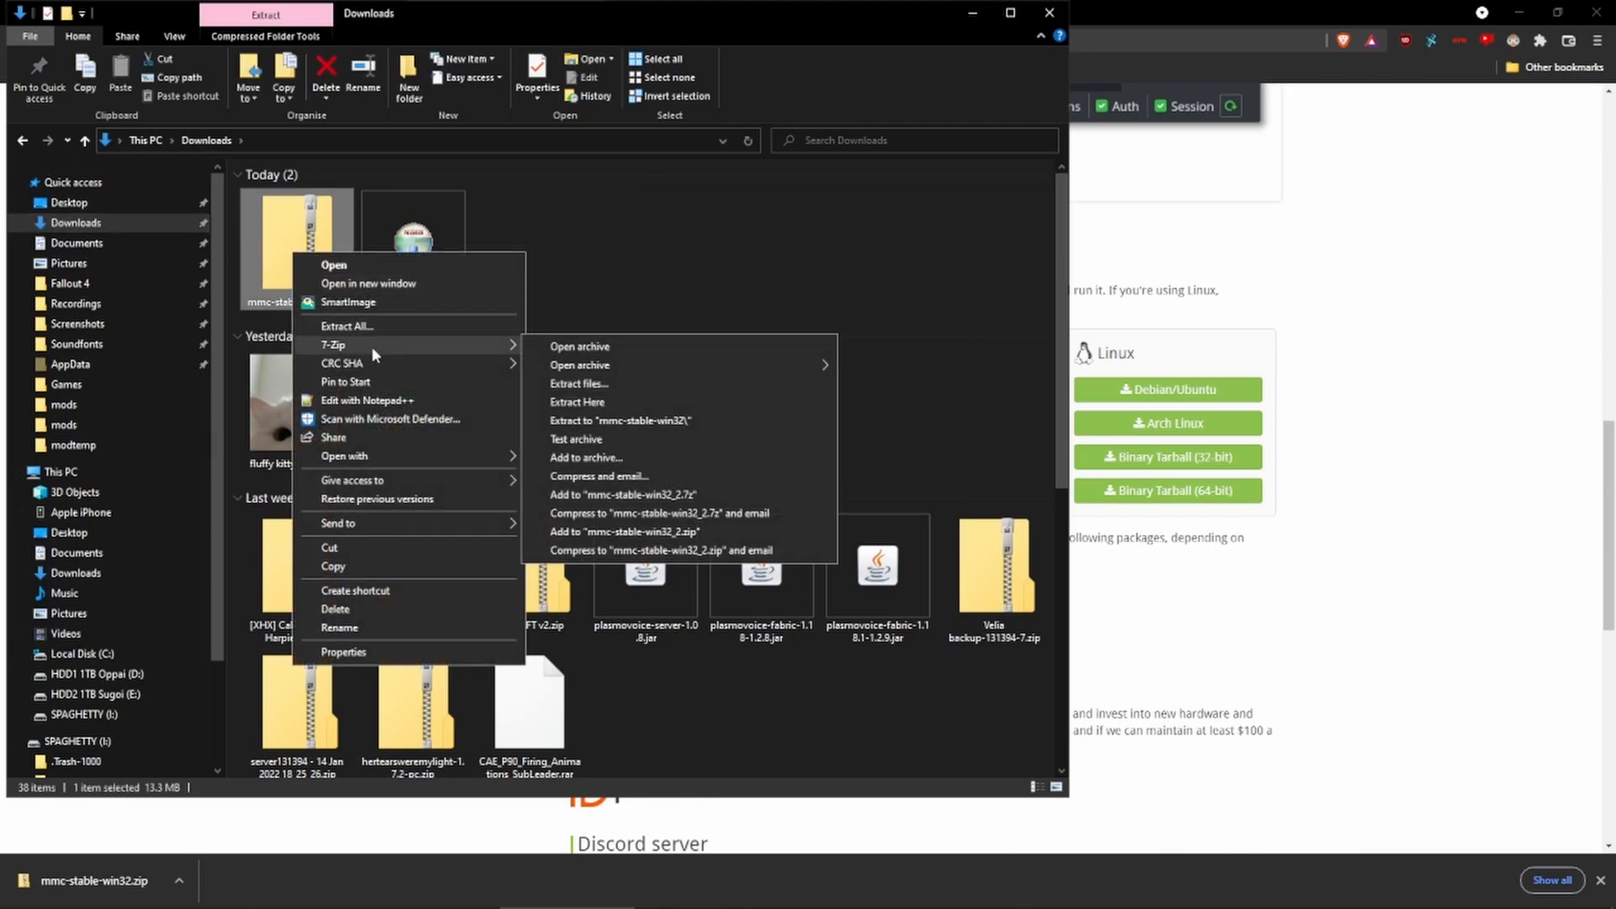
pyautogui.moveTo(628, 347)
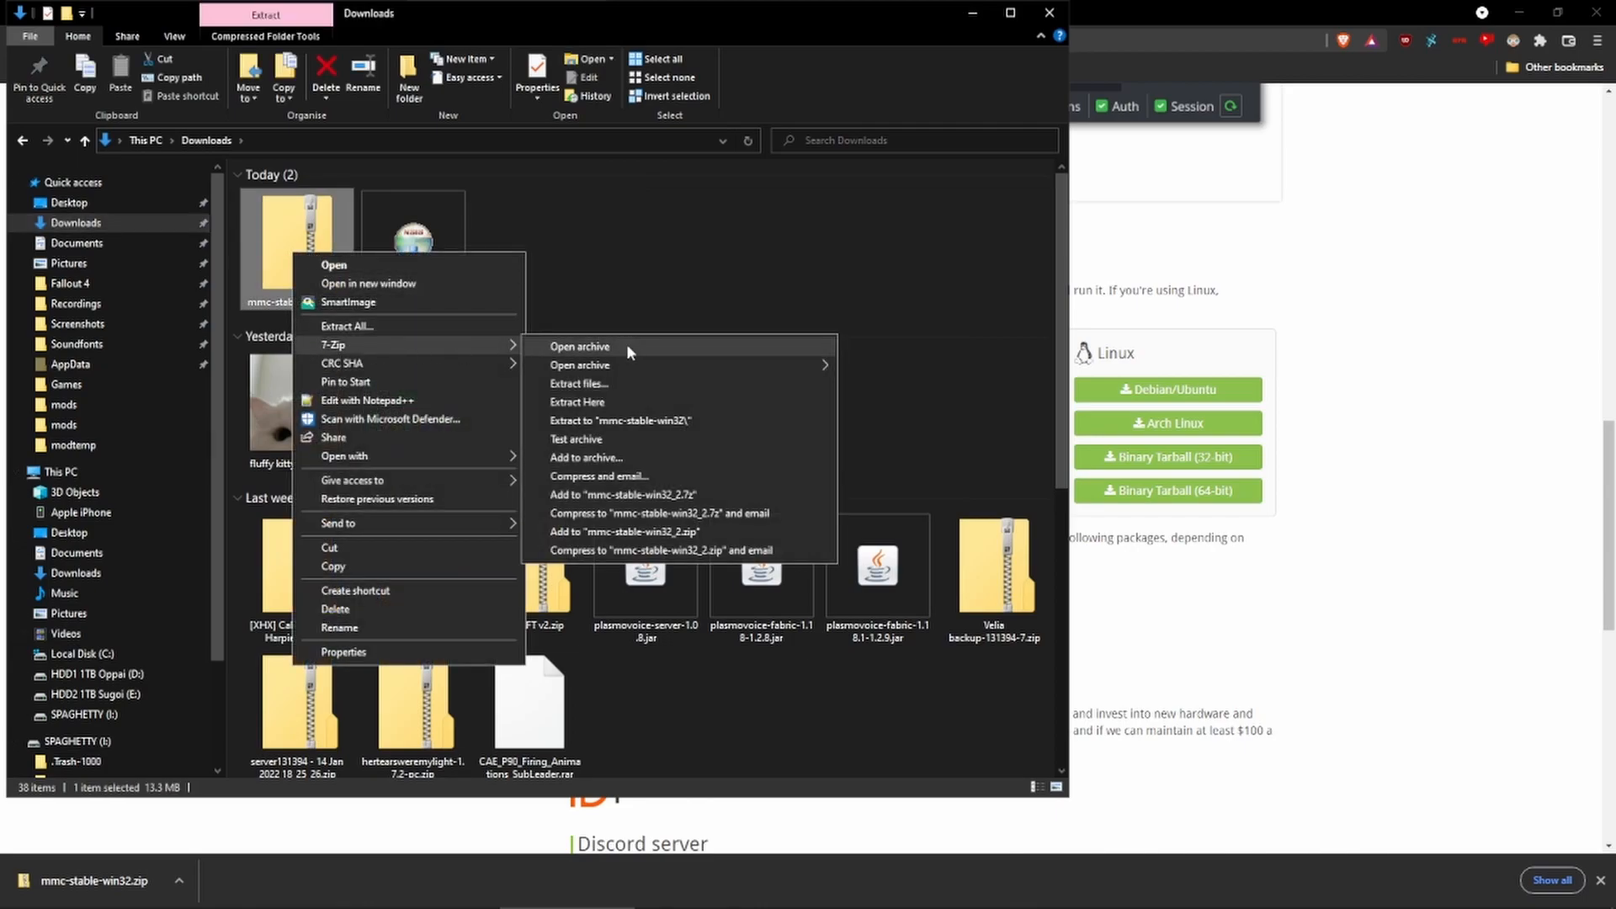
pyautogui.click(577, 347)
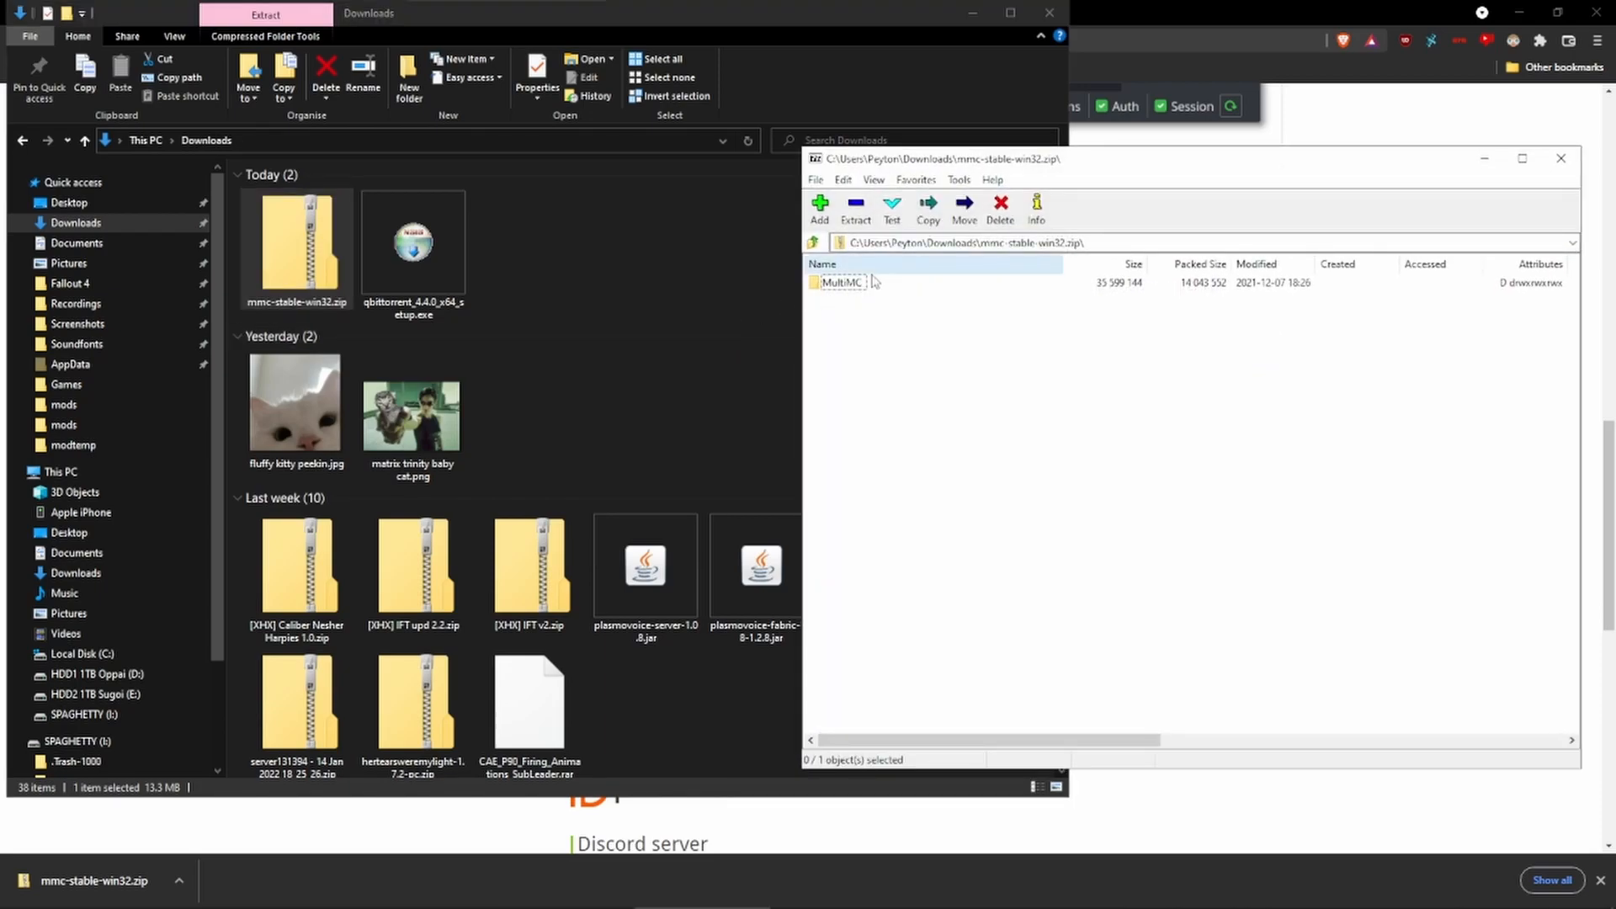
pyautogui.doubleClick(842, 282)
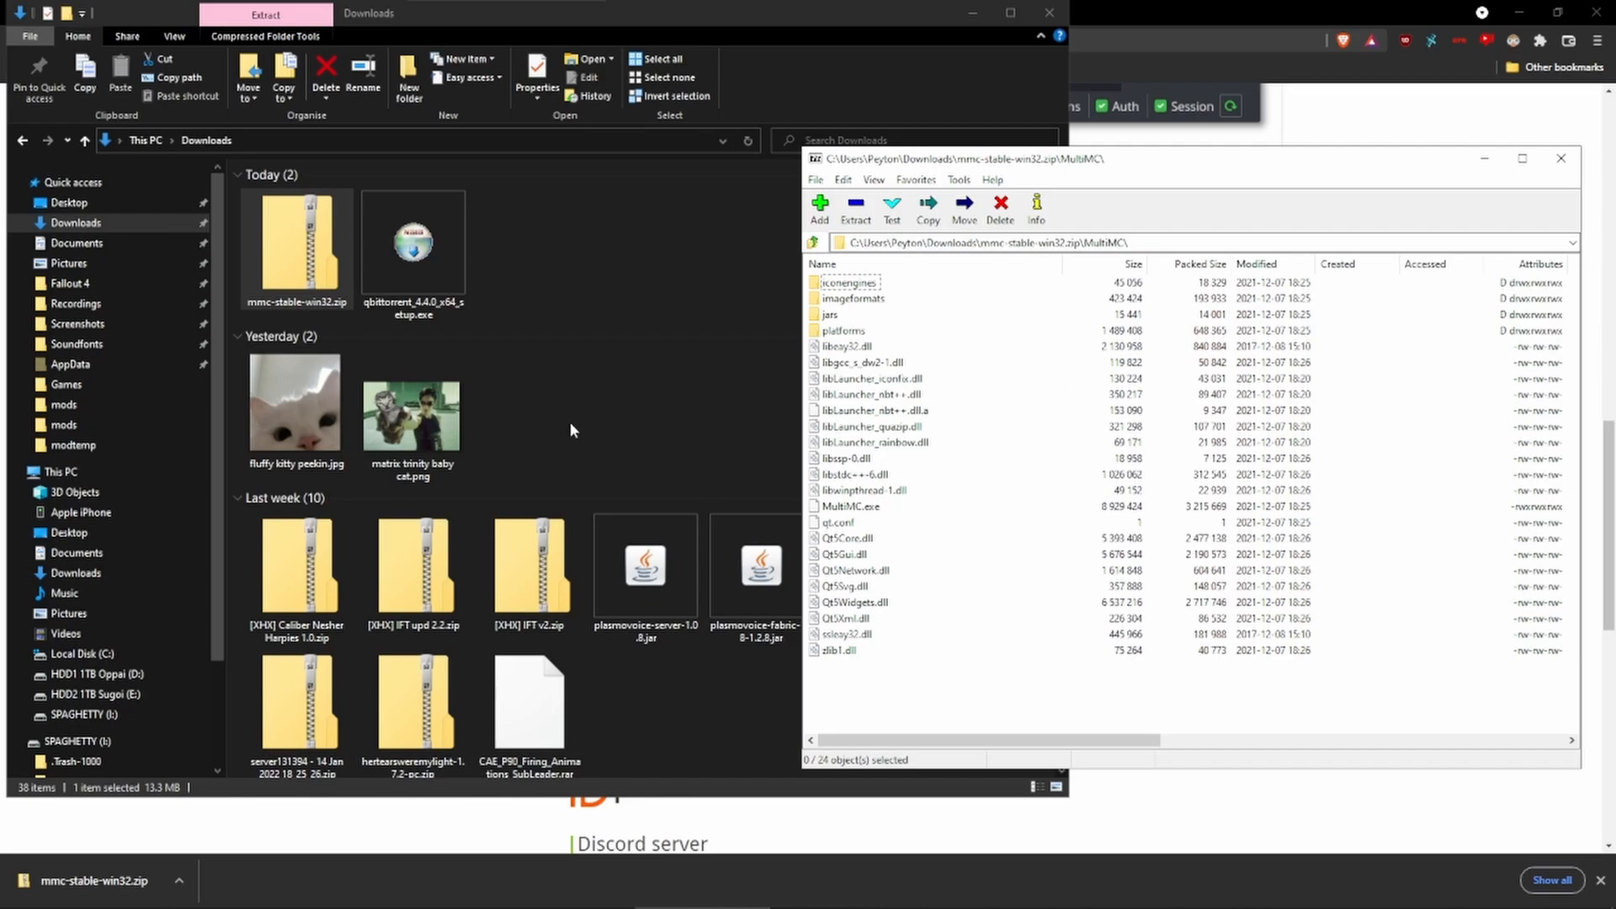
pyautogui.moveTo(966, 673)
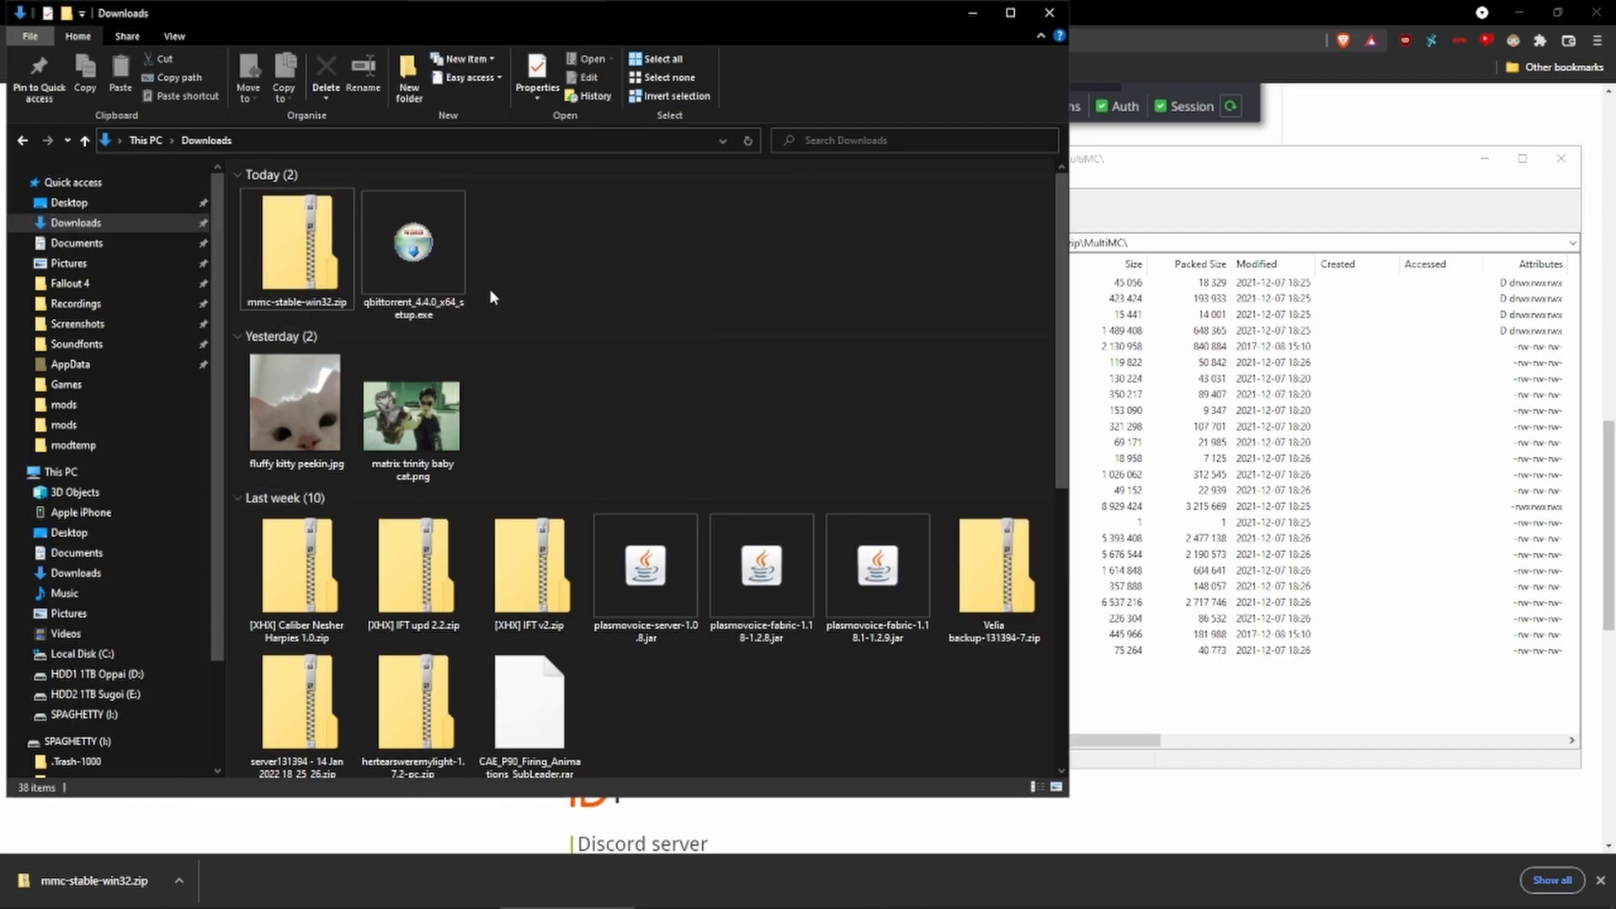
# Step: Browse to the existing D:\Games\MultiMC install folder from This PC
pyautogui.click(61, 472)
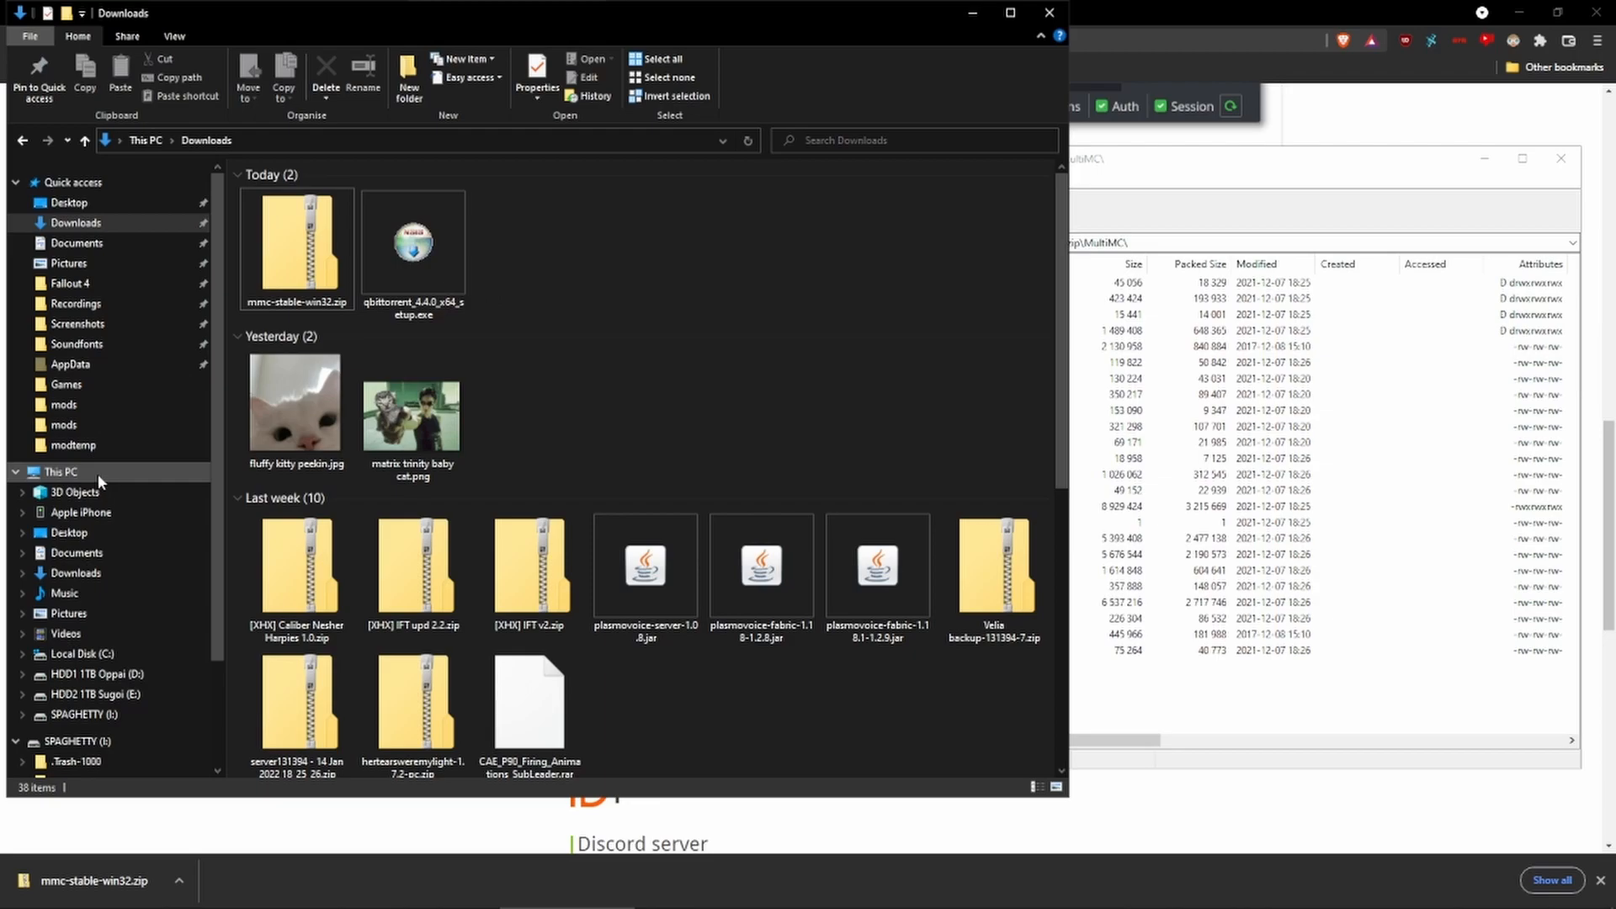
pyautogui.click(61, 471)
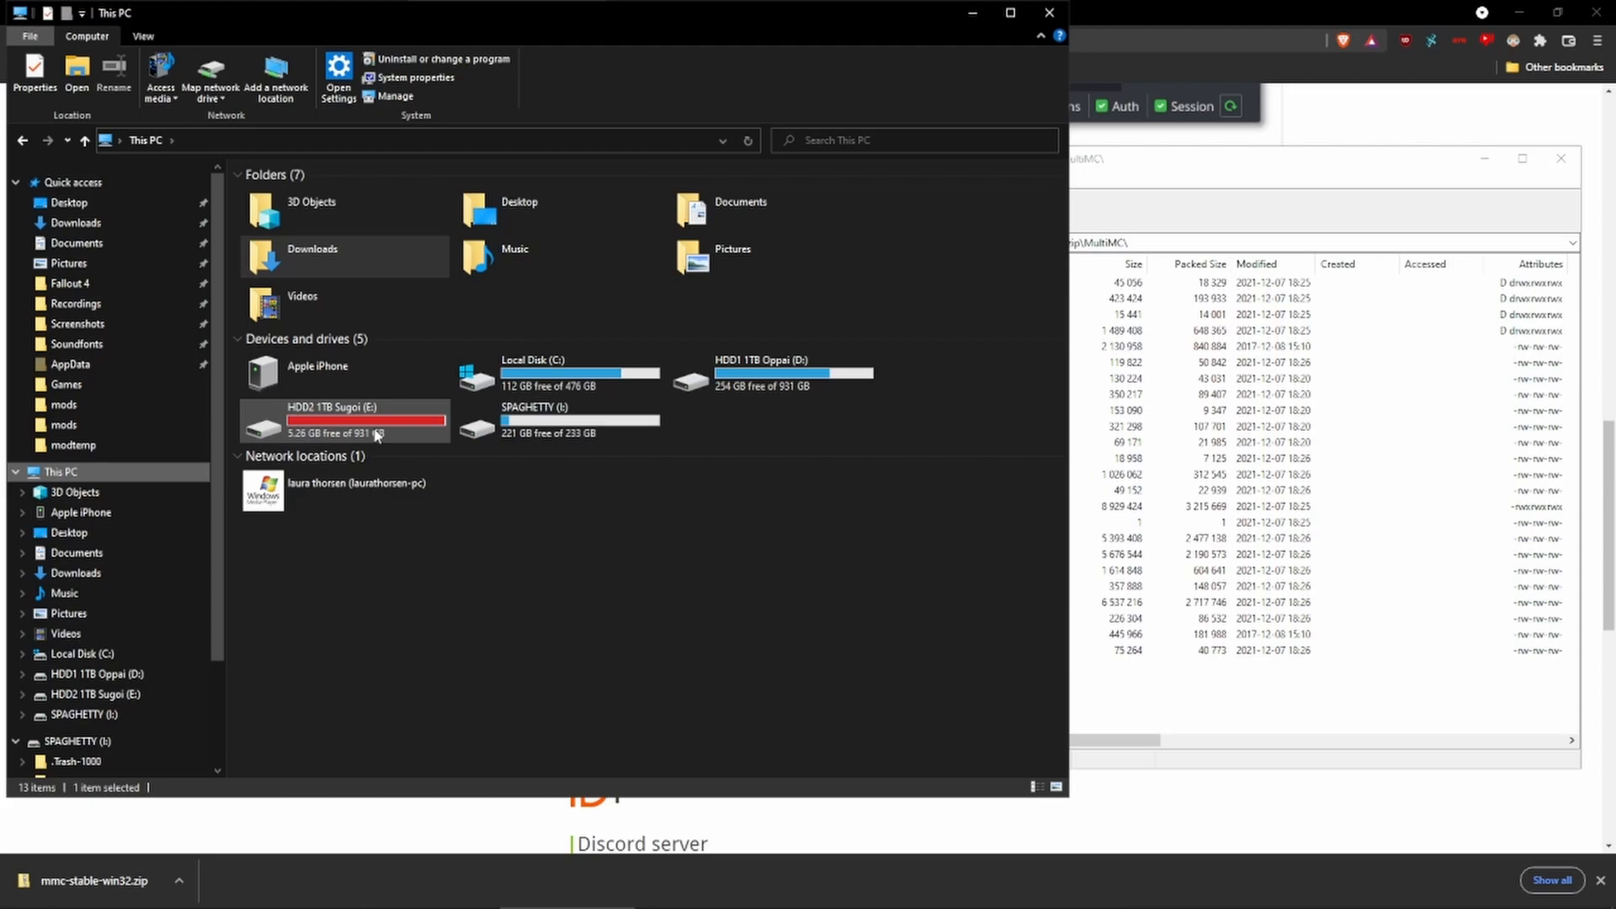
pyautogui.doubleClick(759, 374)
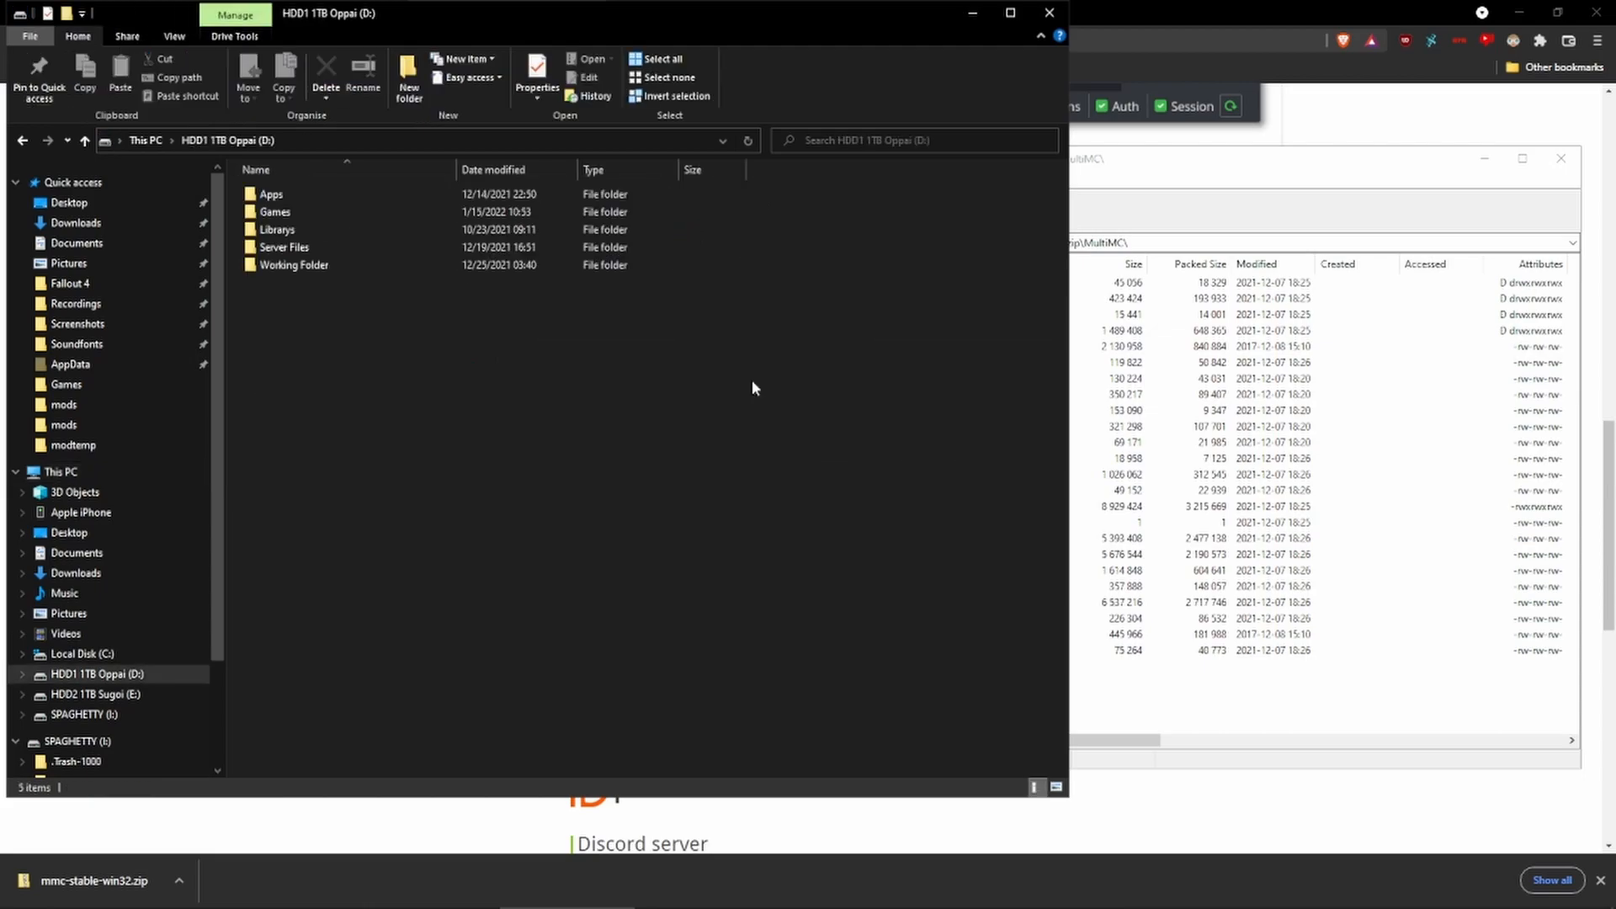
pyautogui.doubleClick(274, 212)
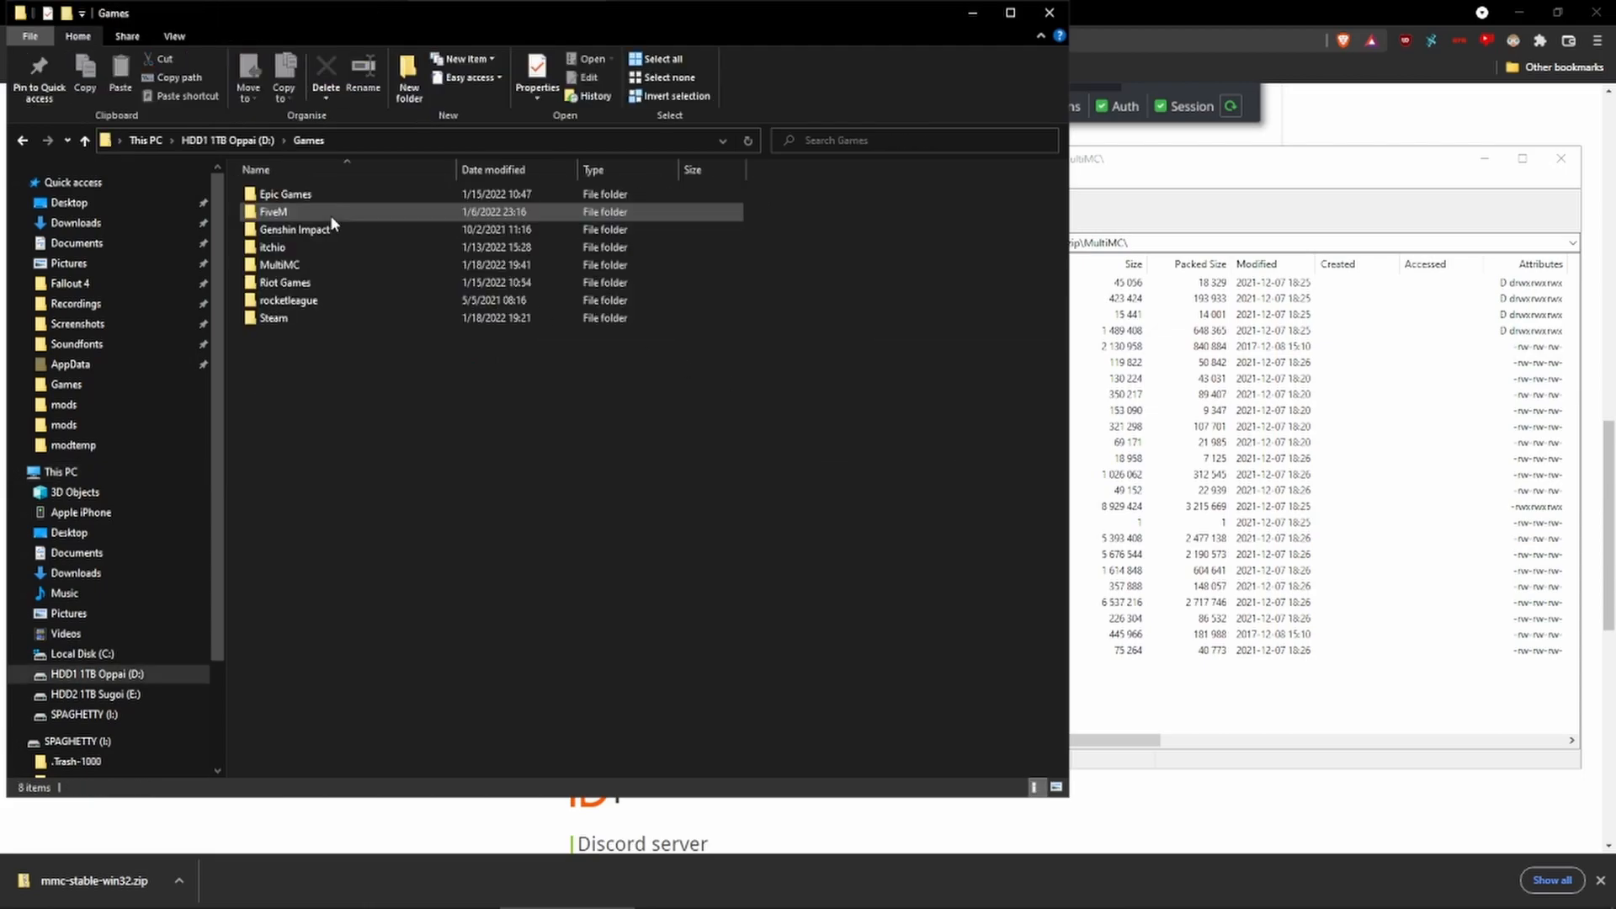
pyautogui.doubleClick(279, 264)
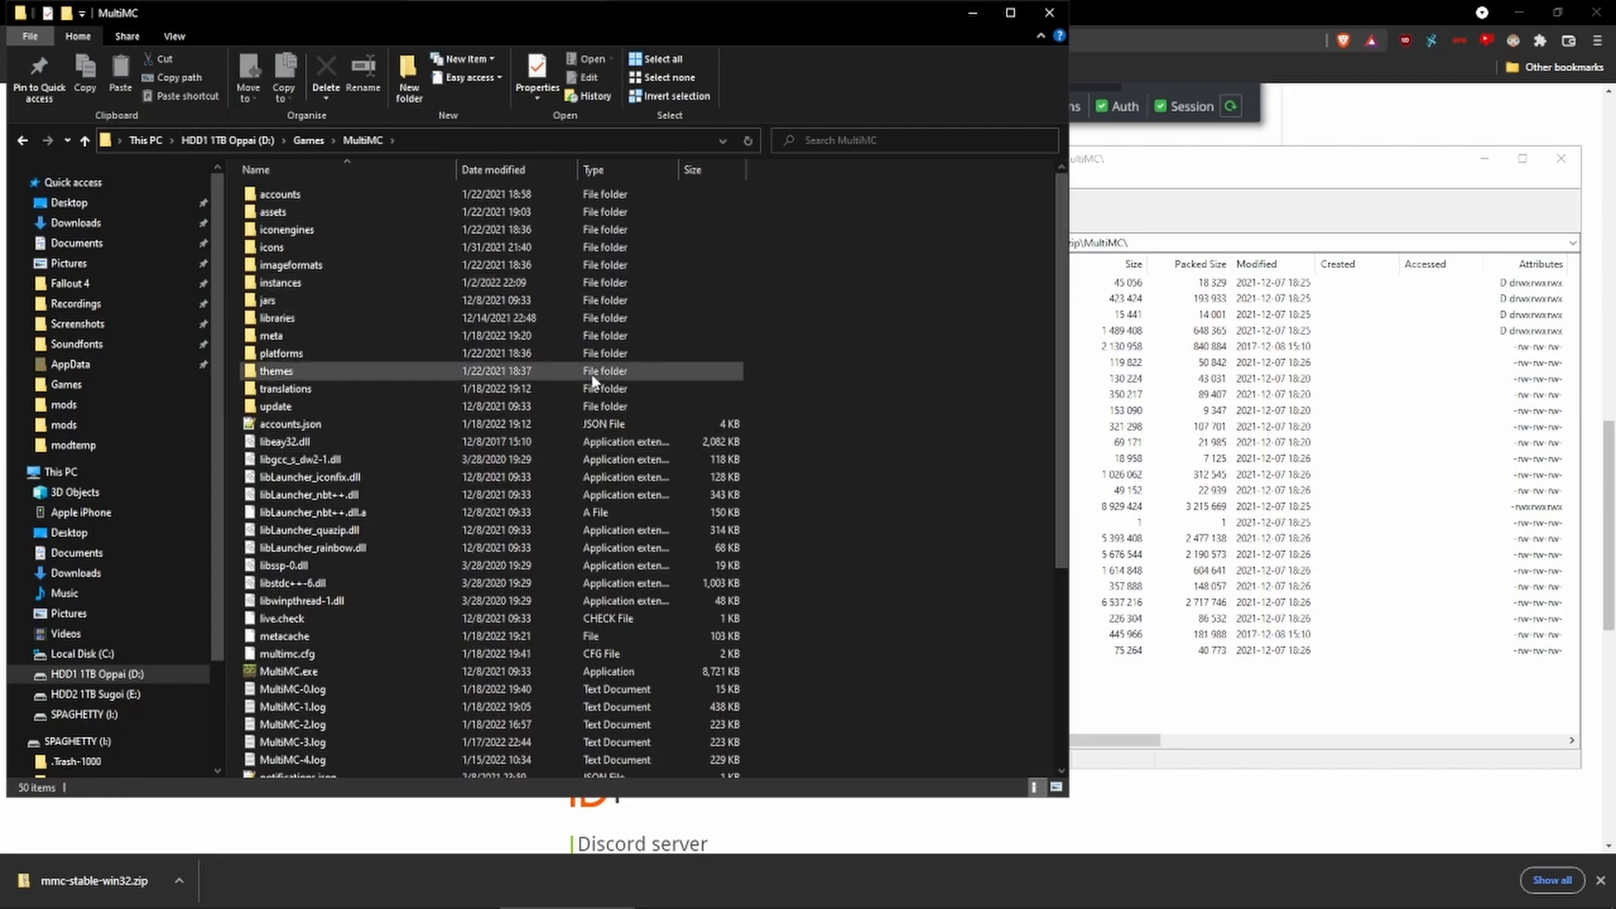
# Step: Return to This PC and minimise File Explorer to show the desktop
pyautogui.click(59, 471)
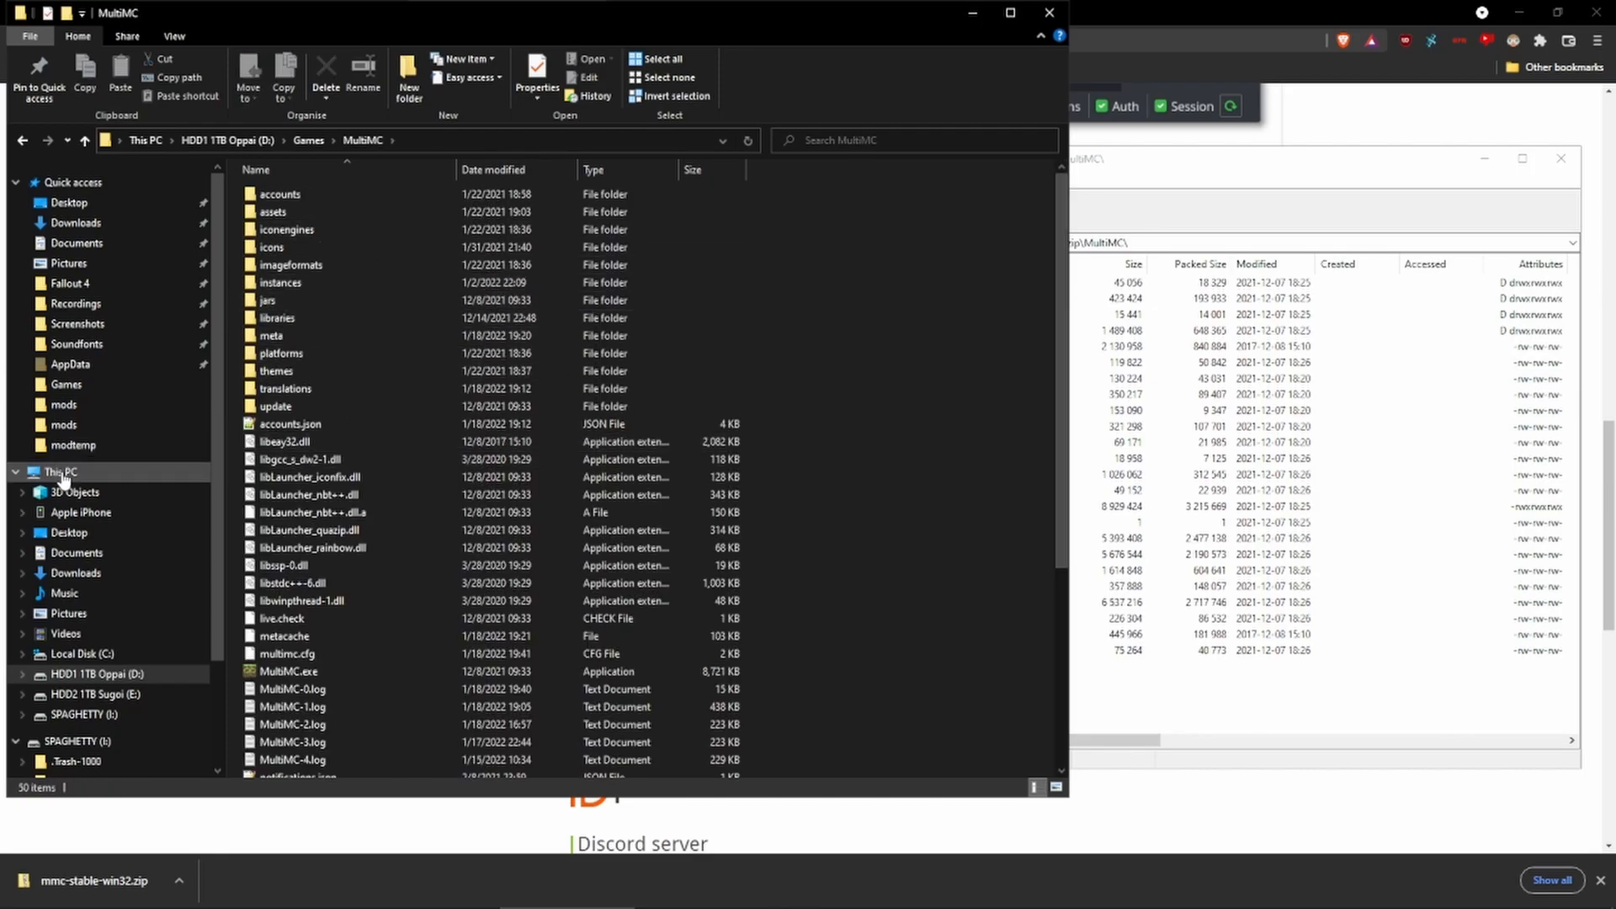
pyautogui.moveTo(74, 471)
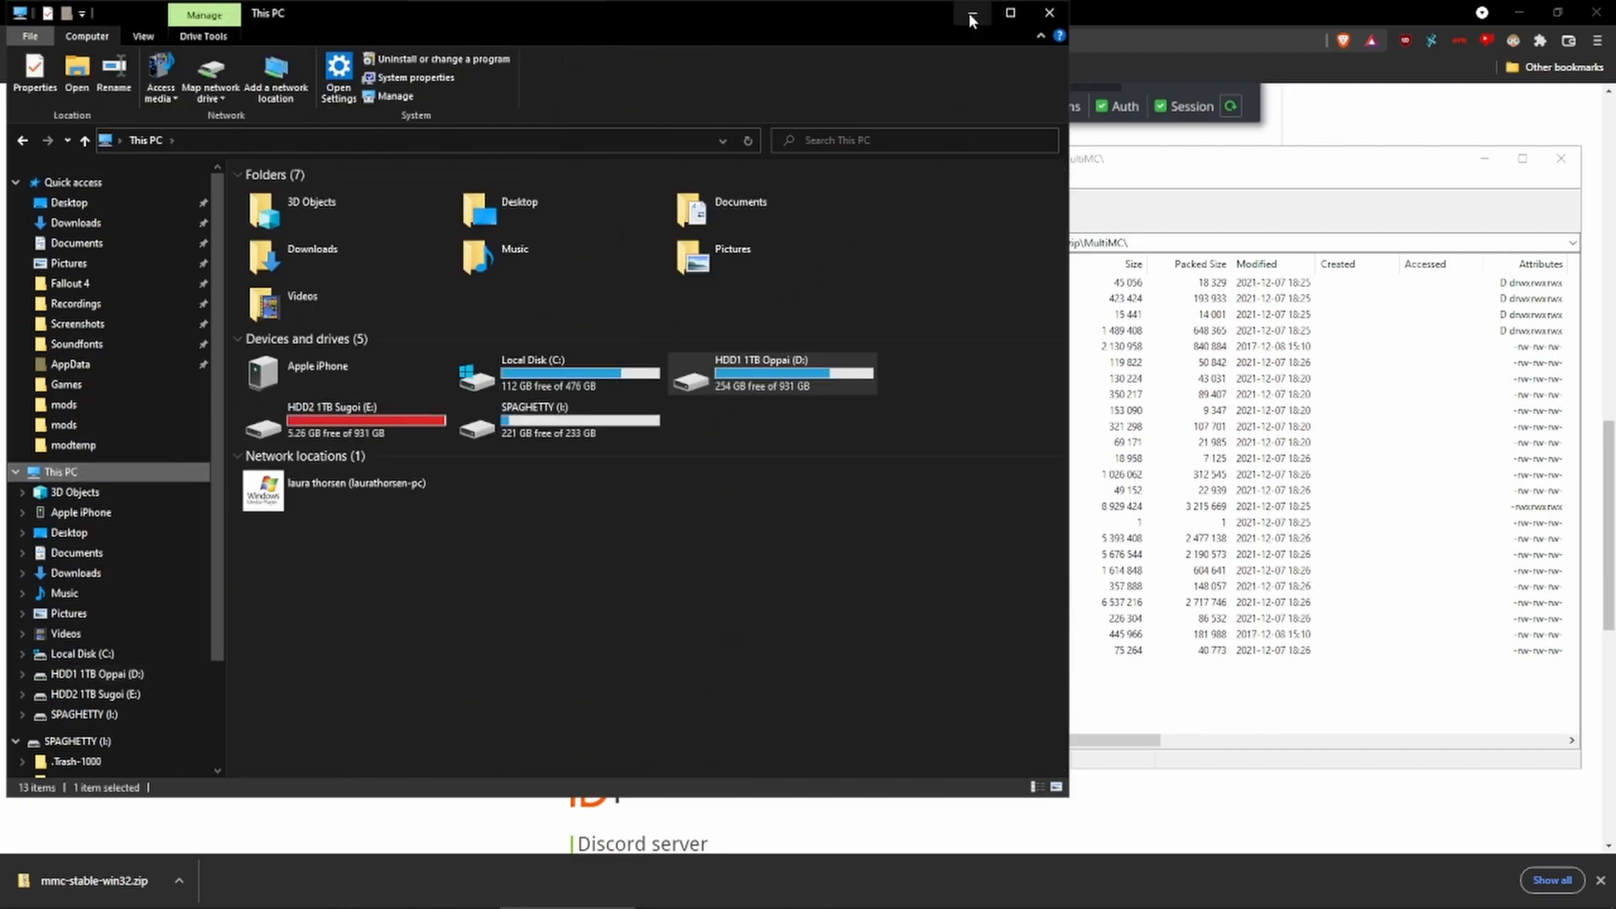
pyautogui.moveTo(969, 11)
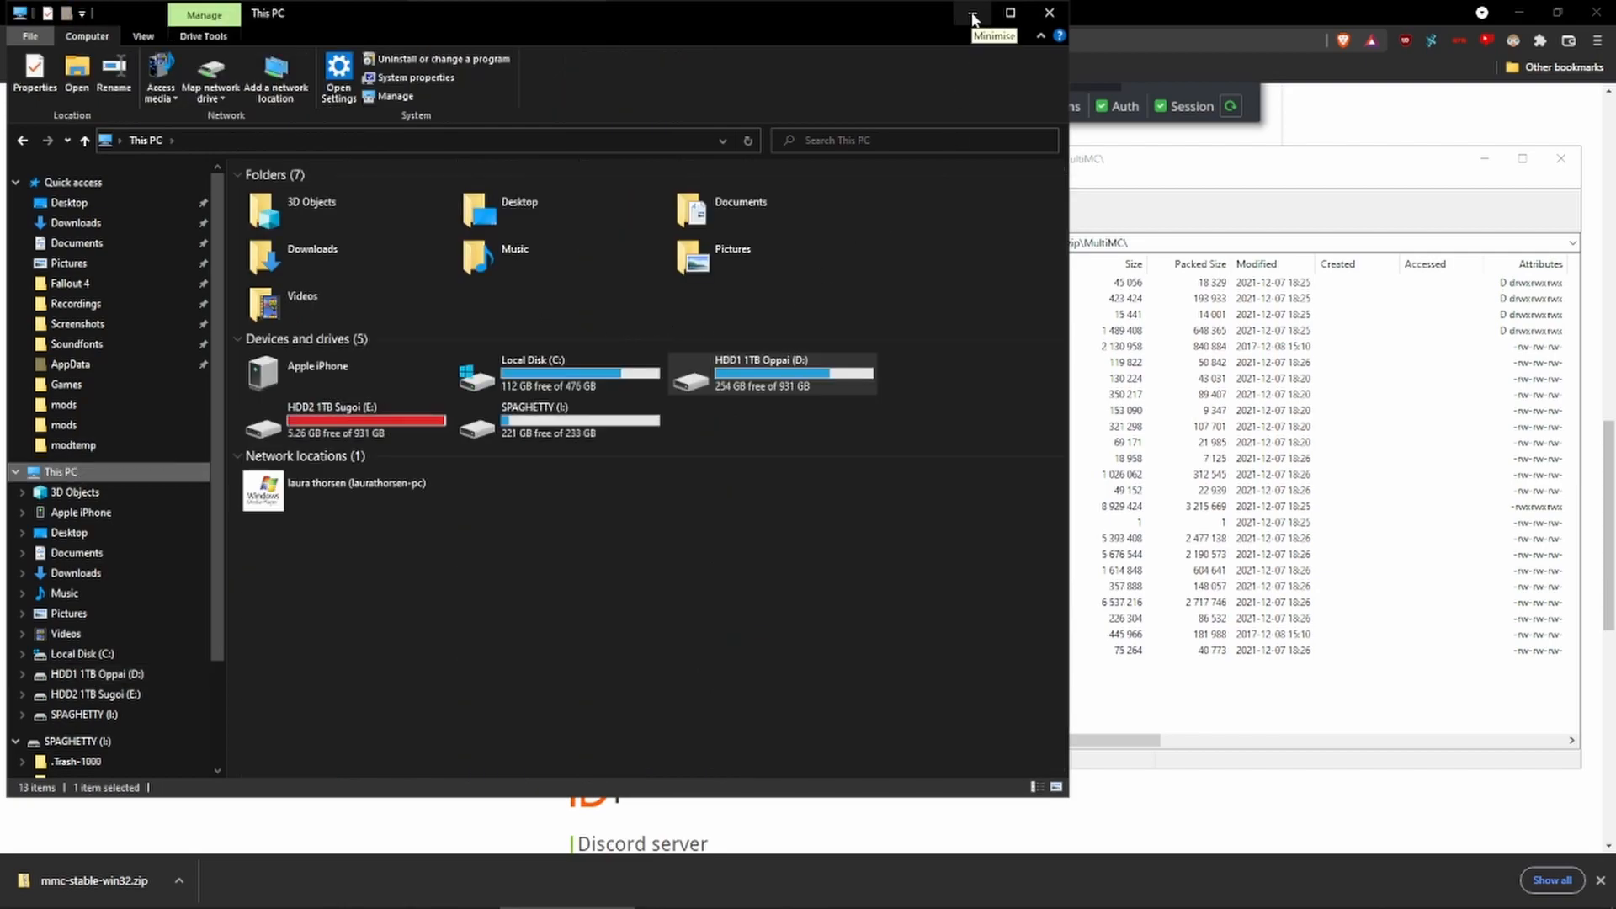
pyautogui.click(969, 12)
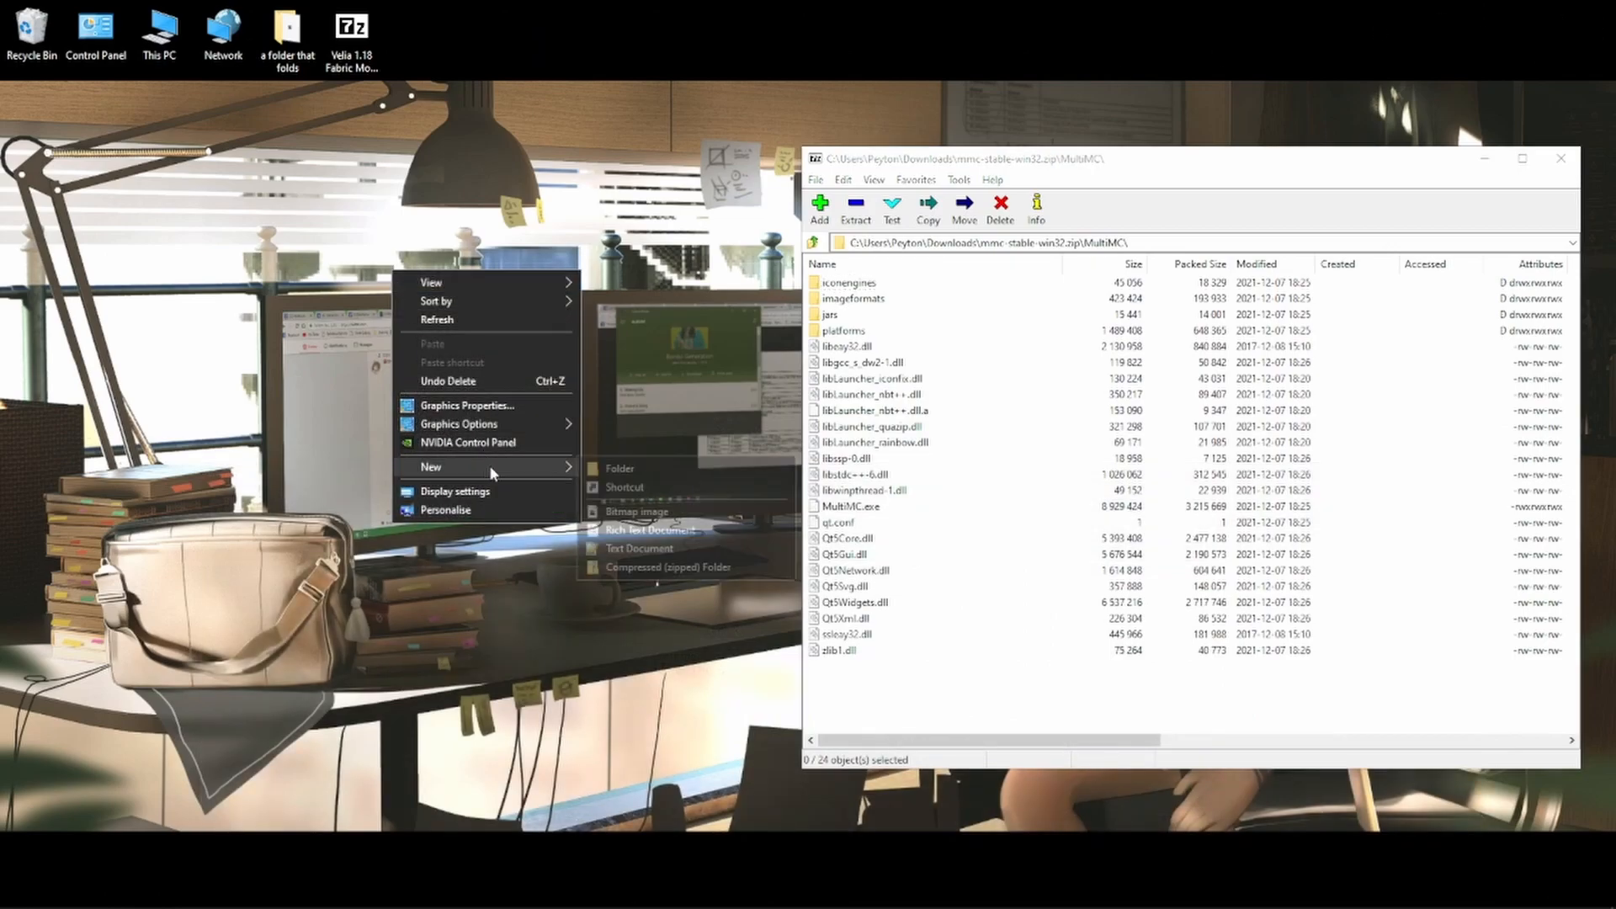
# Step: Create a new desktop folder named MultiMC
pyautogui.click(619, 468)
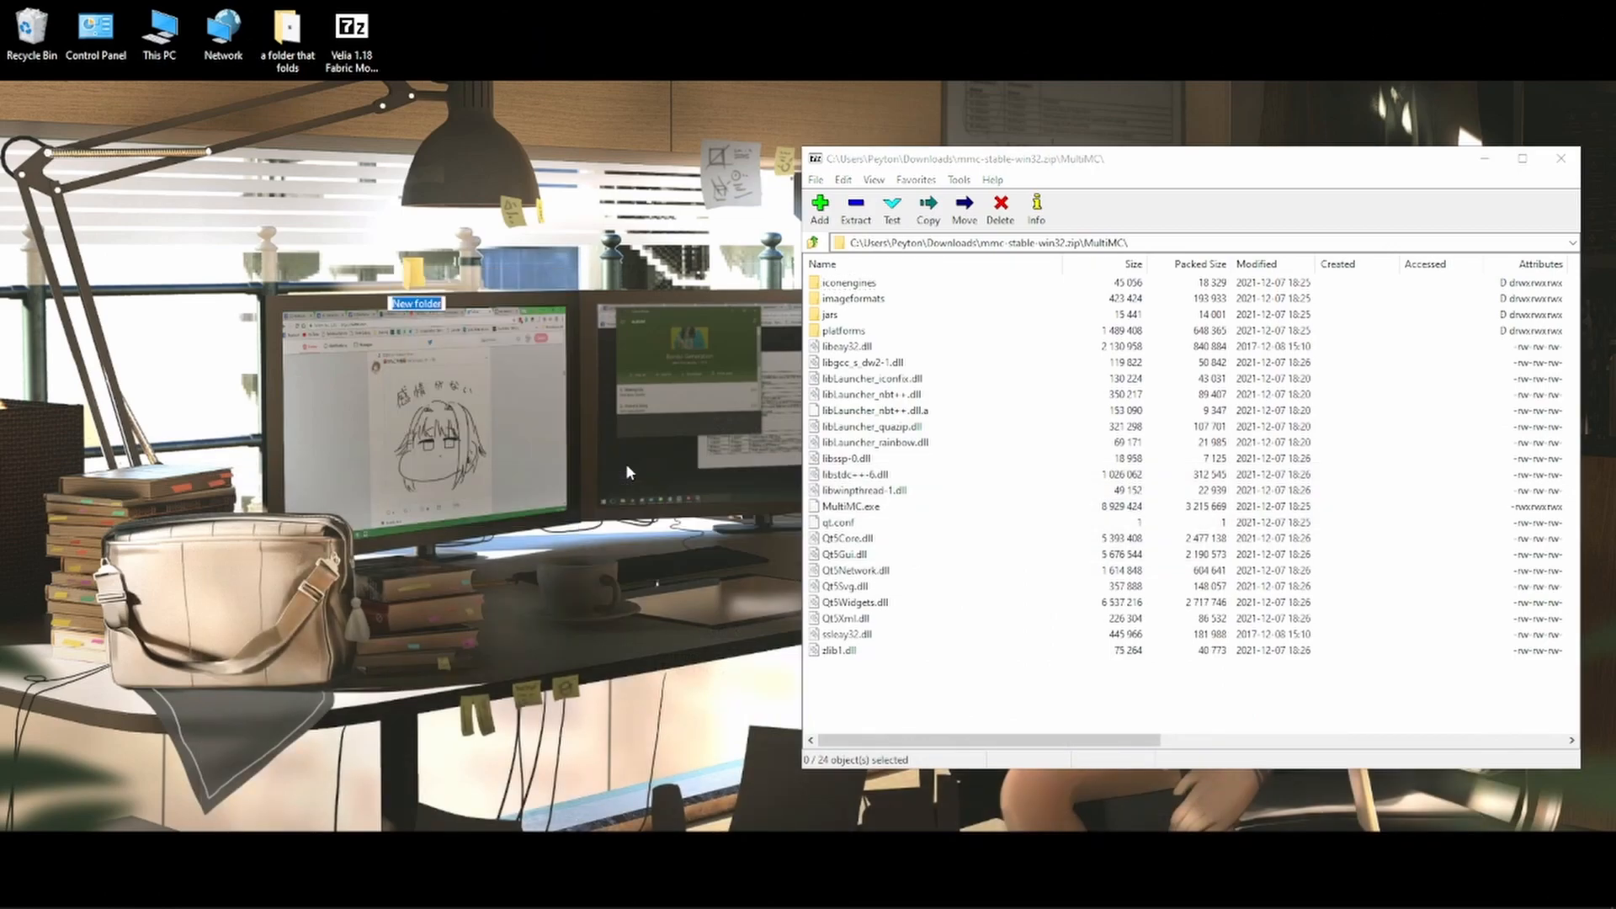
pyautogui.write('MultiMC')
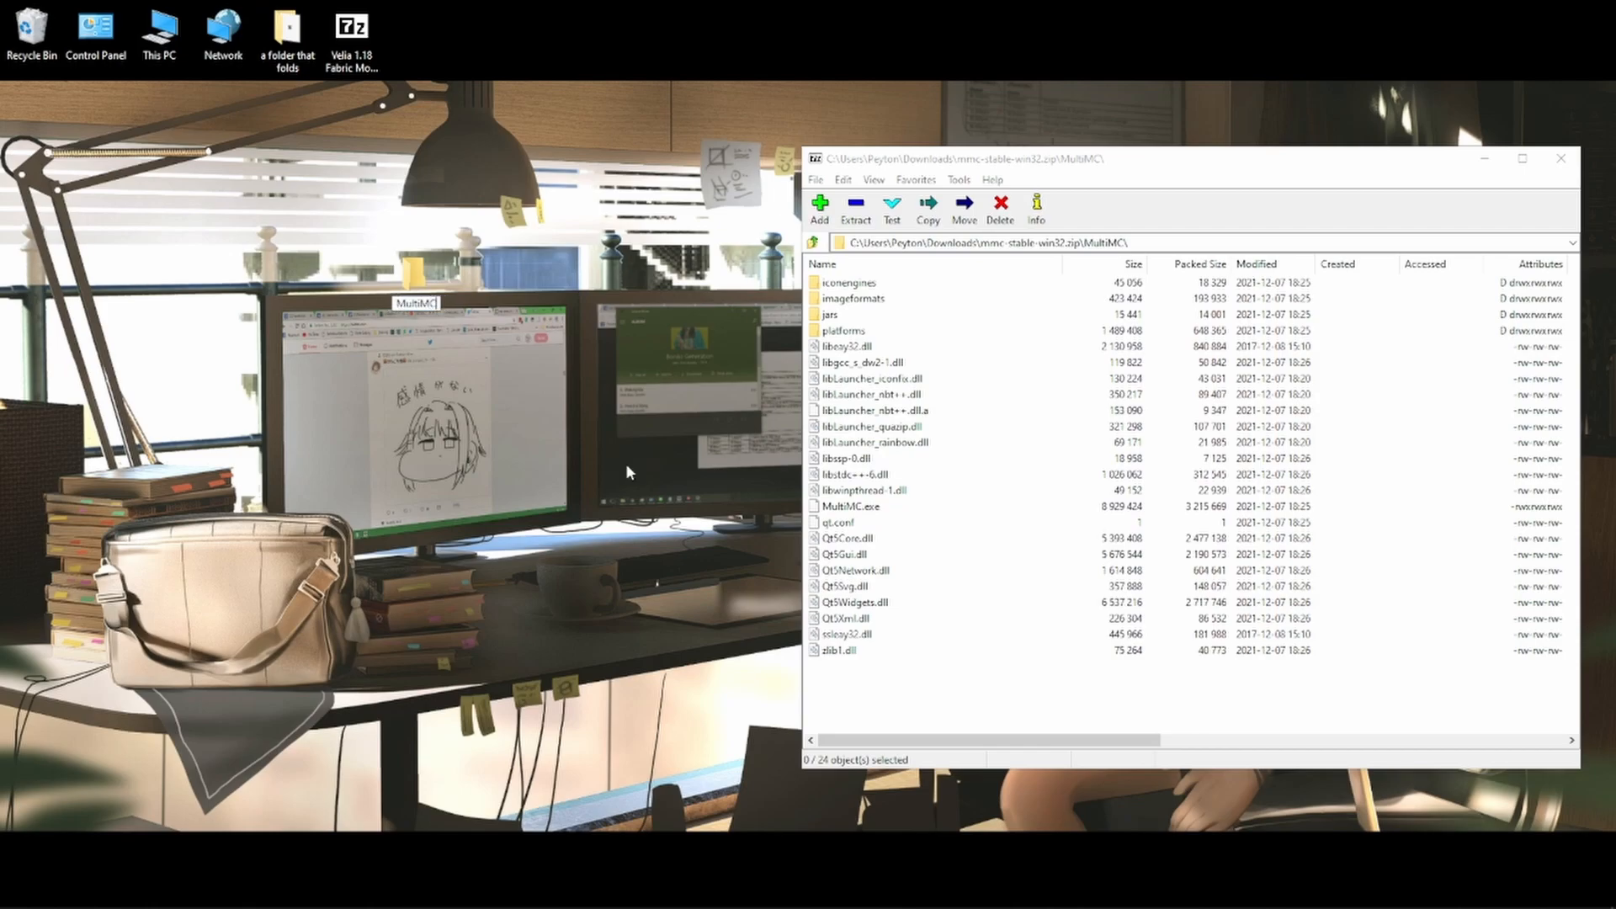
pyautogui.moveTo(820, 696)
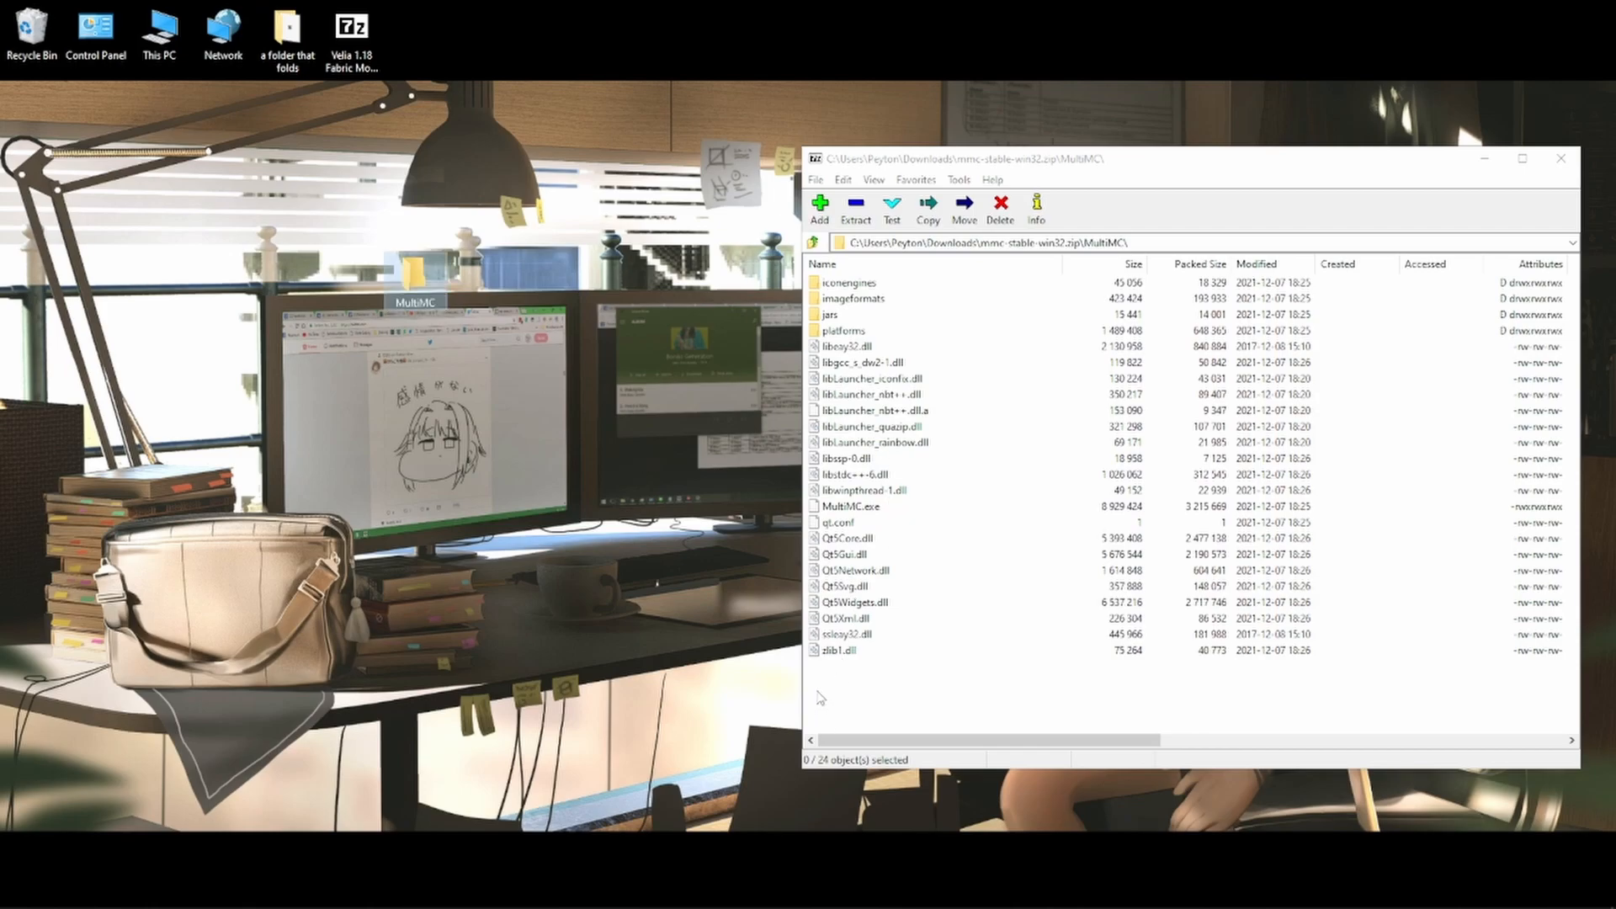
# Step: Select all files in the 7-Zip archive and extract them into the new MultiMC folder
pyautogui.click(875, 441)
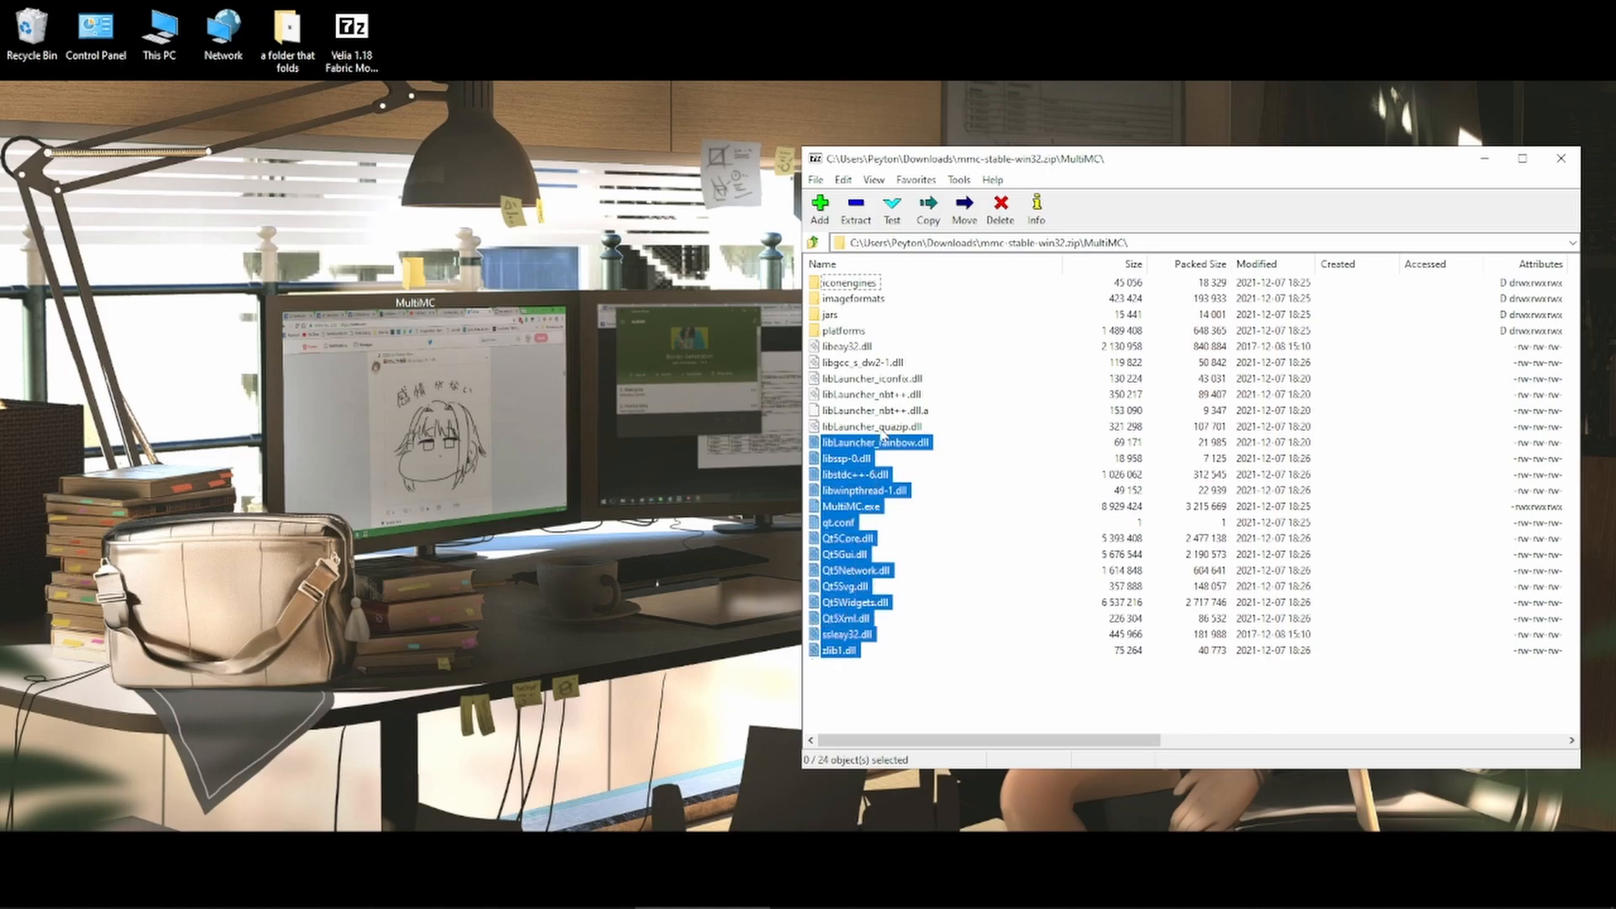
pyautogui.press('ctrl+a')
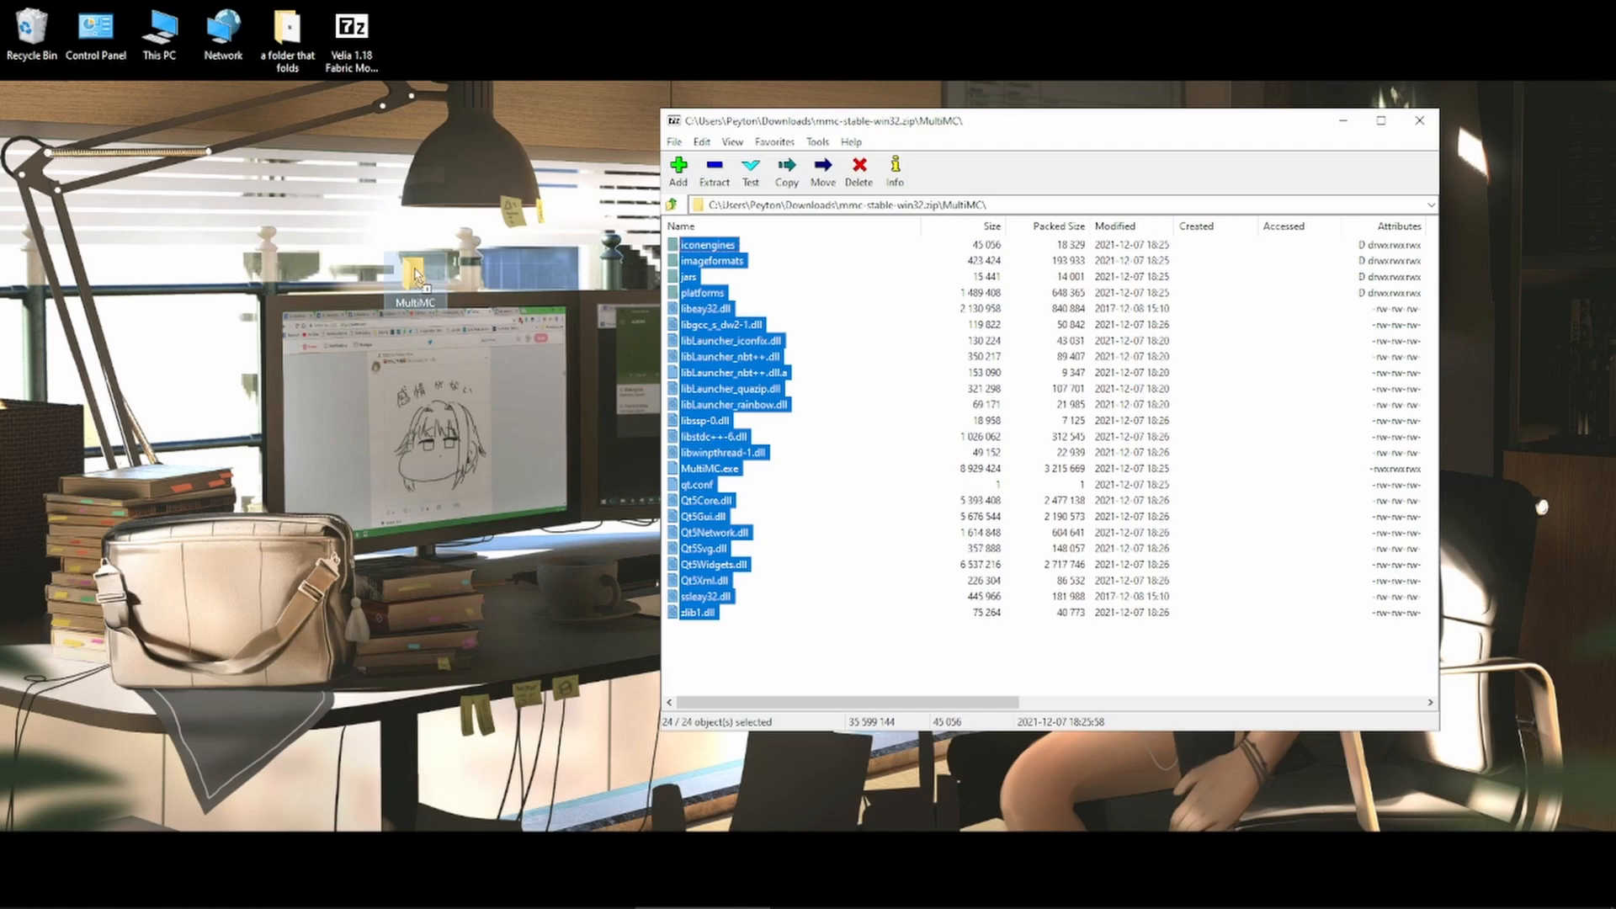
pyautogui.click(708, 244)
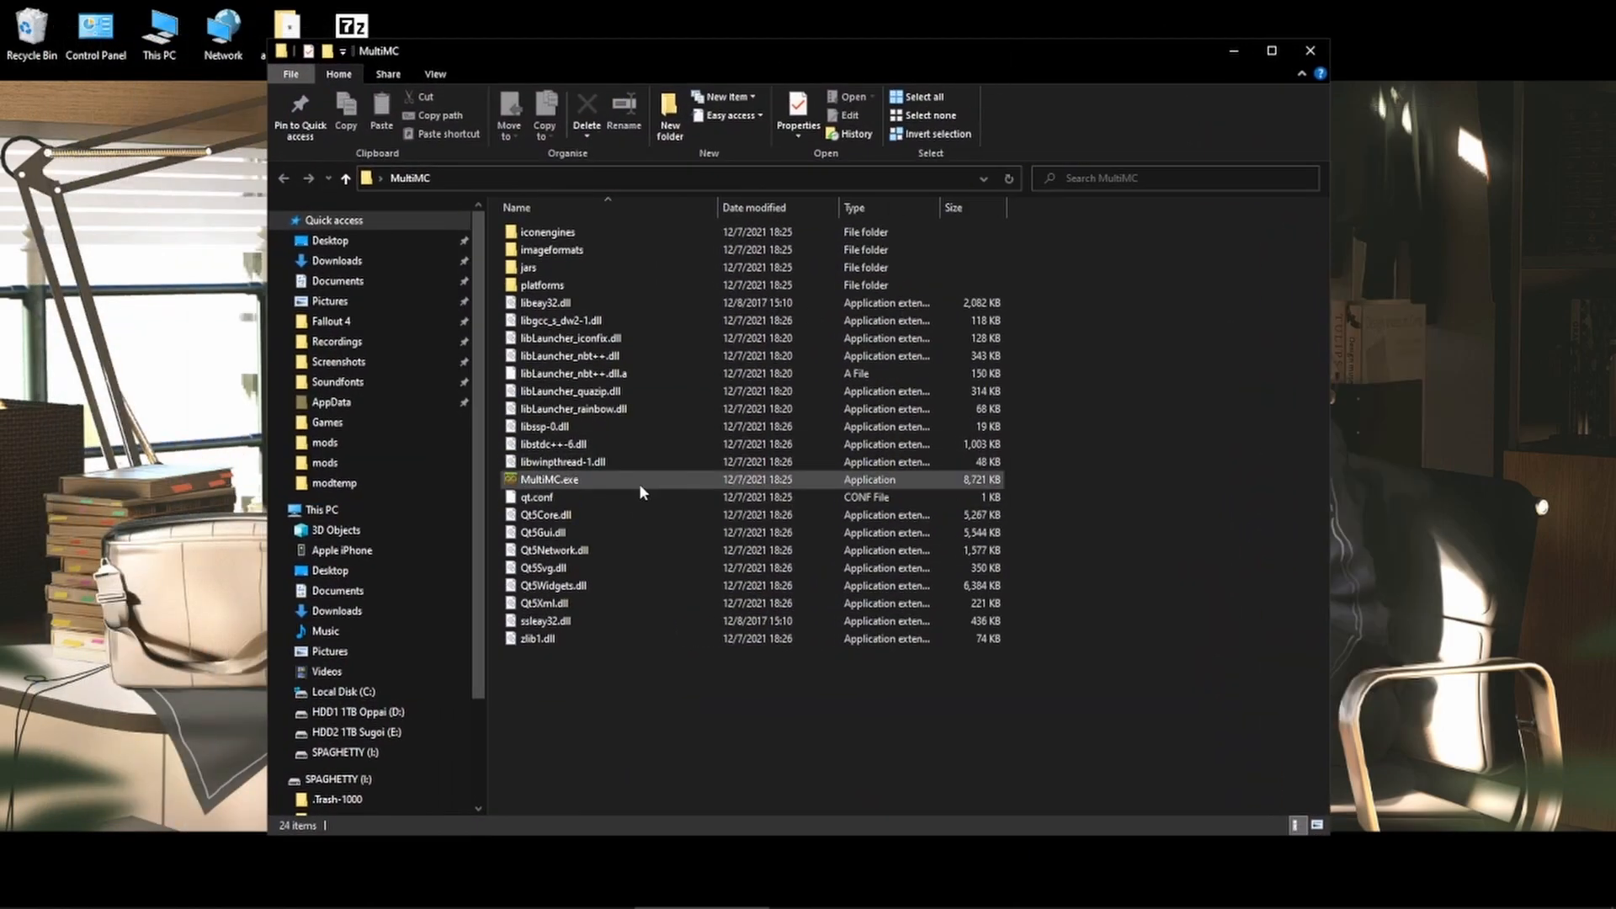
pyautogui.click(548, 480)
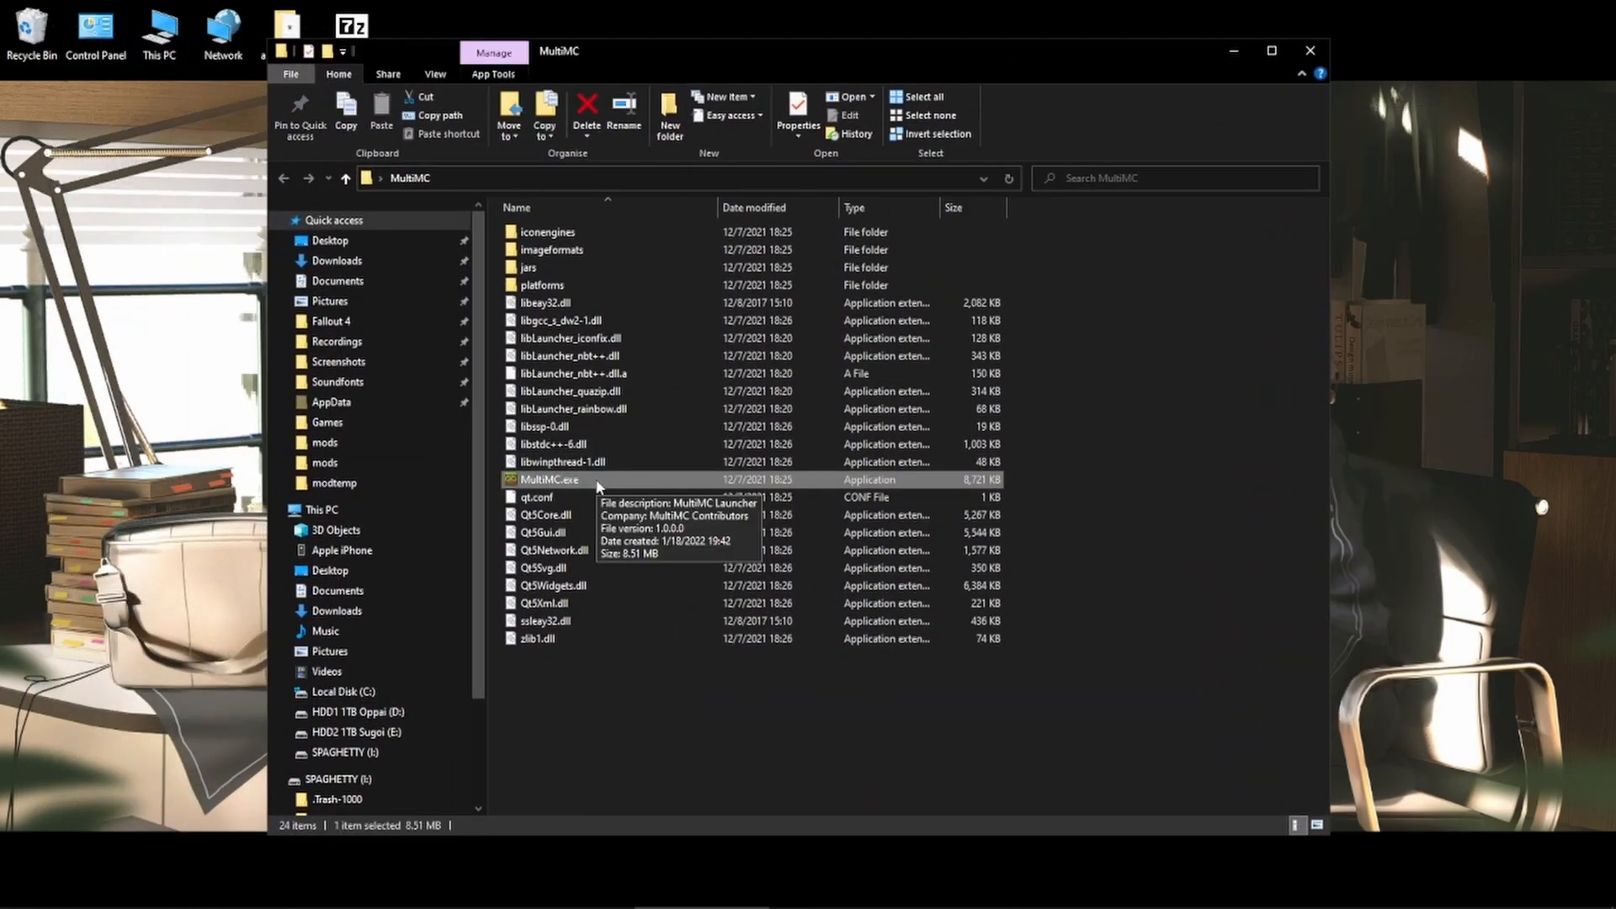
pyautogui.rightClick(549, 480)
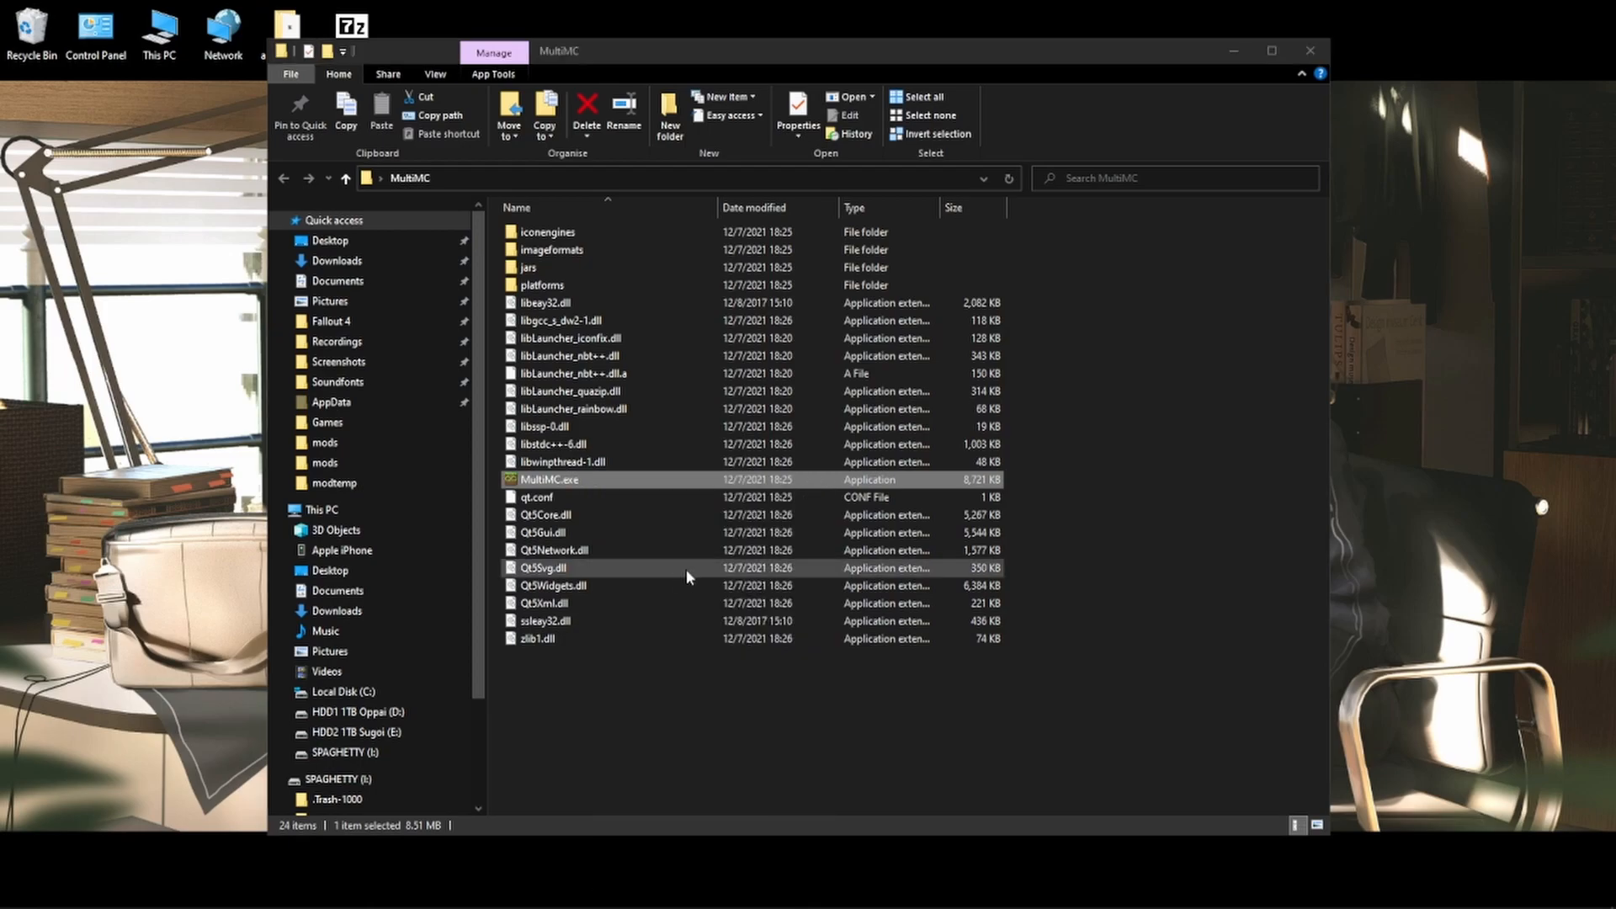
pyautogui.click(13, 893)
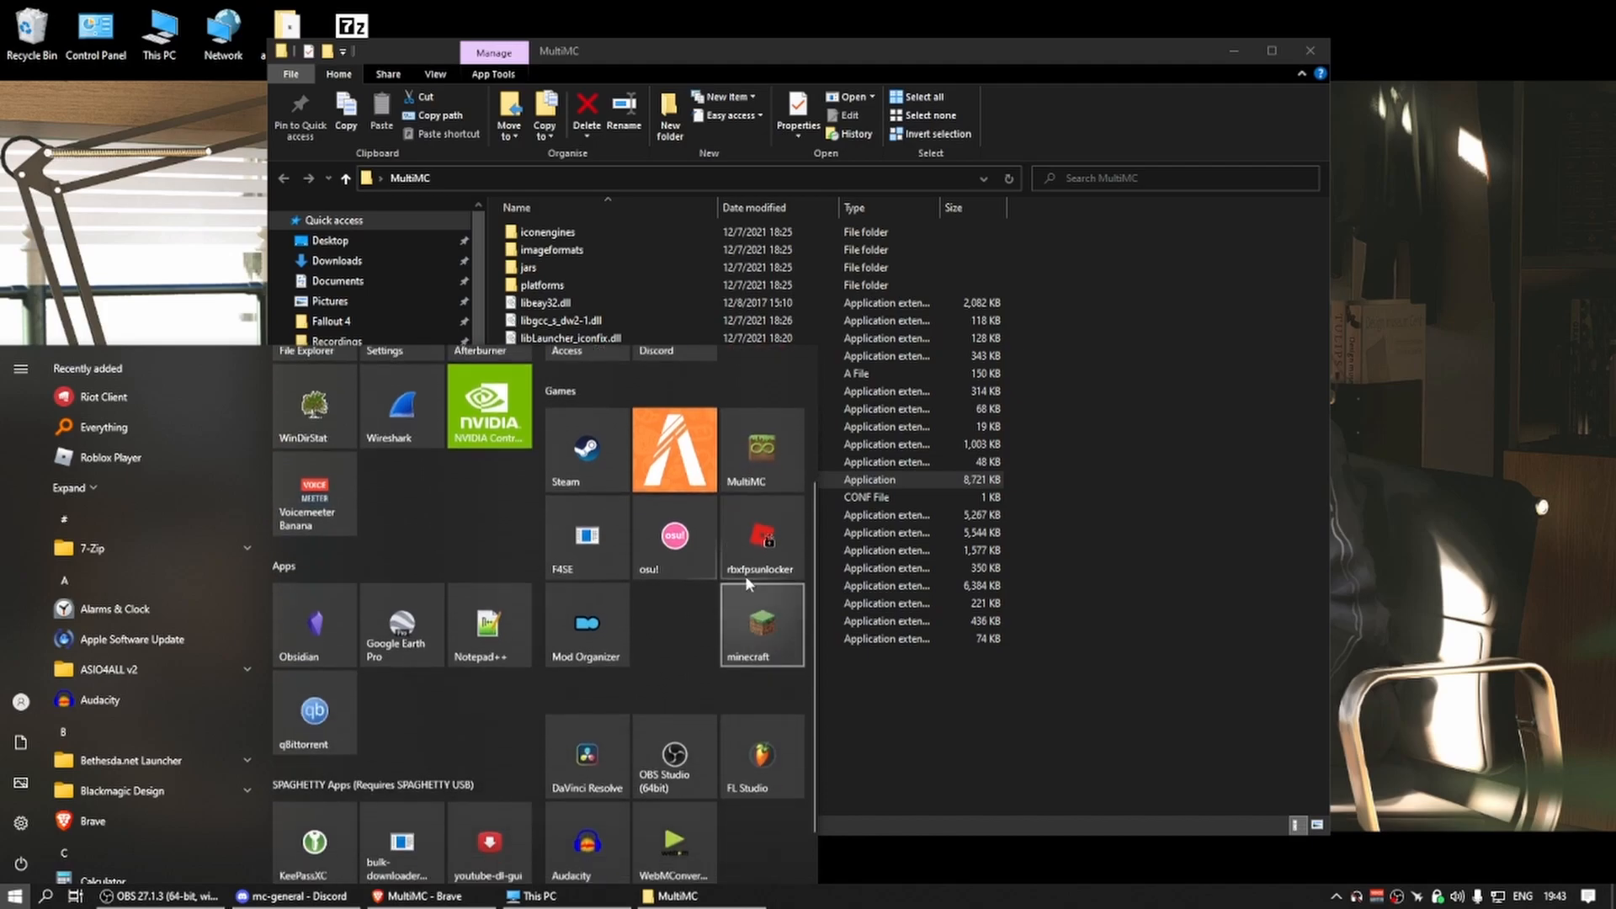
pyautogui.scroll(3)
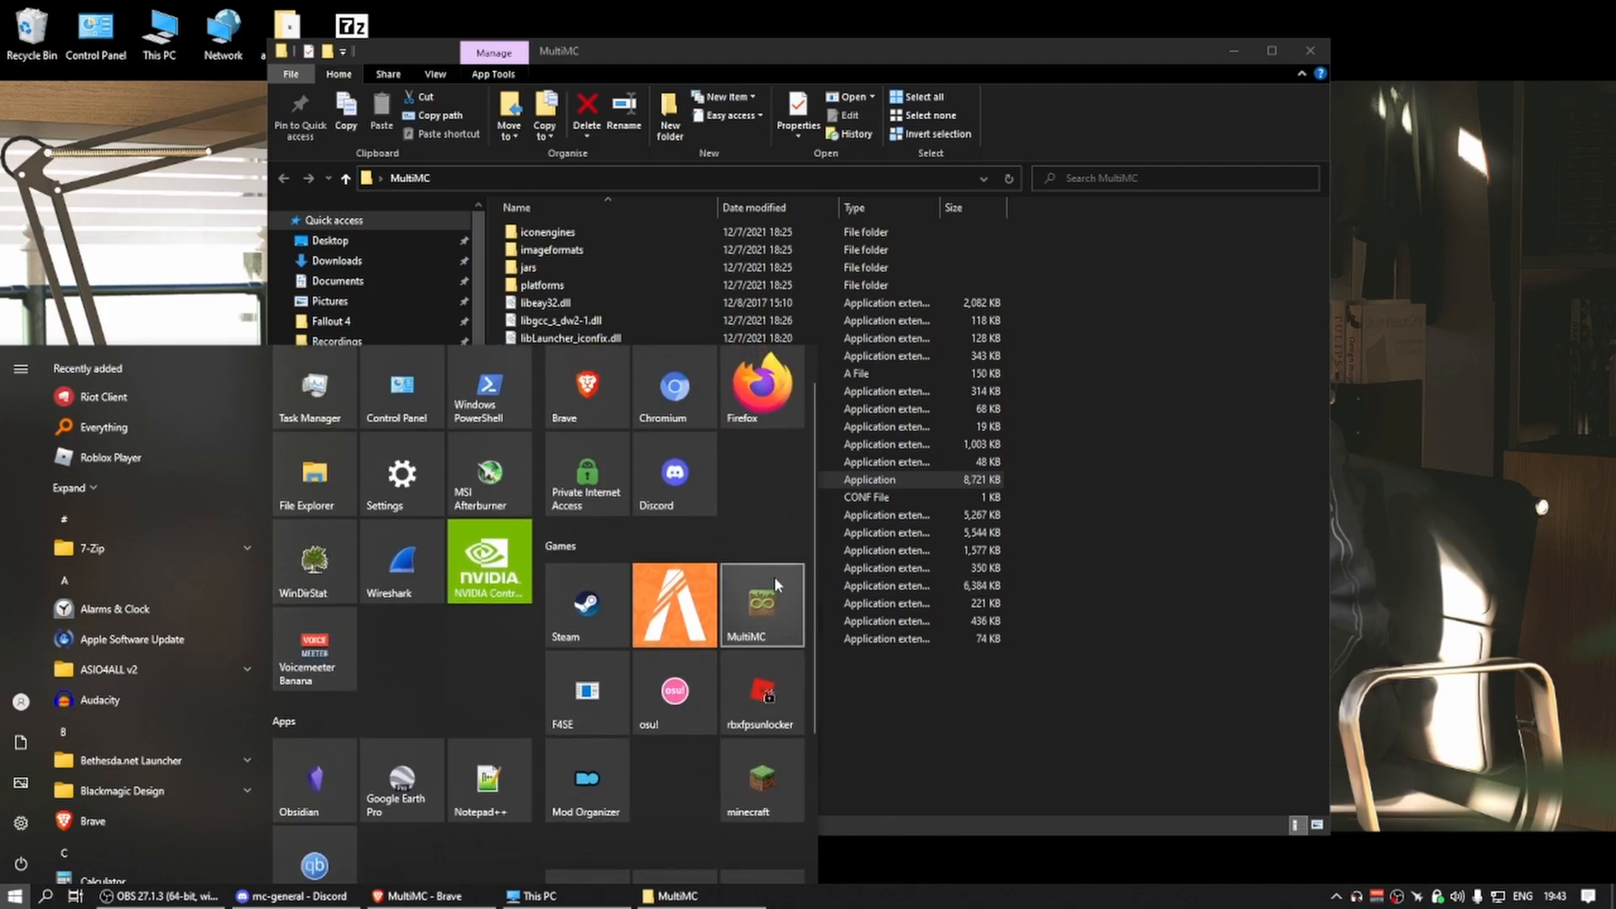
pyautogui.moveTo(1043, 782)
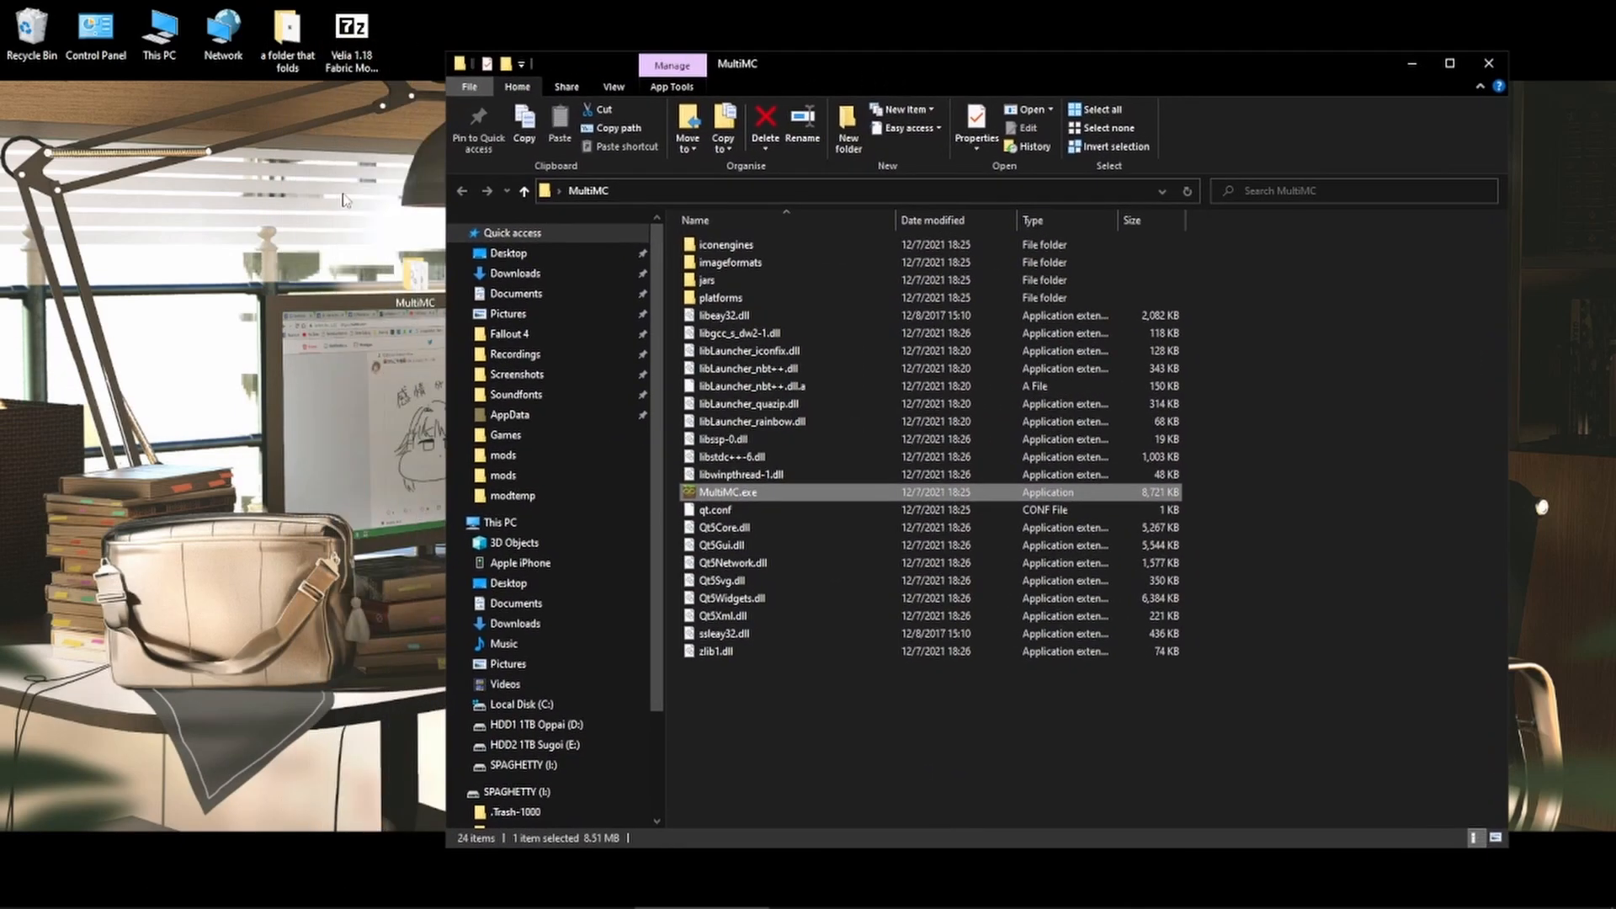
pyautogui.moveTo(884, 481)
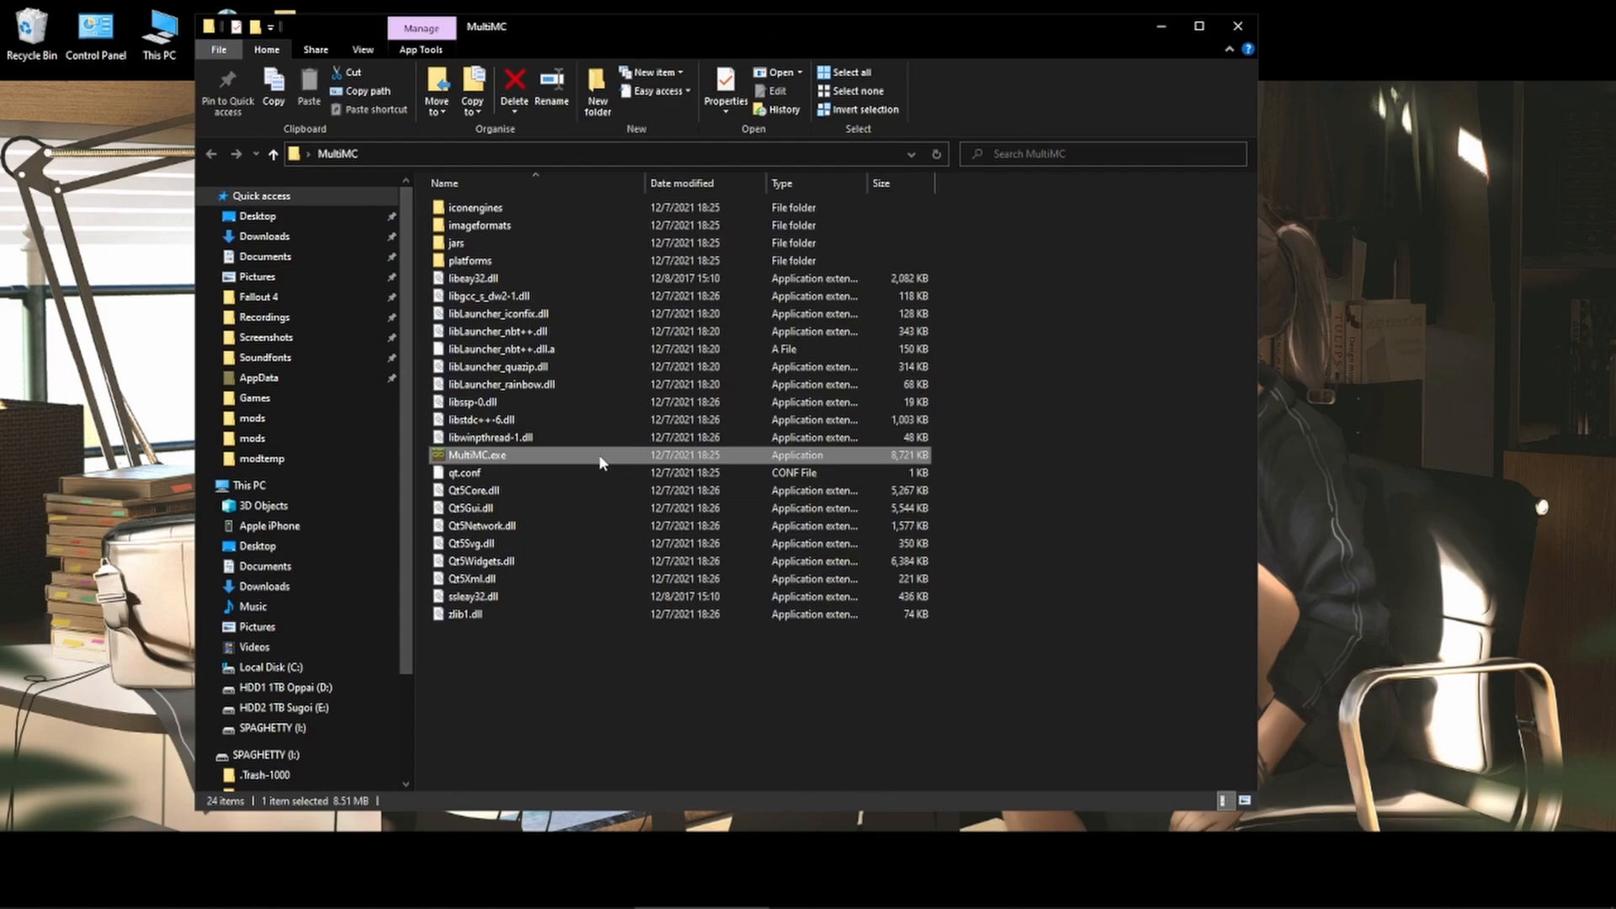
# Step: Launch the extracted MultiMC, accept the language, pick JDK 17.0.1 with 400–4096 MB memory and continue
pyautogui.doubleClick(476, 454)
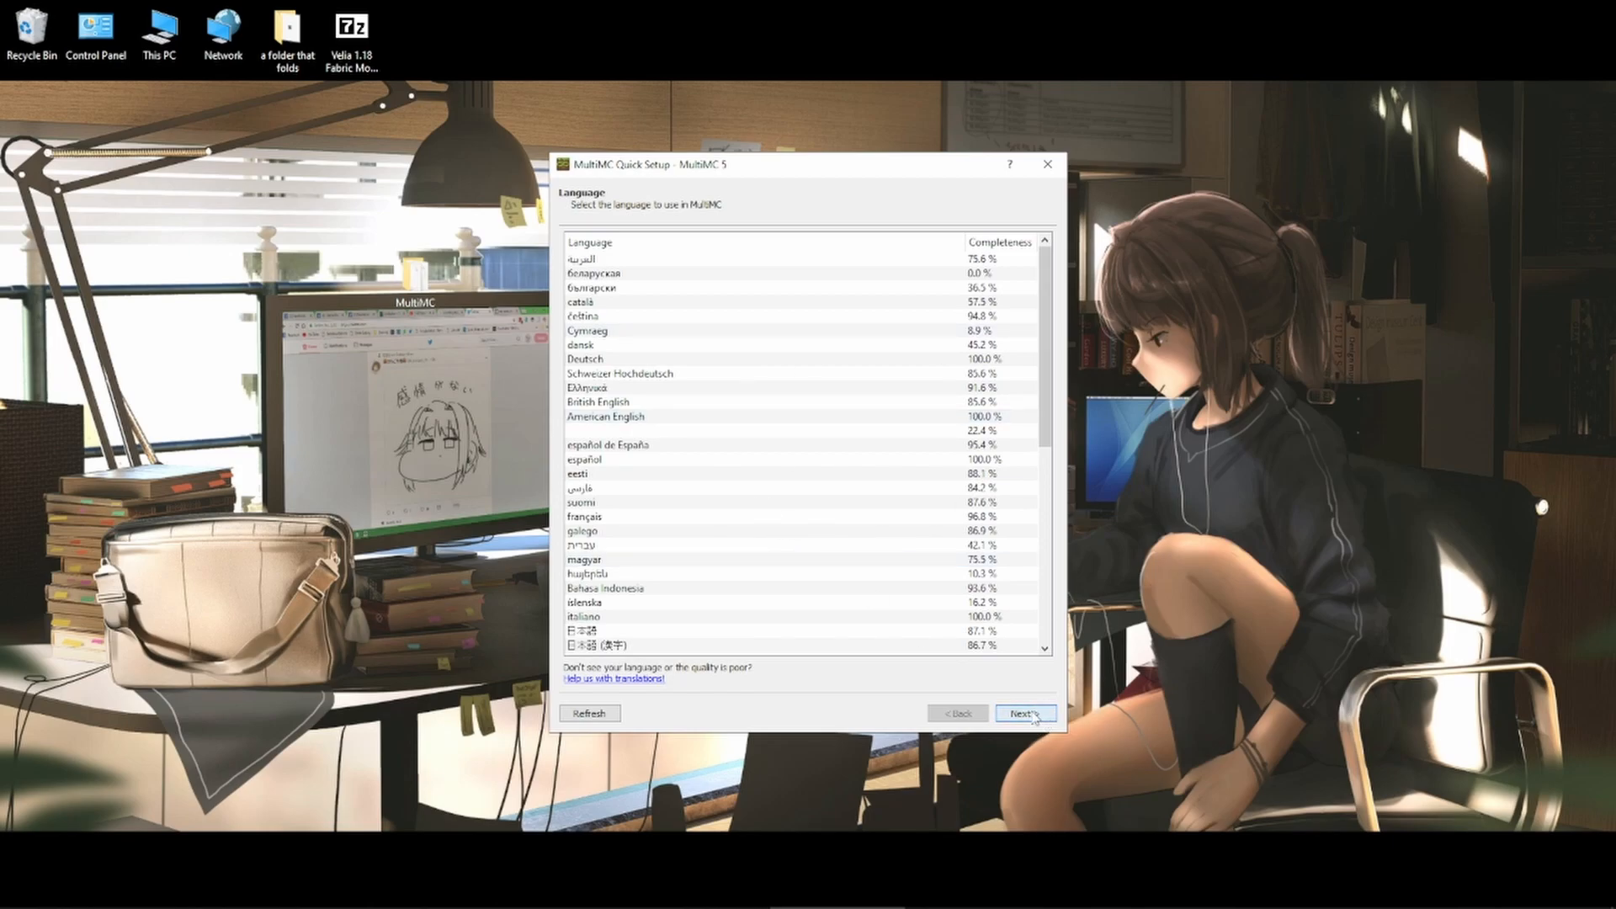
pyautogui.click(1025, 714)
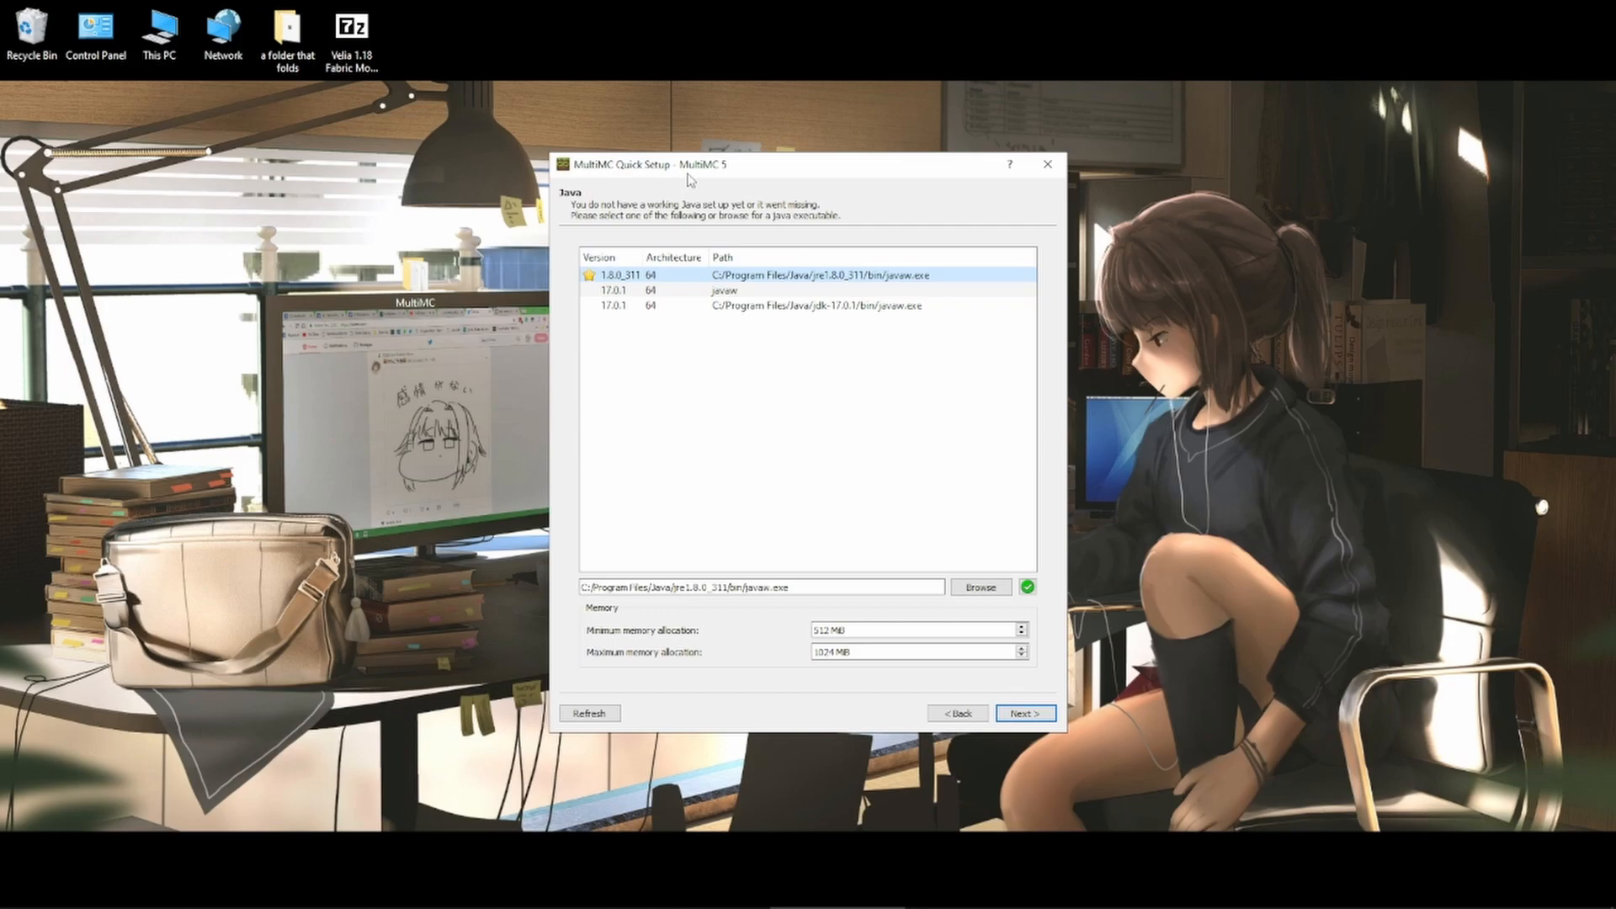
pyautogui.moveTo(553, 200)
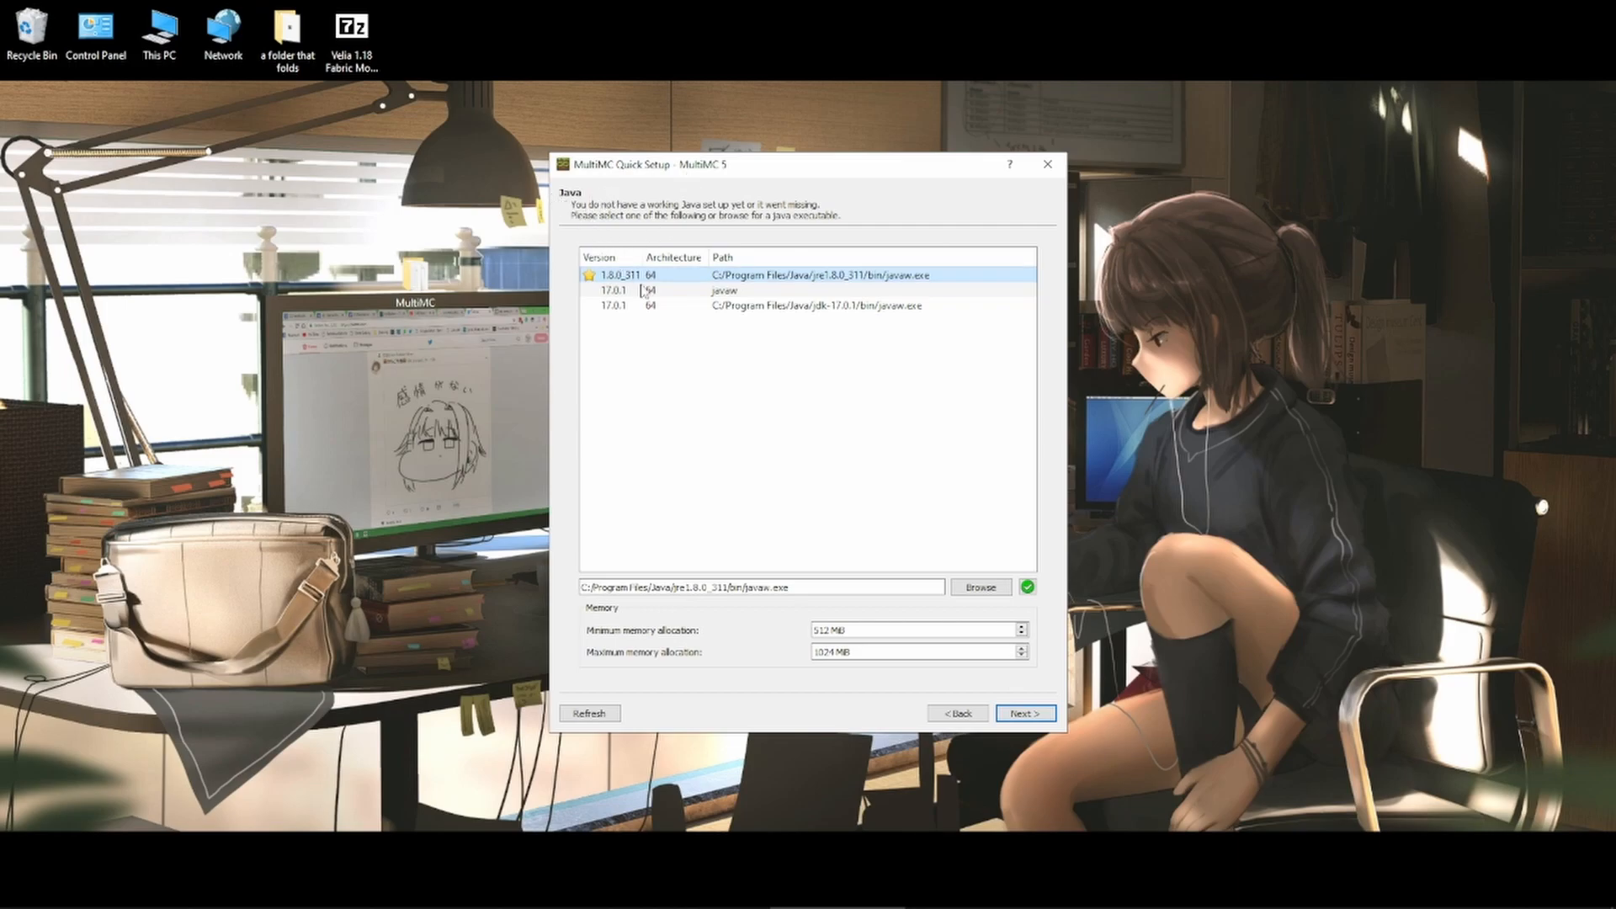
pyautogui.click(805, 304)
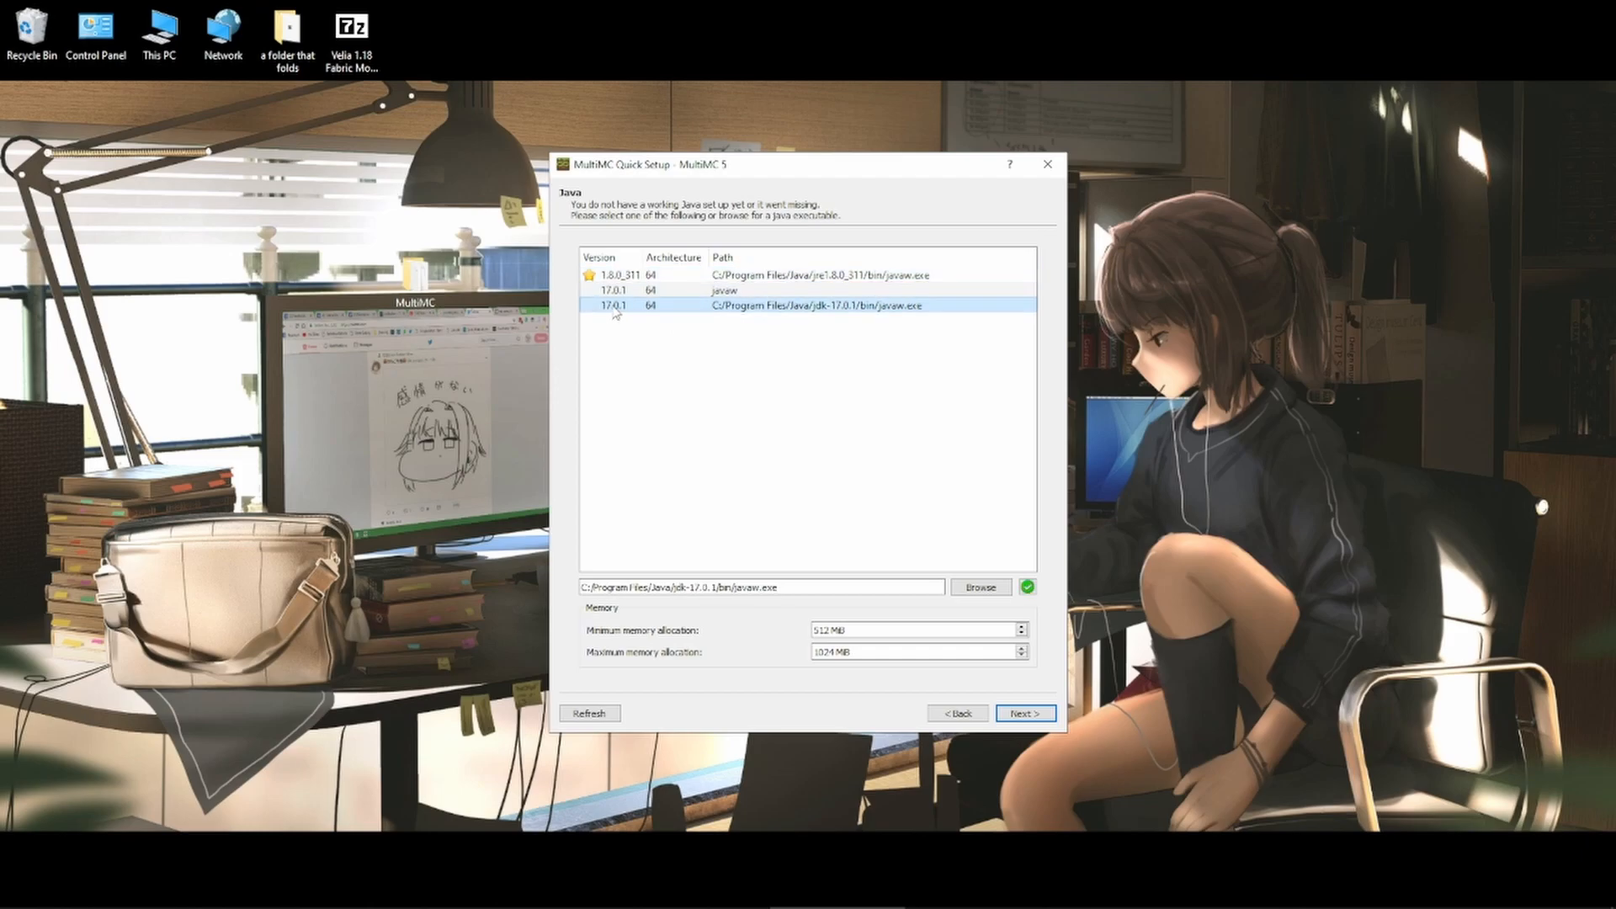
pyautogui.moveTo(603, 322)
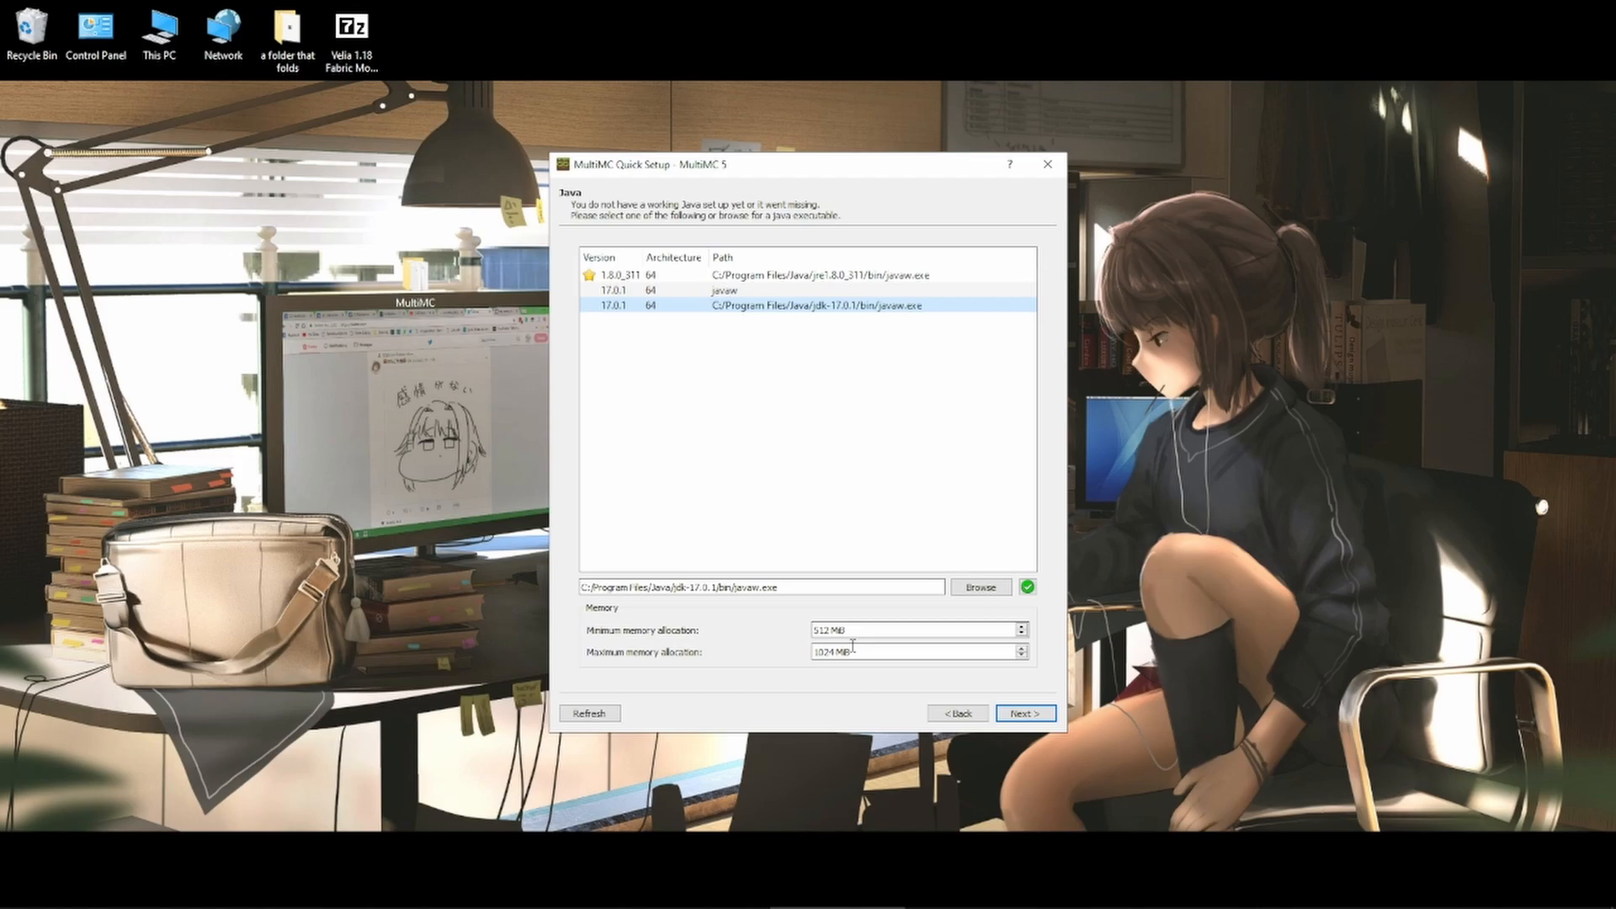
pyautogui.moveTo(907, 652)
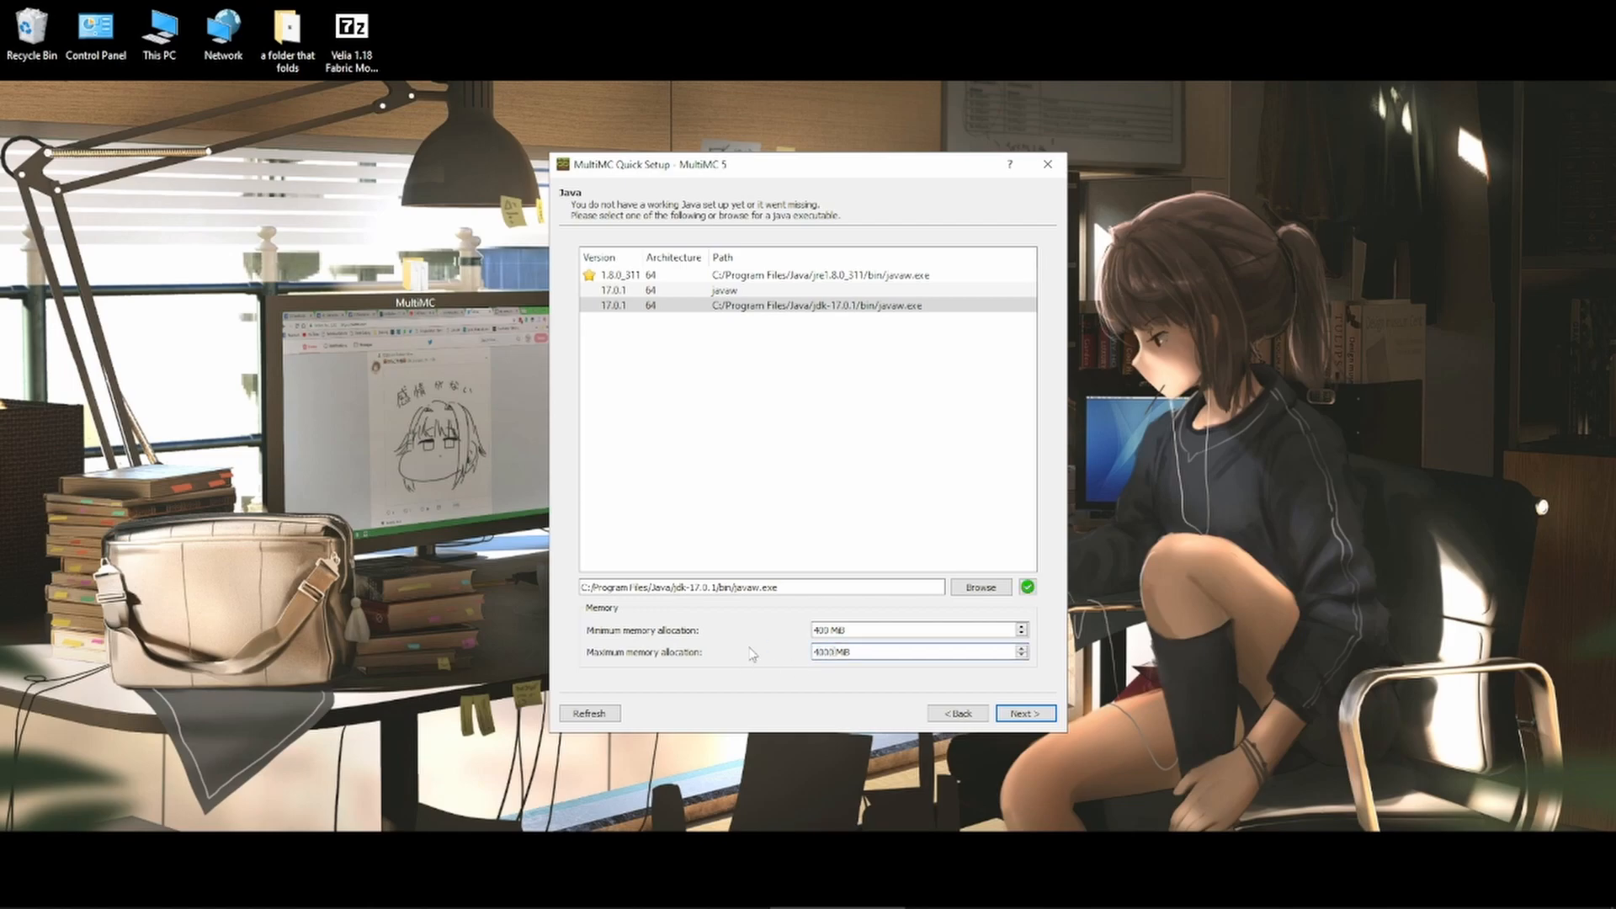
pyautogui.moveTo(1043, 493)
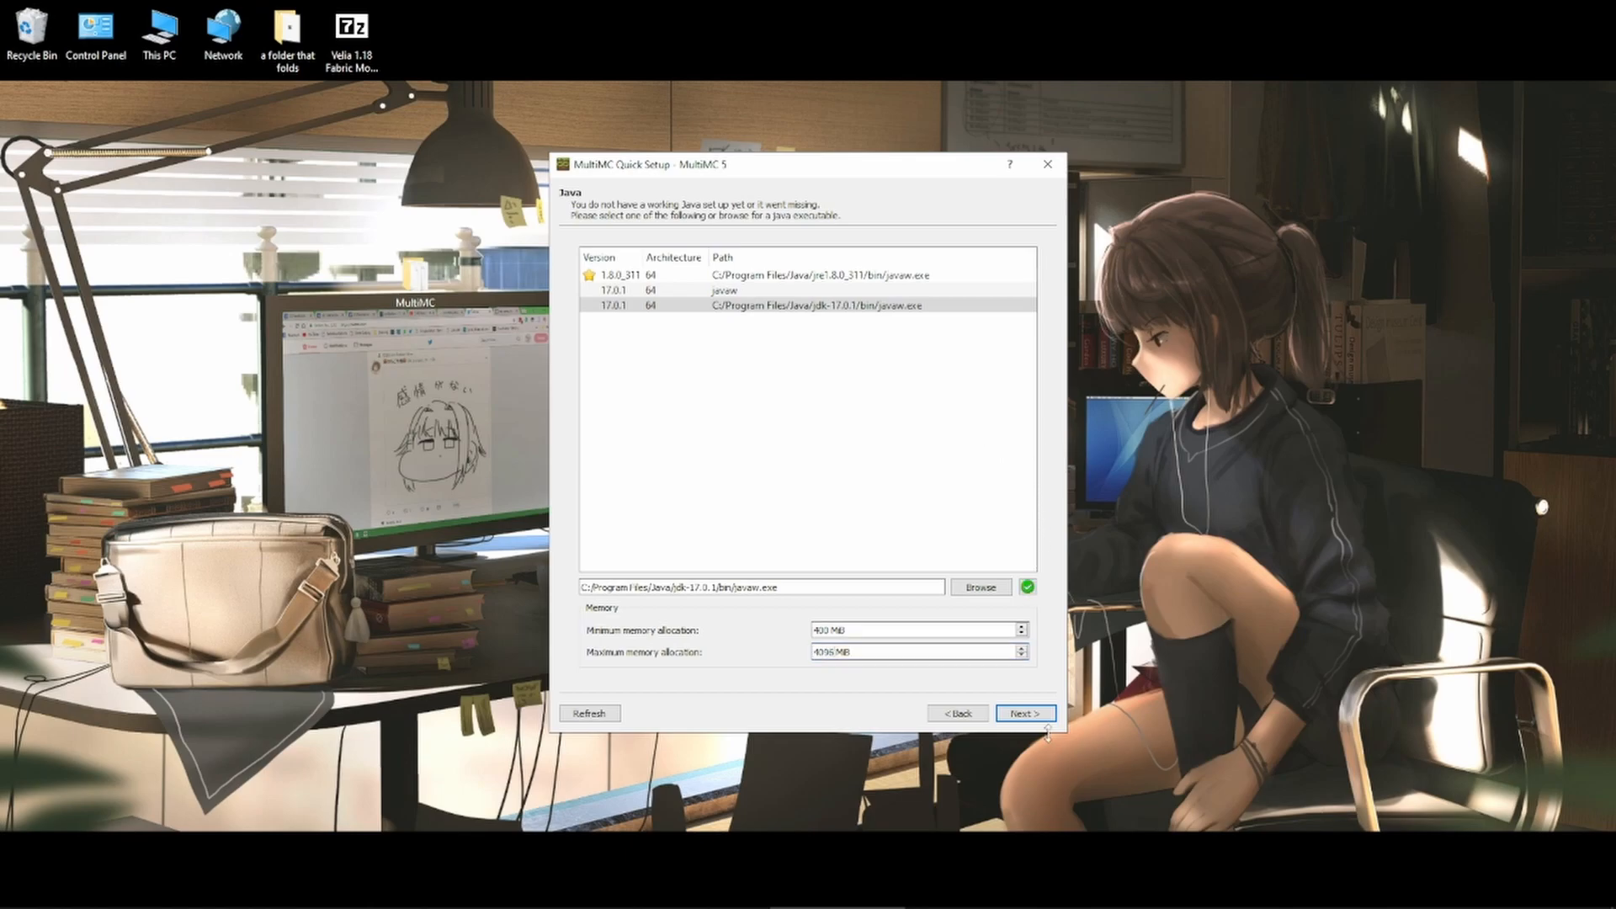
pyautogui.click(1025, 713)
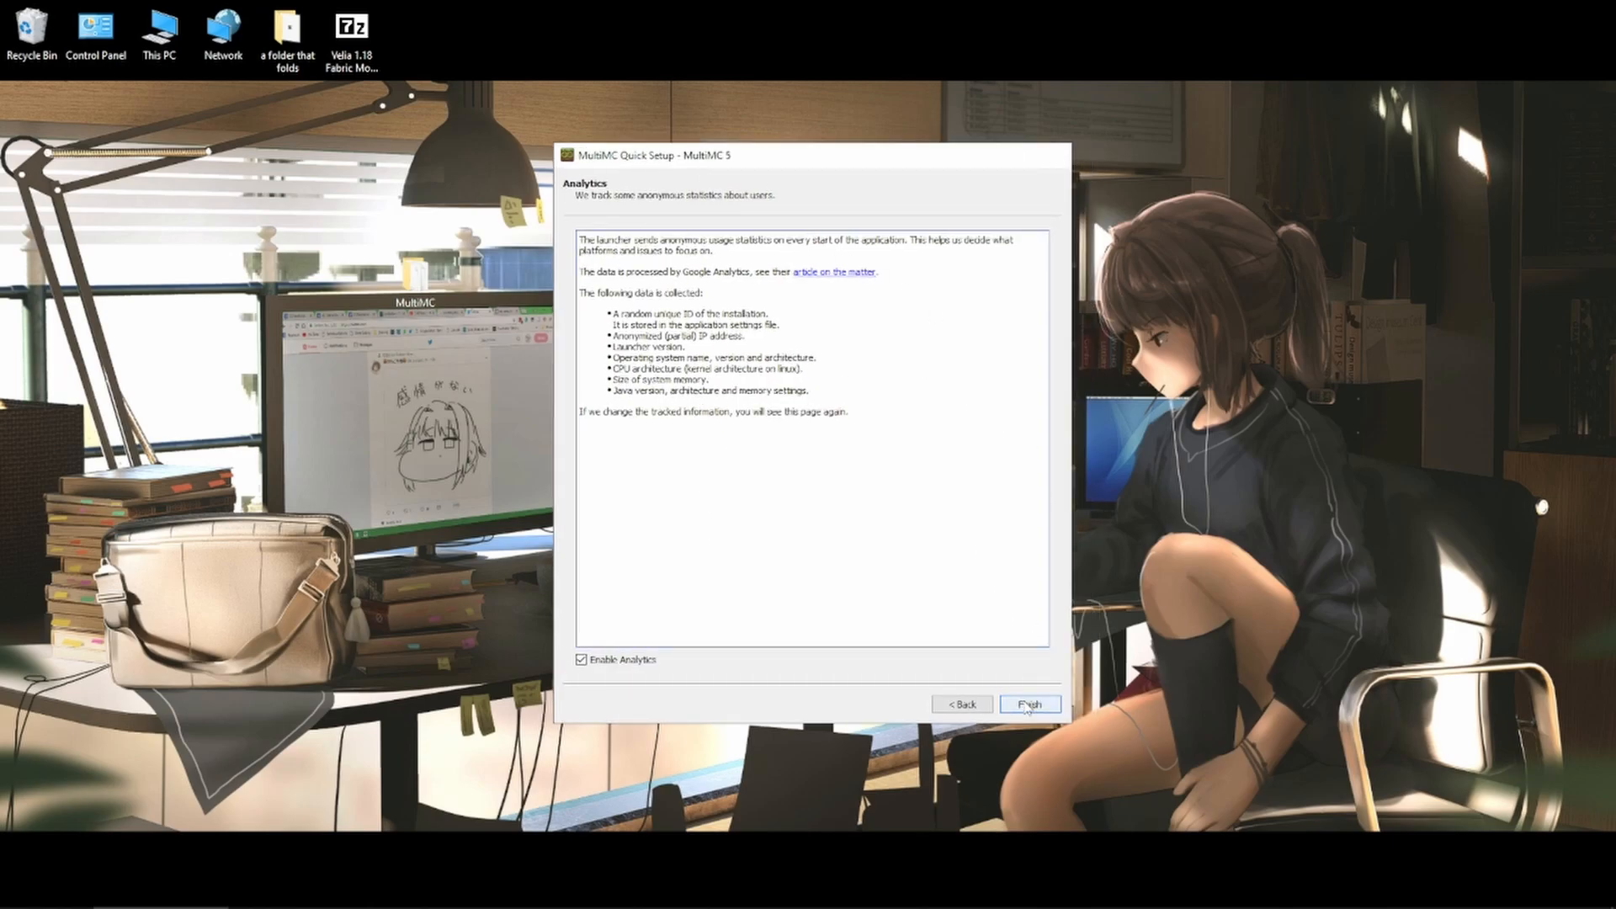
# Step: Finish Quick Setup and set the launcher's colour theme to Dark in User Interface settings
pyautogui.click(1027, 704)
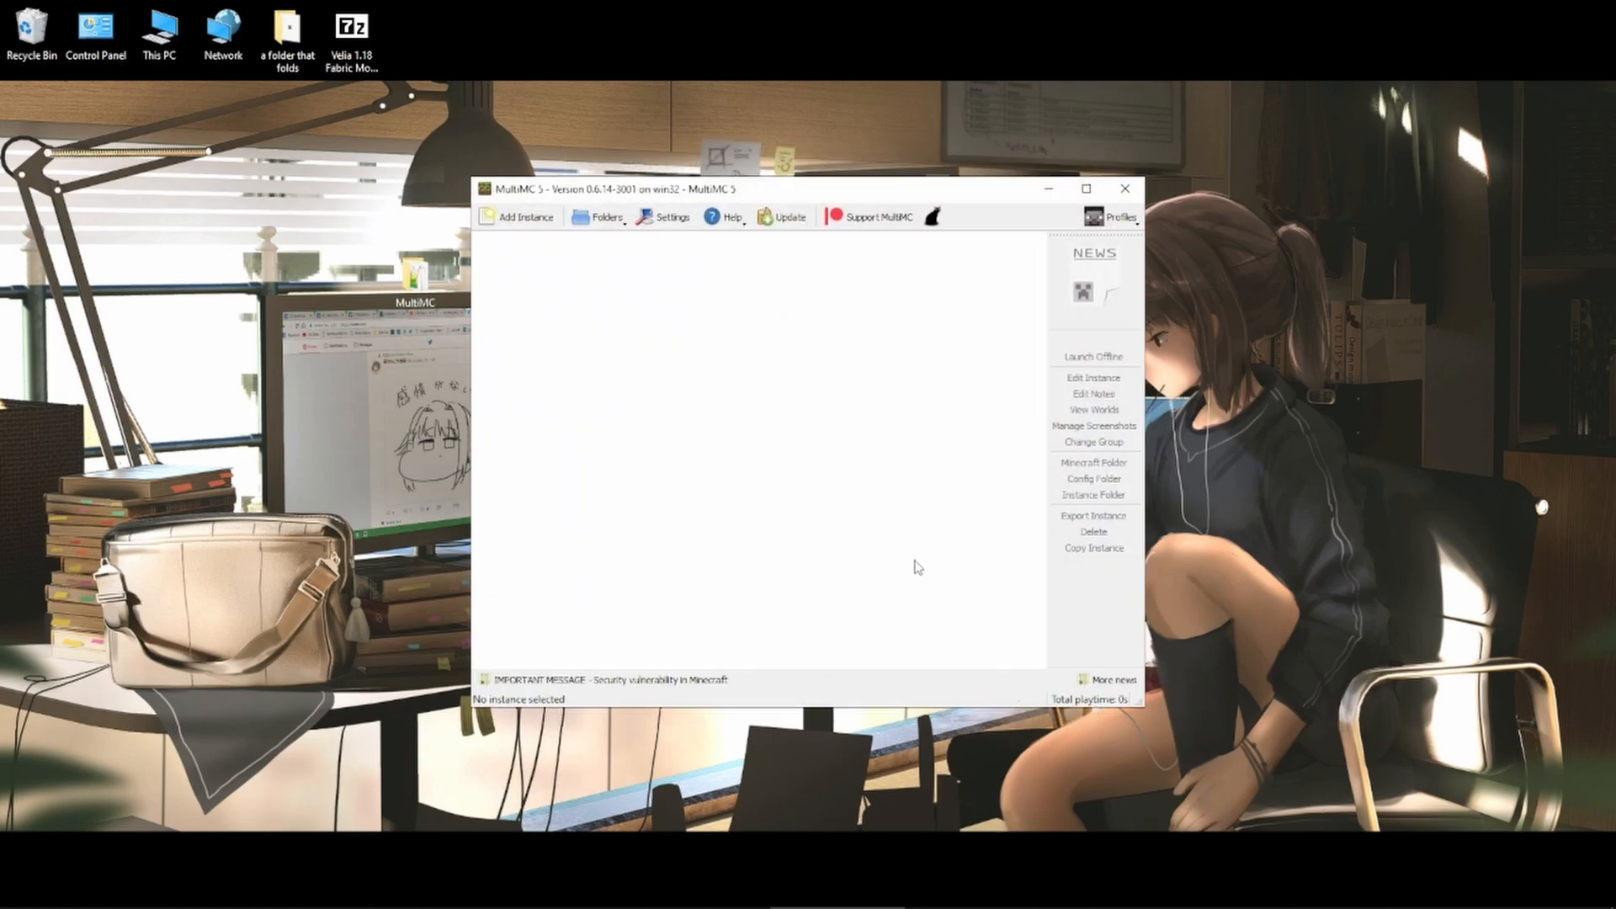
pyautogui.click(668, 217)
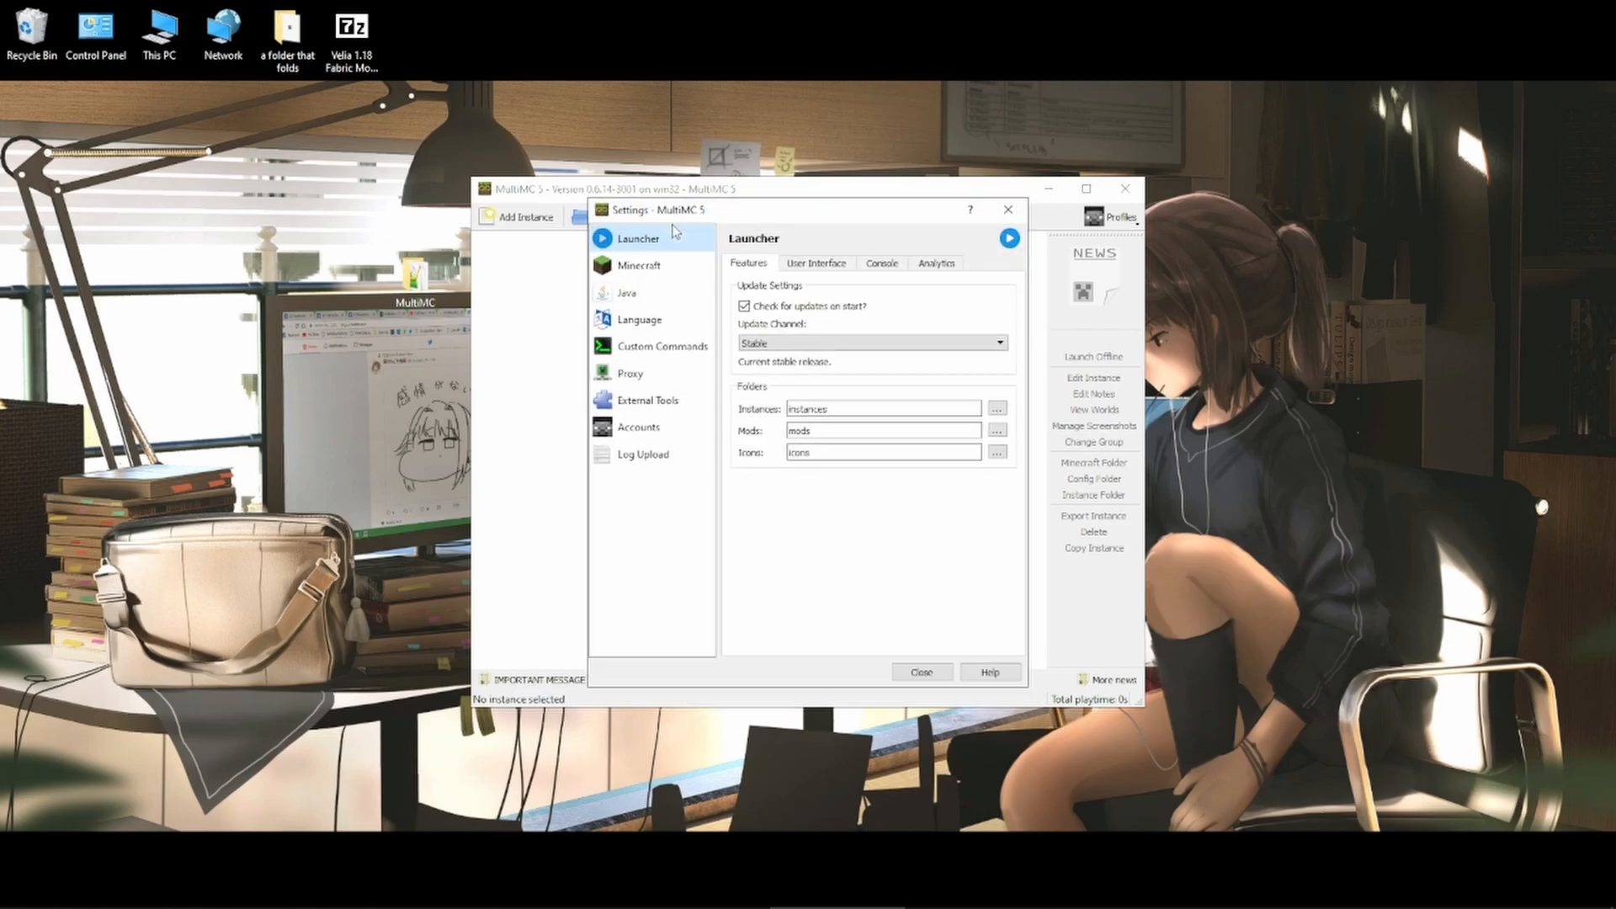
pyautogui.click(815, 262)
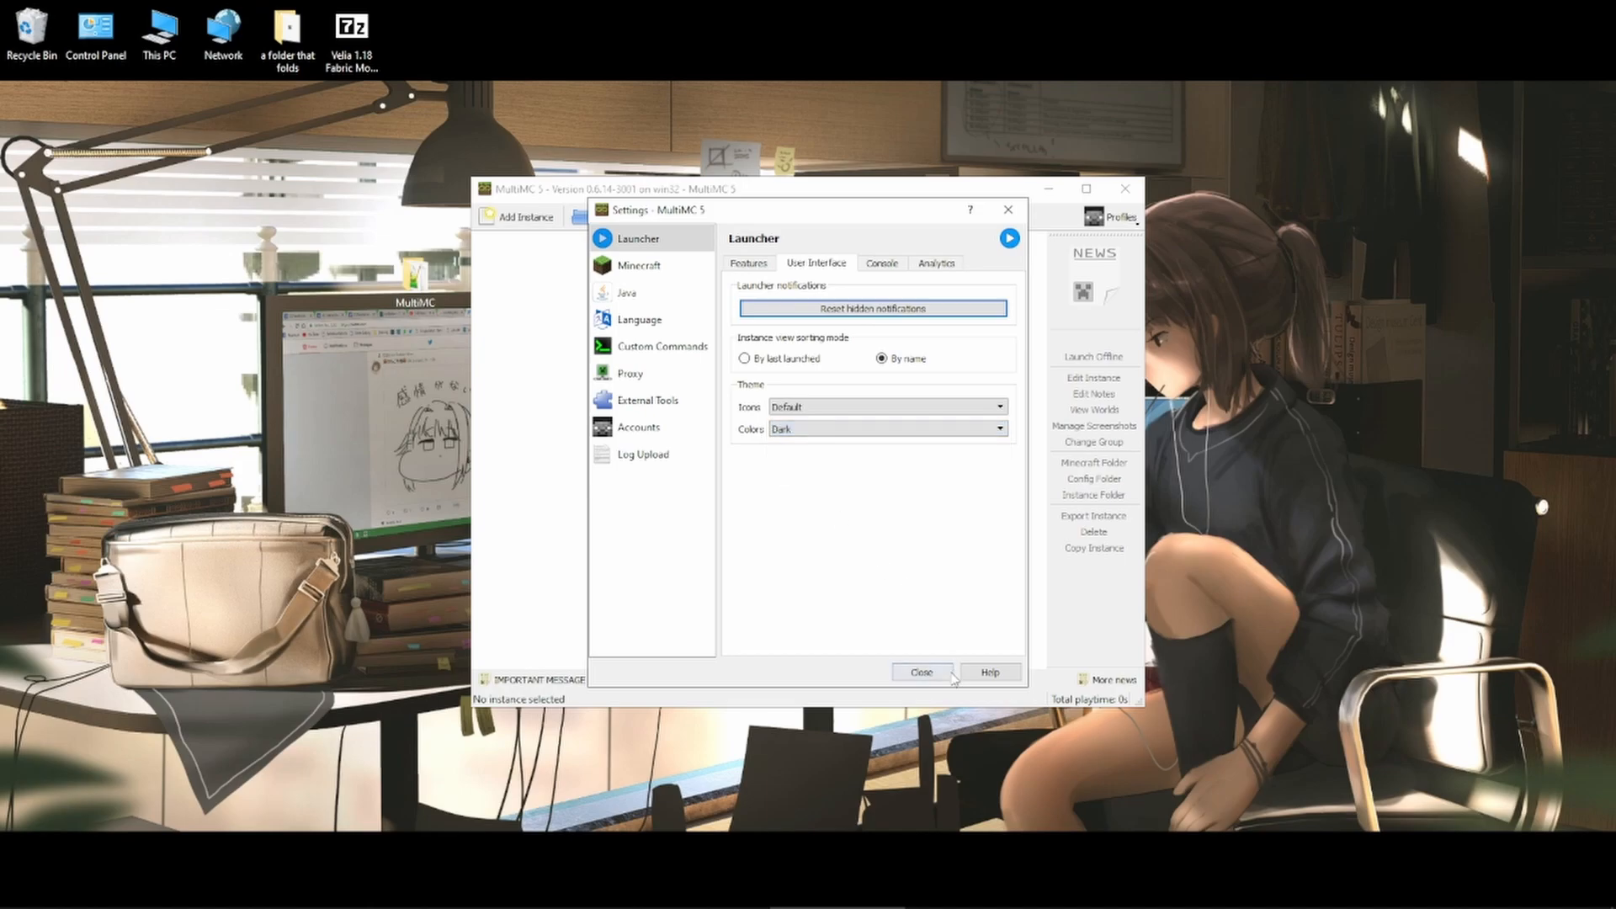
pyautogui.click(921, 672)
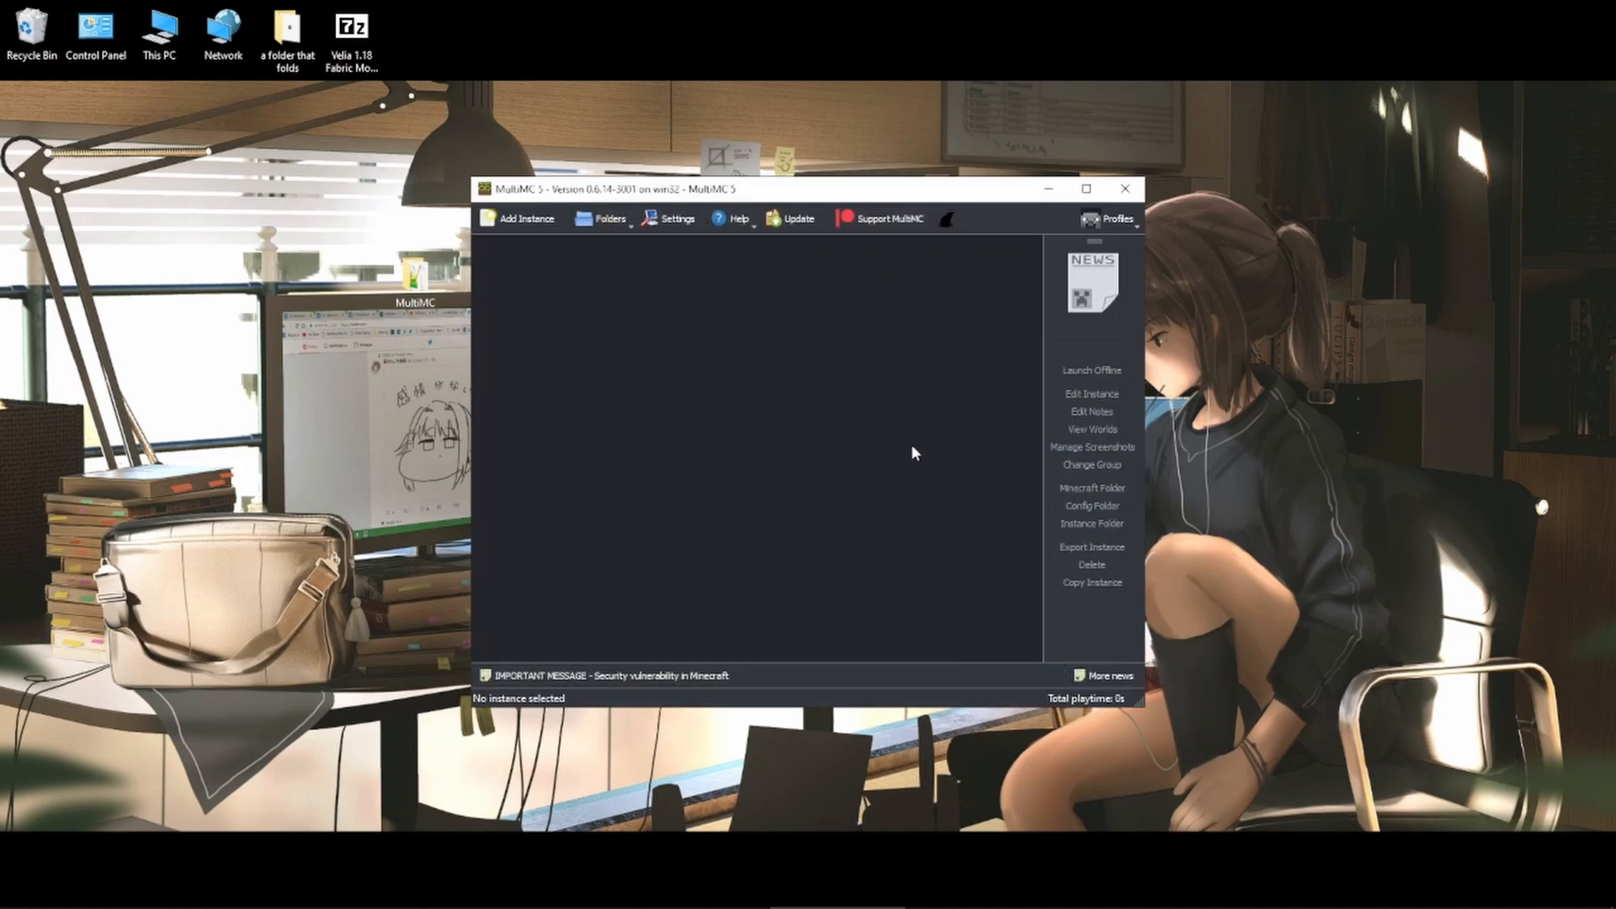
pyautogui.moveTo(768, 385)
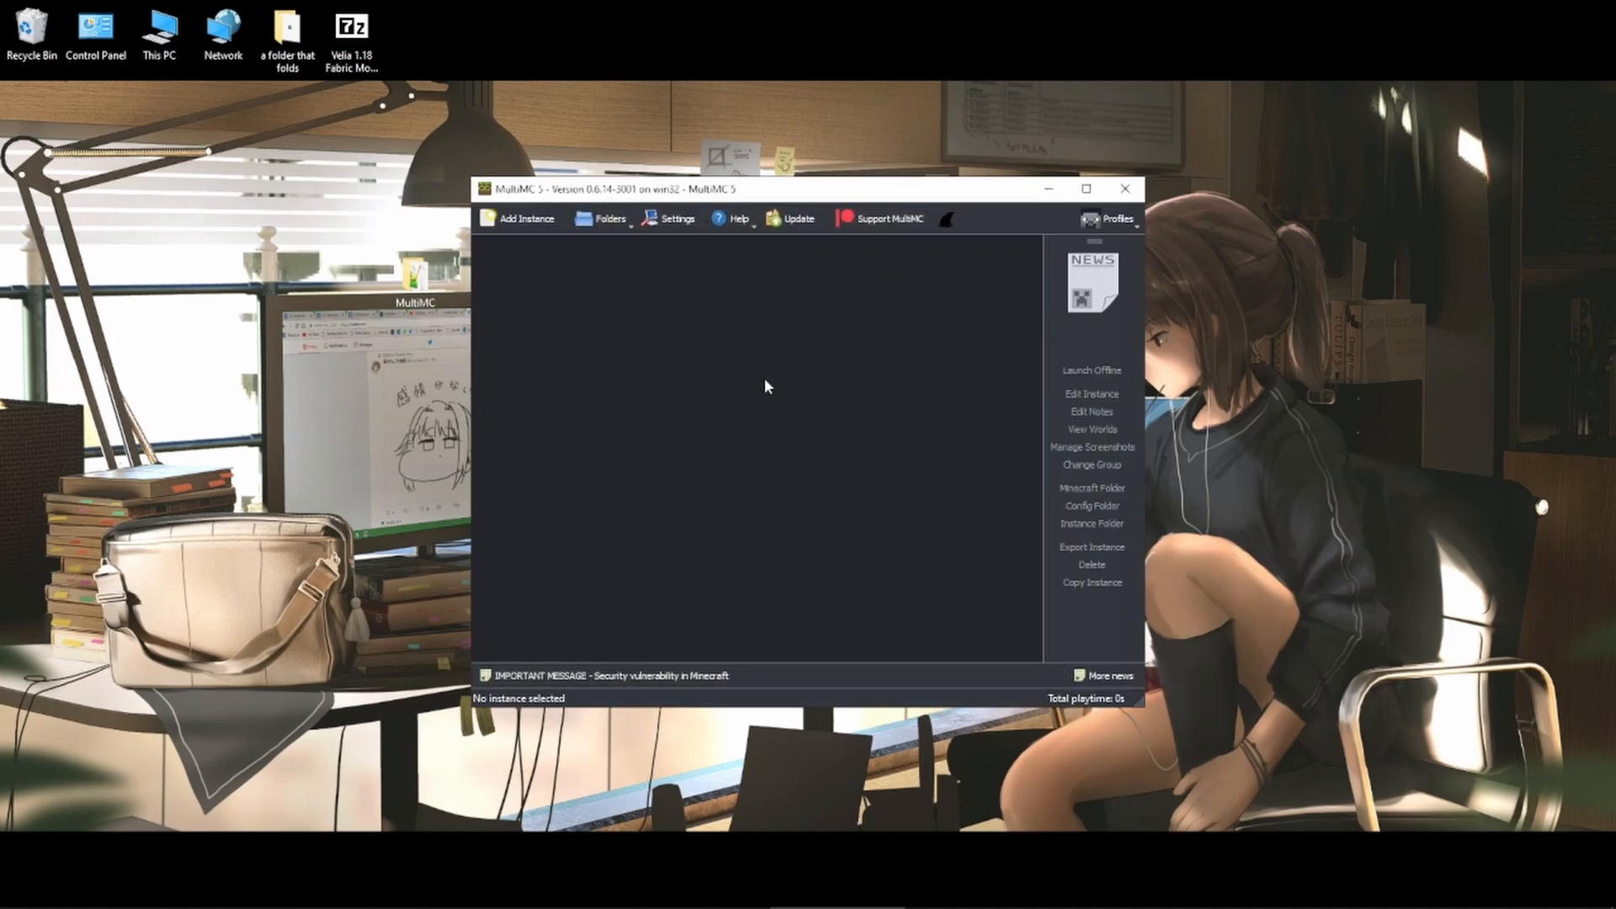
pyautogui.moveTo(1112, 217)
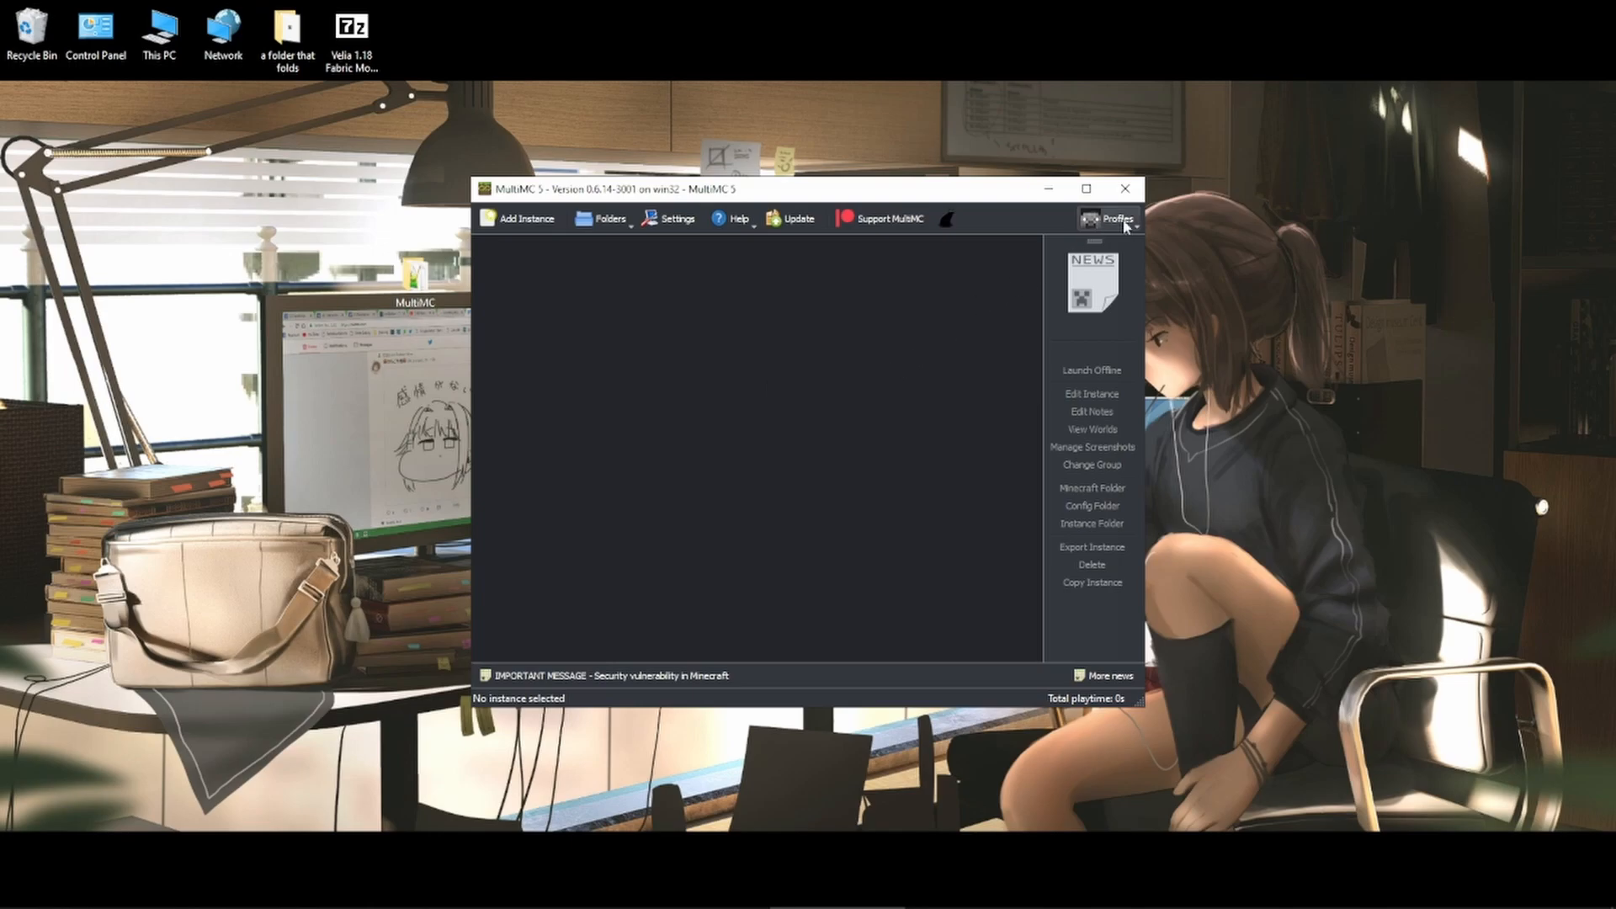
# Step: Start adding a Mojang account from Accounts settings and bring up KeePassXC
pyautogui.click(1112, 217)
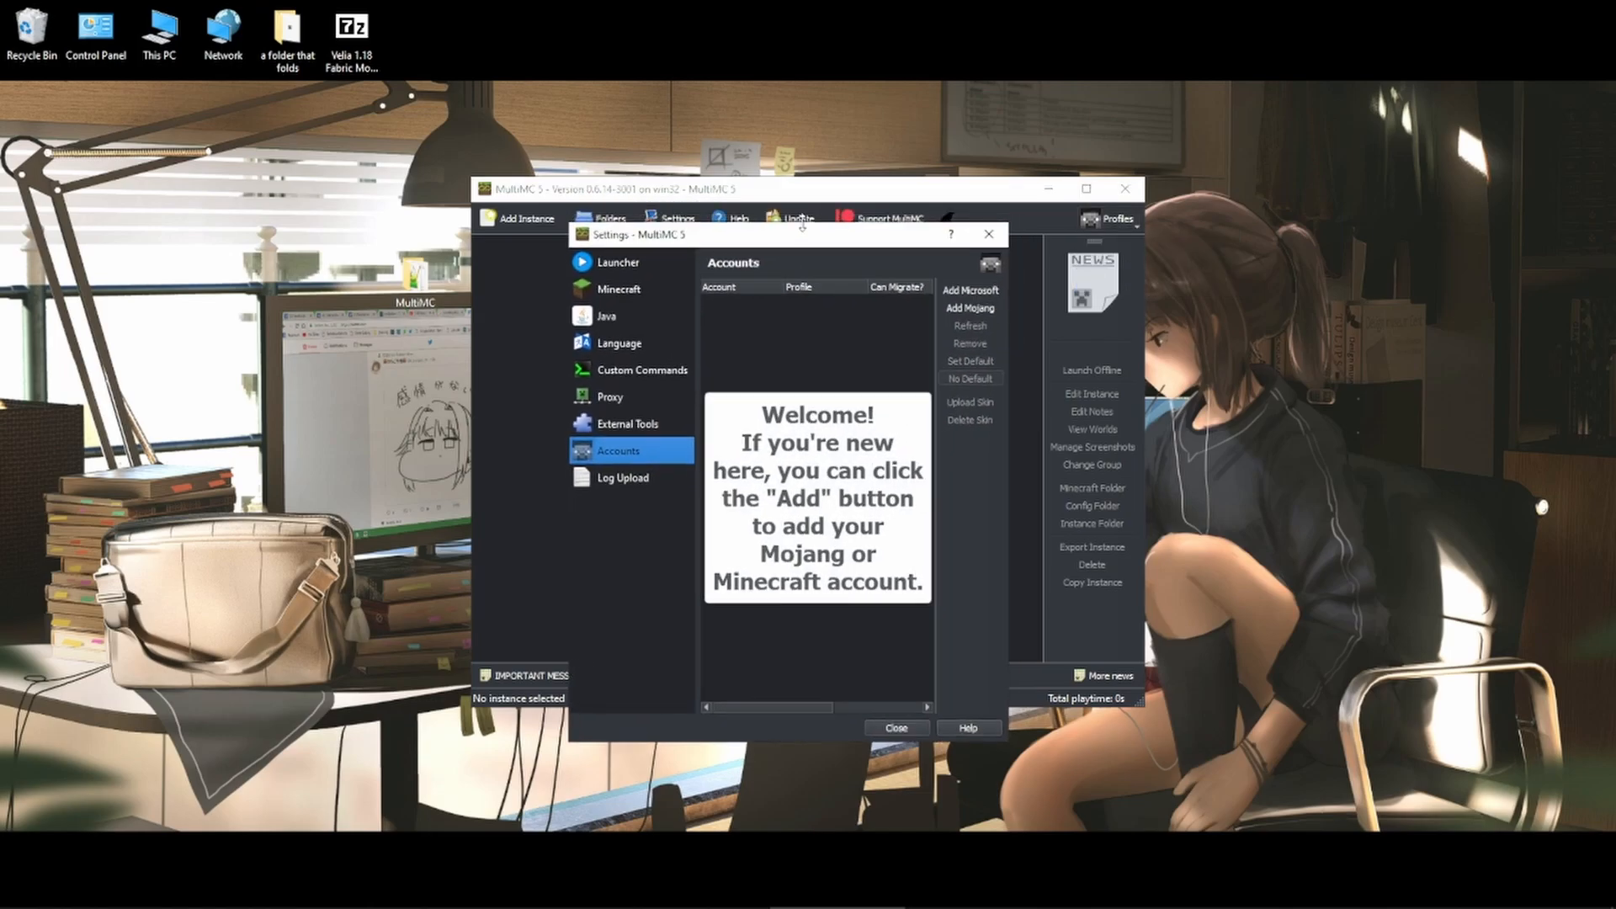
pyautogui.moveTo(915, 347)
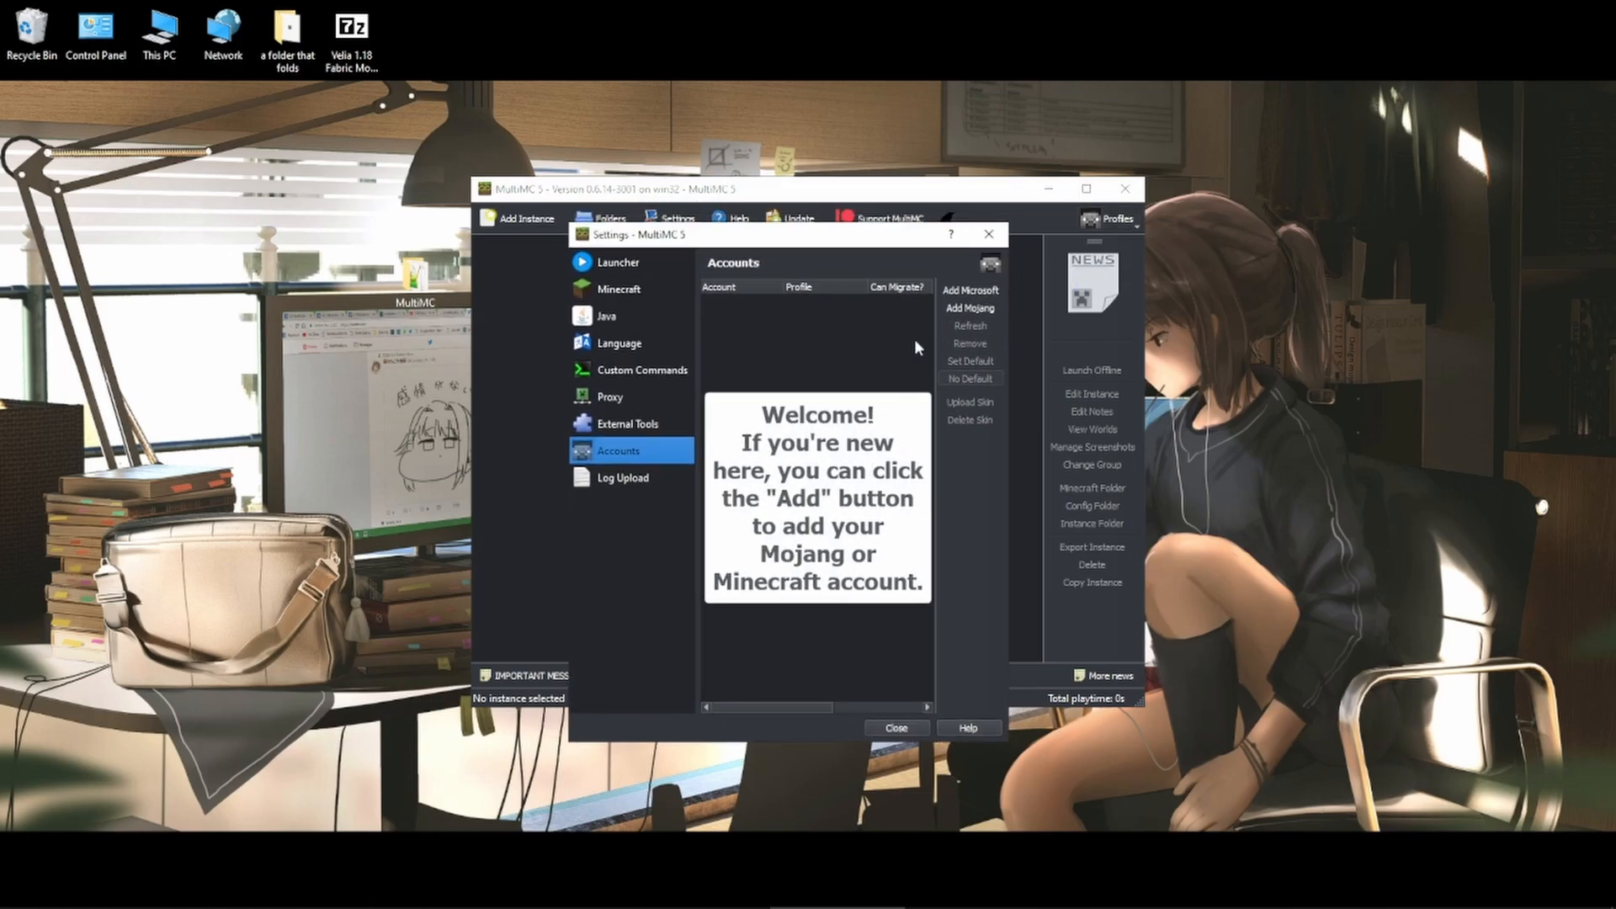
pyautogui.click(968, 308)
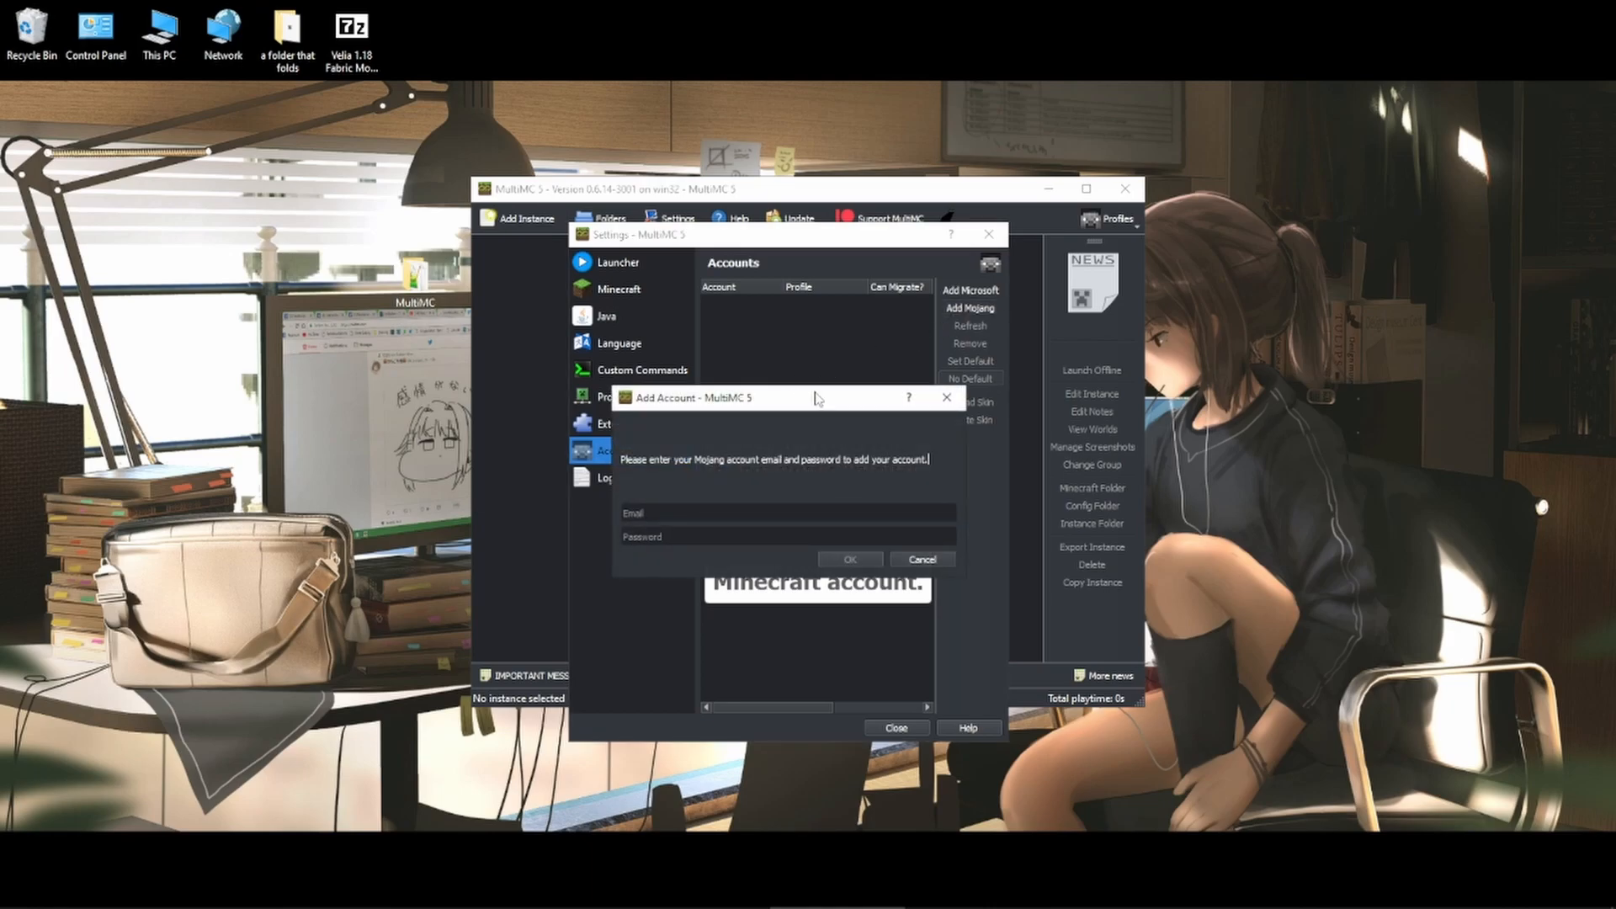
pyautogui.click(19, 894)
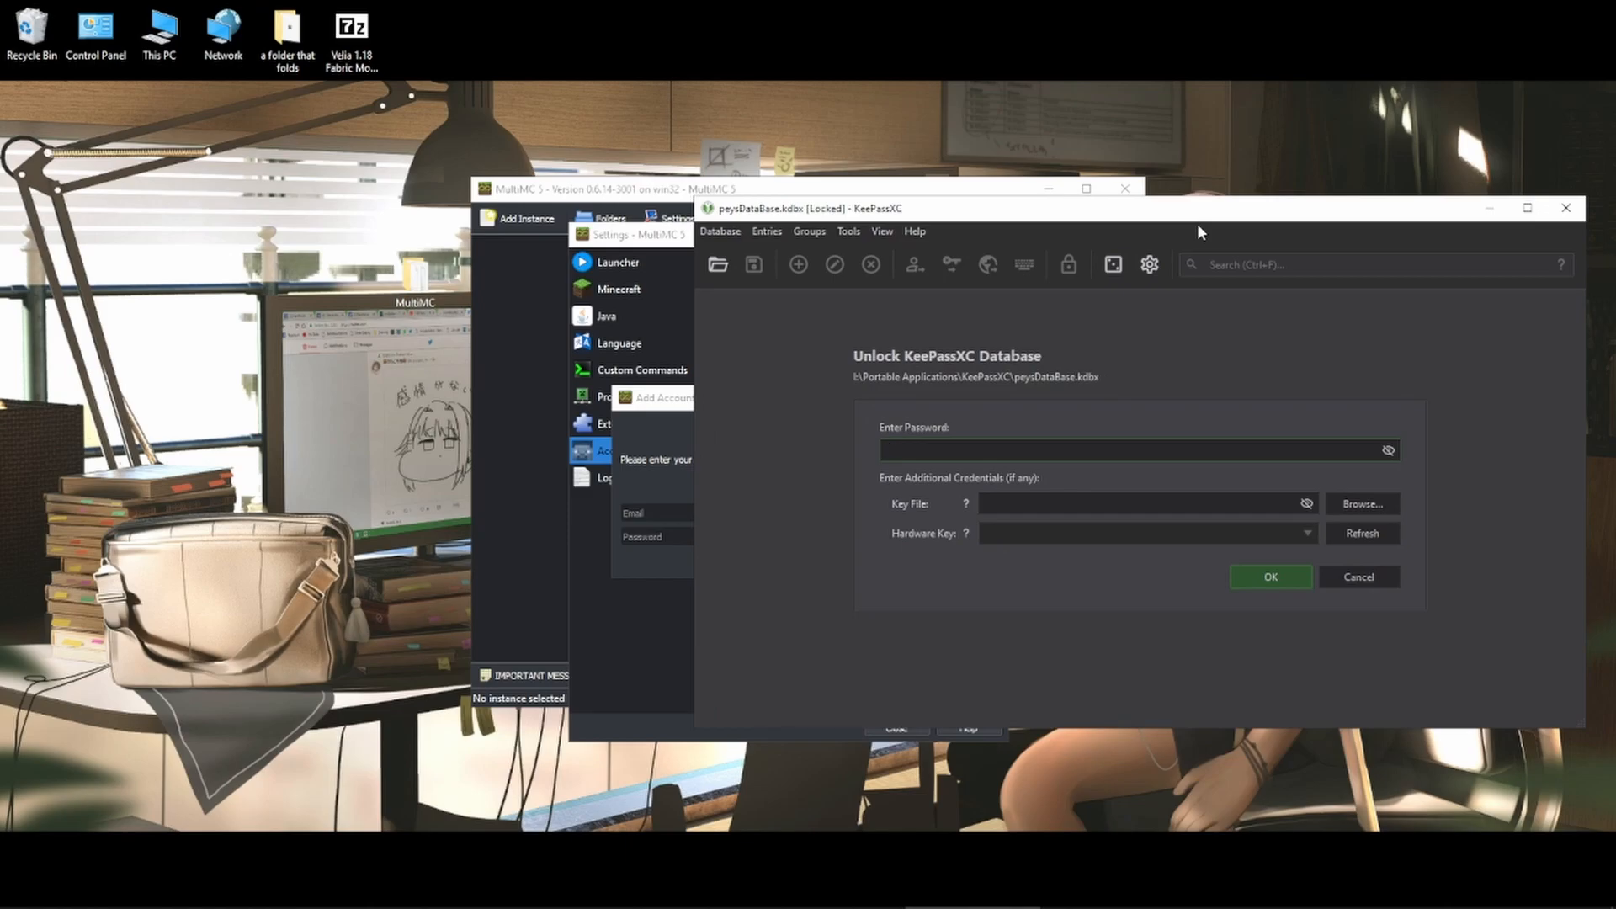
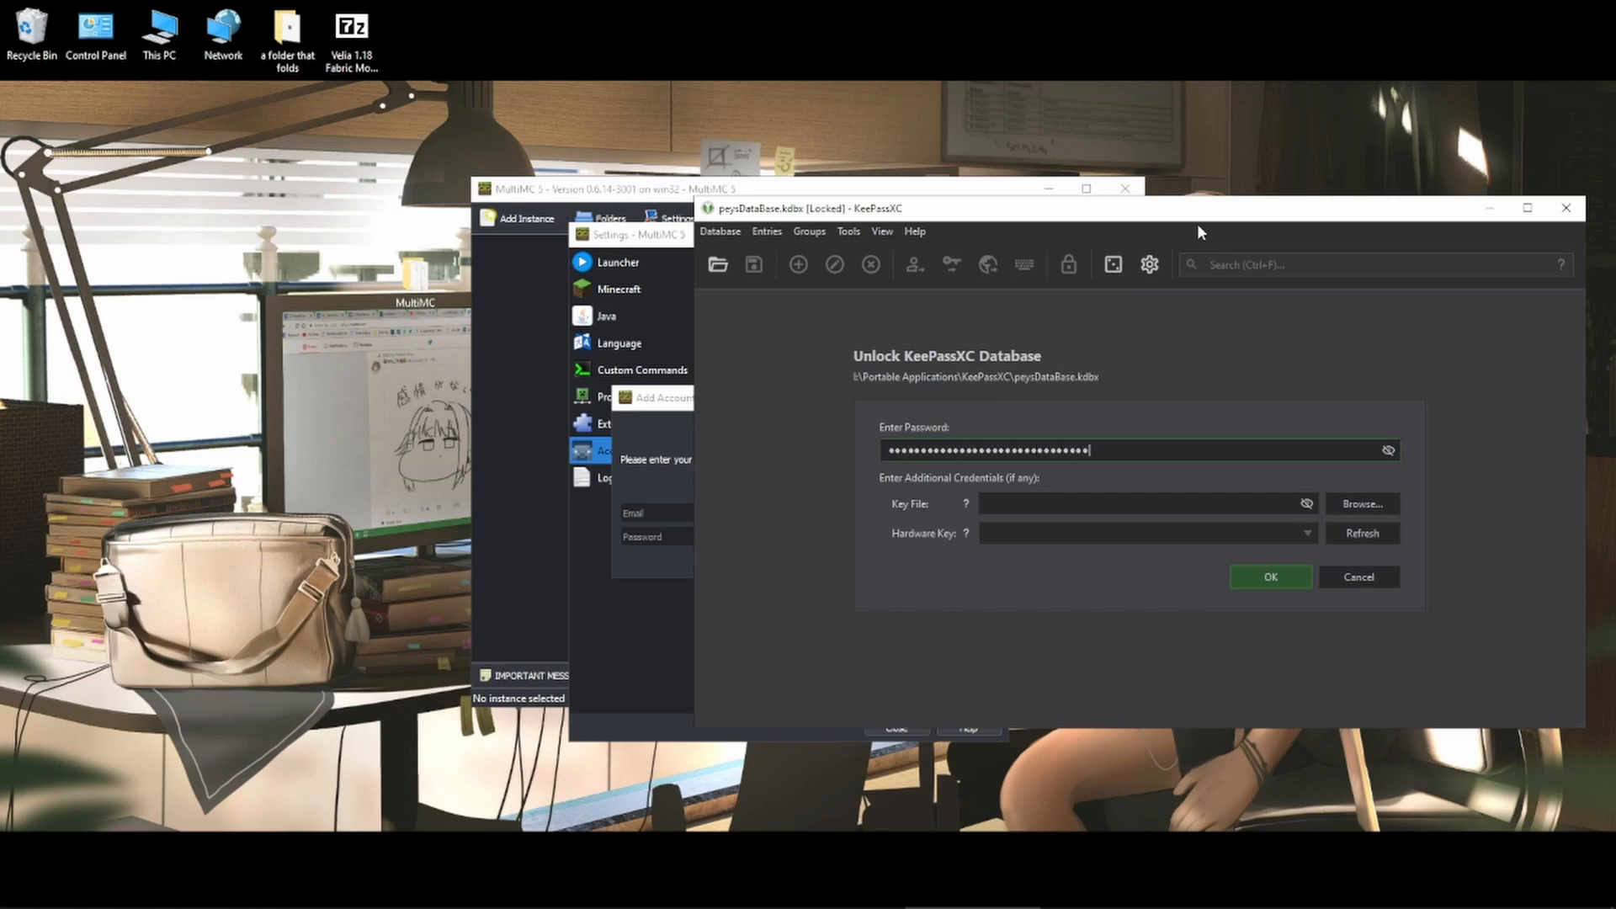
# Step: Enter the master password and unlock the KeePassXC database
pyautogui.press('backspace')
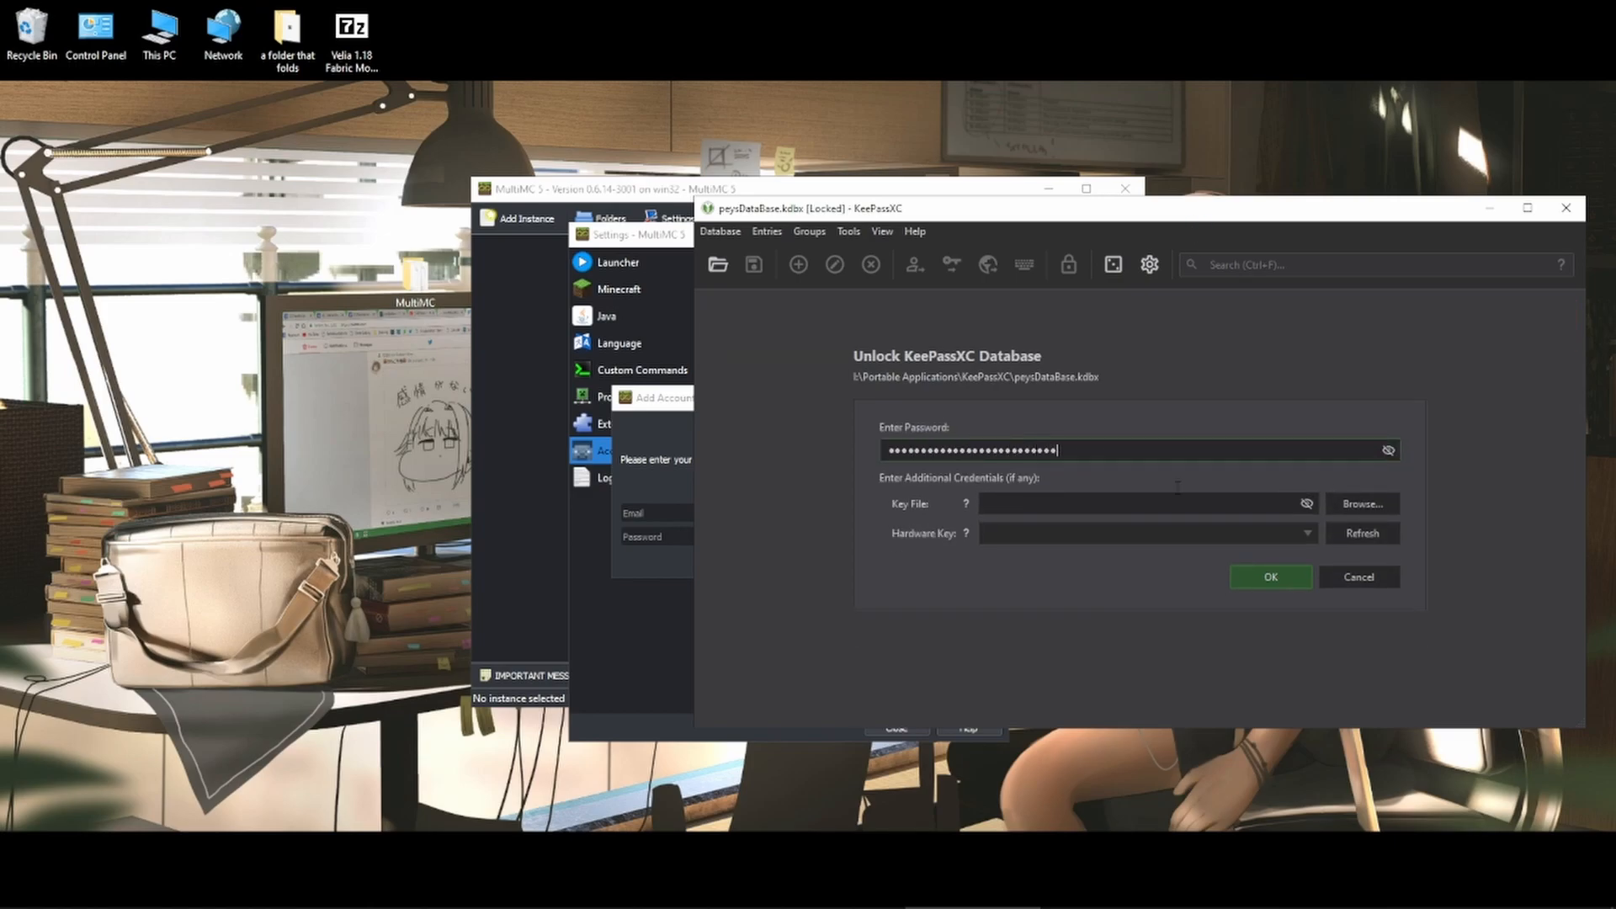
pyautogui.click(1269, 576)
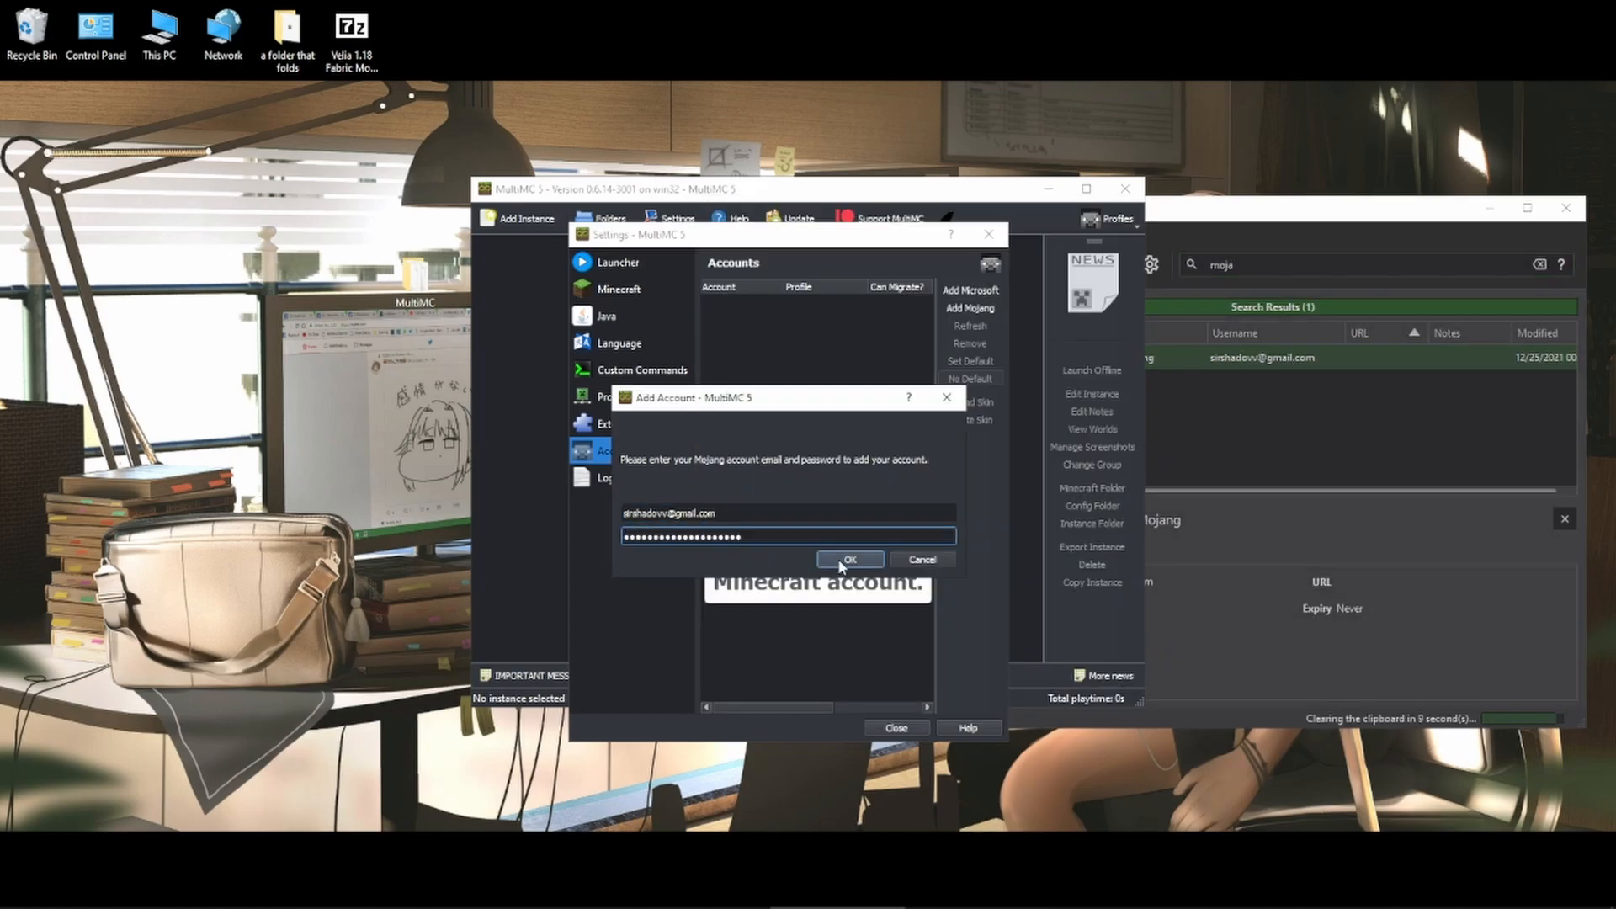
# Step: Submit the Mojang login so the account peyton_owo is added to MultiMC
pyautogui.click(849, 559)
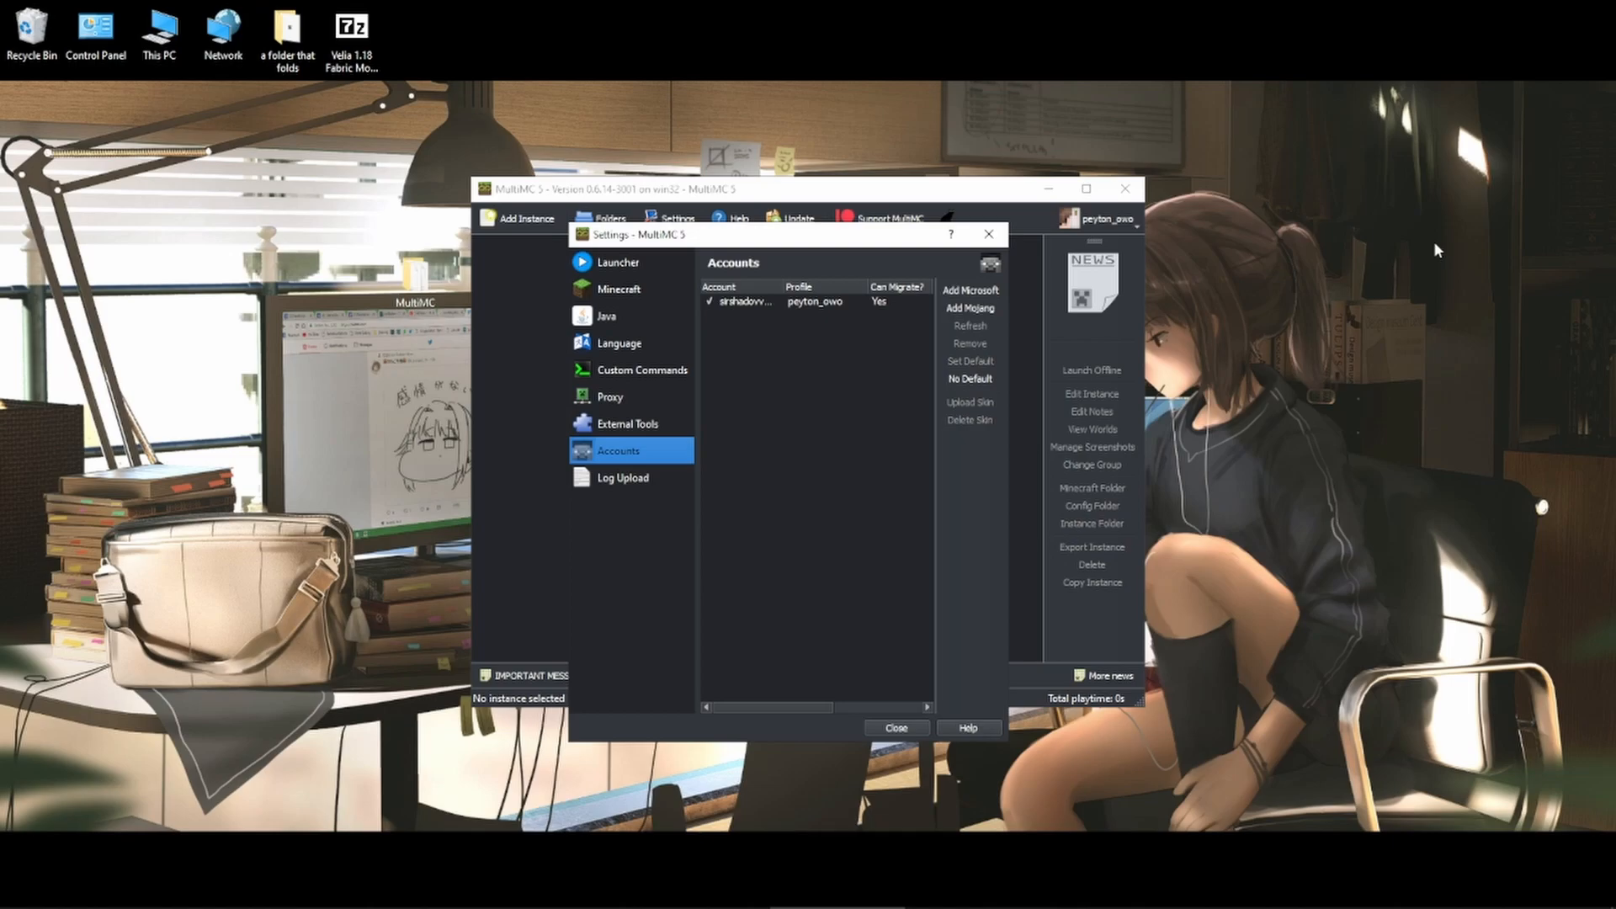
pyautogui.moveTo(722, 234); pyautogui.dragTo(760, 247)
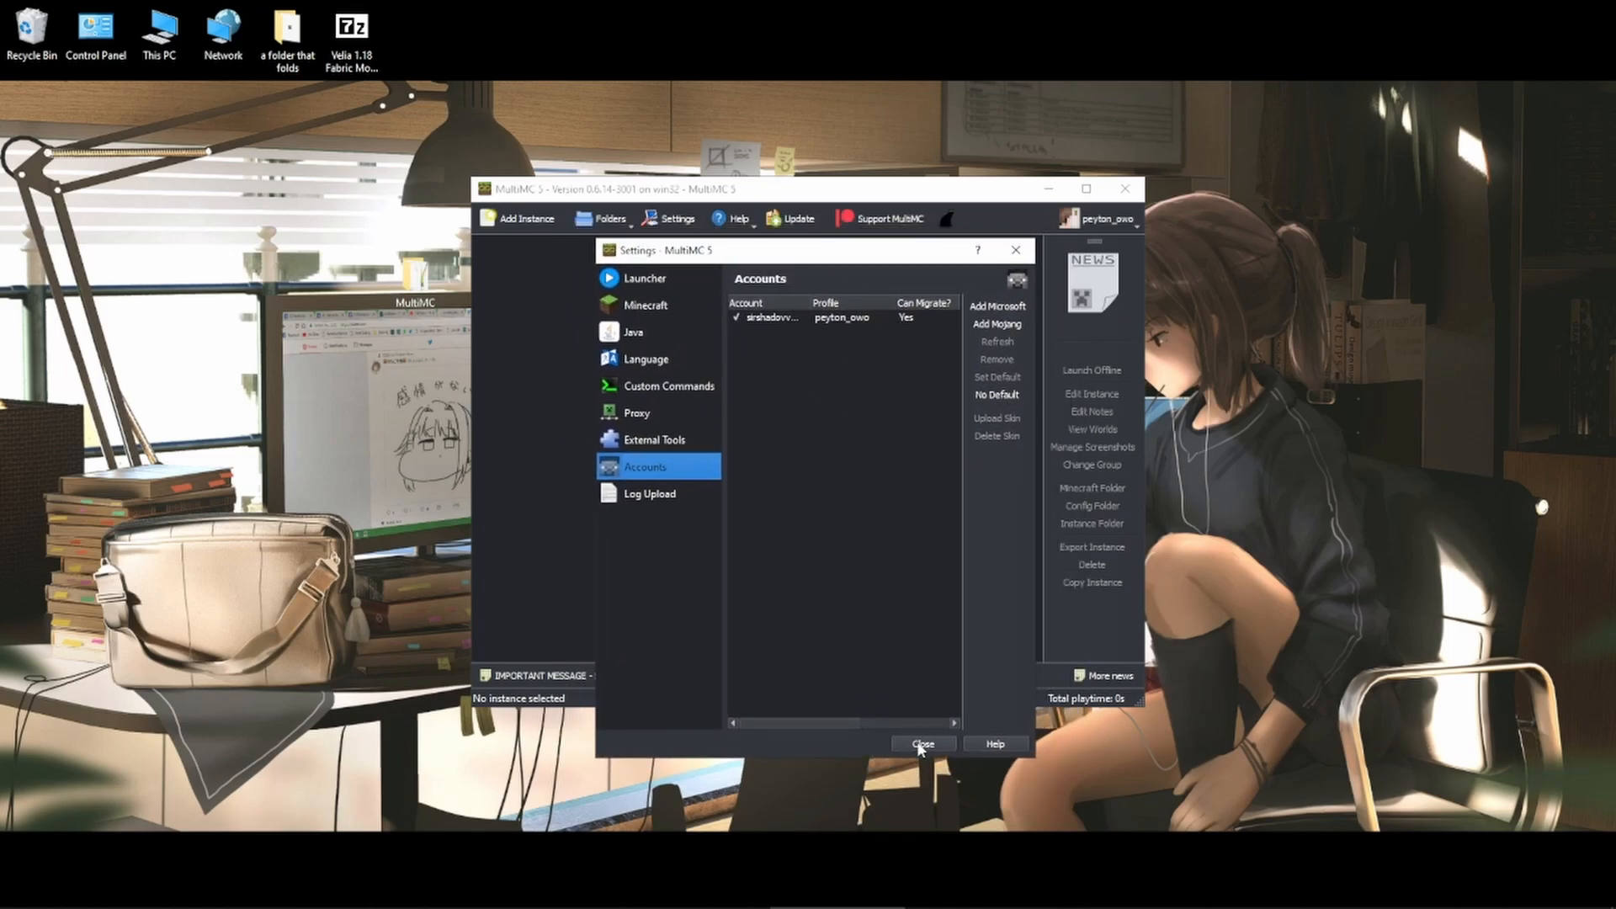
# Step: Close Settings, start a New Instance, and switch to another window to check the version
pyautogui.click(920, 742)
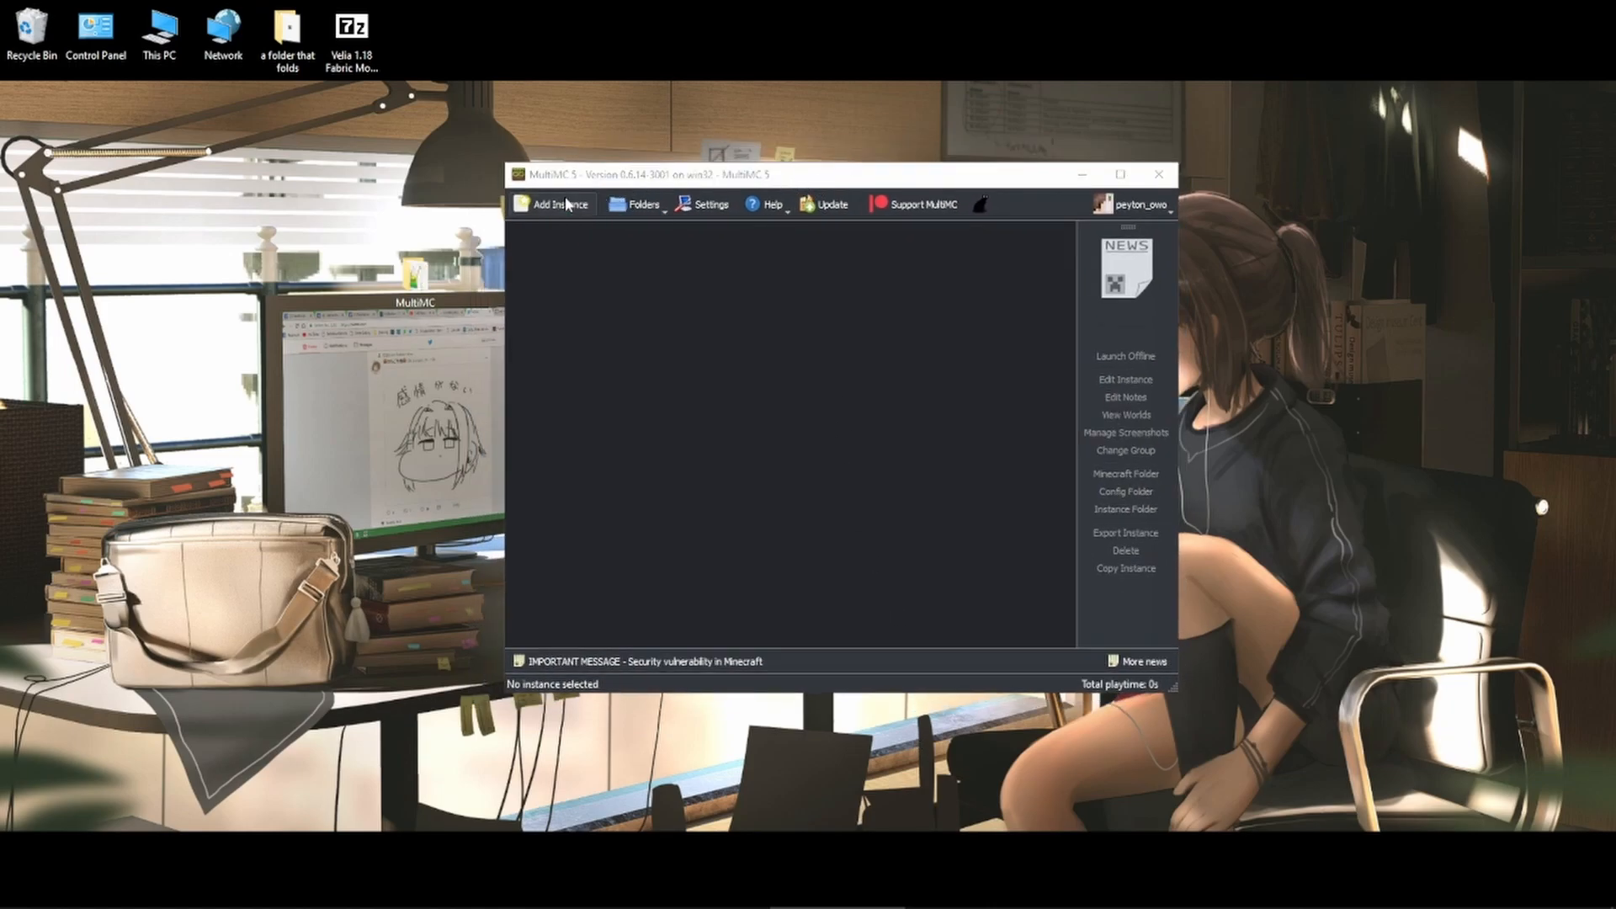
pyautogui.click(559, 204)
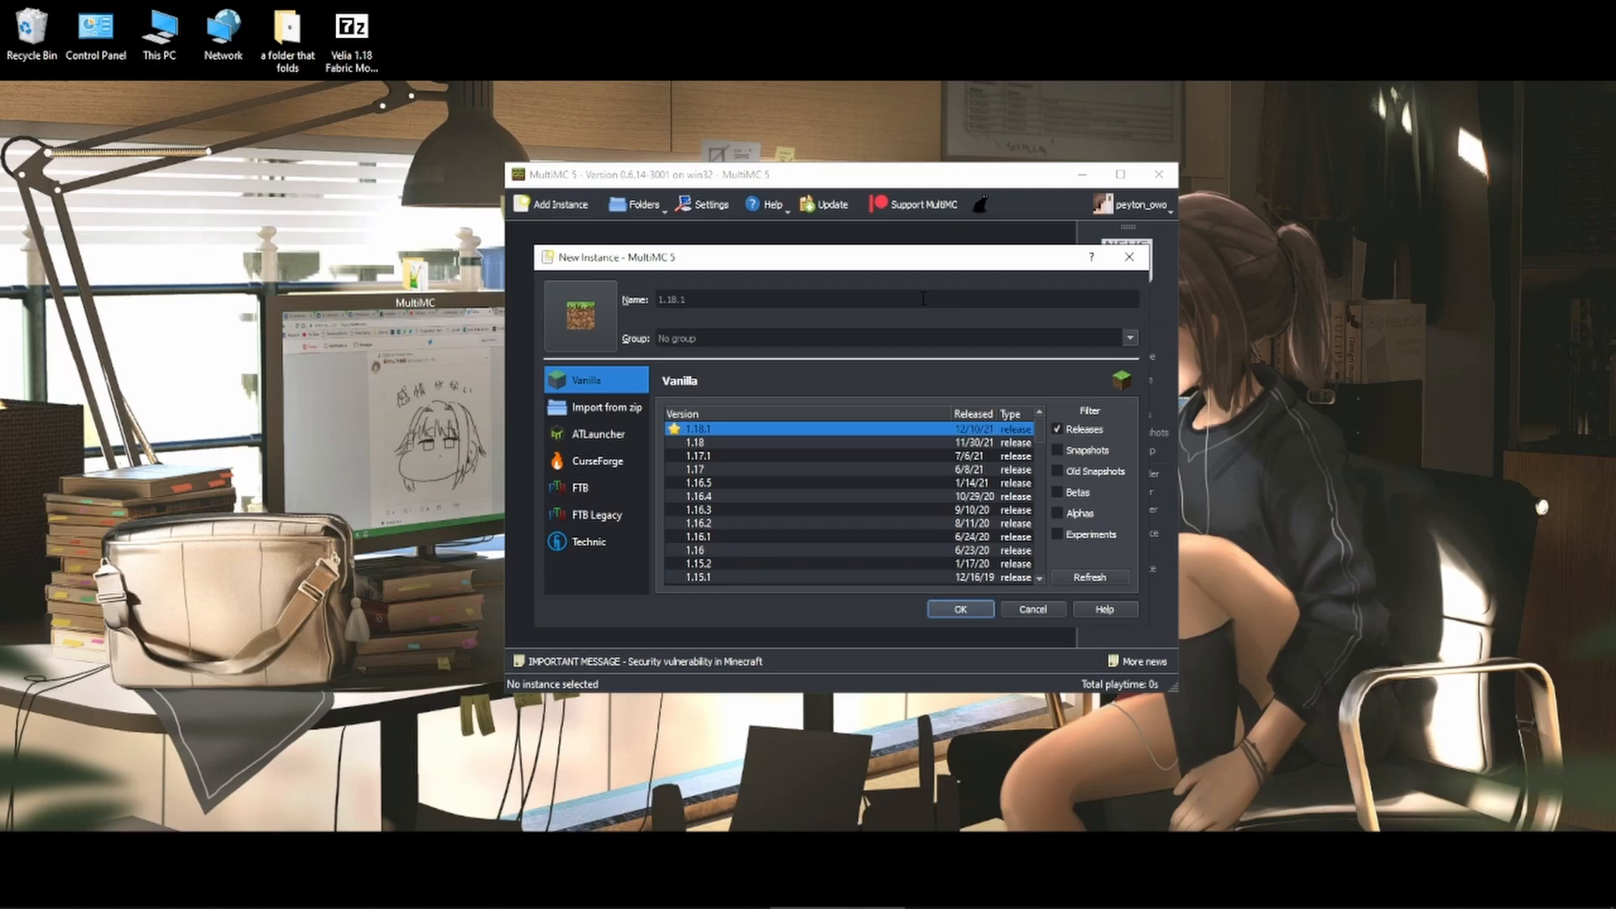
pyautogui.press('alt+tab')
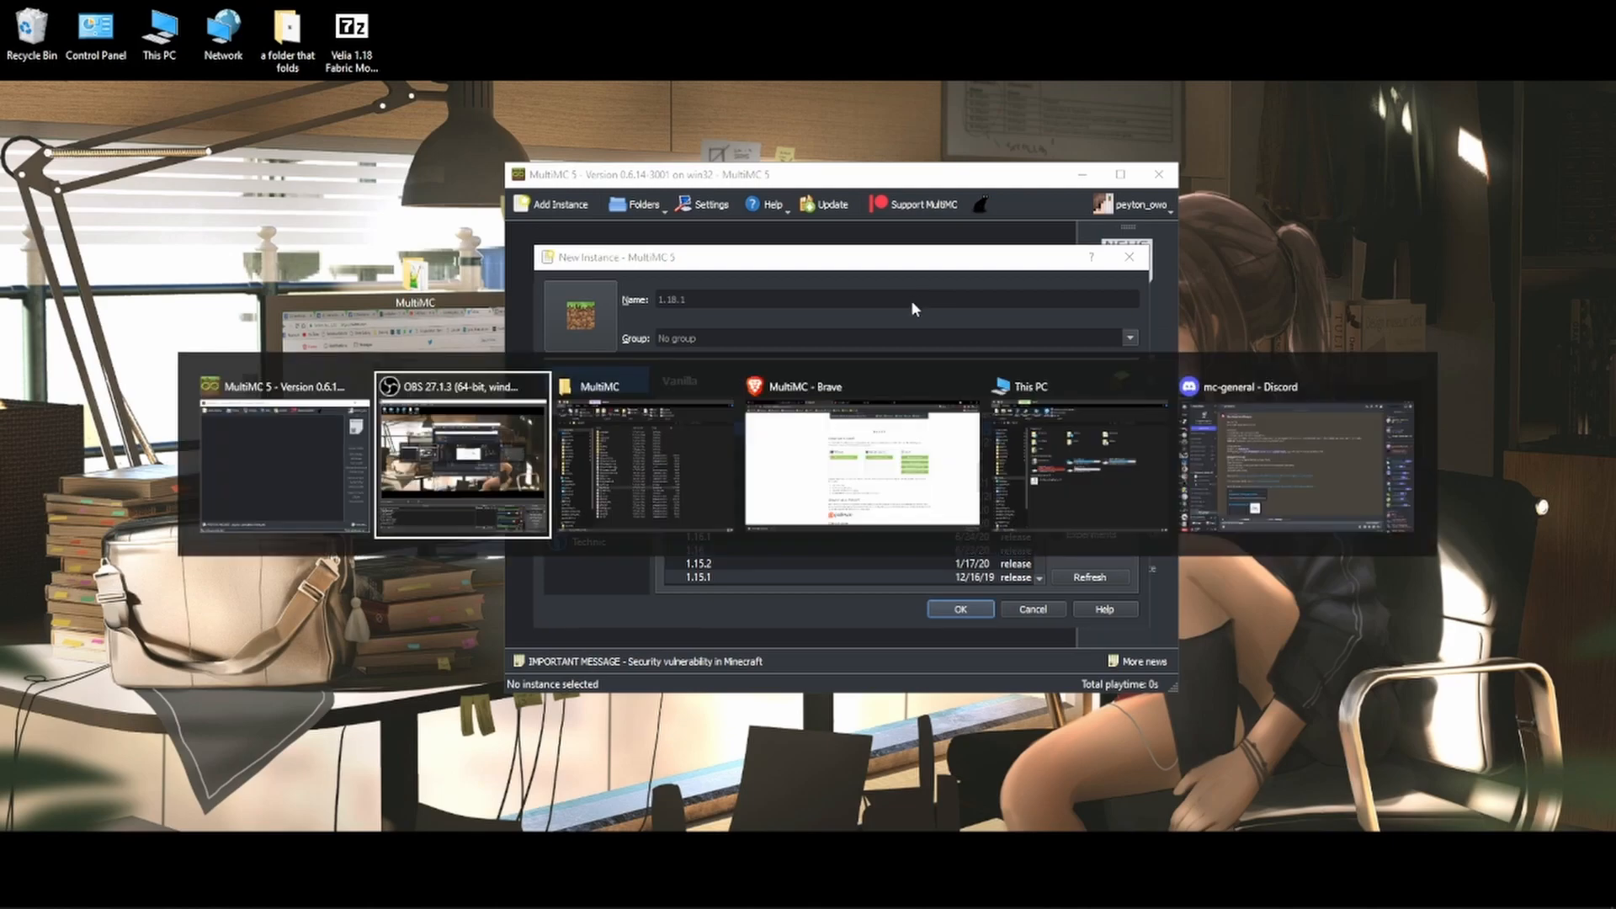
pyautogui.moveTo(1291, 426)
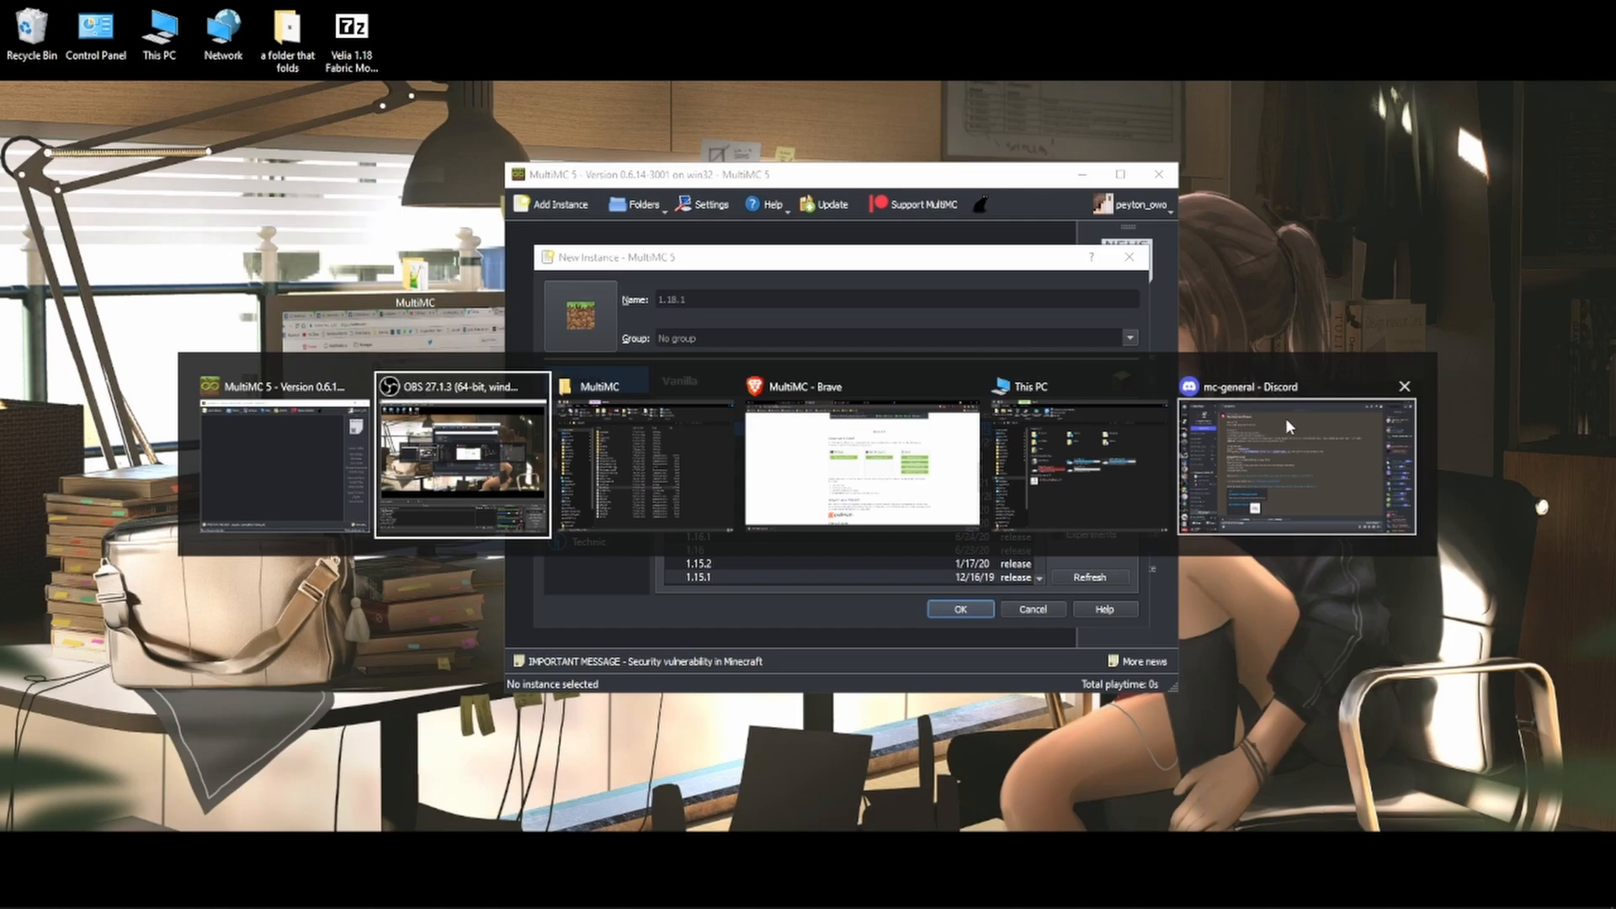
pyautogui.moveTo(1292, 439)
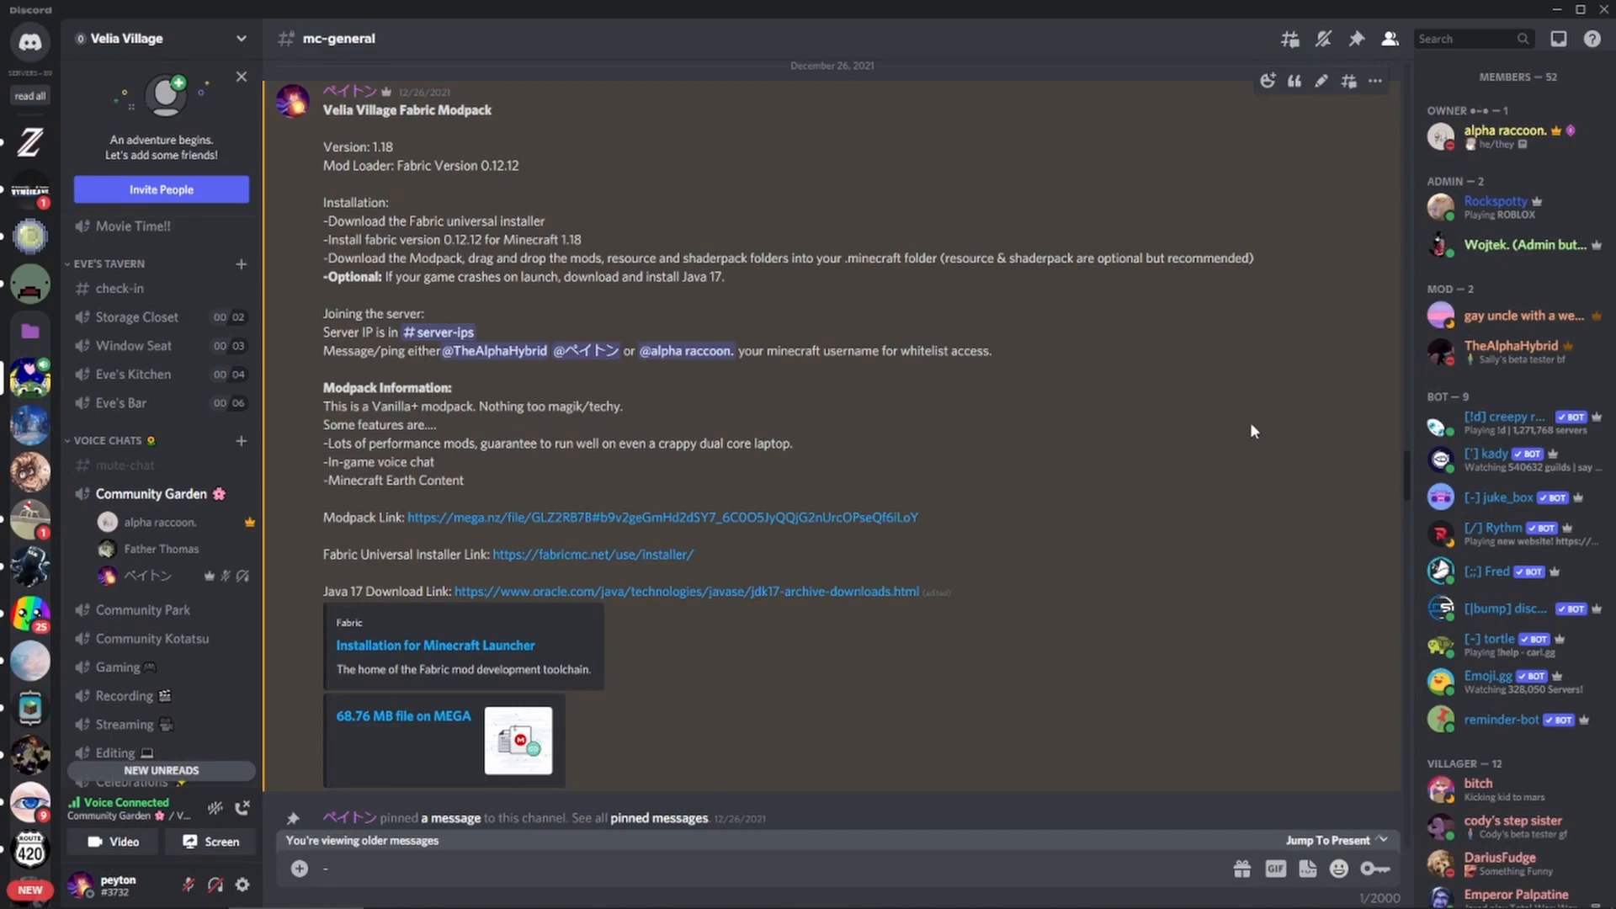
pyautogui.moveTo(604, 429)
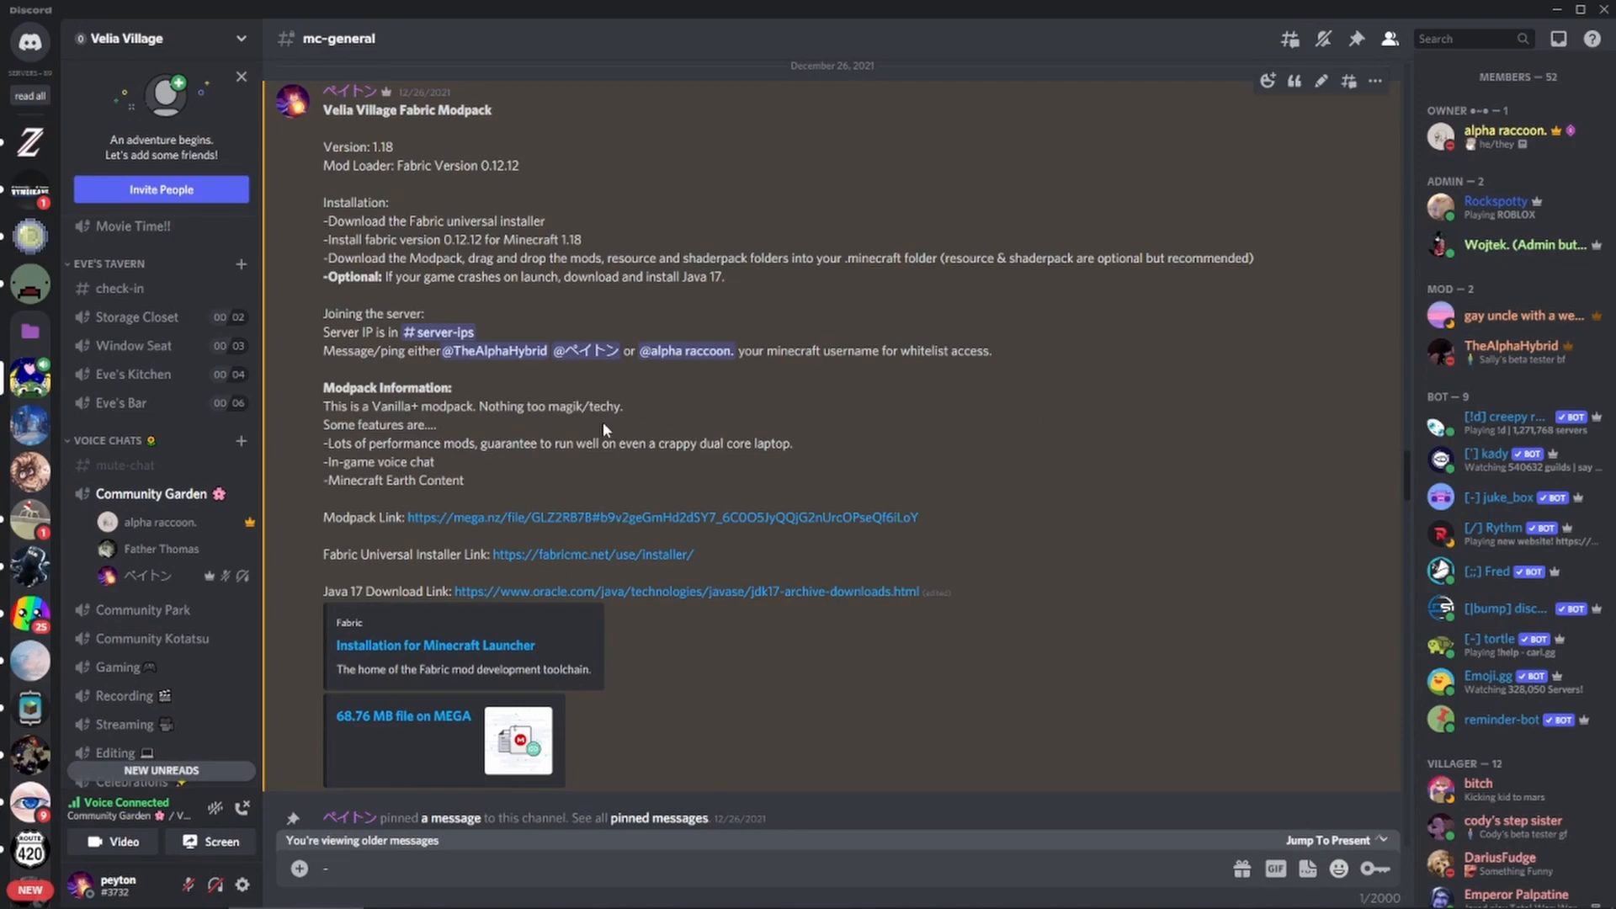
# Step: Read the pinned Velia Village modpack post requiring Minecraft 1.18, then return to MultiMC
pyautogui.scroll(3)
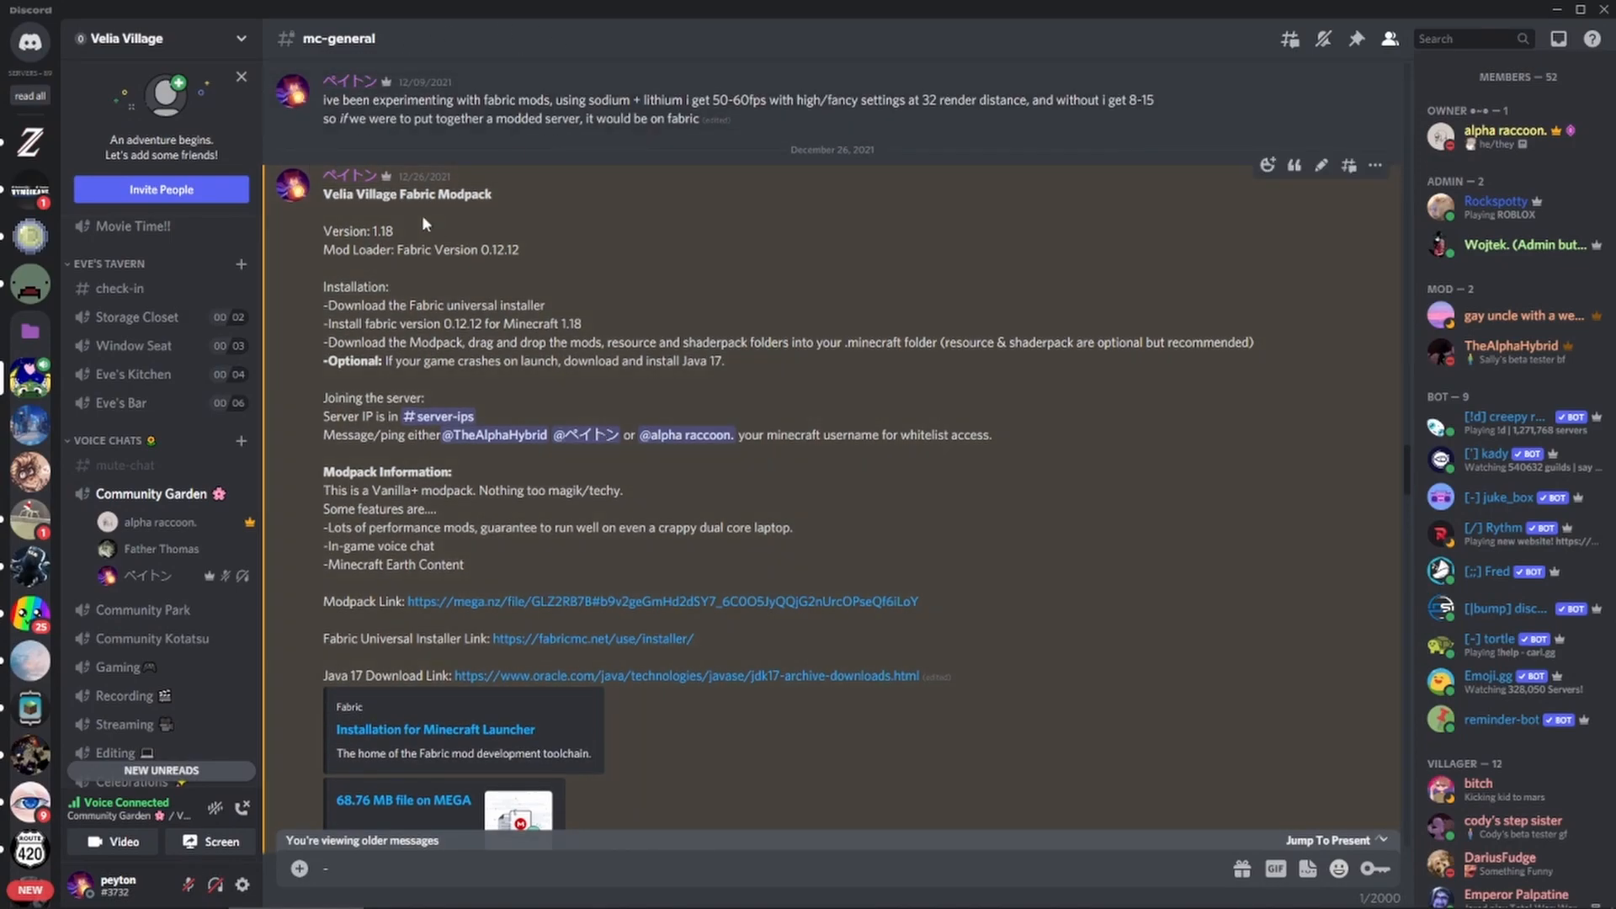
pyautogui.moveTo(399, 184)
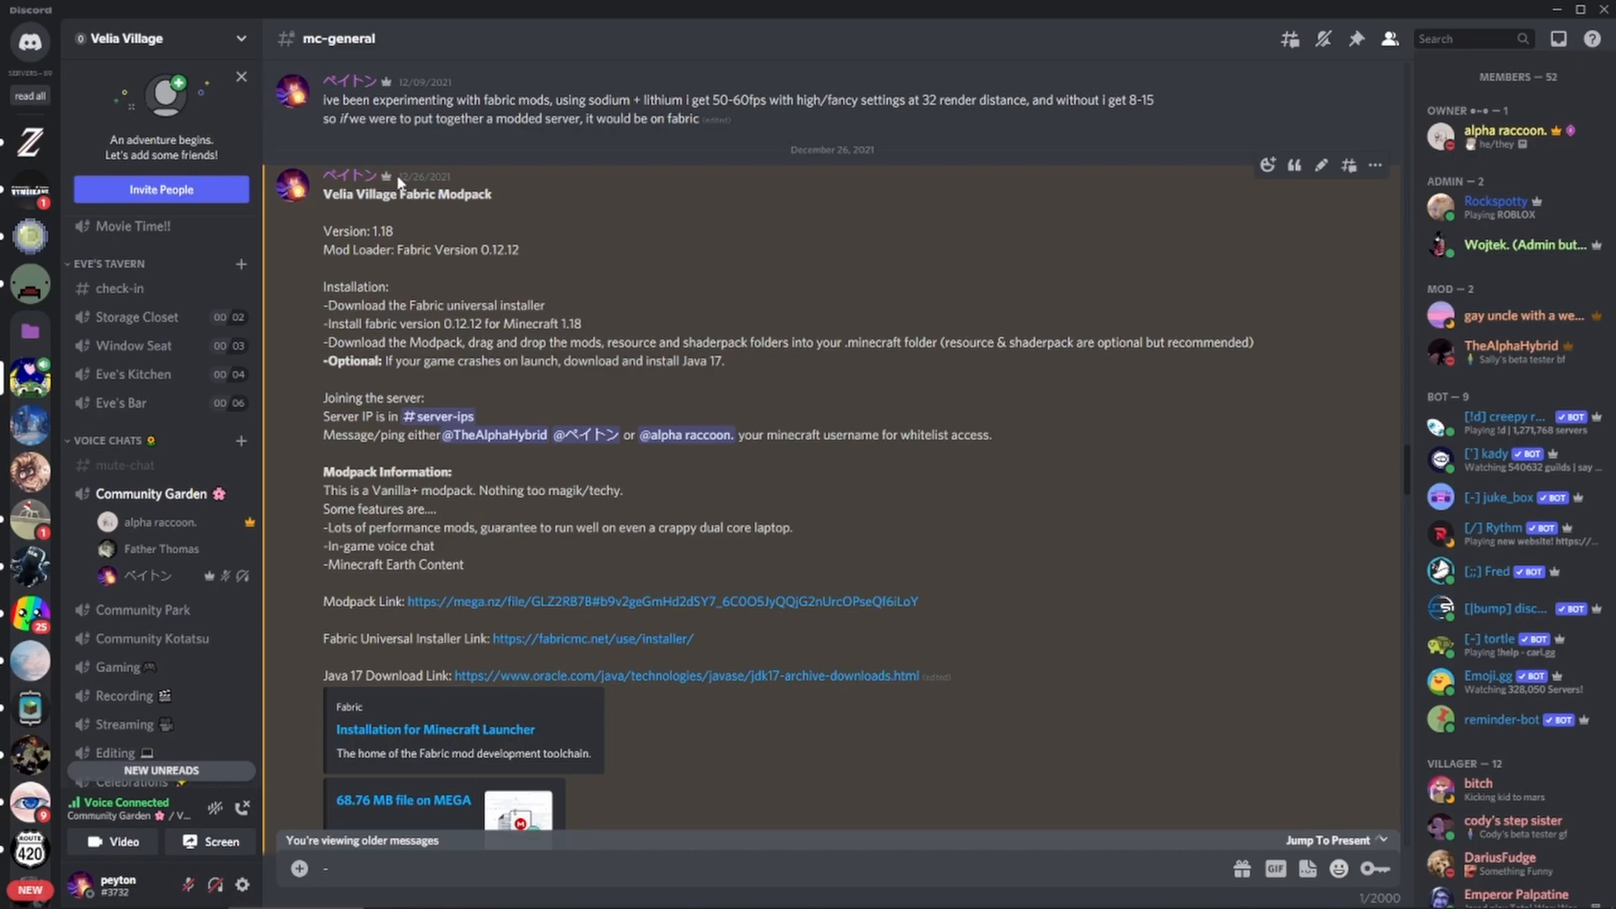
pyautogui.scroll(-3)
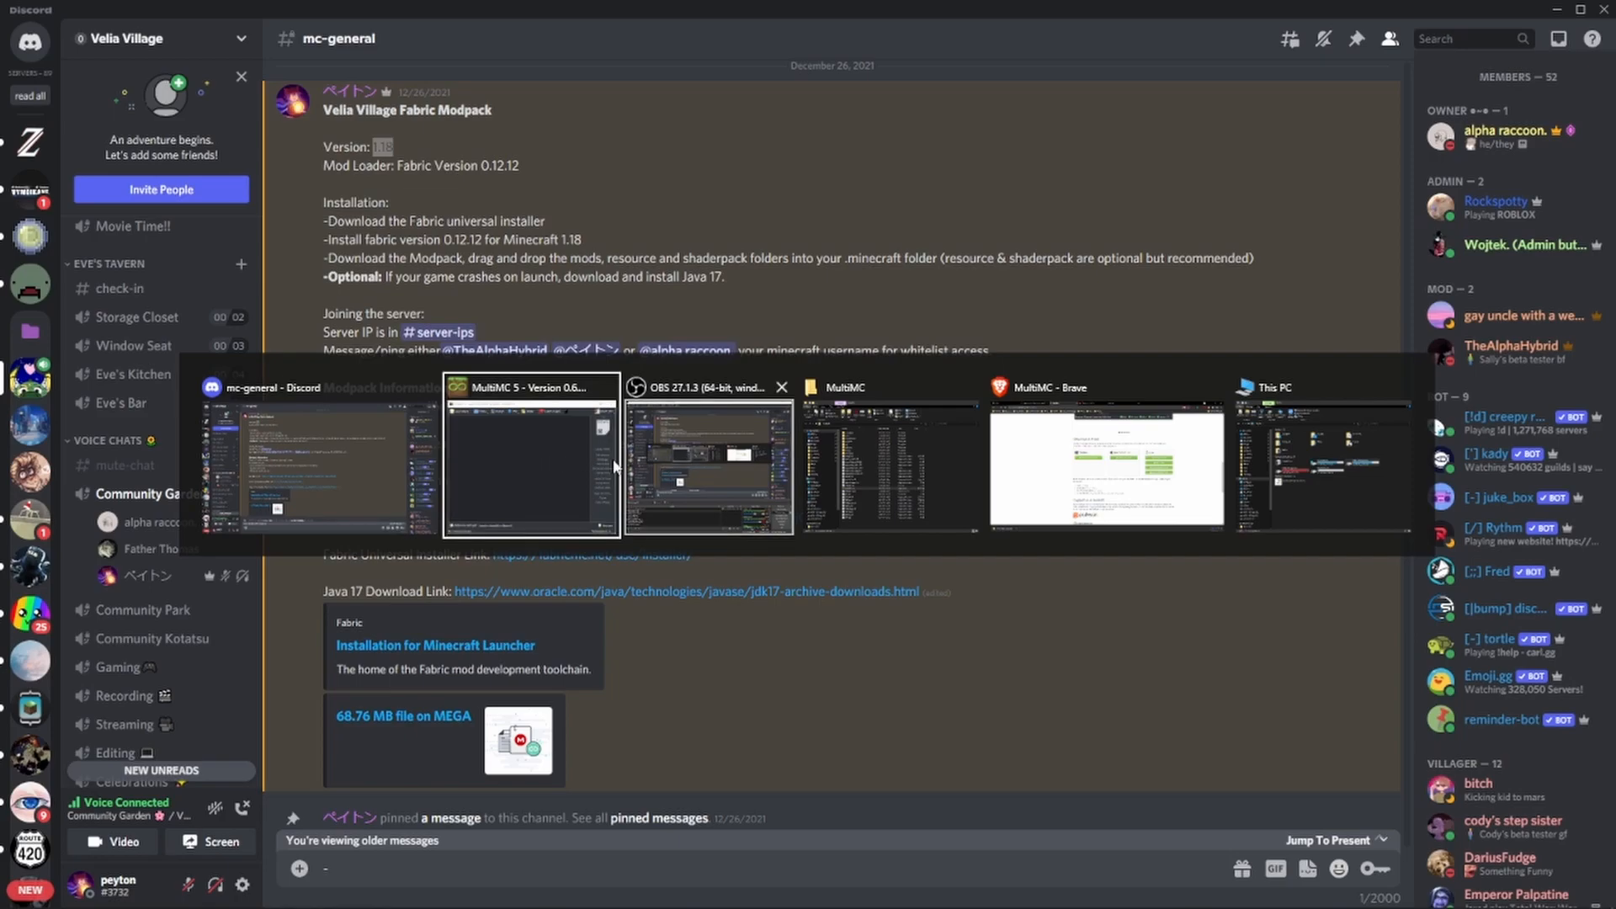
pyautogui.click(530, 453)
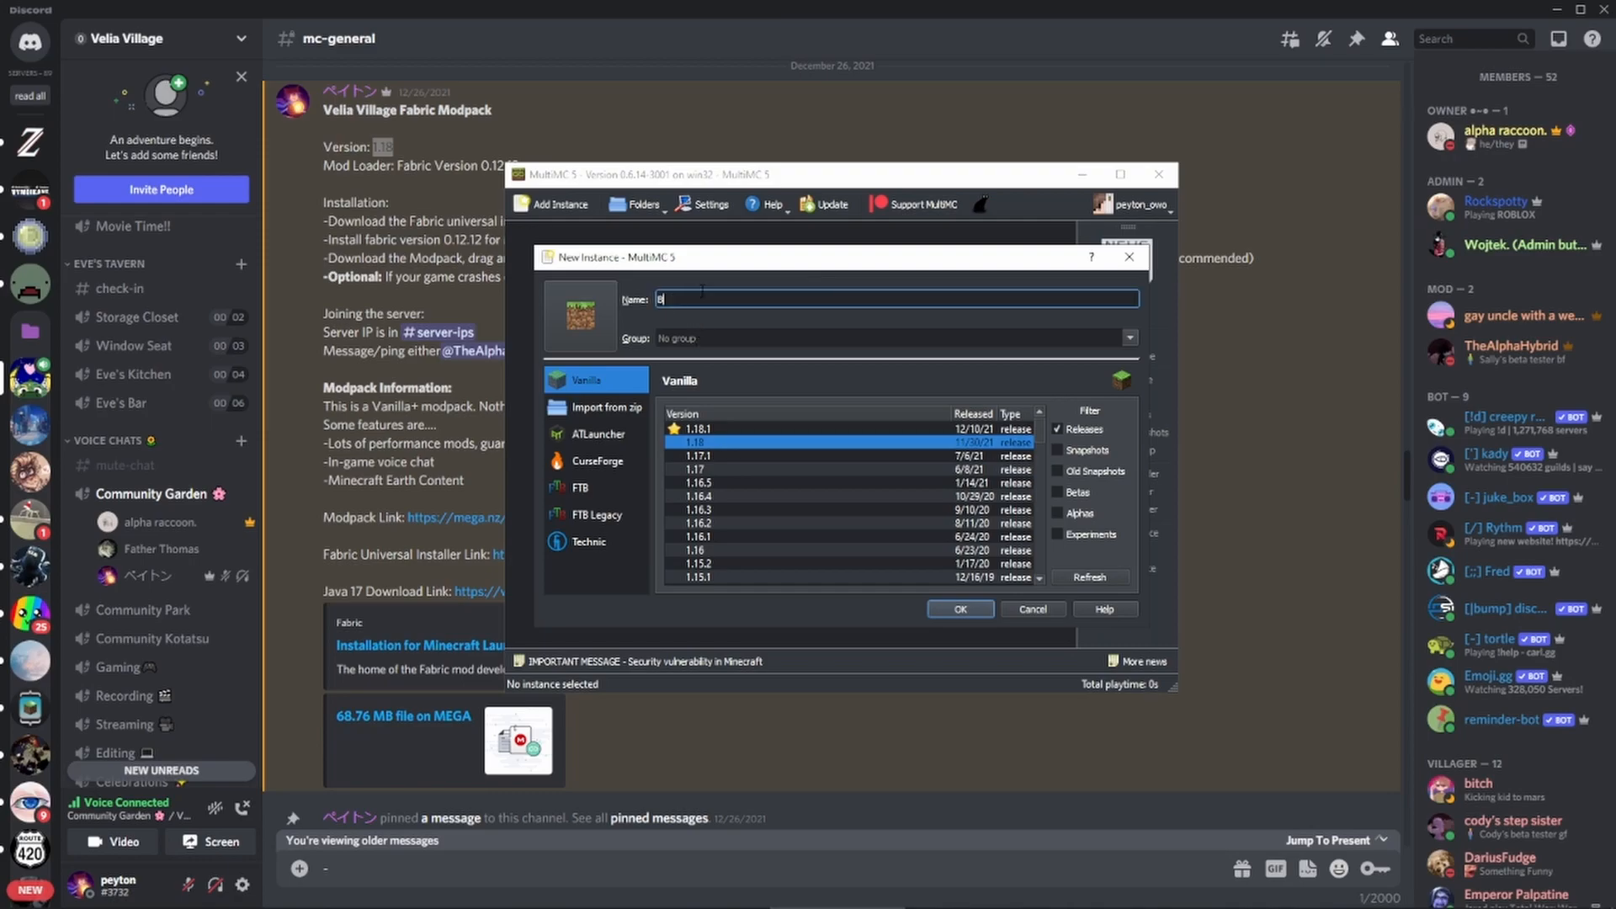
# Step: Create the instance 'Velia Village' on Minecraft 1.18 and launch it
pyautogui.write('Velia')
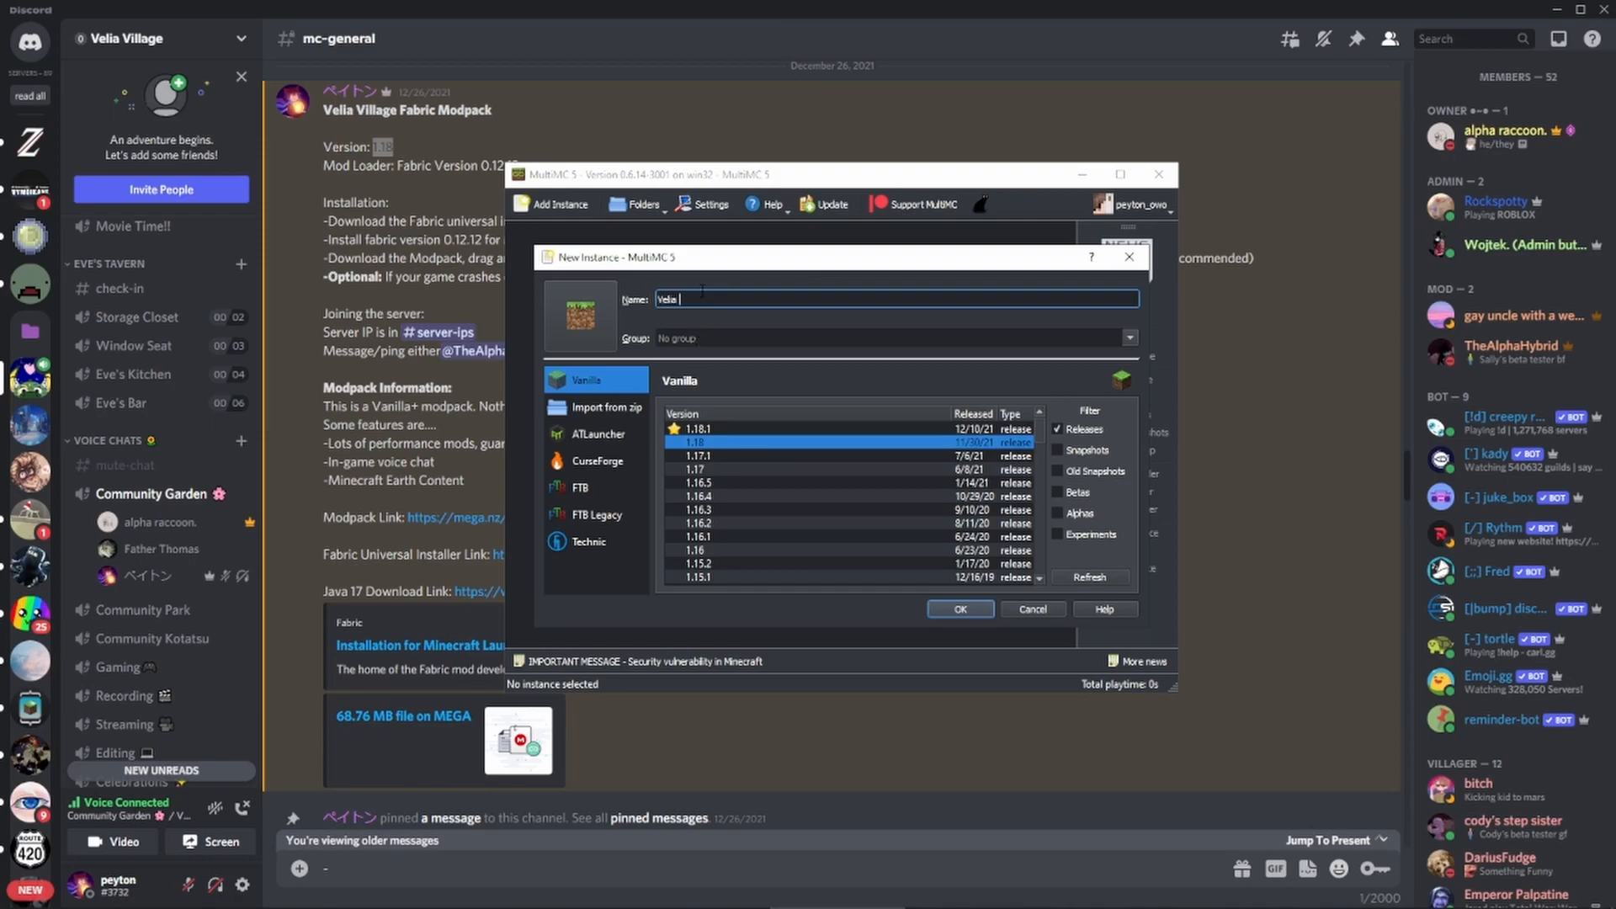
pyautogui.write('Village')
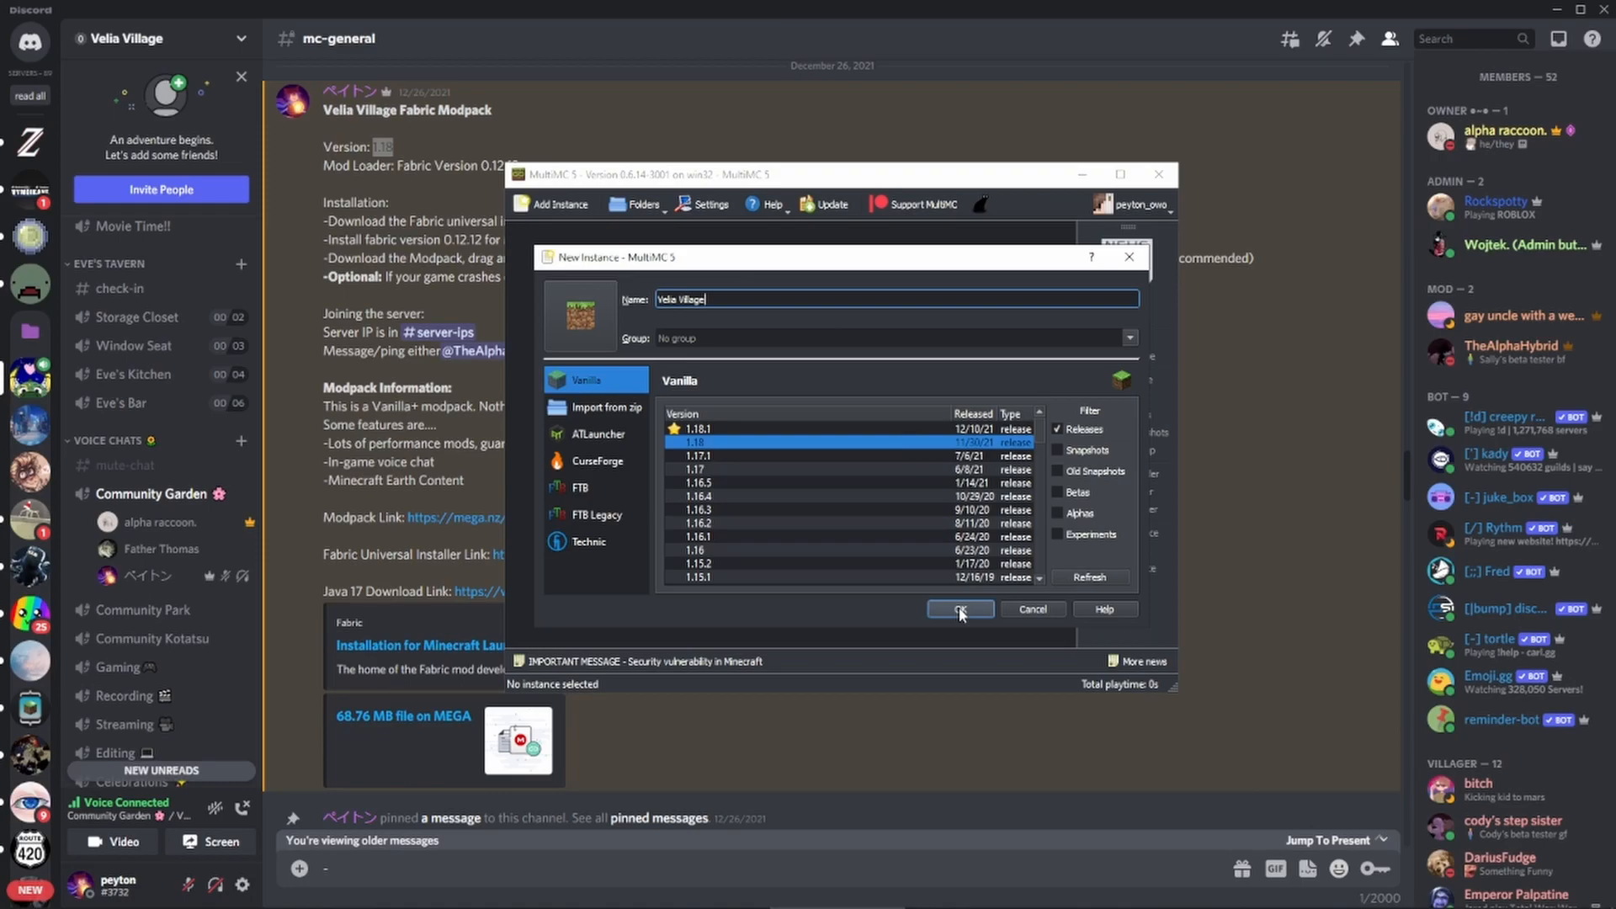
pyautogui.click(957, 609)
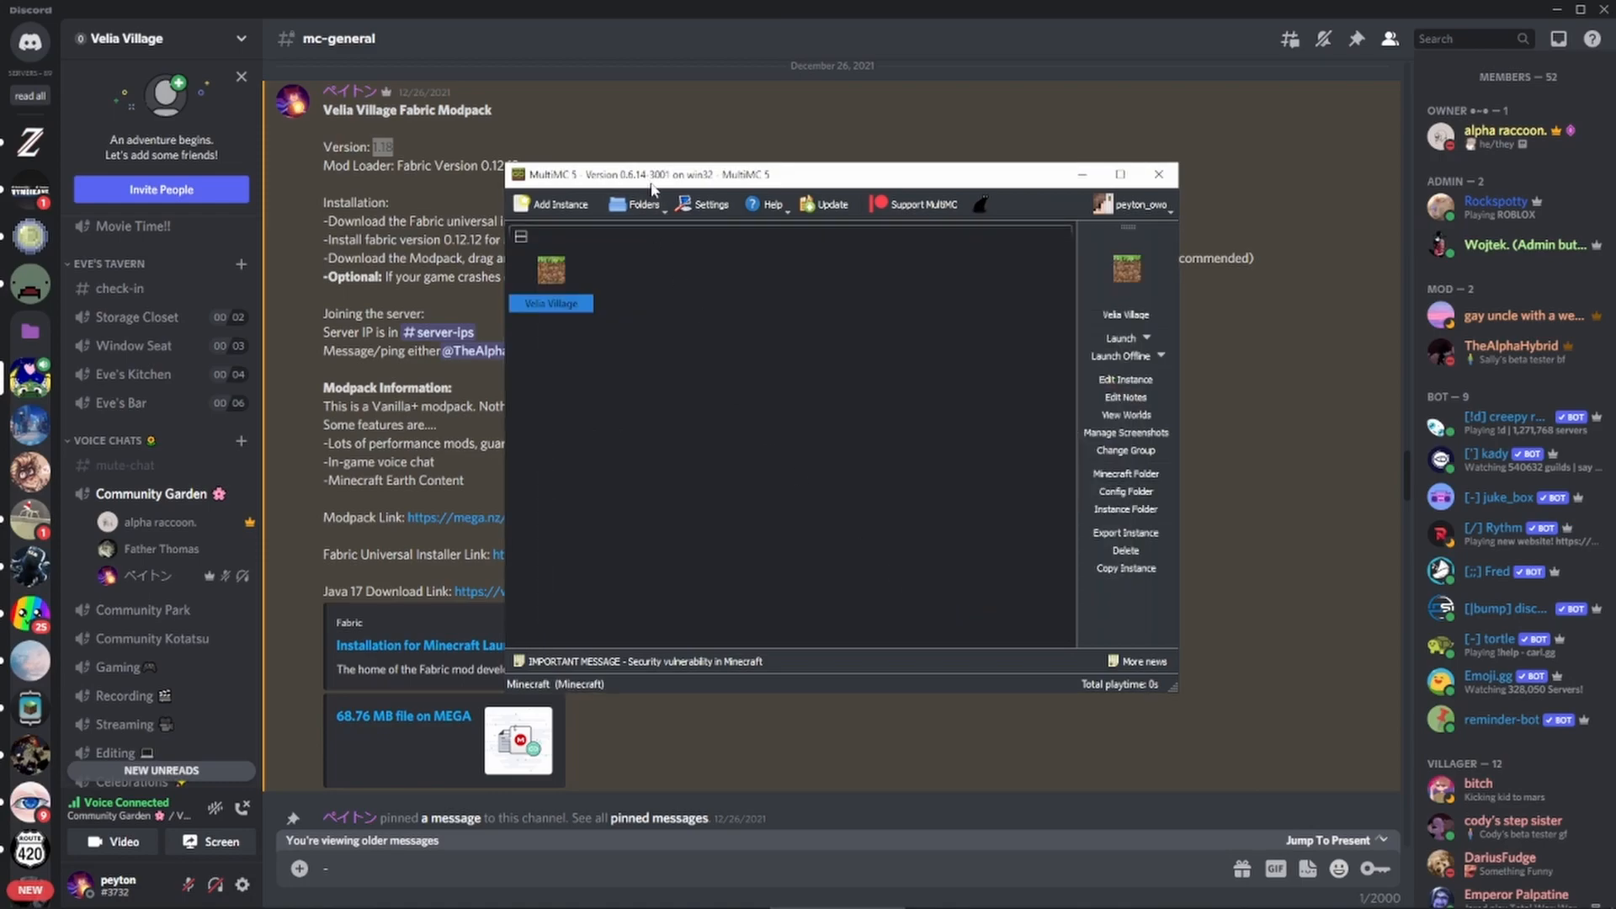
pyautogui.click(1119, 338)
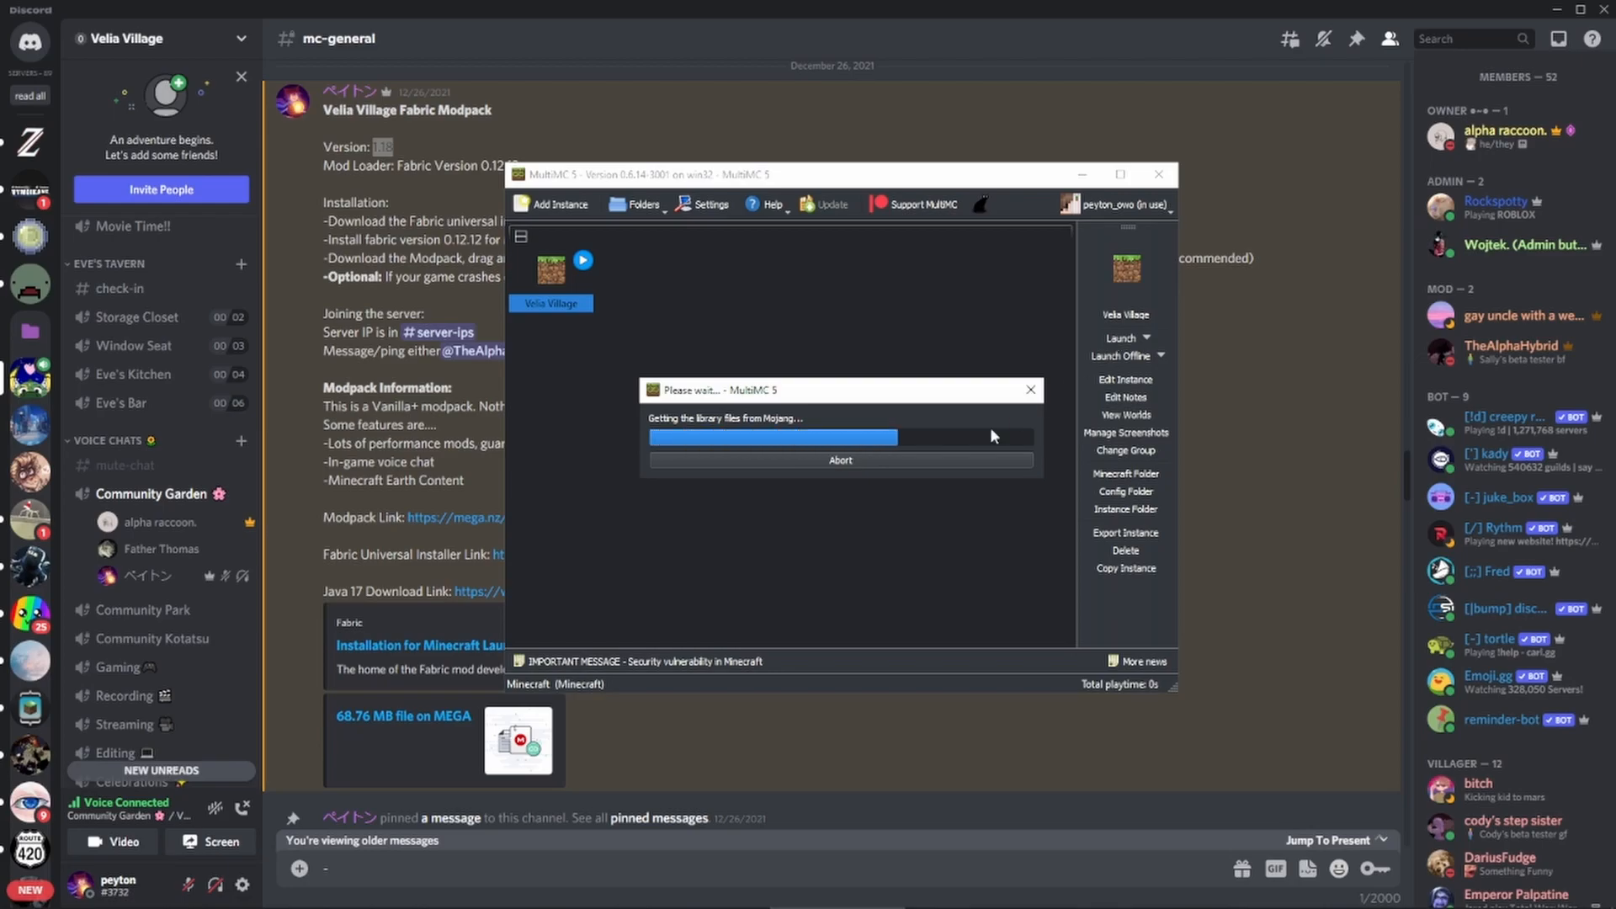
pyautogui.moveTo(777, 316)
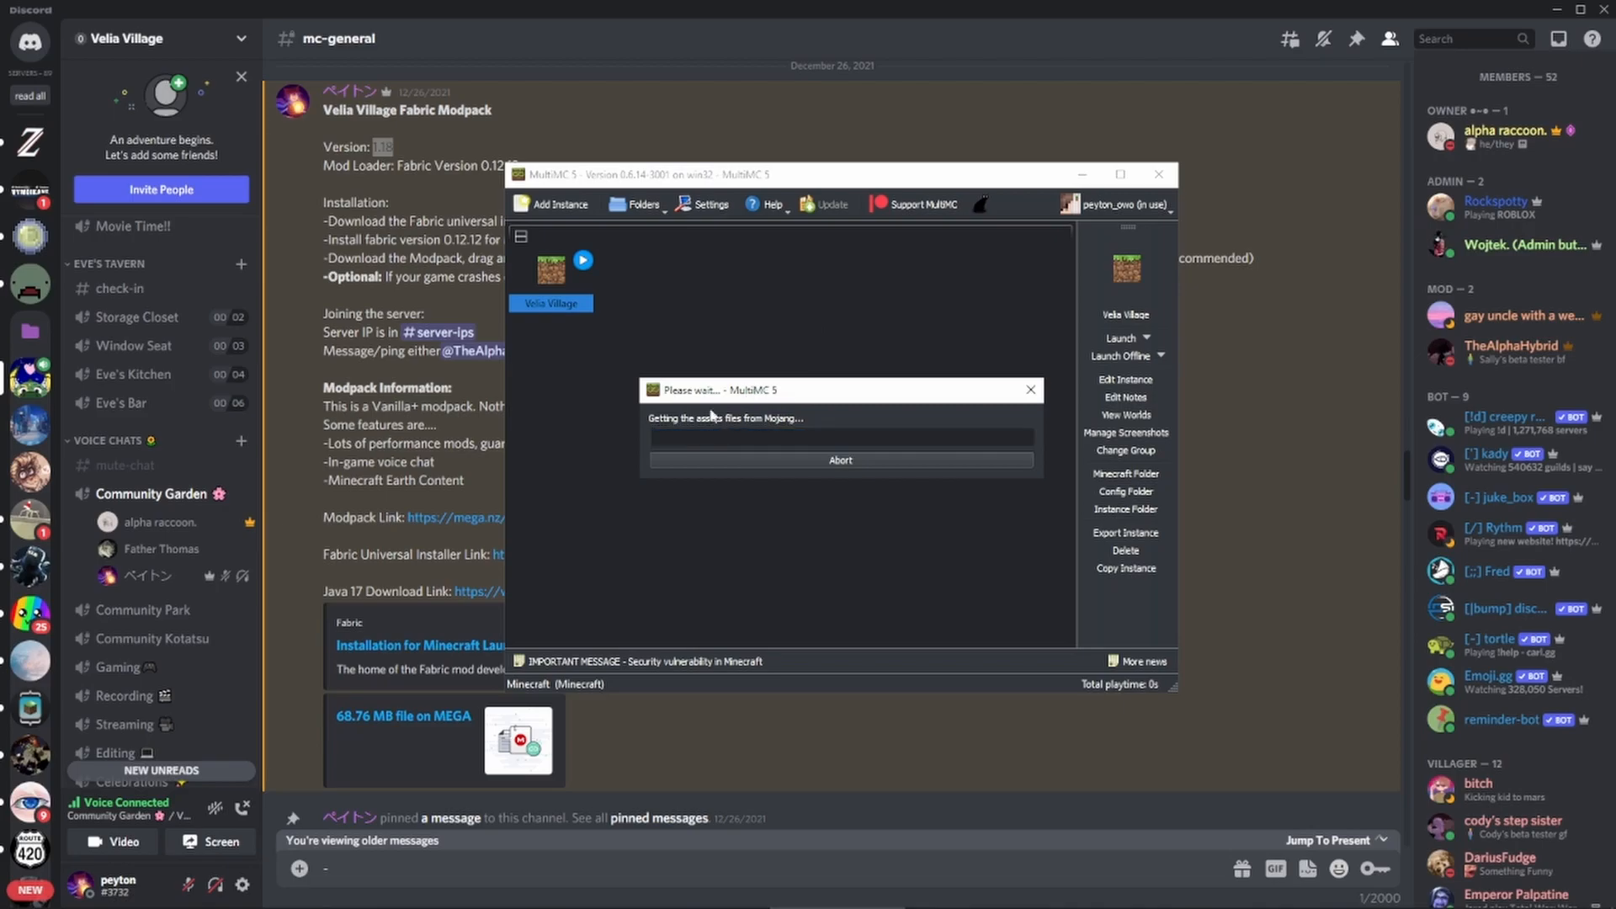
pyautogui.moveTo(781, 375)
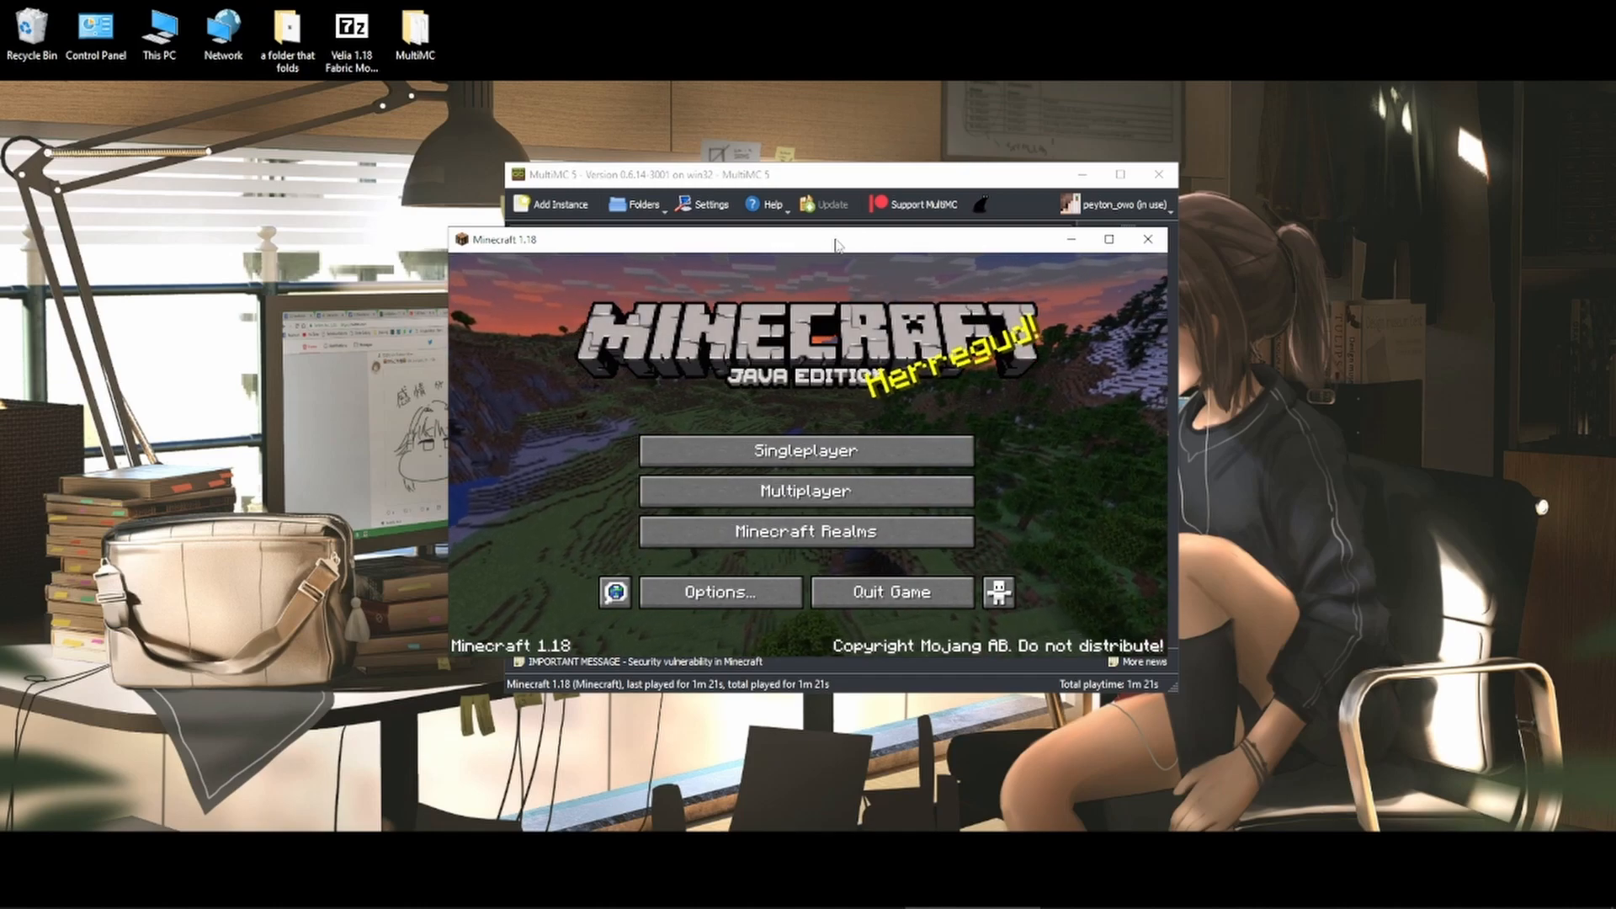
pyautogui.moveTo(890, 590)
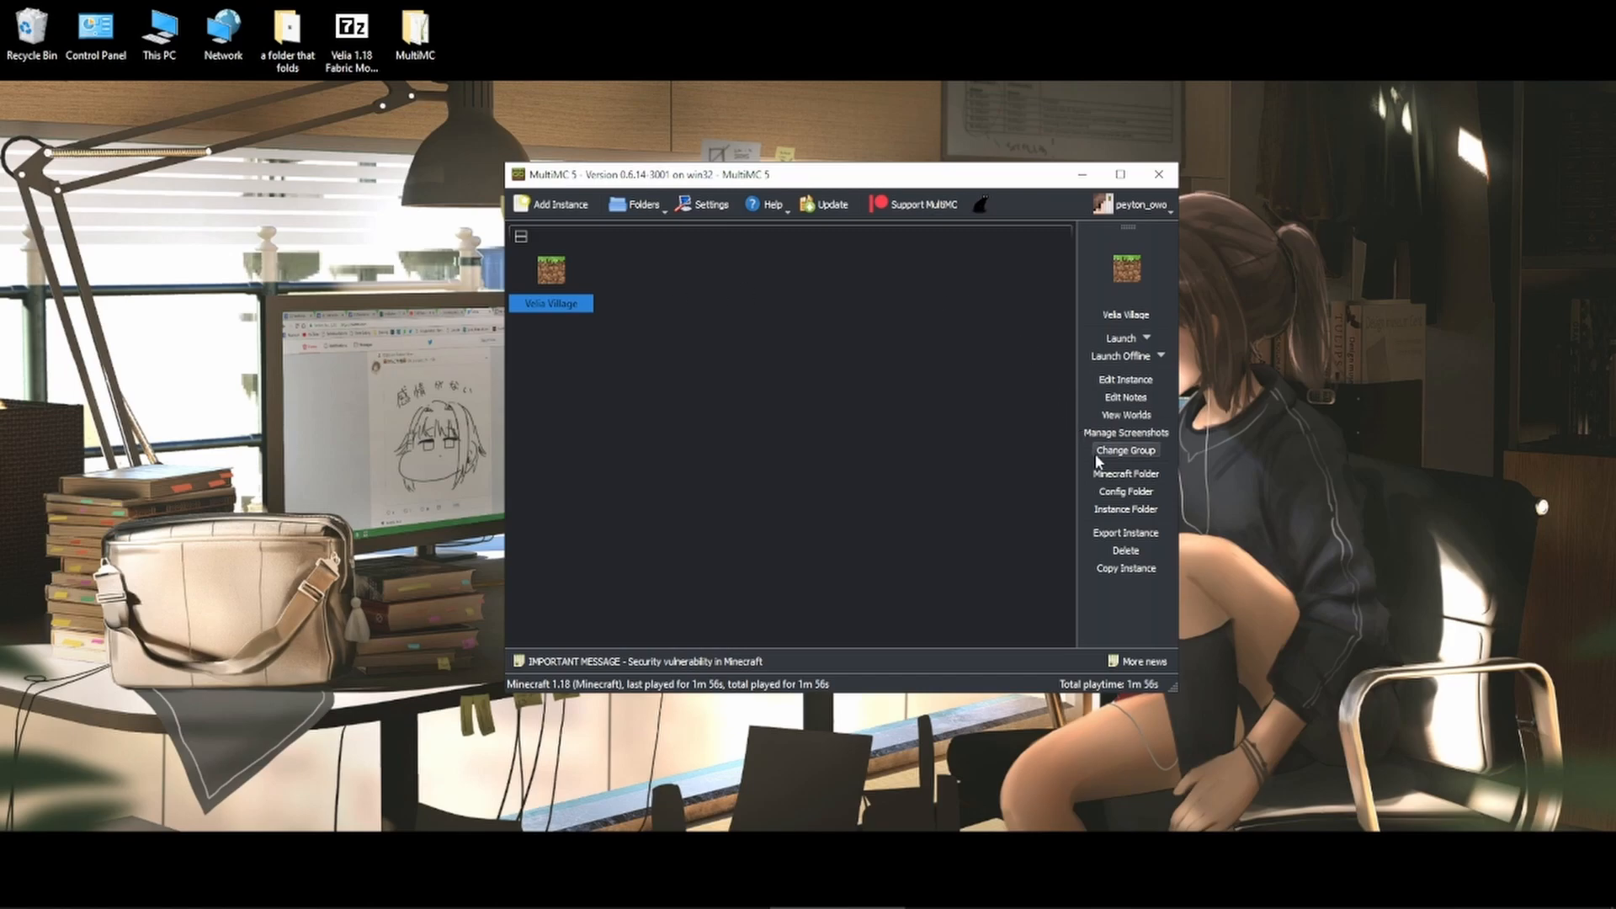
pyautogui.moveTo(1126, 473)
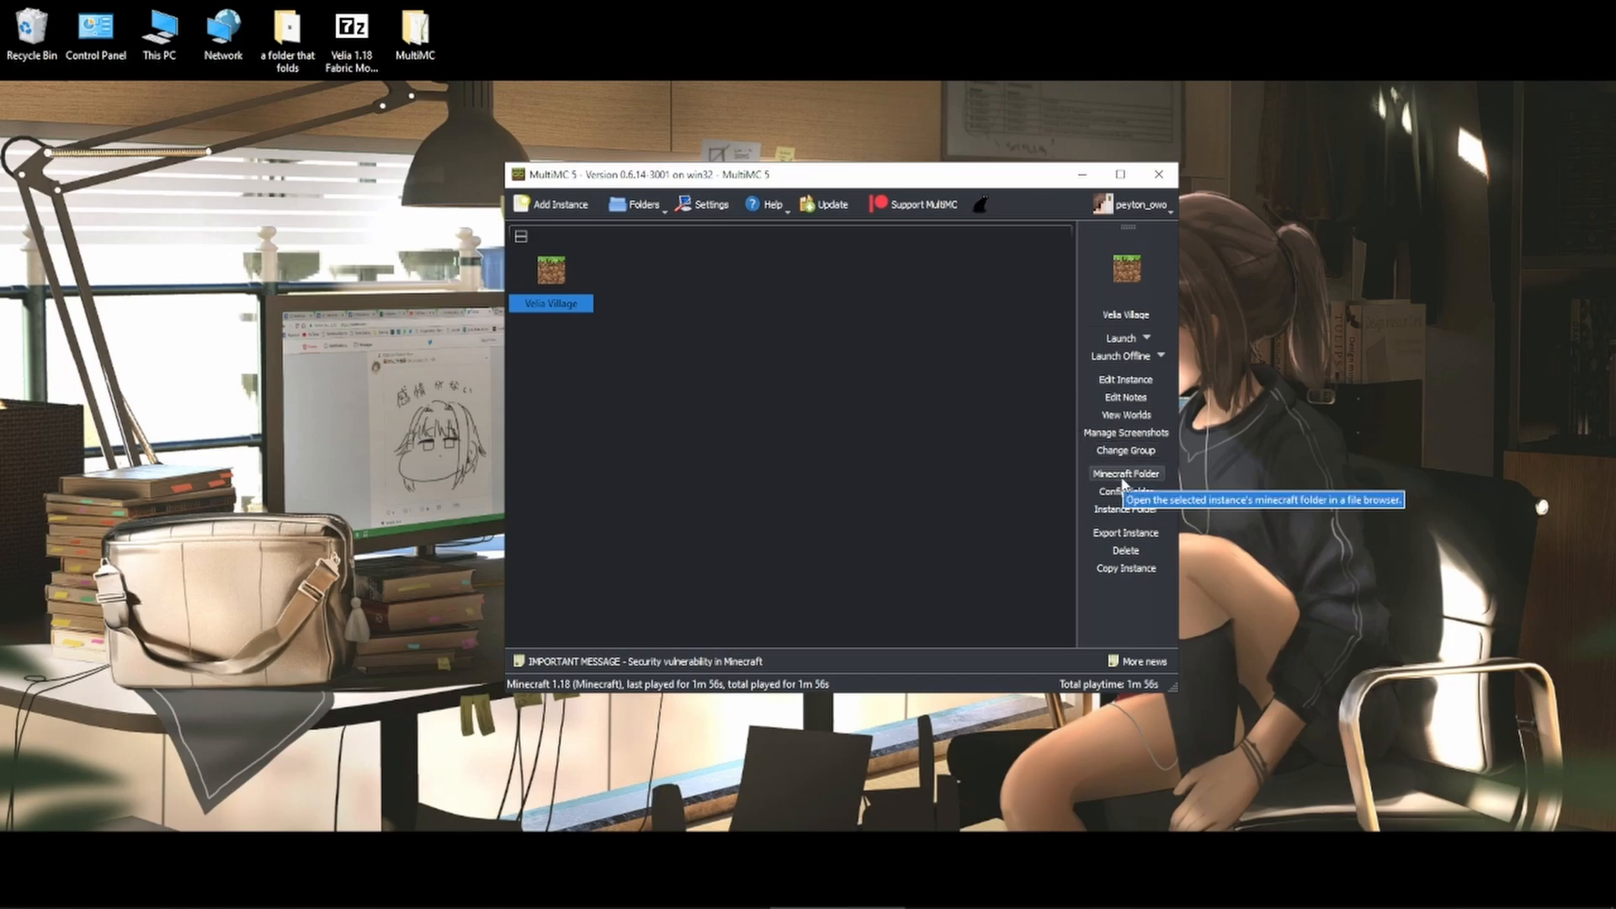
pyautogui.moveTo(1126, 379)
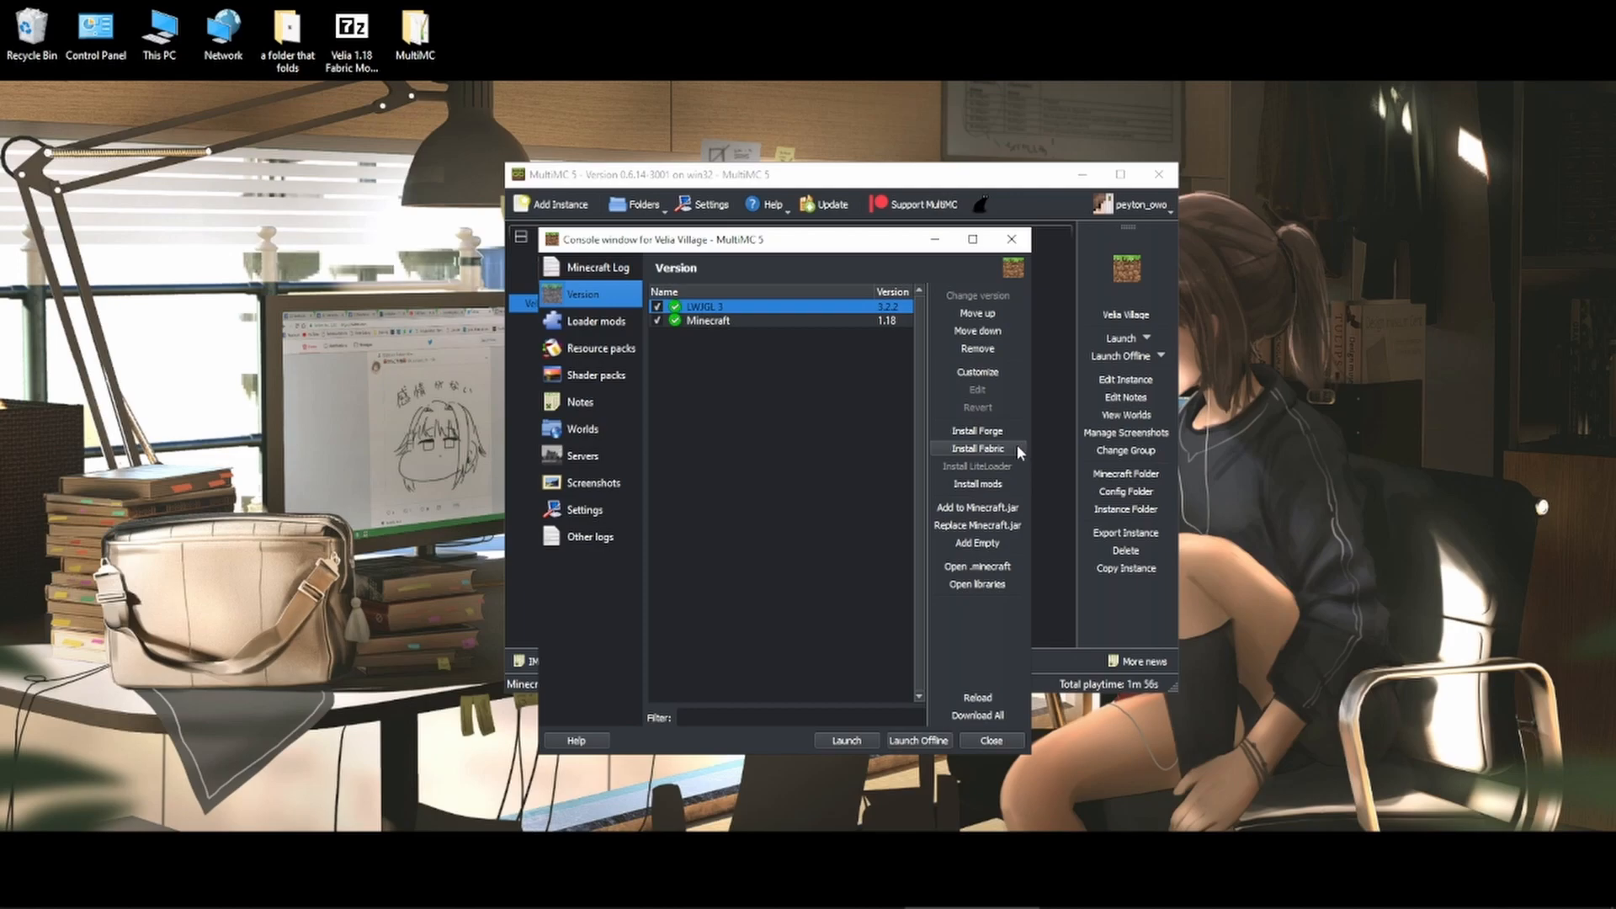
# Step: Install Fabric Loader 0.12.12 from the Fabric versions list into the Velia Village instance
pyautogui.click(976, 448)
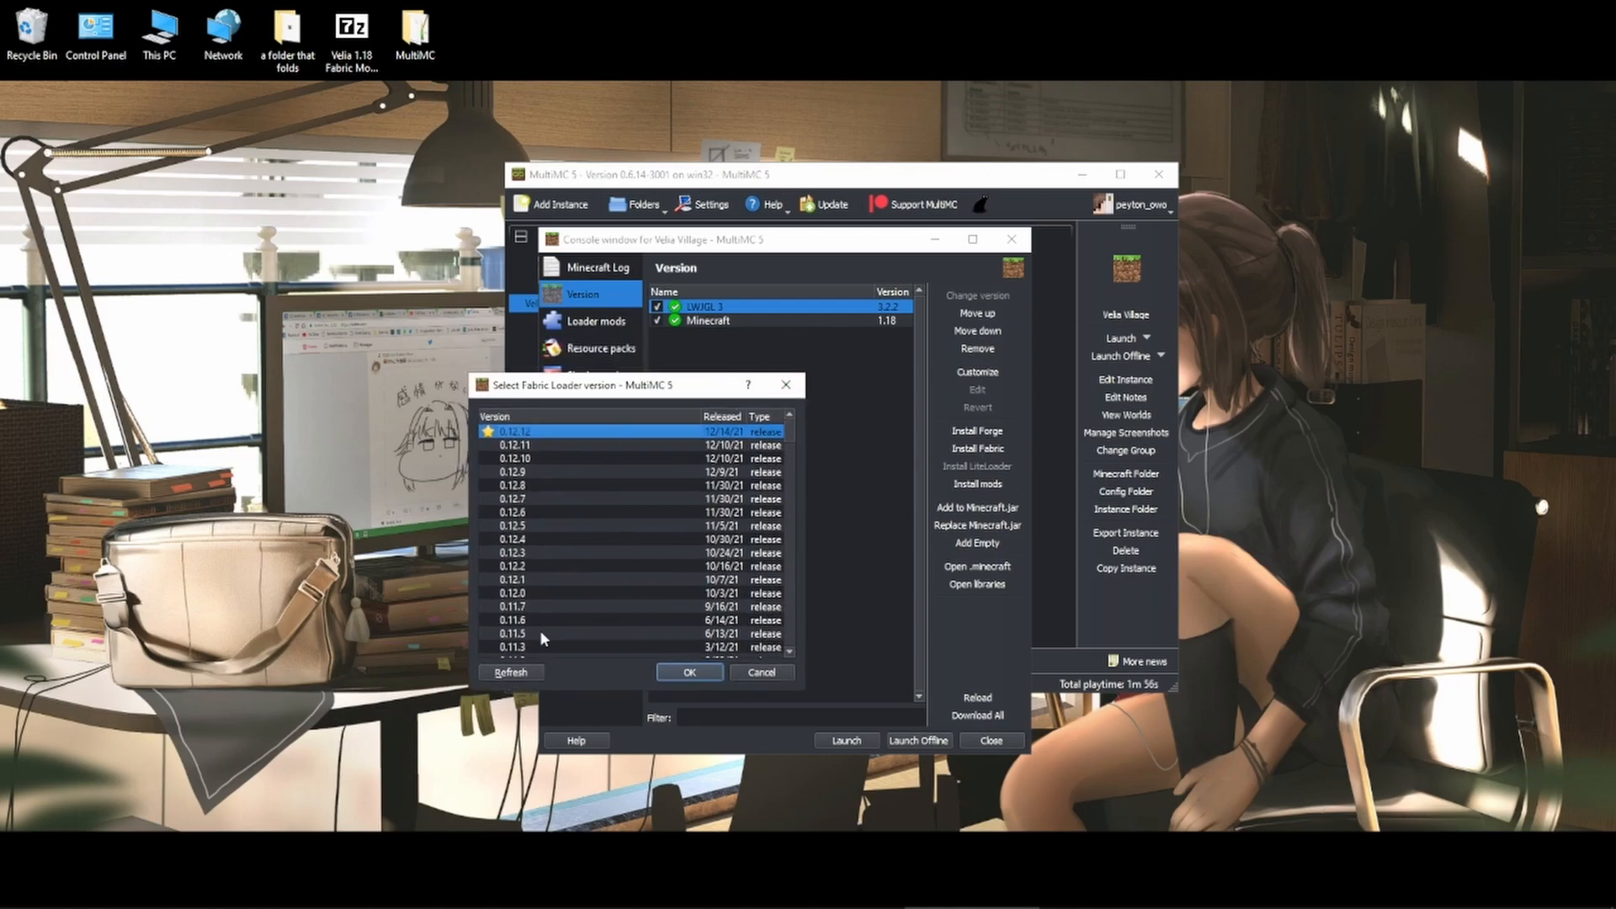
pyautogui.moveTo(1003, 446)
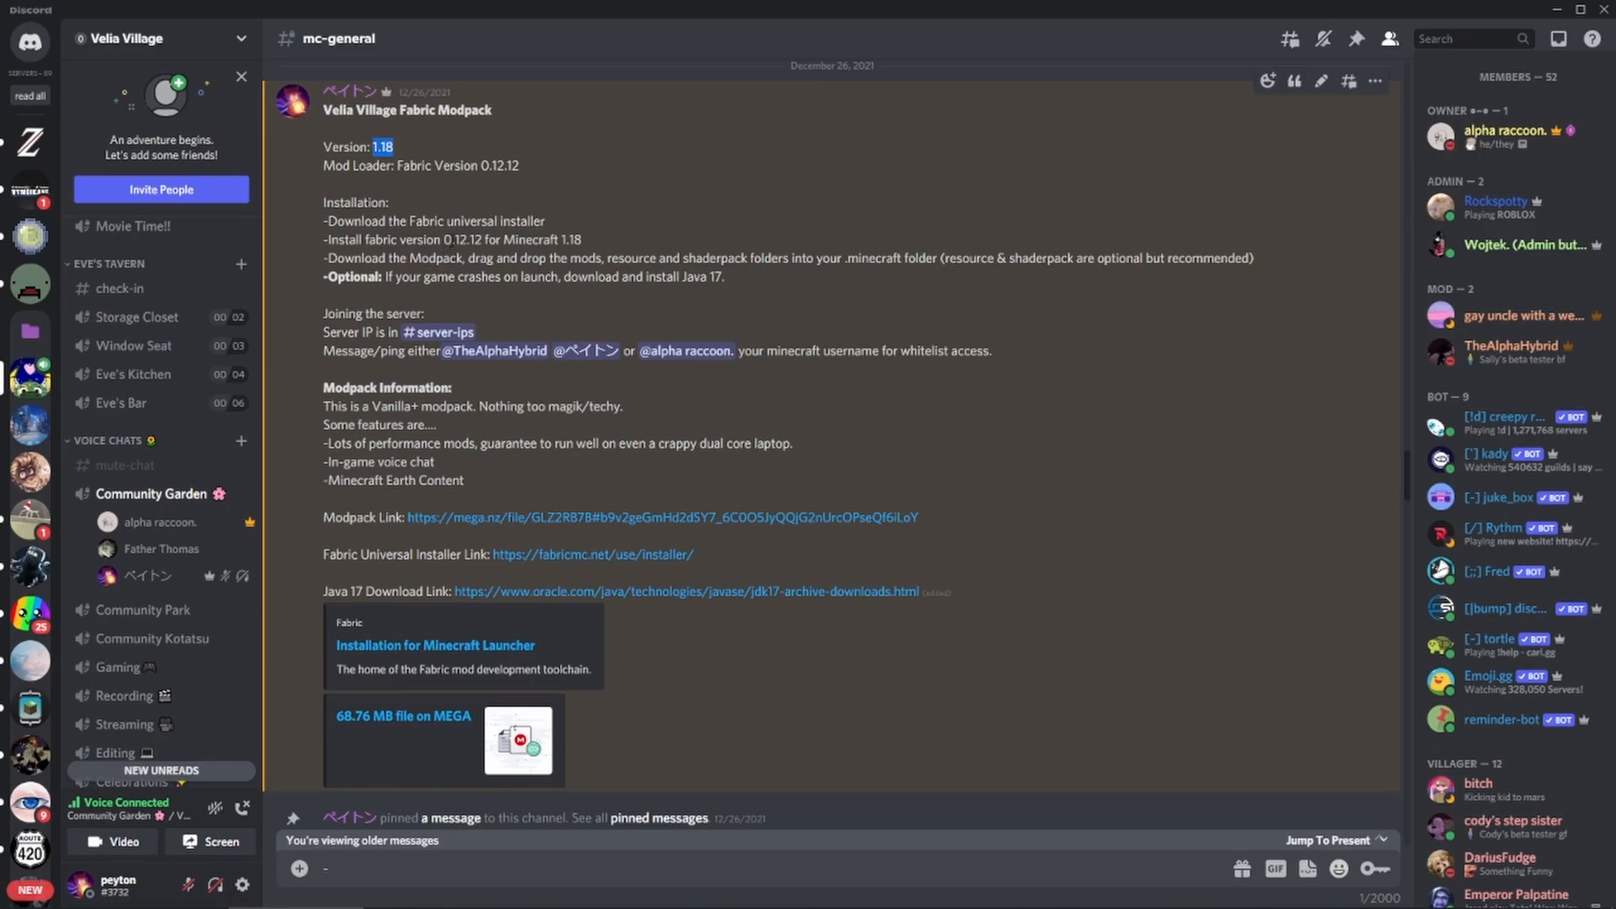
pyautogui.doubleClick(493, 166)
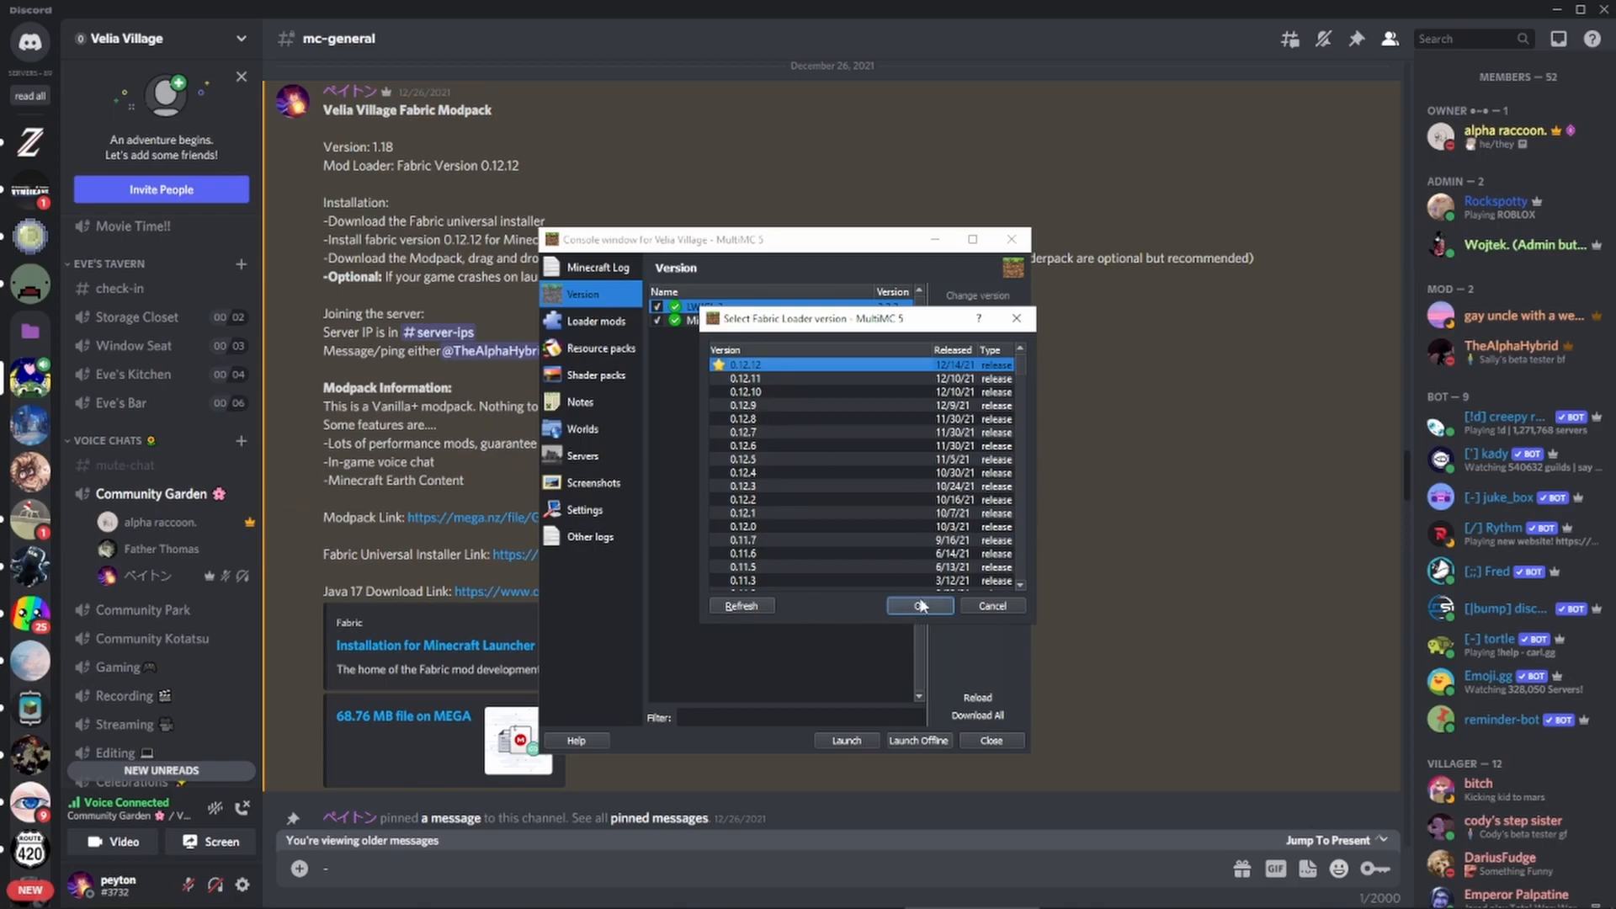
pyautogui.click(917, 604)
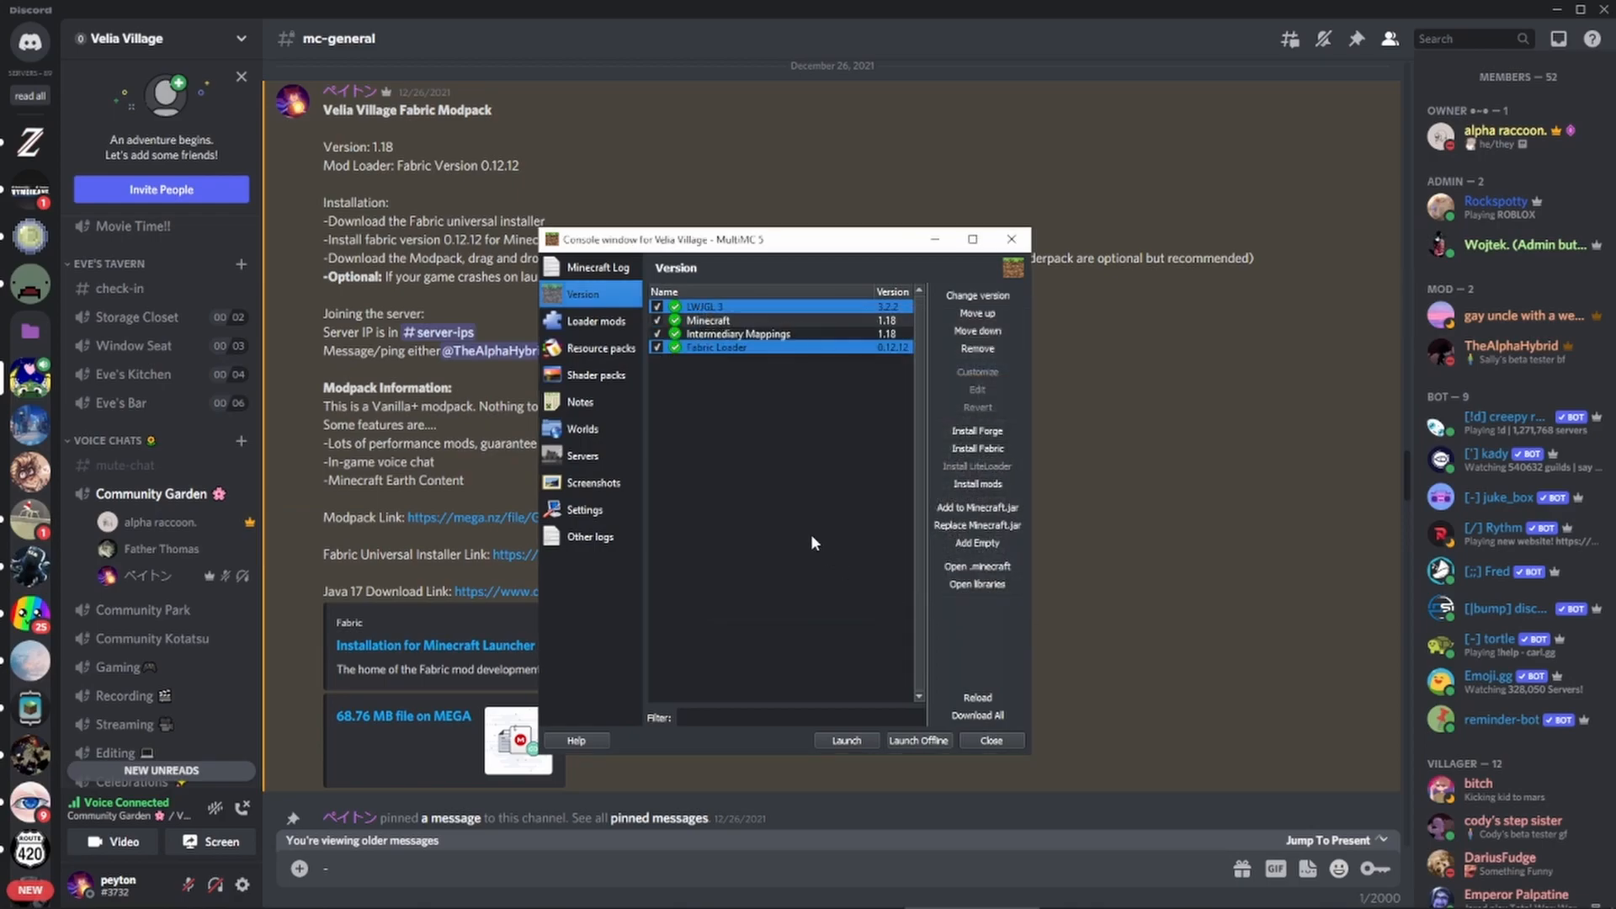
pyautogui.moveTo(794, 507)
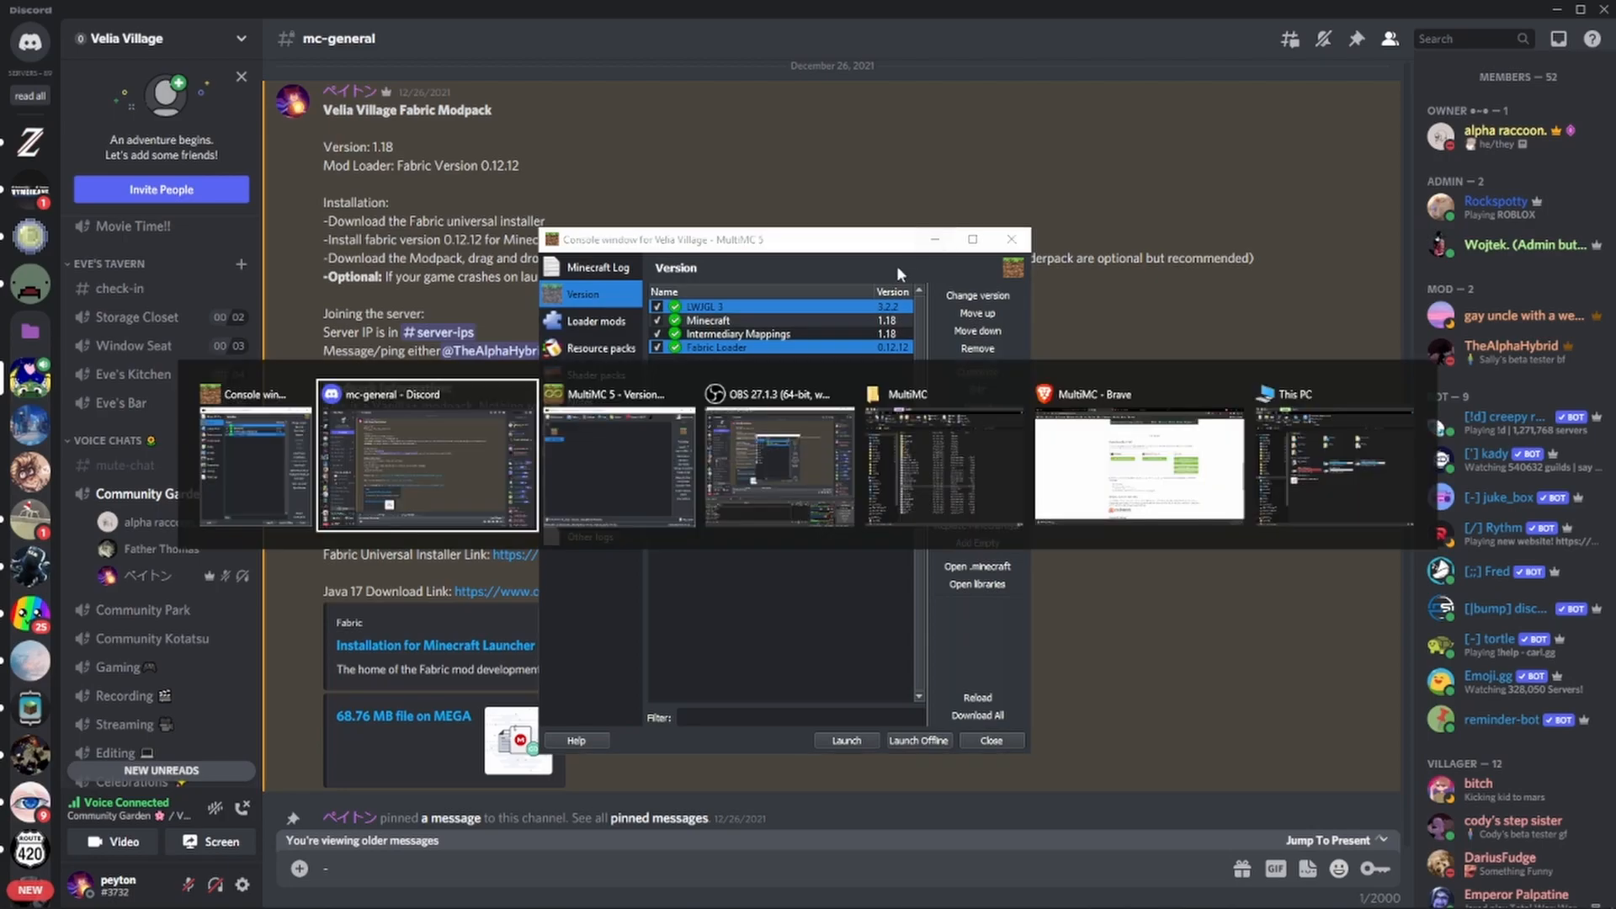
# Step: Open the instance's .minecraft folder in Explorer, then switch to the browser's MEGA modpack download
pyautogui.click(618, 453)
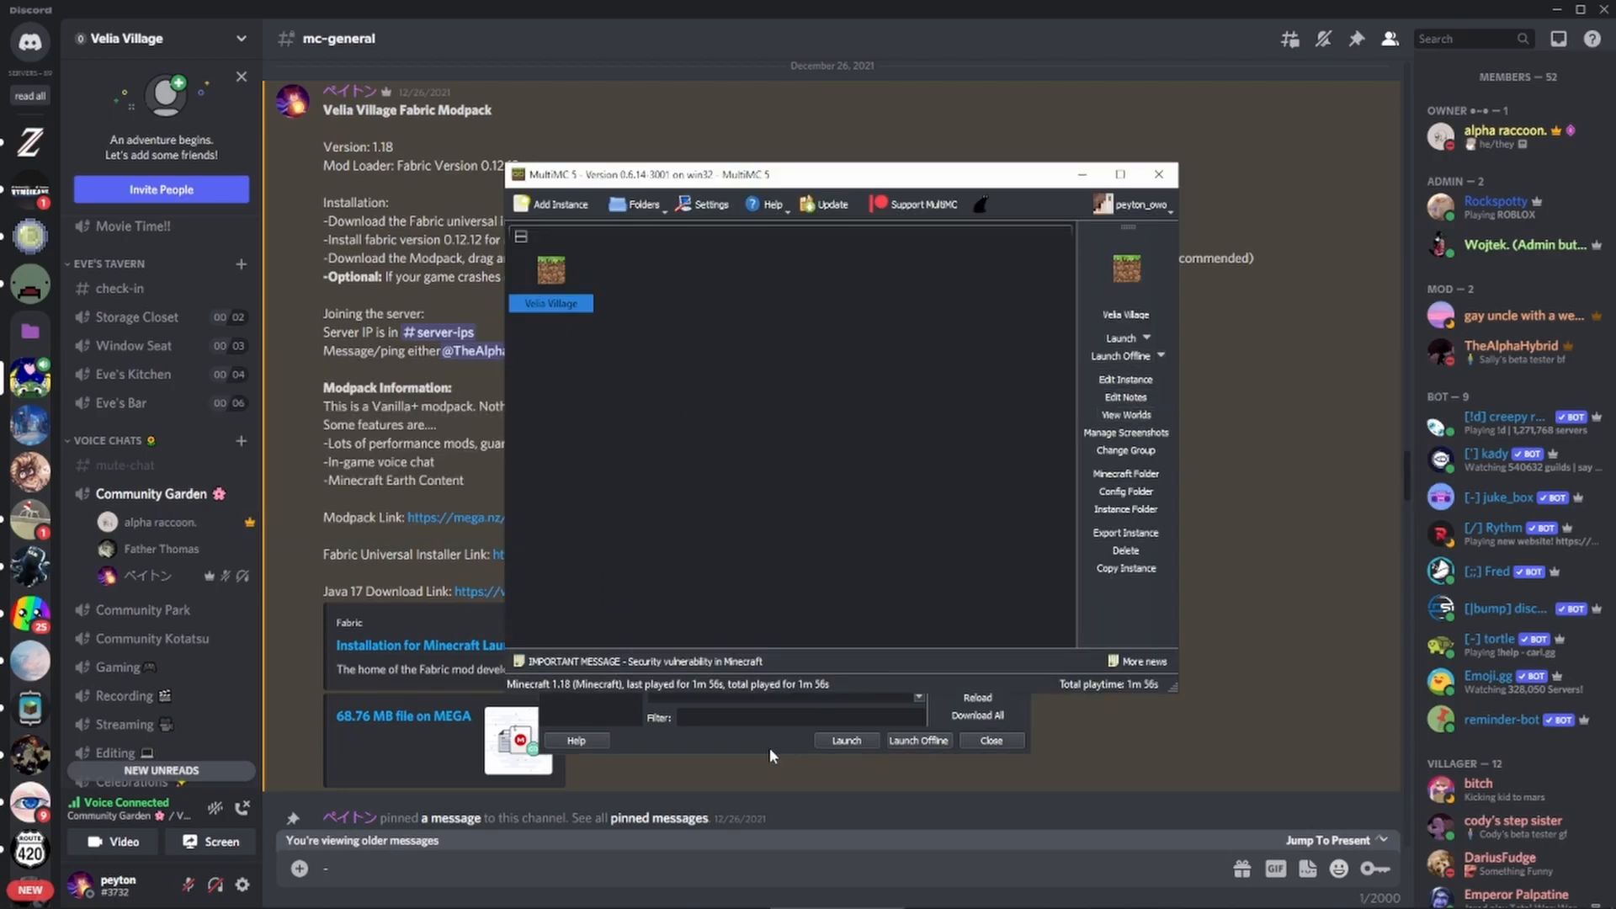
pyautogui.click(988, 740)
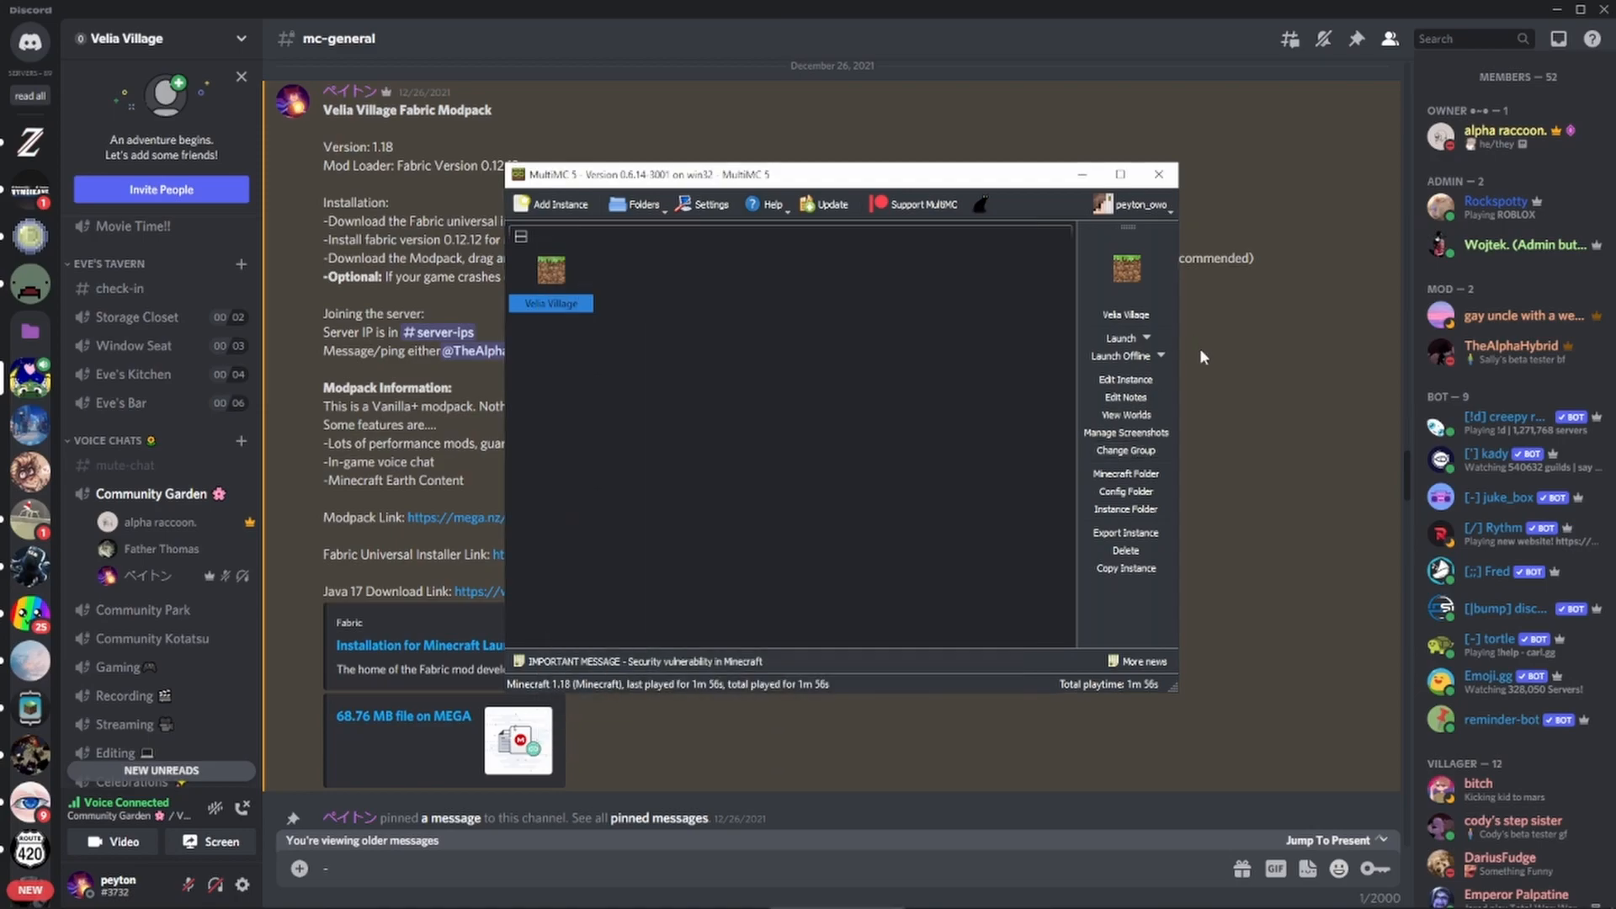
pyautogui.click(1125, 473)
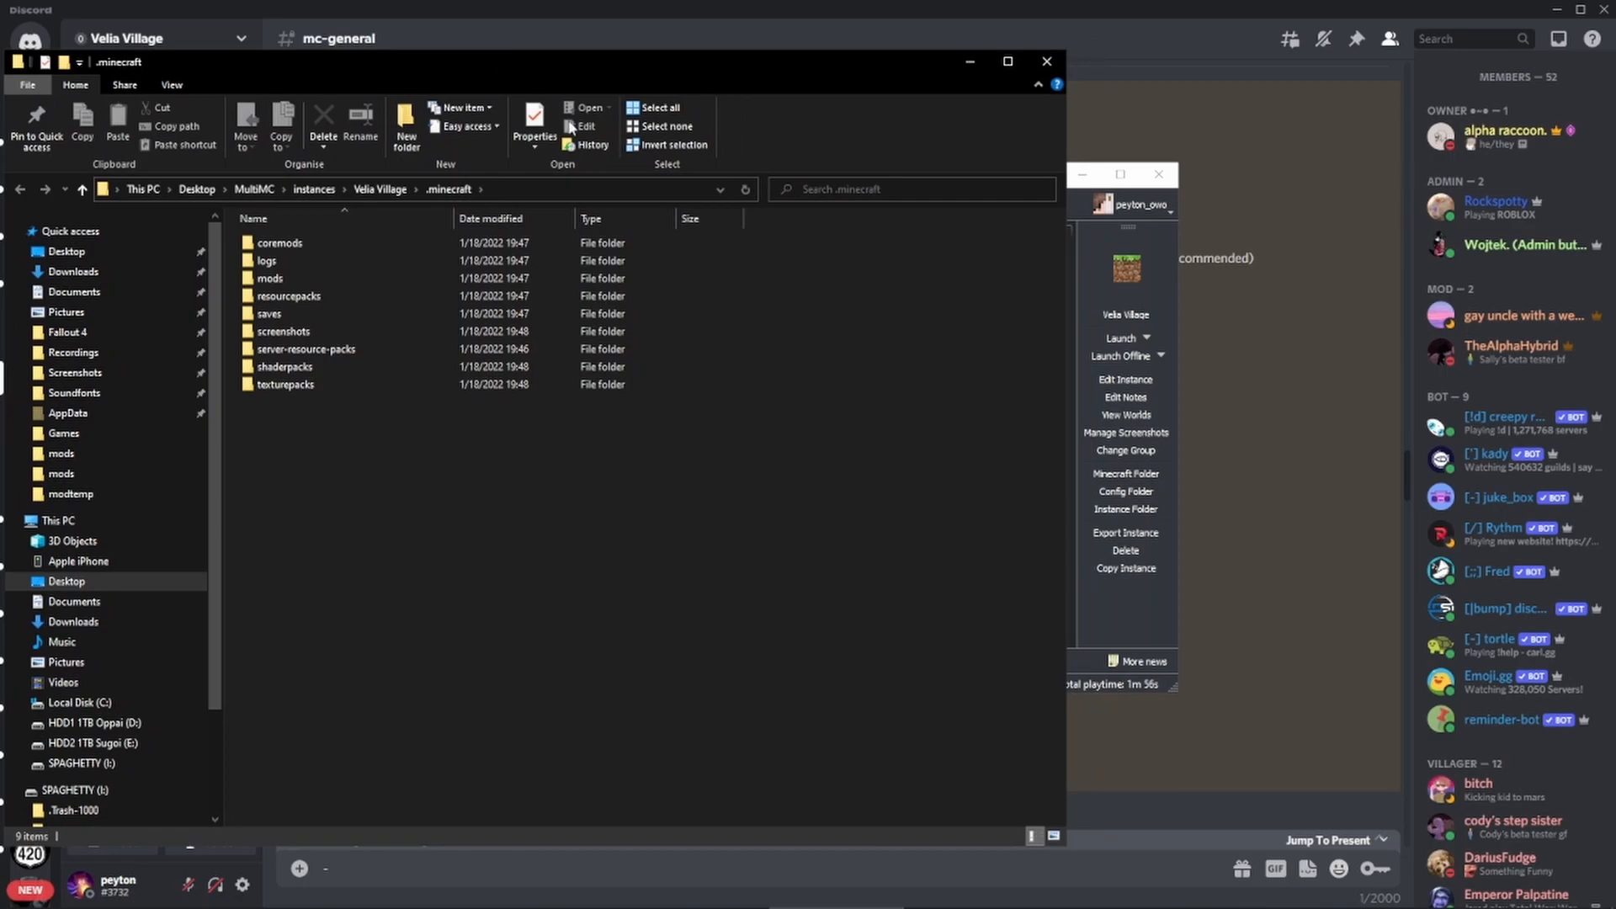
pyautogui.press('alt+tab')
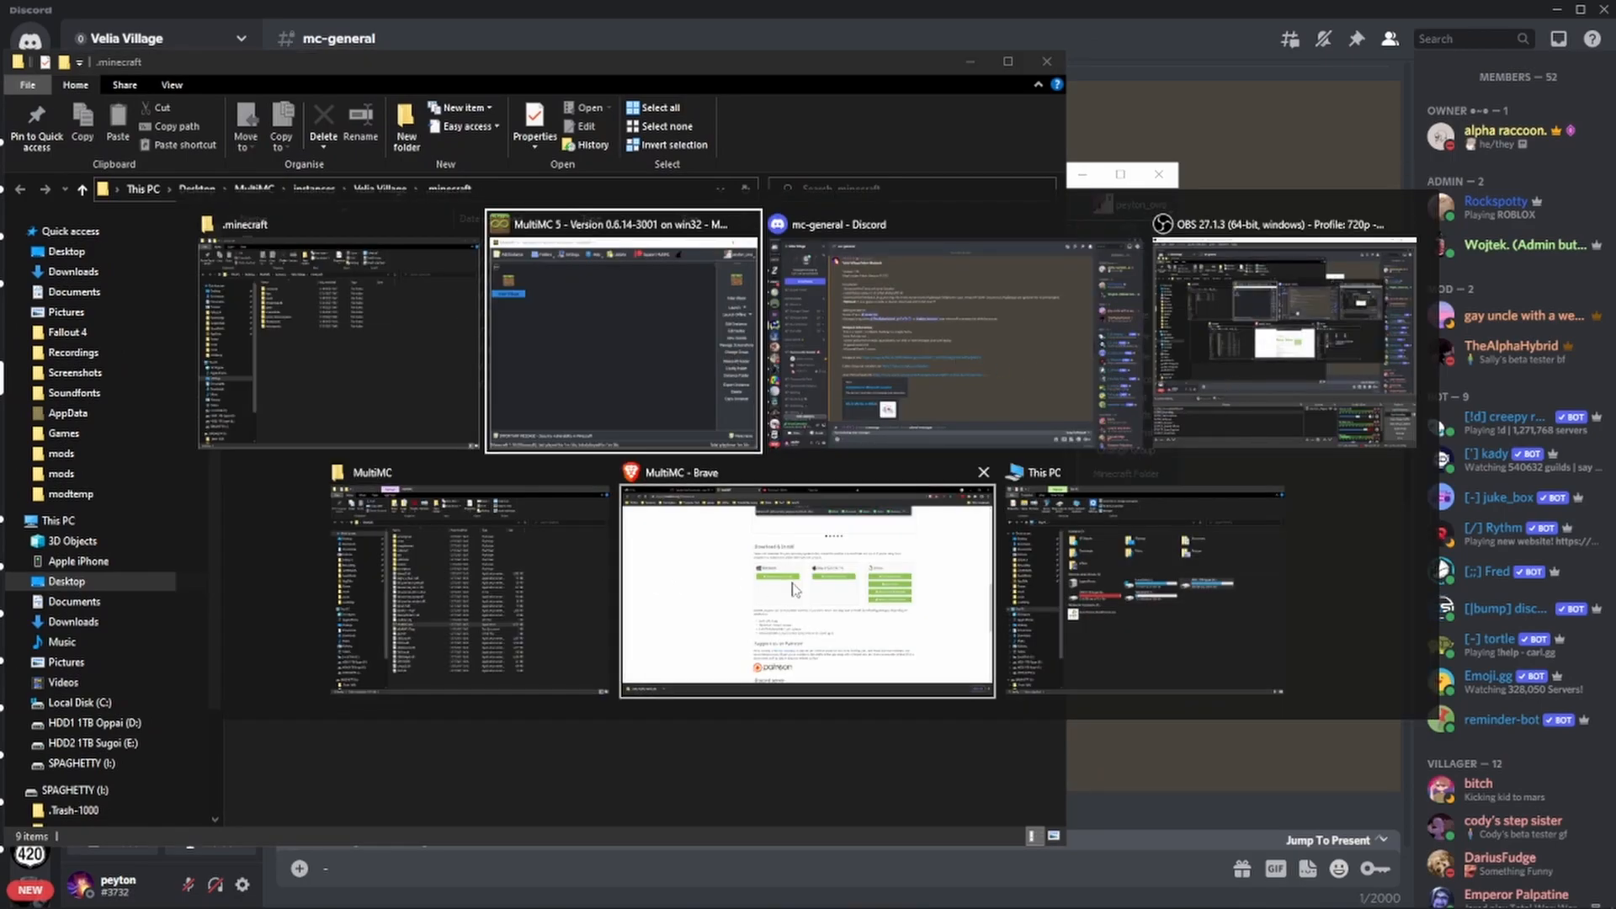
pyautogui.click(806, 589)
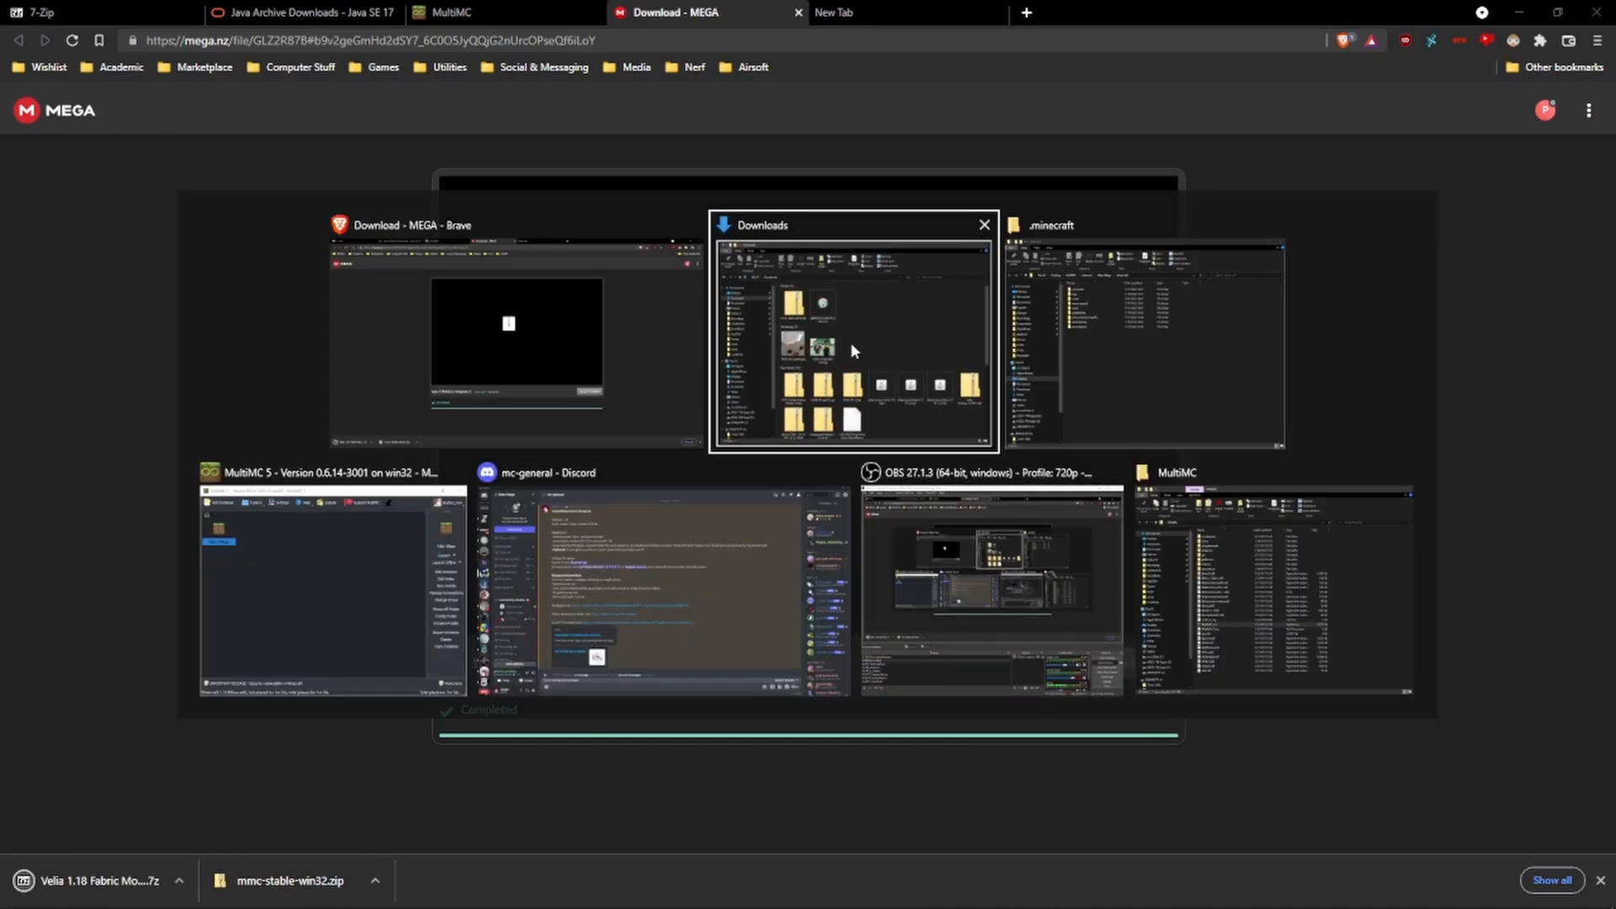
# Step: Open Velia 1.18 Fabric Modpack.7z from Downloads in 7-Zip and bring it beside the .minecraft folder
pyautogui.click(851, 330)
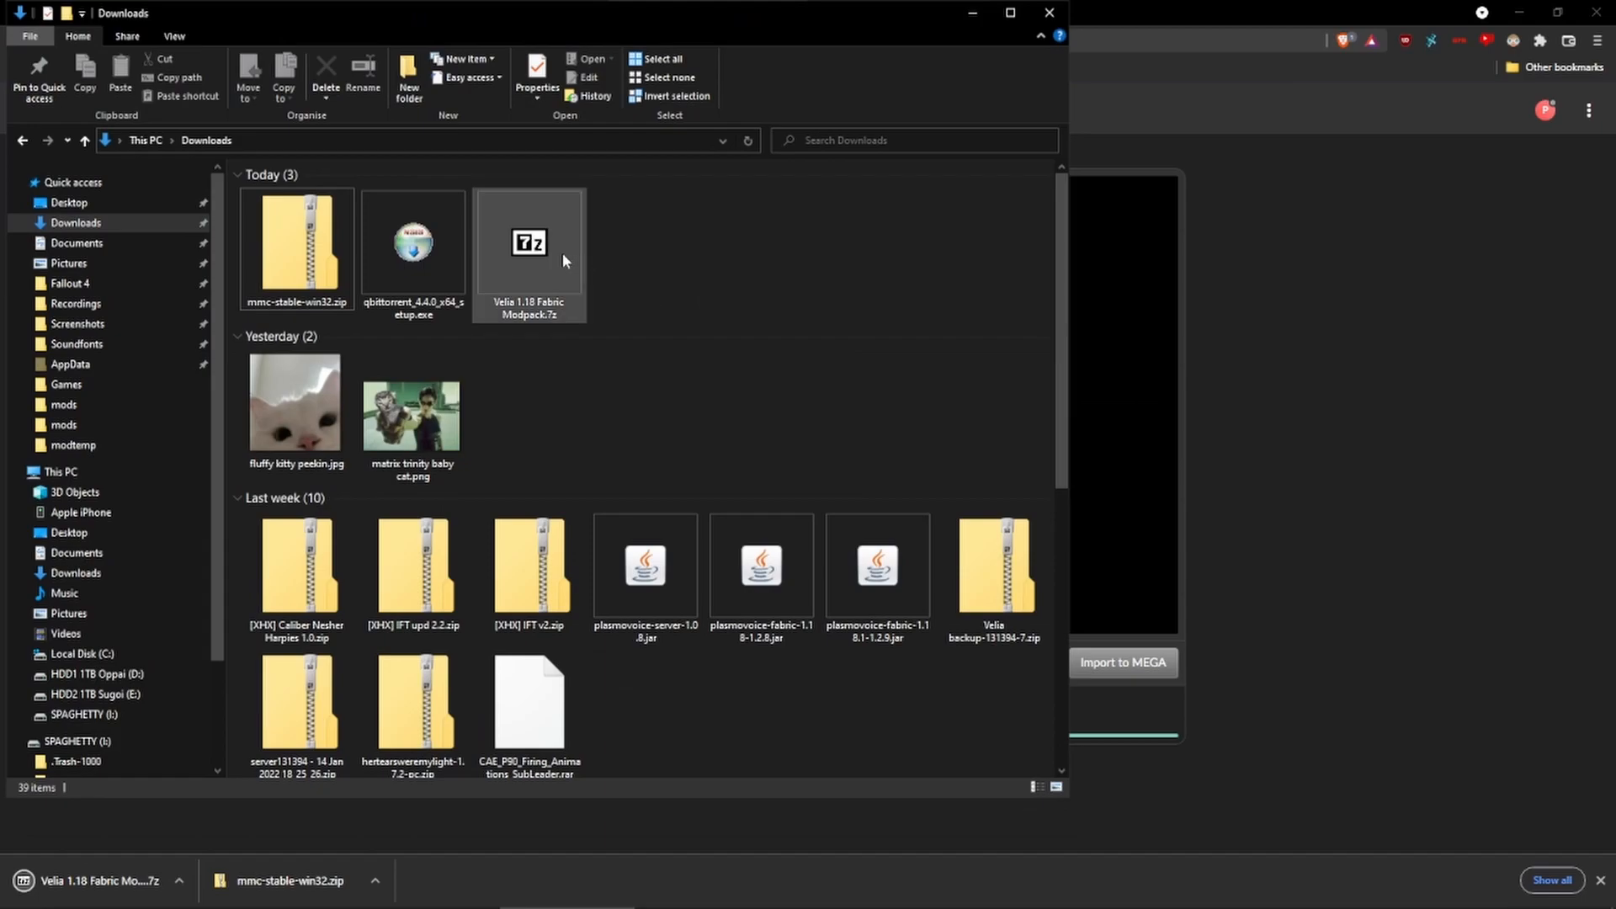
pyautogui.doubleClick(528, 247)
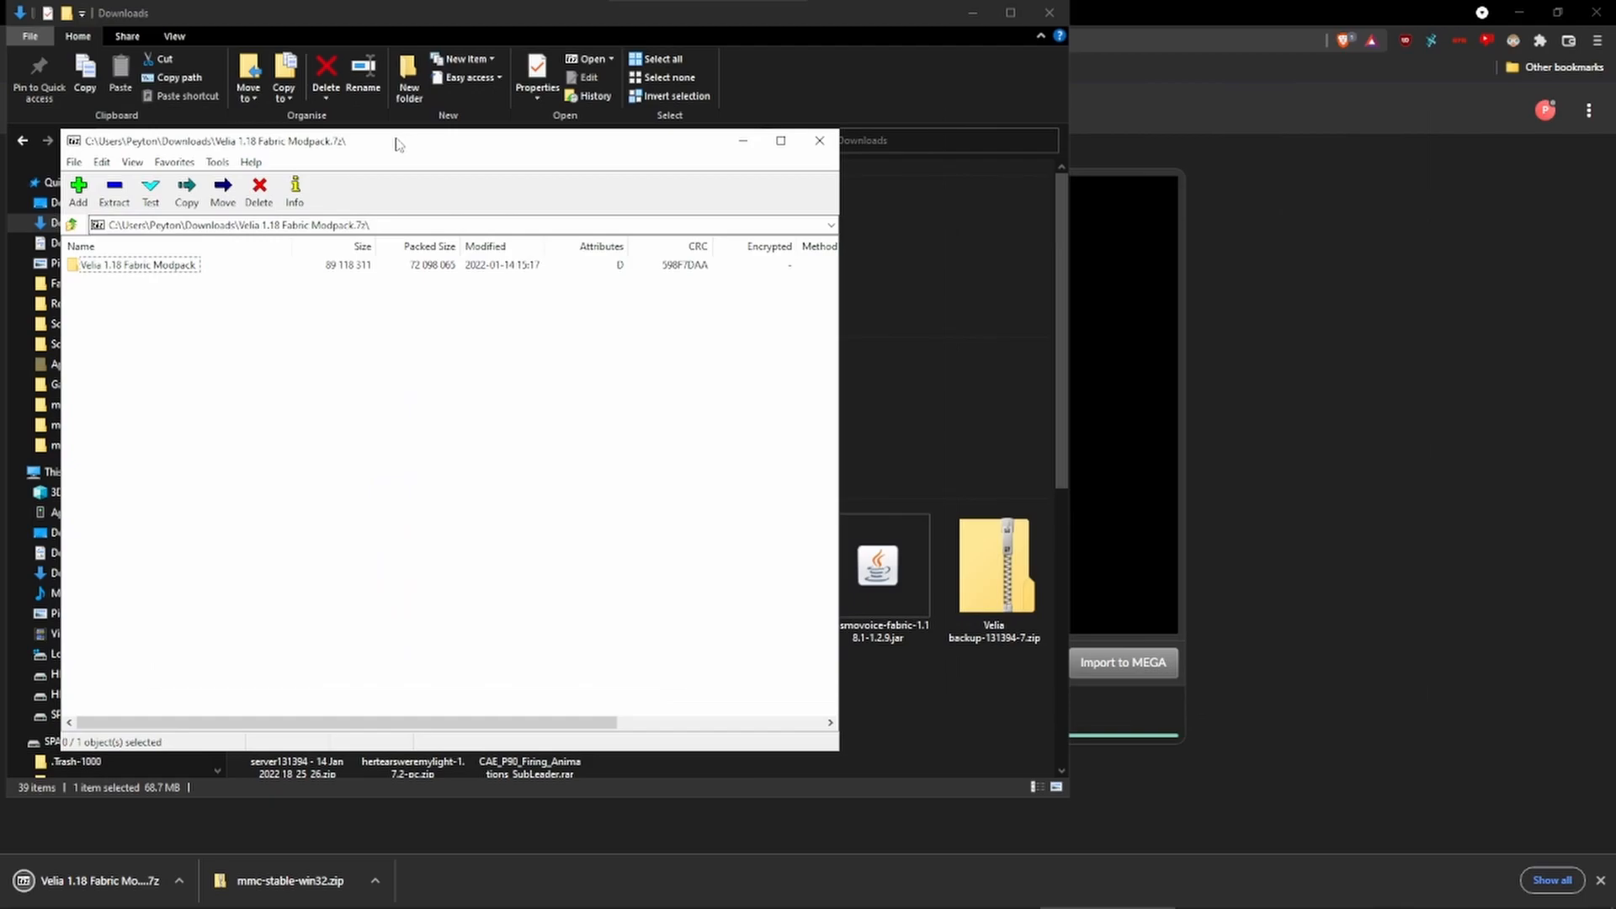
pyautogui.press('alt+tab')
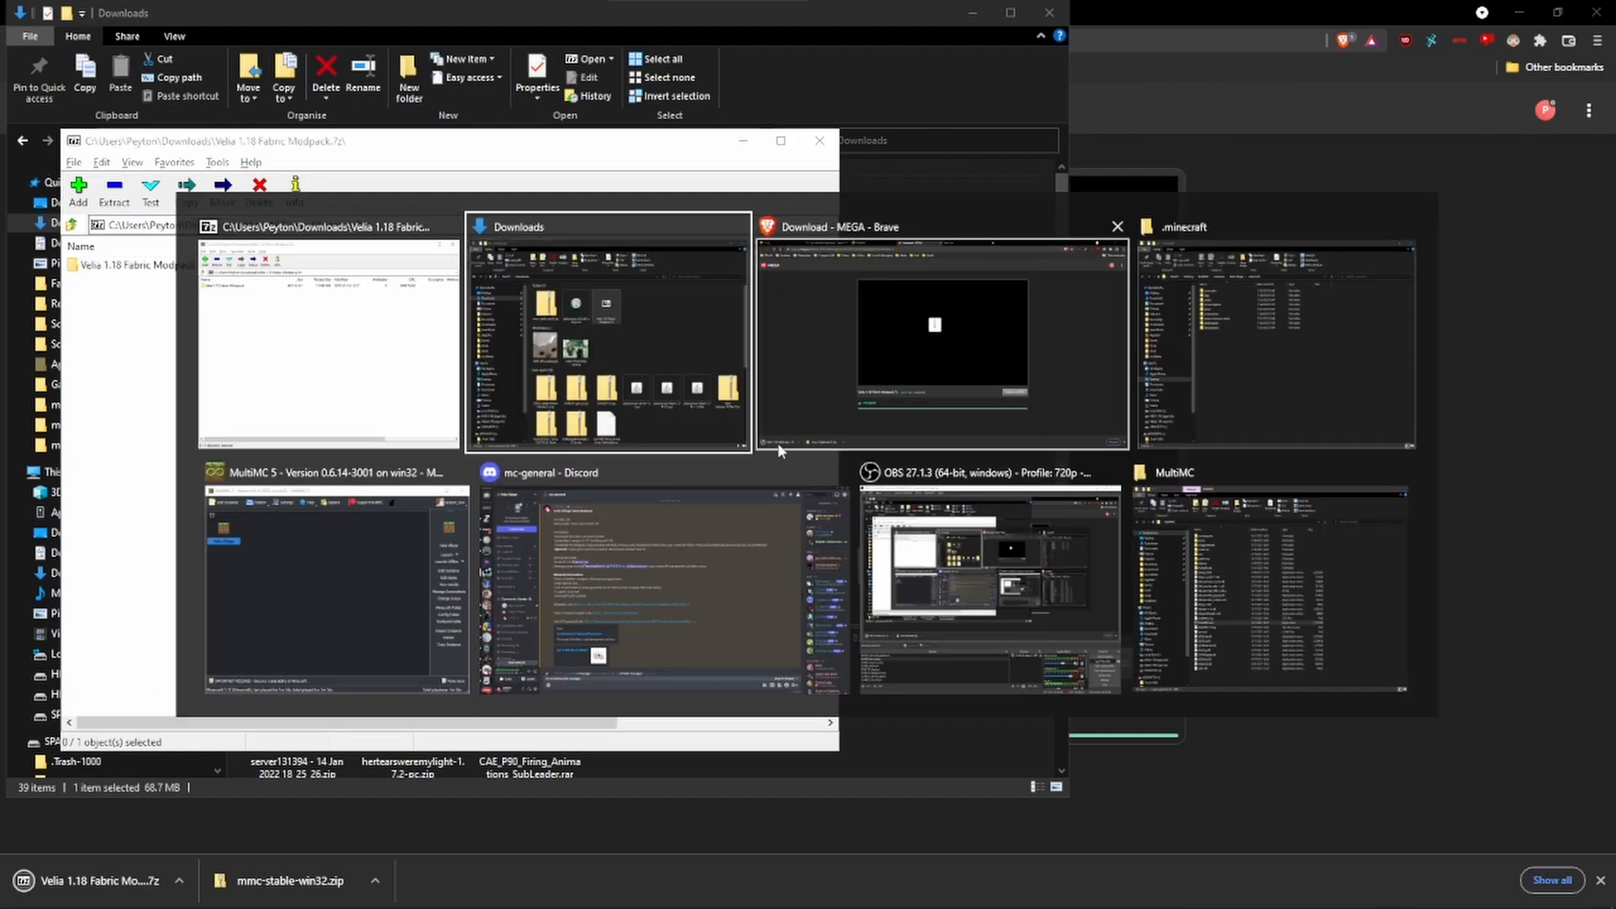
pyautogui.click(333, 591)
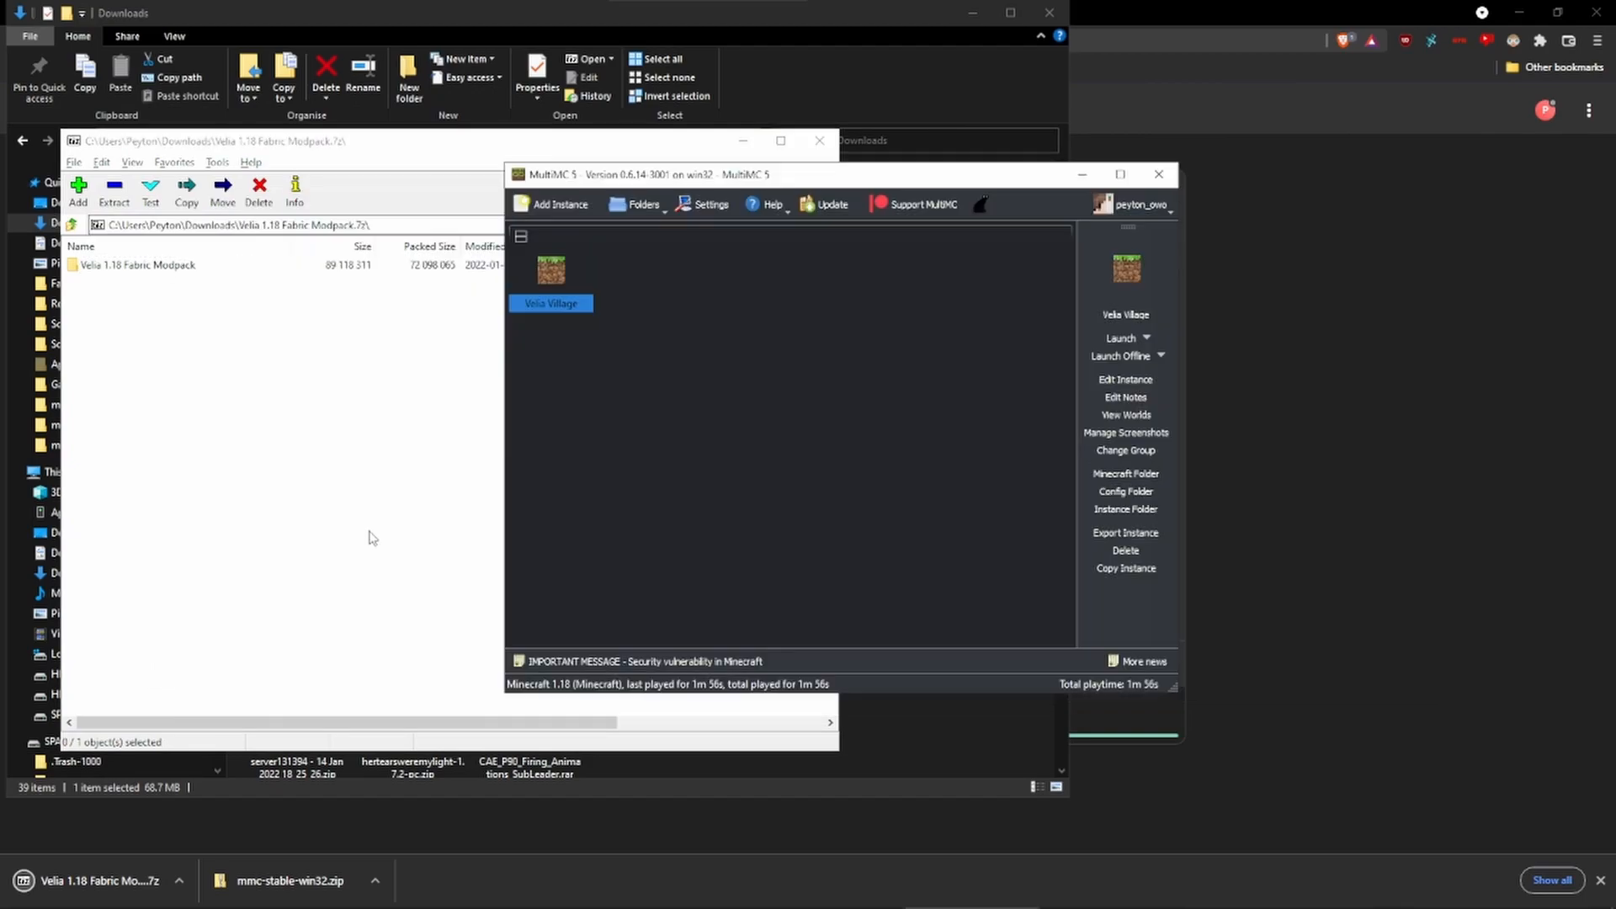
pyautogui.click(1124, 473)
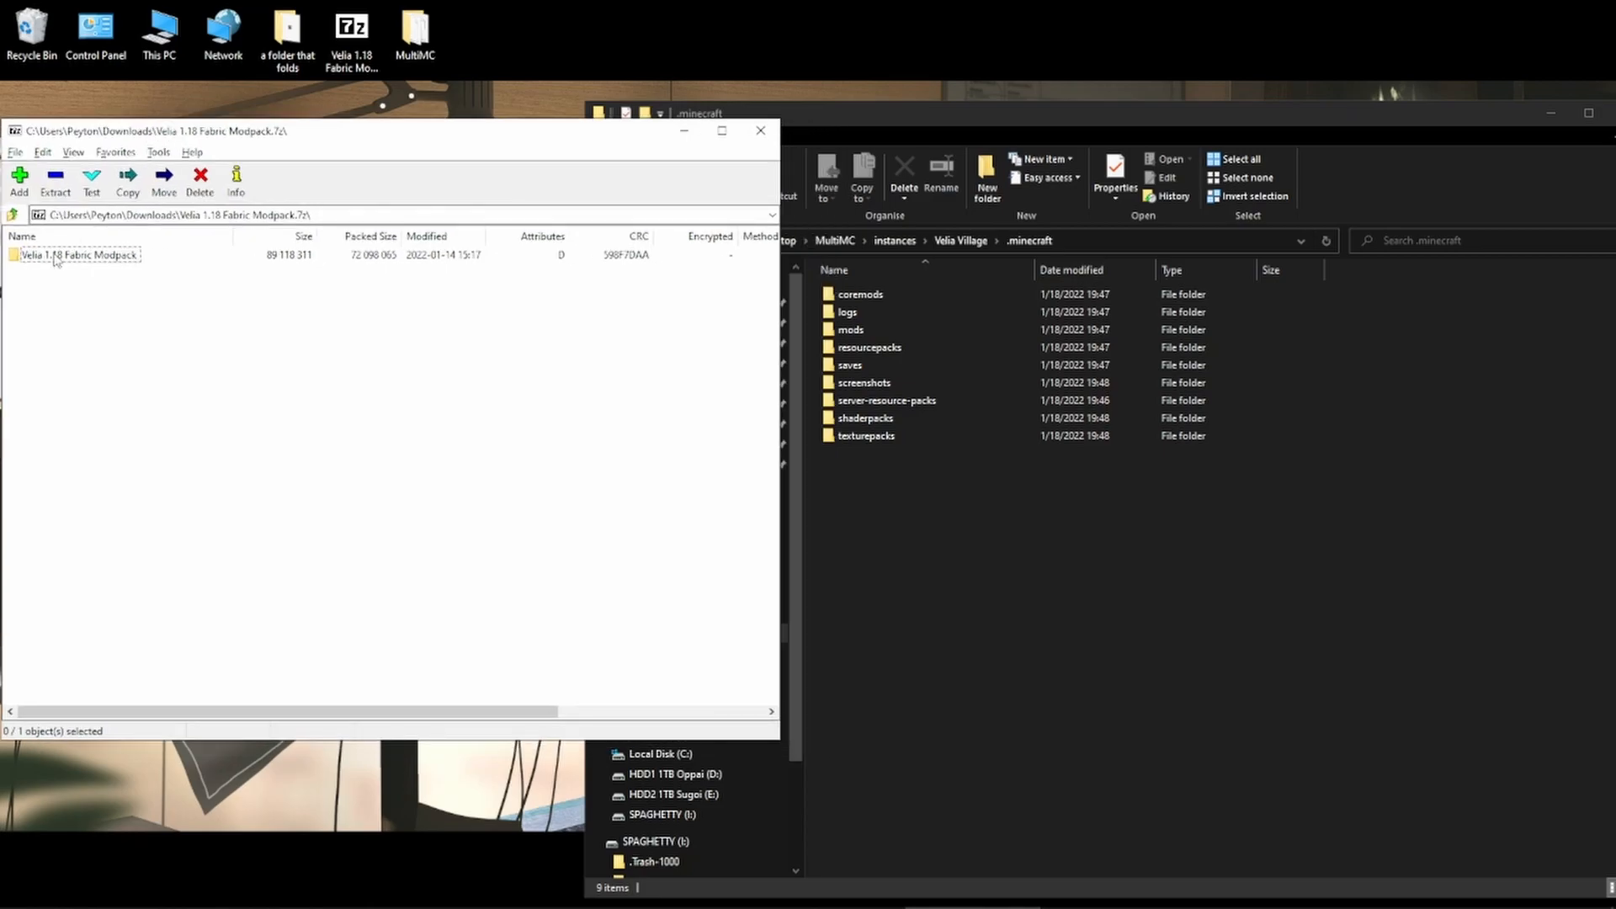
# Step: Copy the modpack's mods, resourcepacks and shaderpacks folders into .minecraft, confirming the overwrite
pyautogui.doubleClick(77, 254)
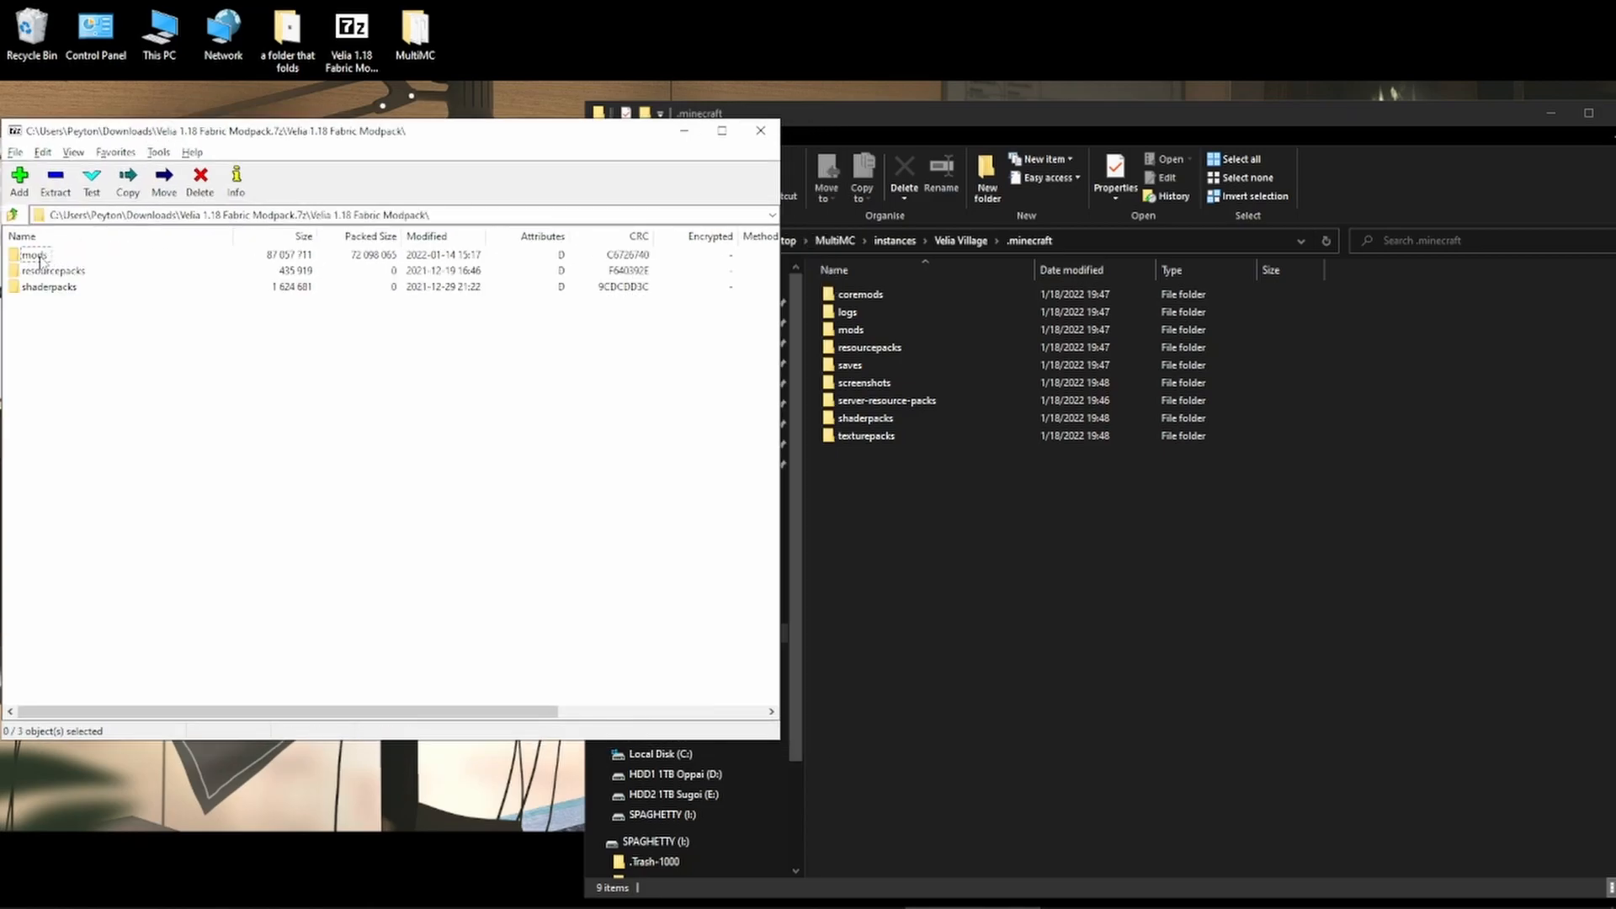
pyautogui.doubleClick(33, 254)
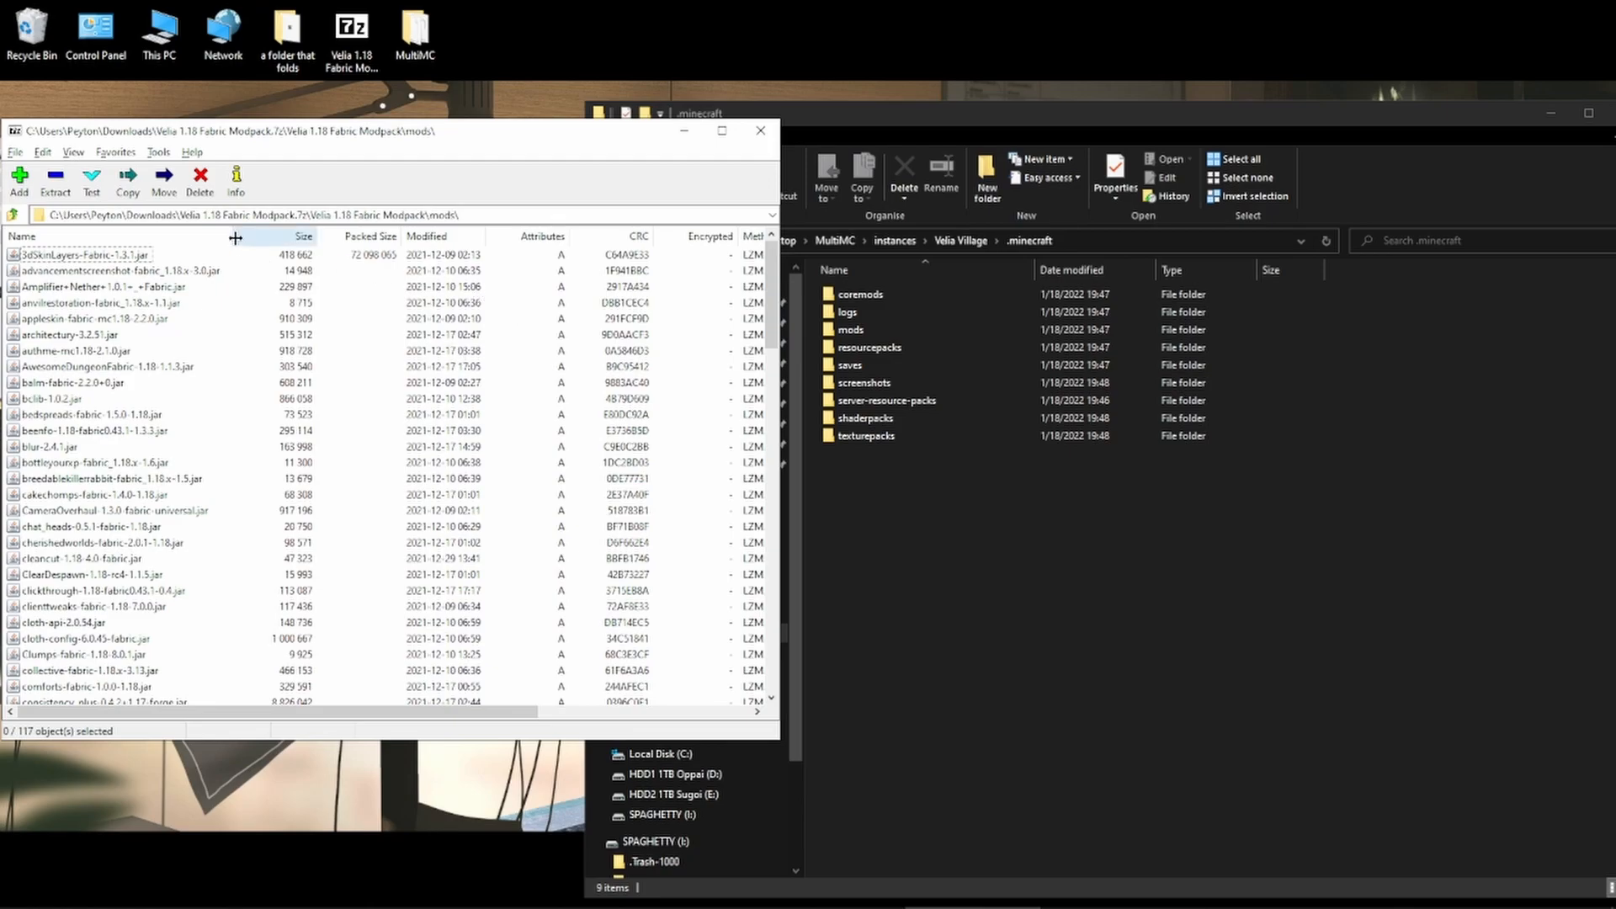
pyautogui.doubleClick(850, 328)
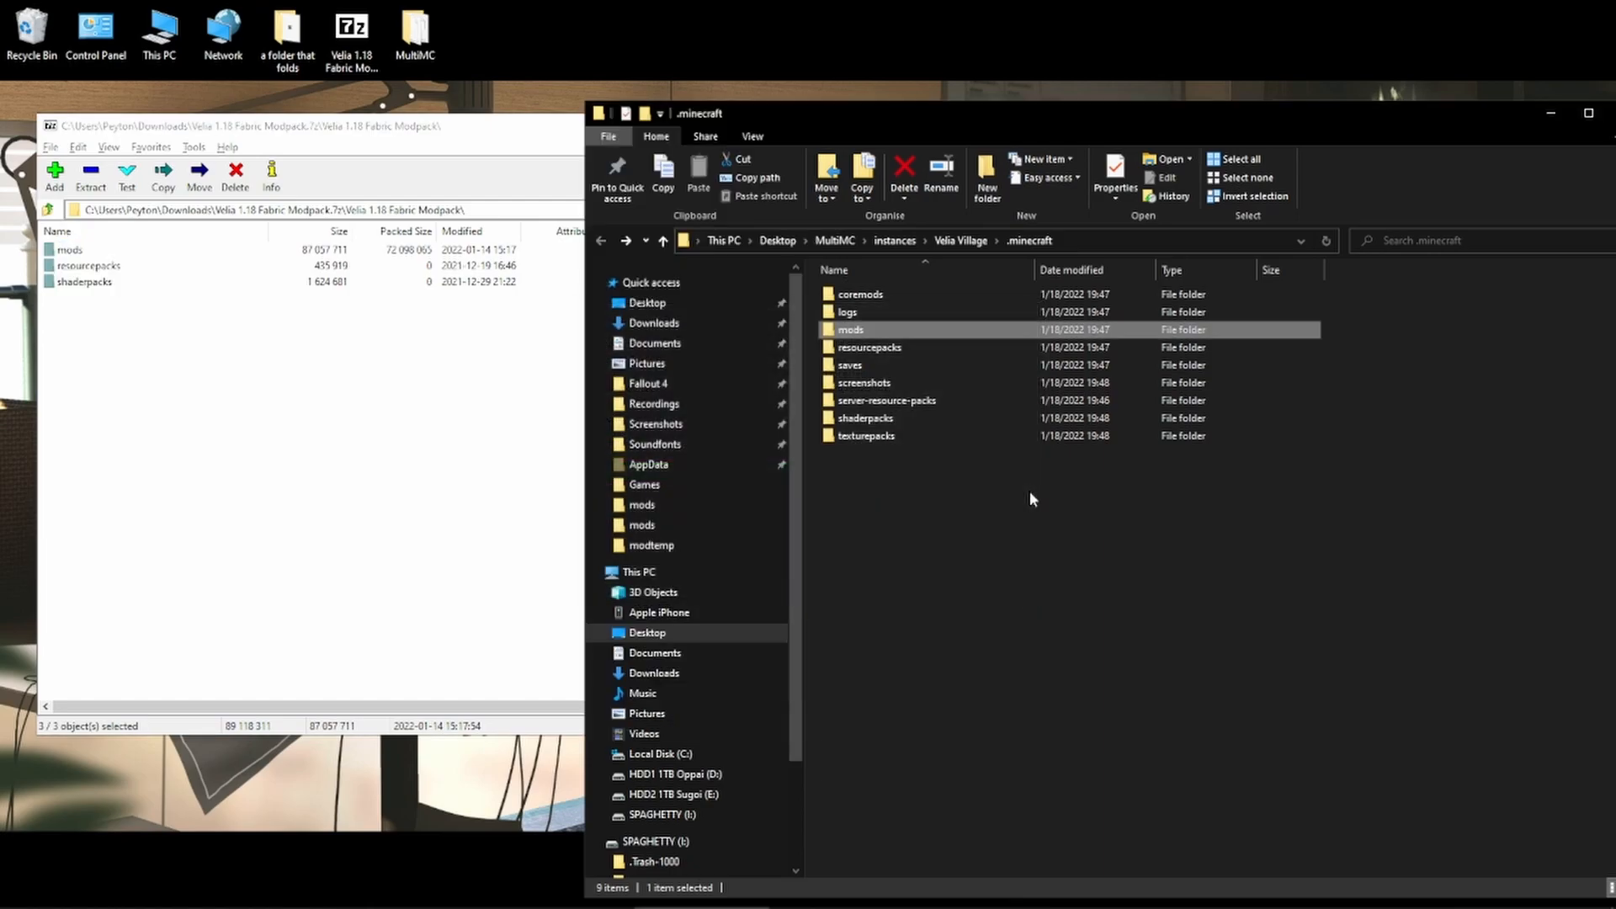
pyautogui.click(865, 417)
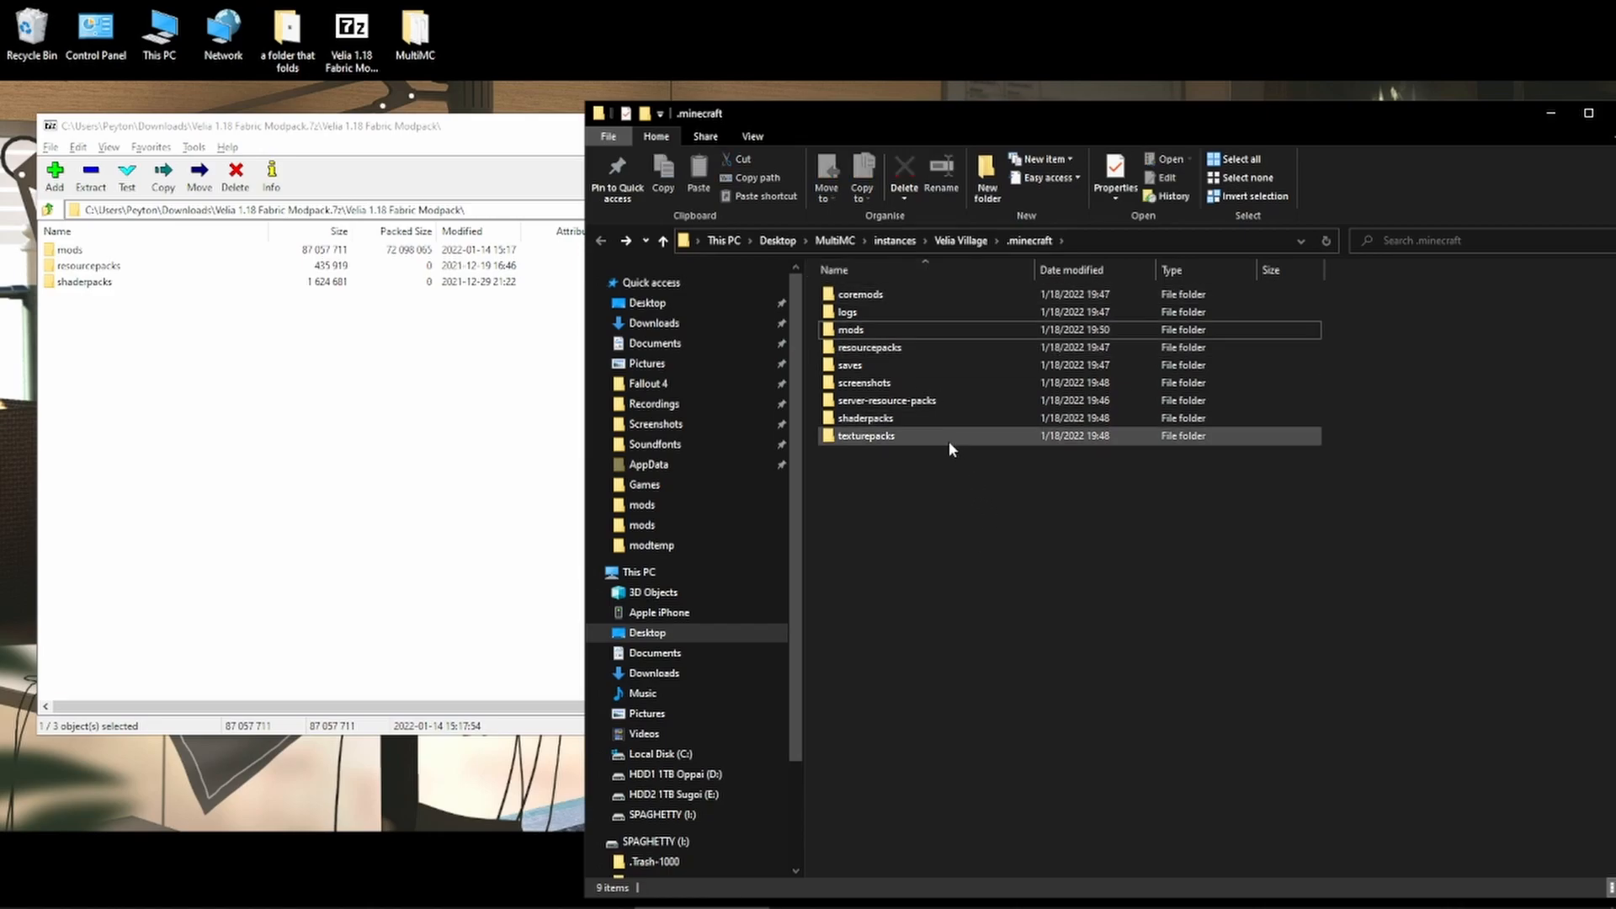
pyautogui.click(850, 328)
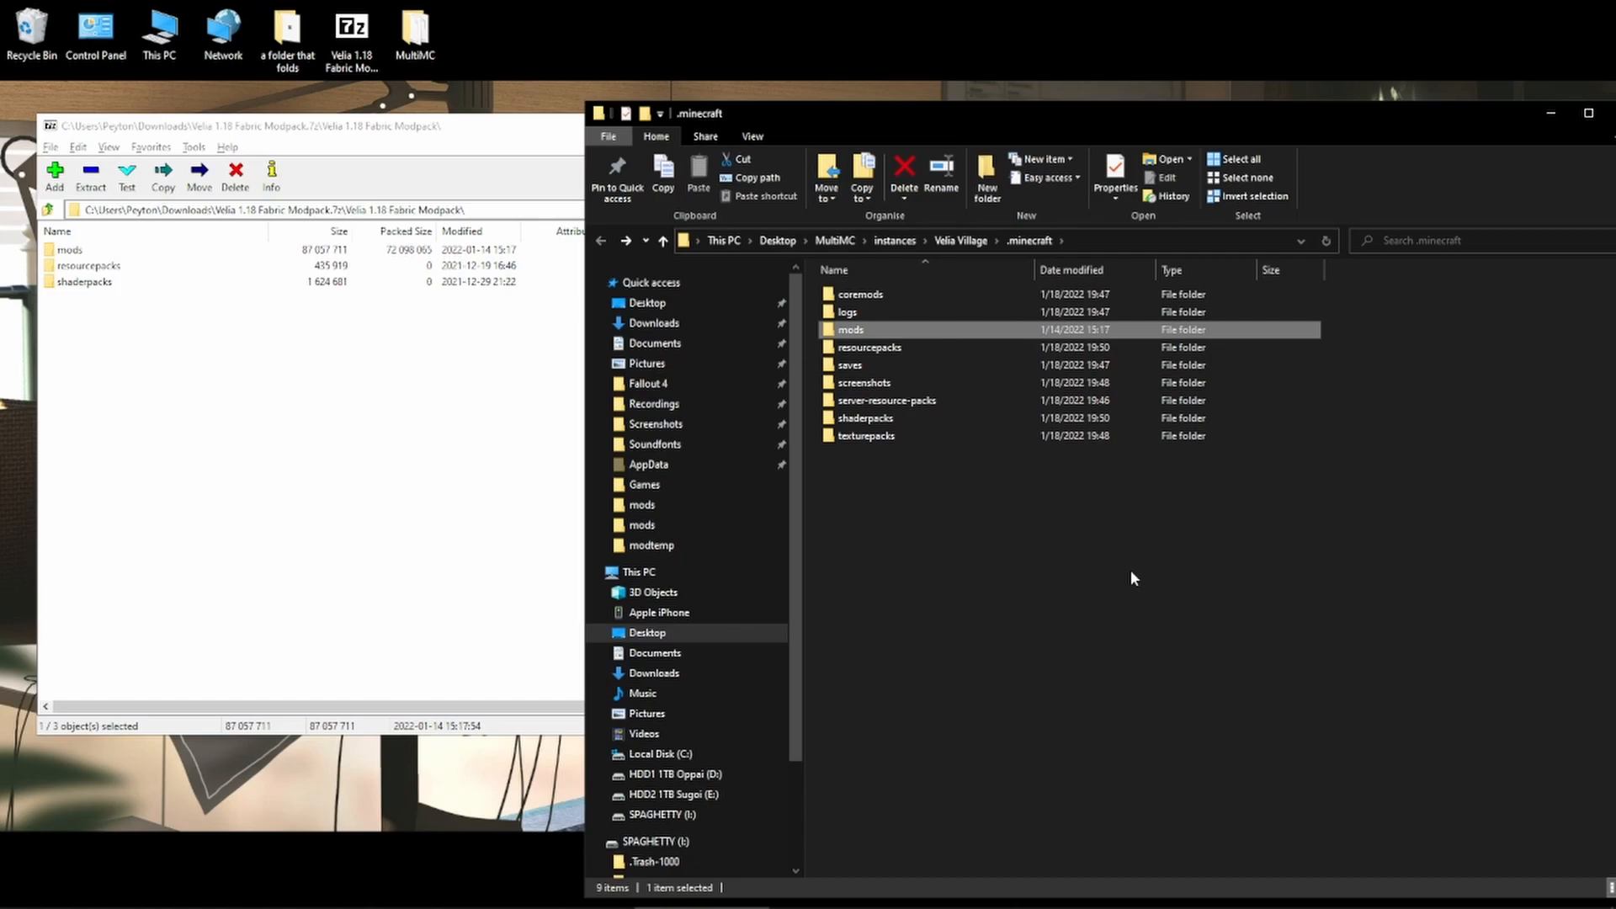
pyautogui.moveTo(1027, 64)
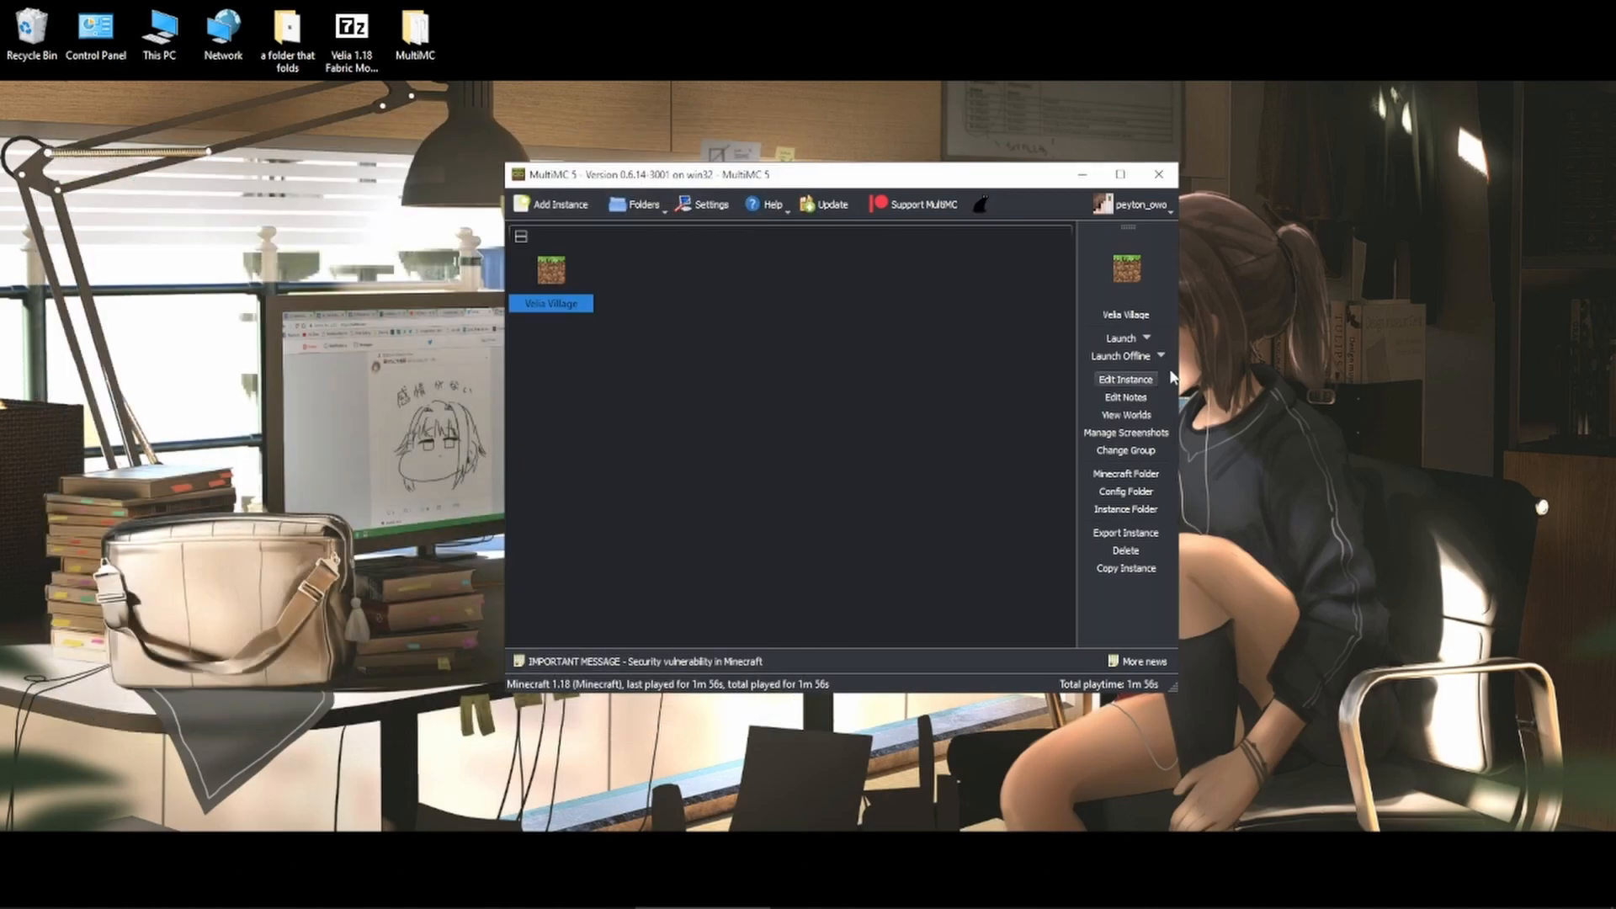
pyautogui.moveTo(1121, 338)
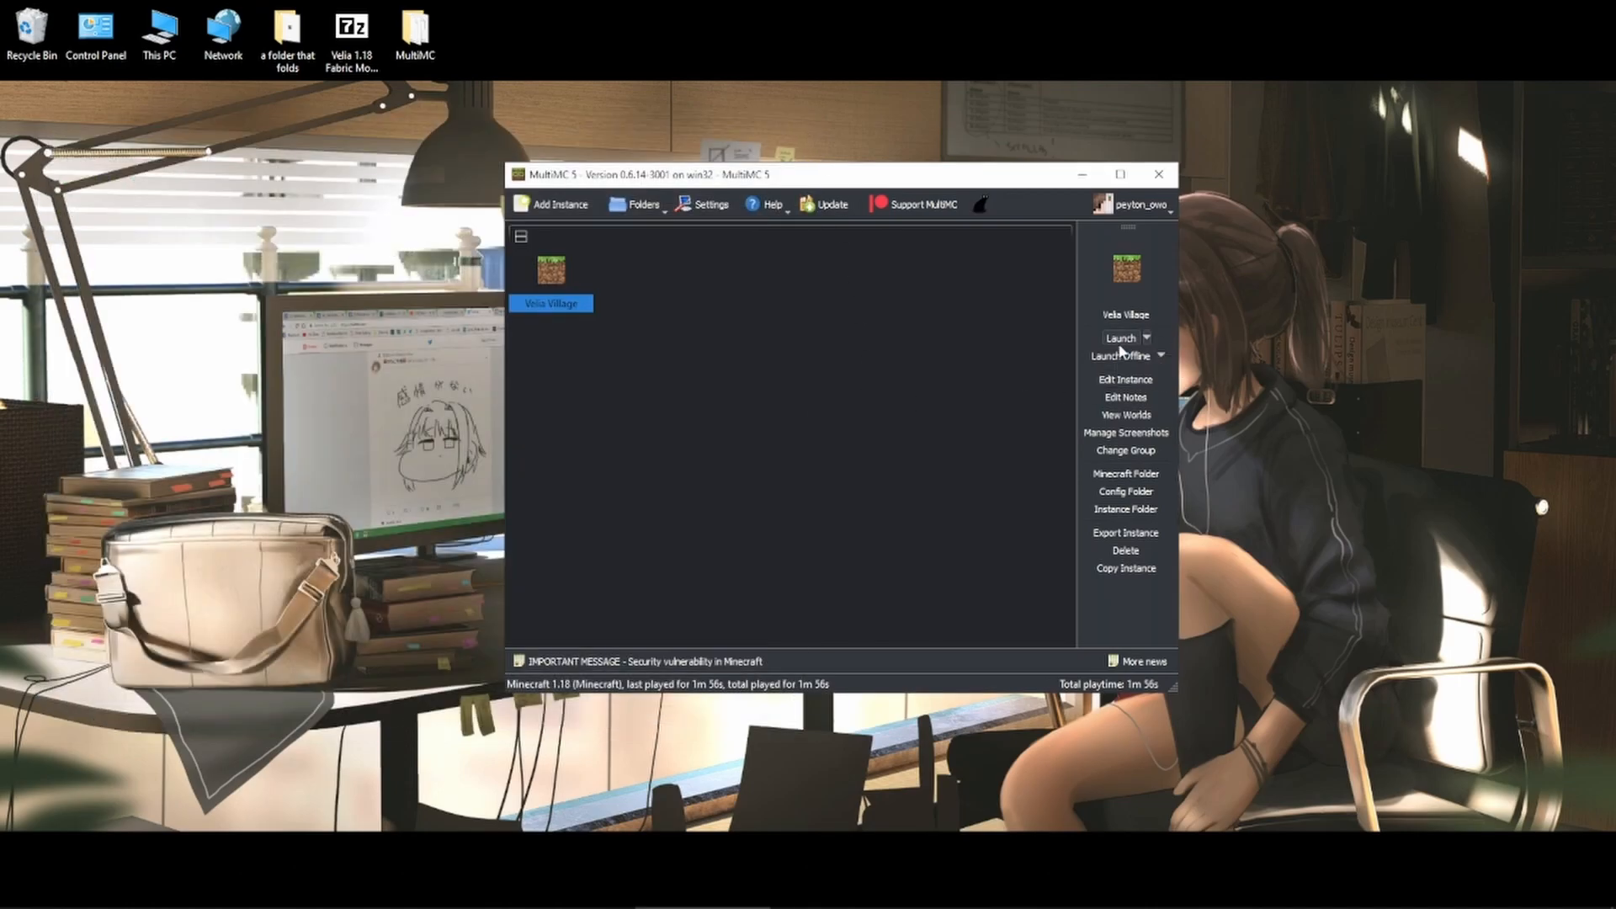
# Step: Launch Velia Village and keep the Illuminations auto-updater disabled at startup
pyautogui.click(1119, 337)
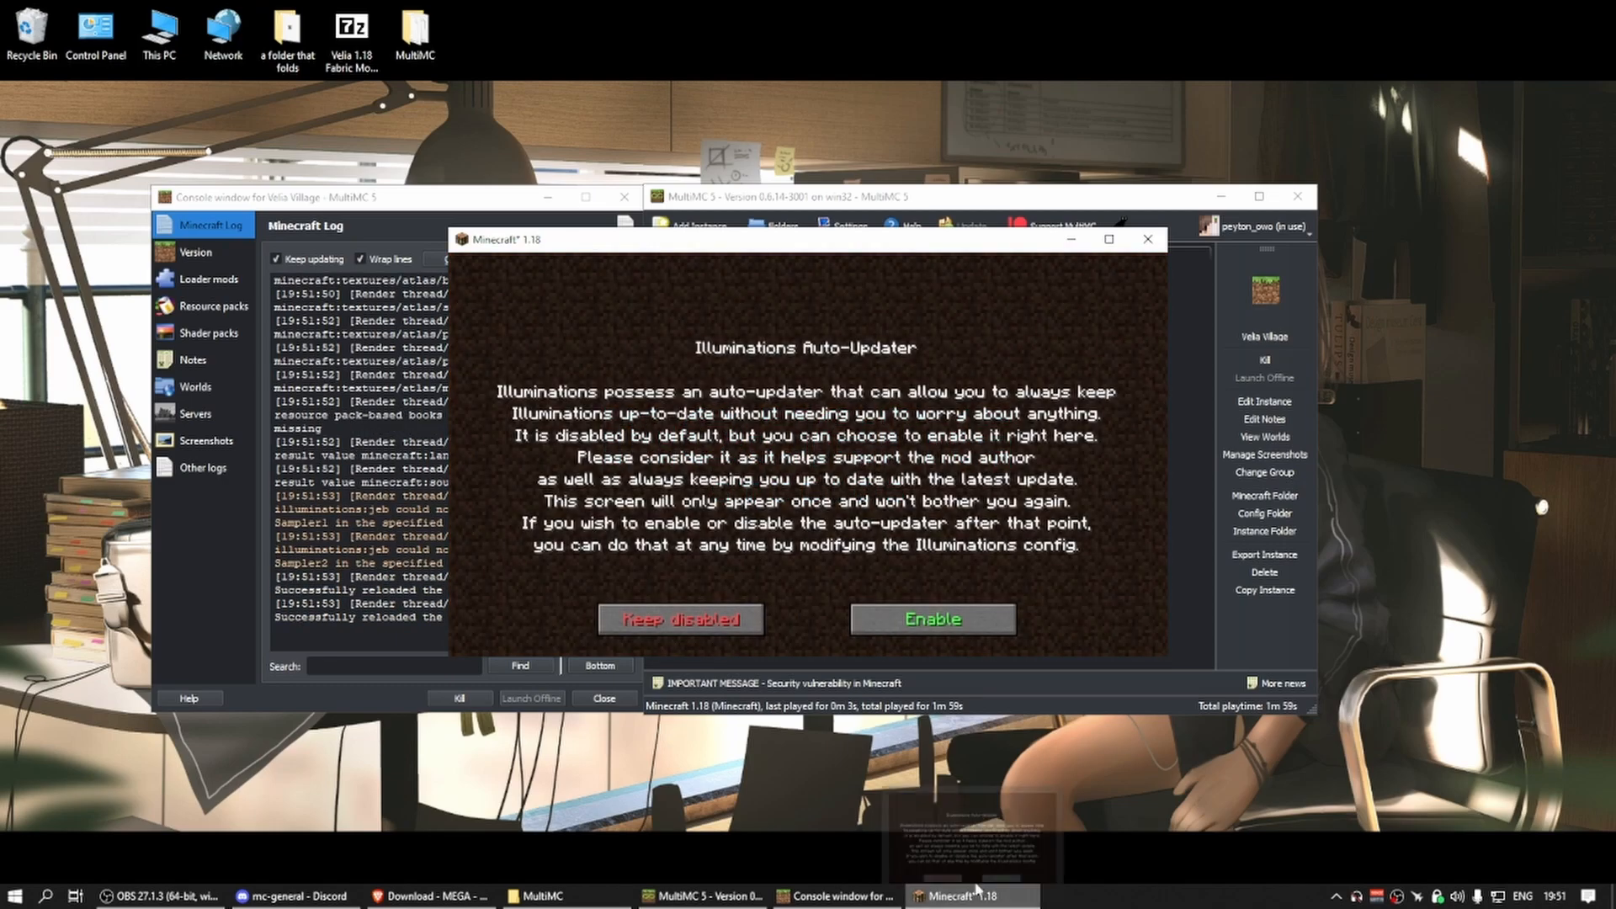
pyautogui.moveTo(865, 255)
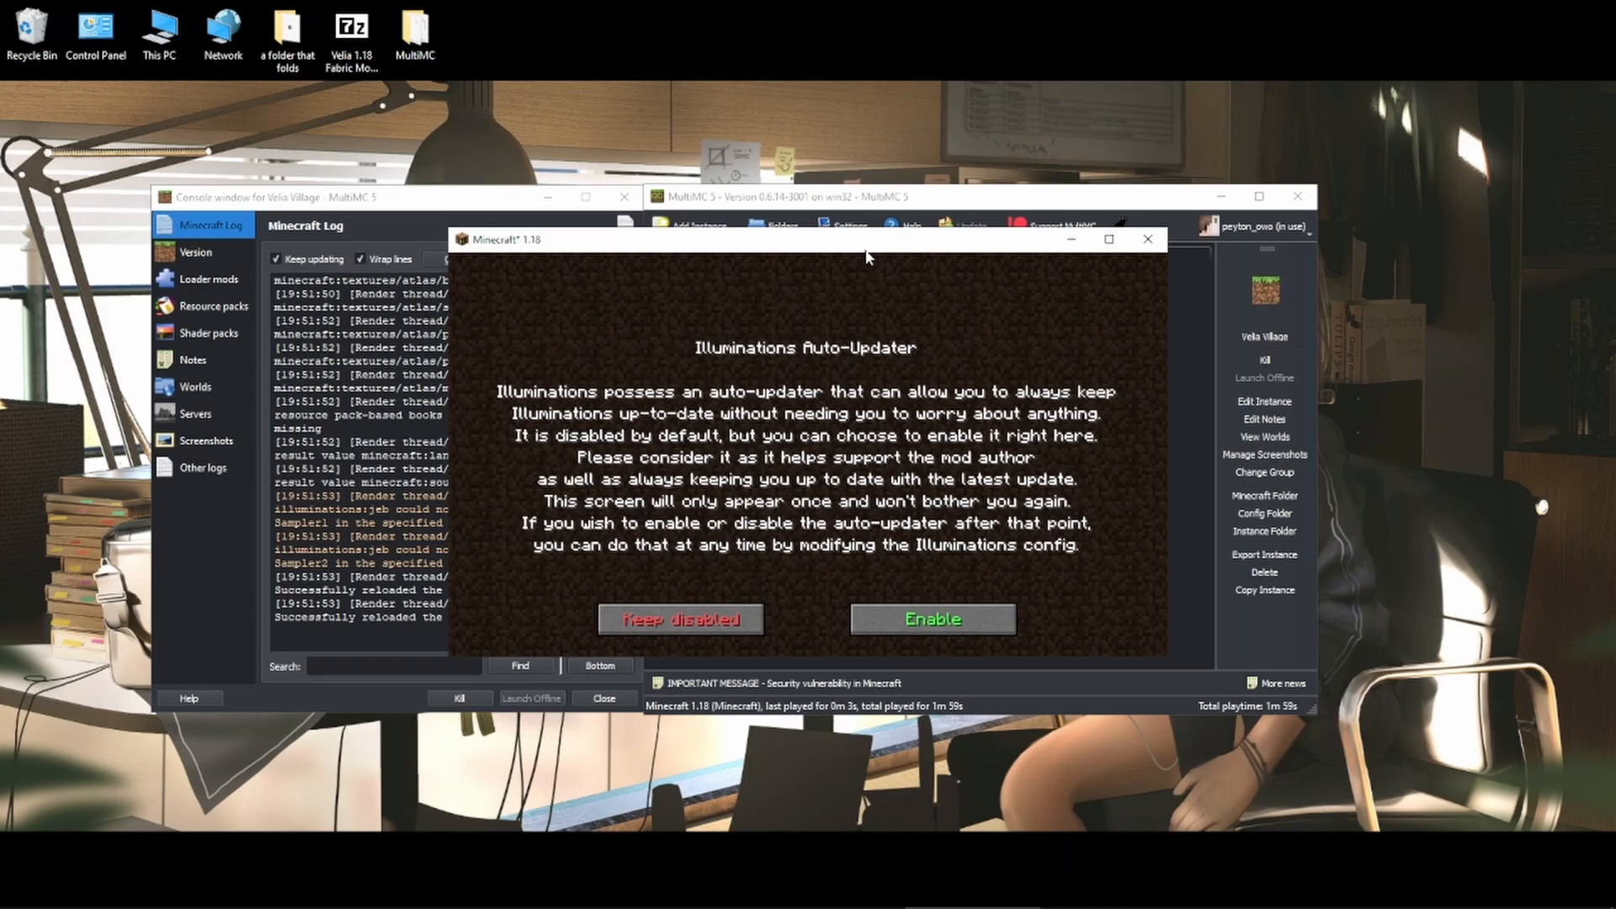
pyautogui.moveTo(783, 317)
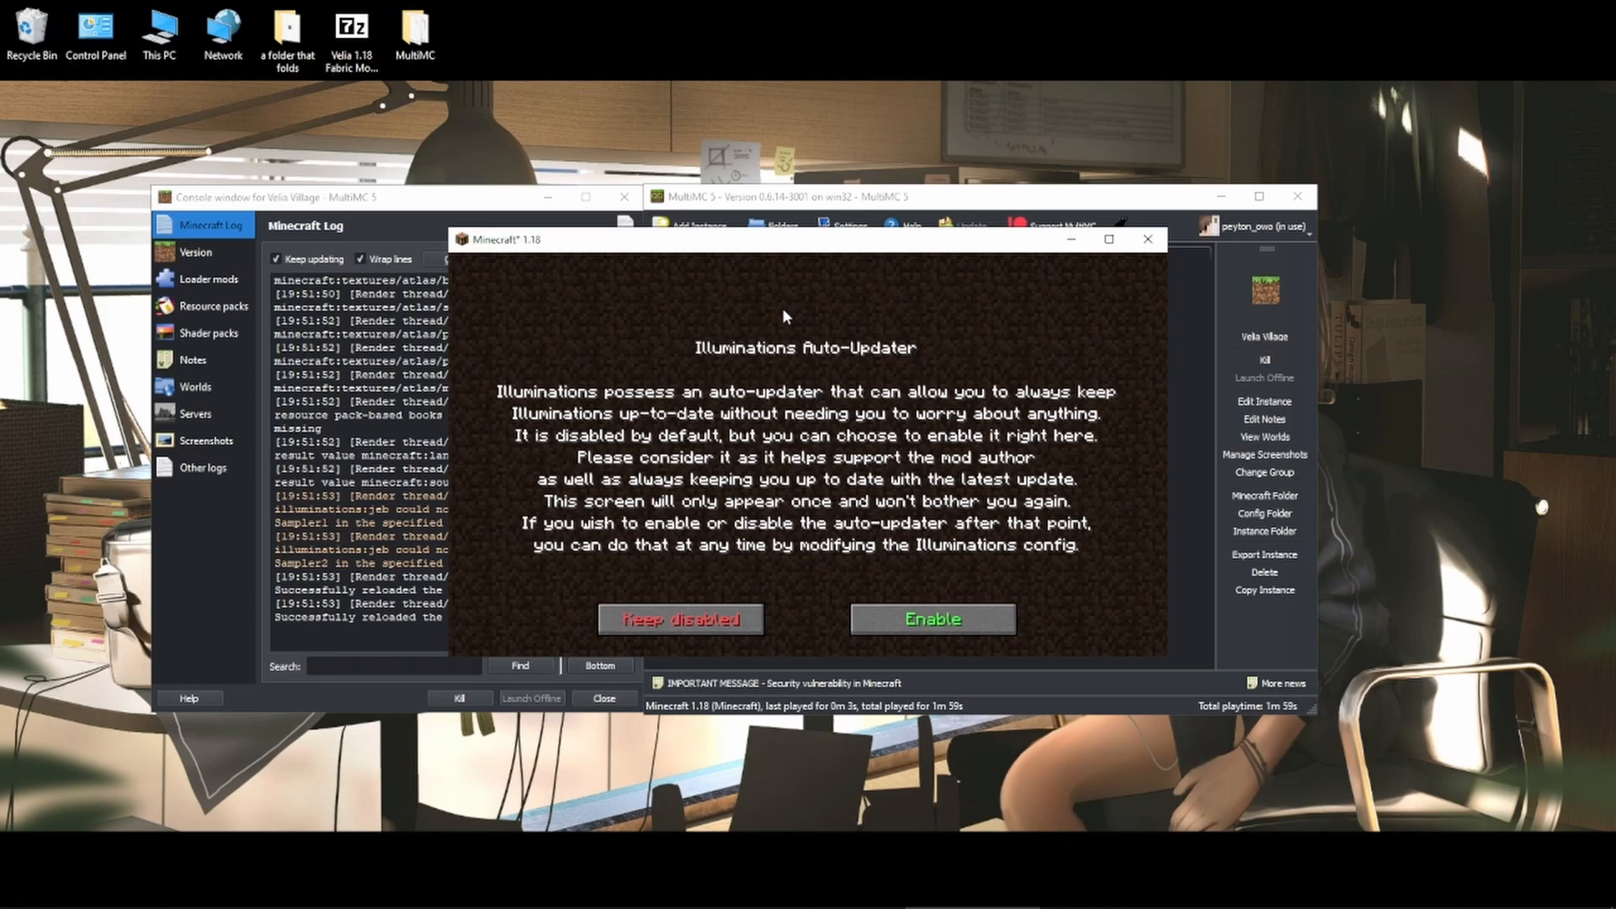
pyautogui.moveTo(768, 388)
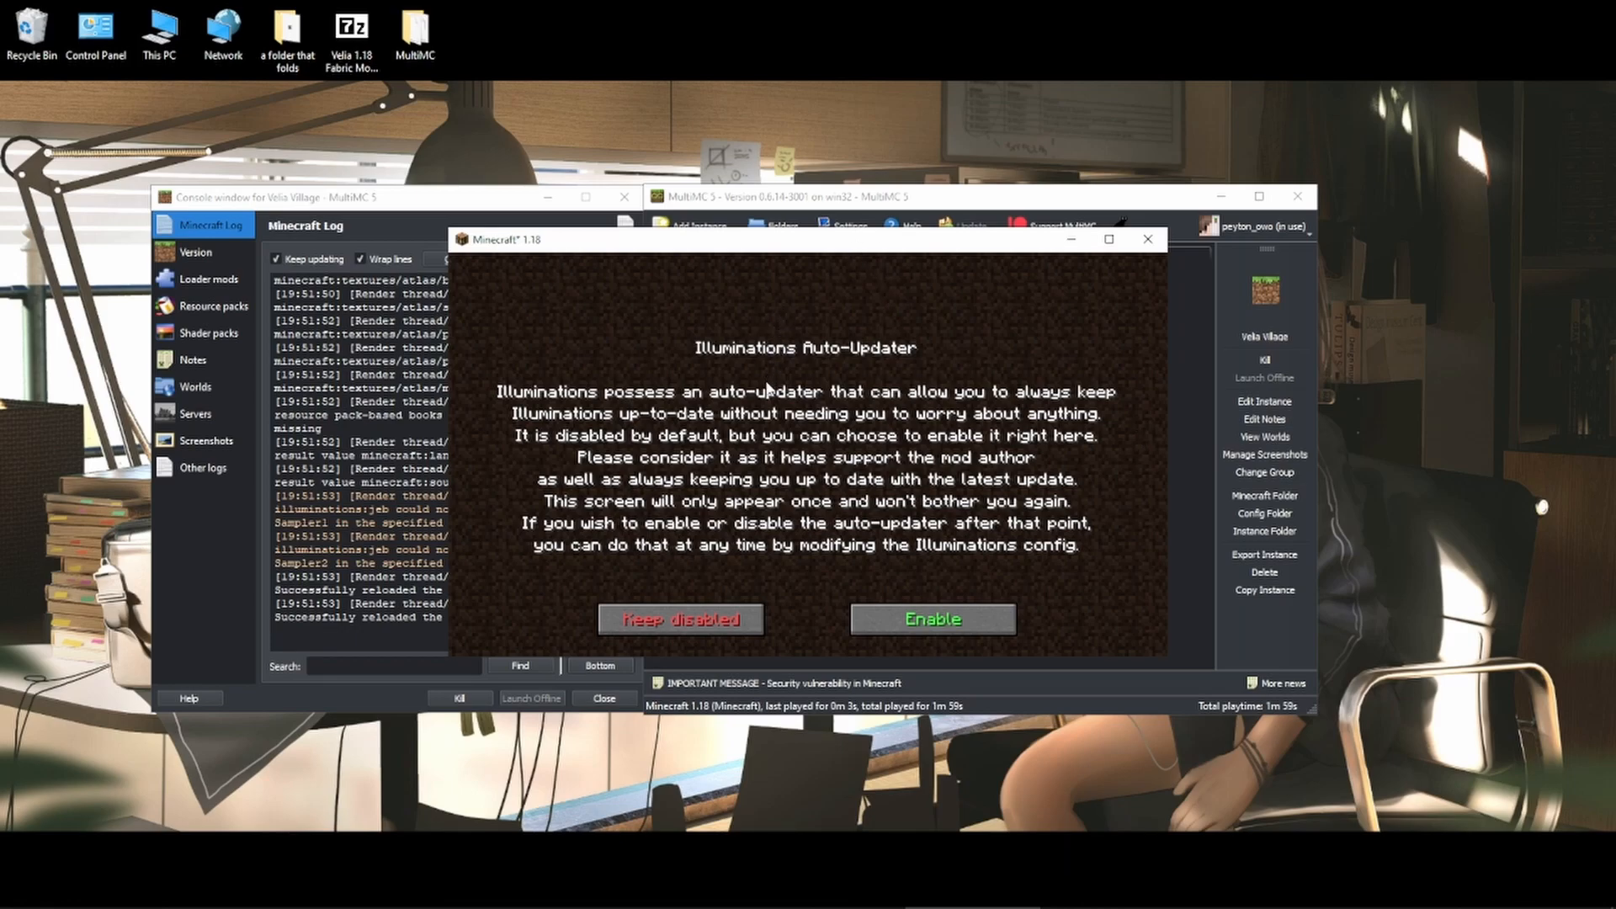
pyautogui.click(680, 617)
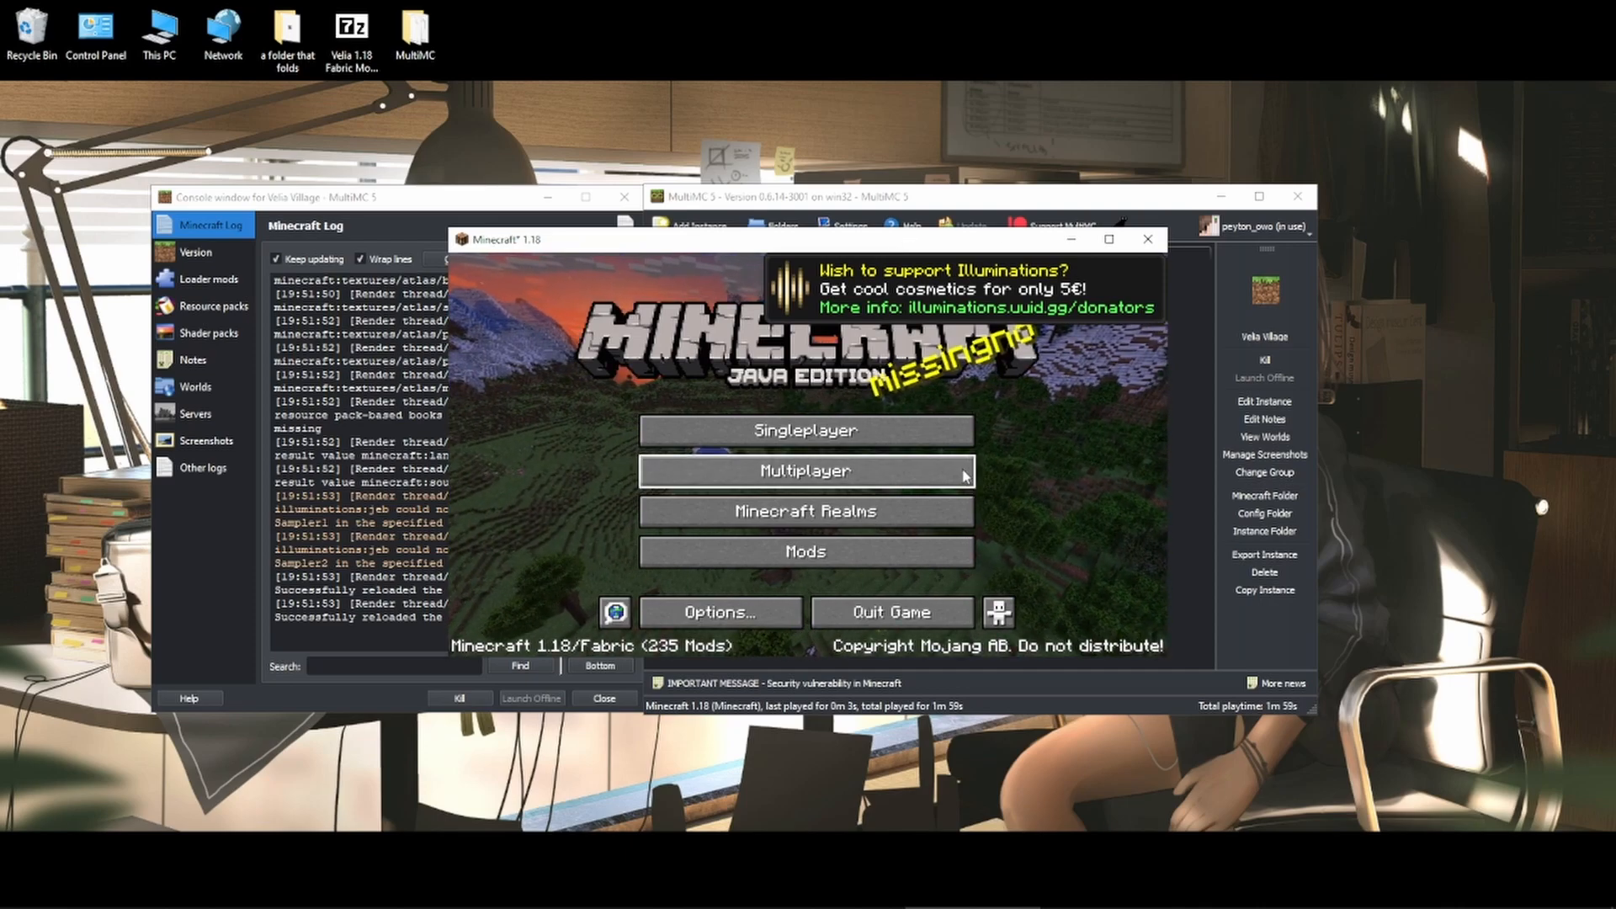
# Step: Add a multiplayer server named 'Velia Village' with its address and join it
pyautogui.click(804, 469)
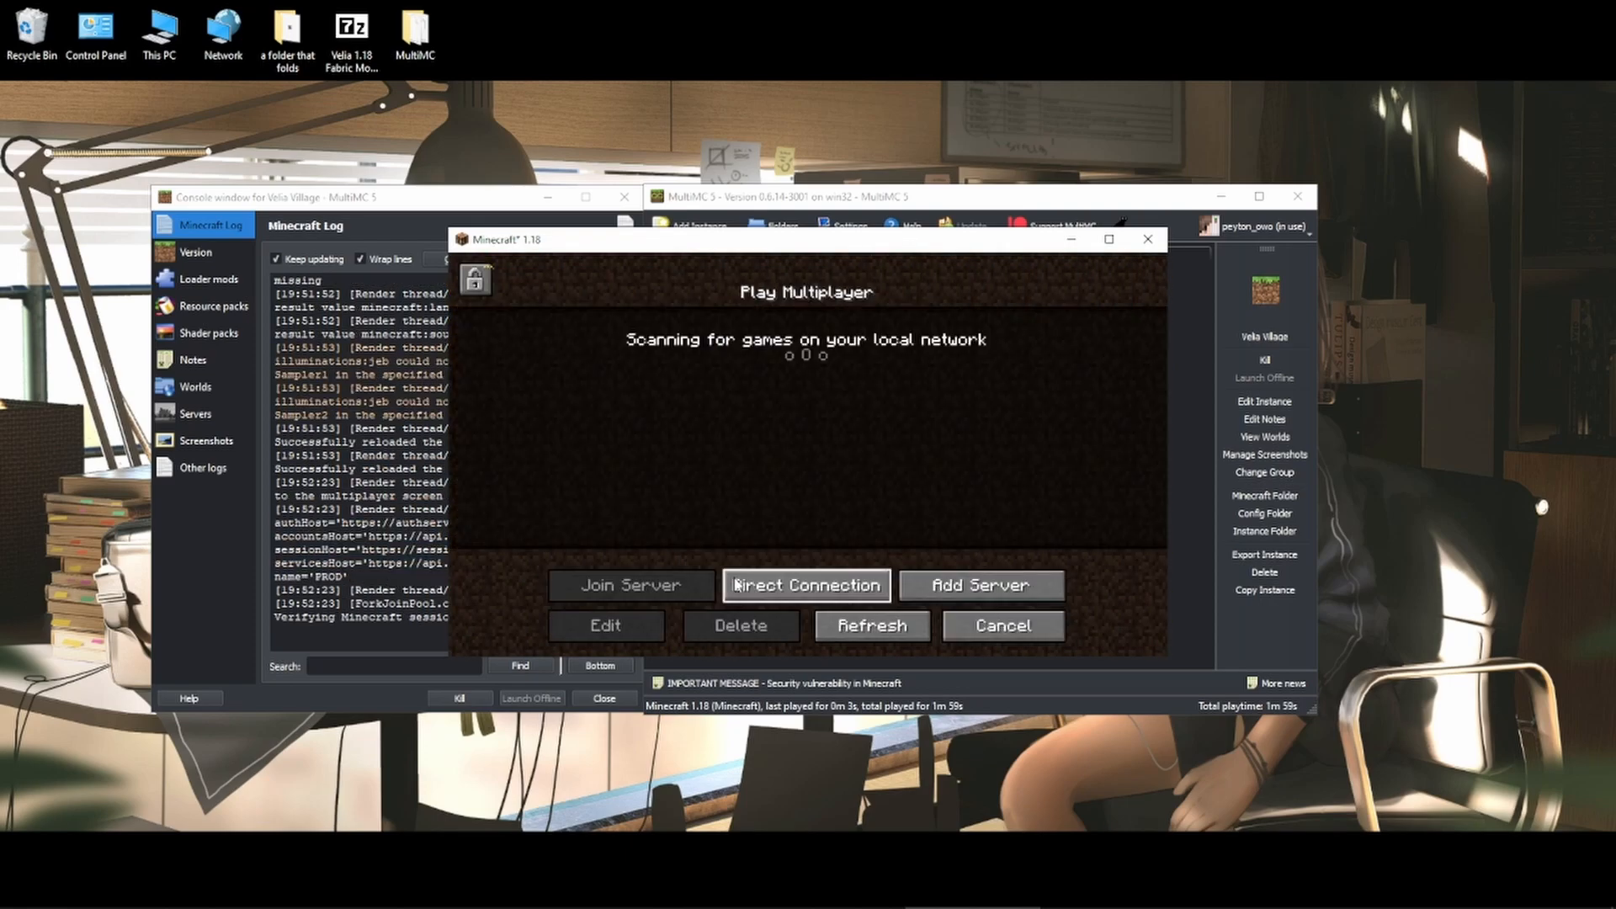
pyautogui.click(979, 584)
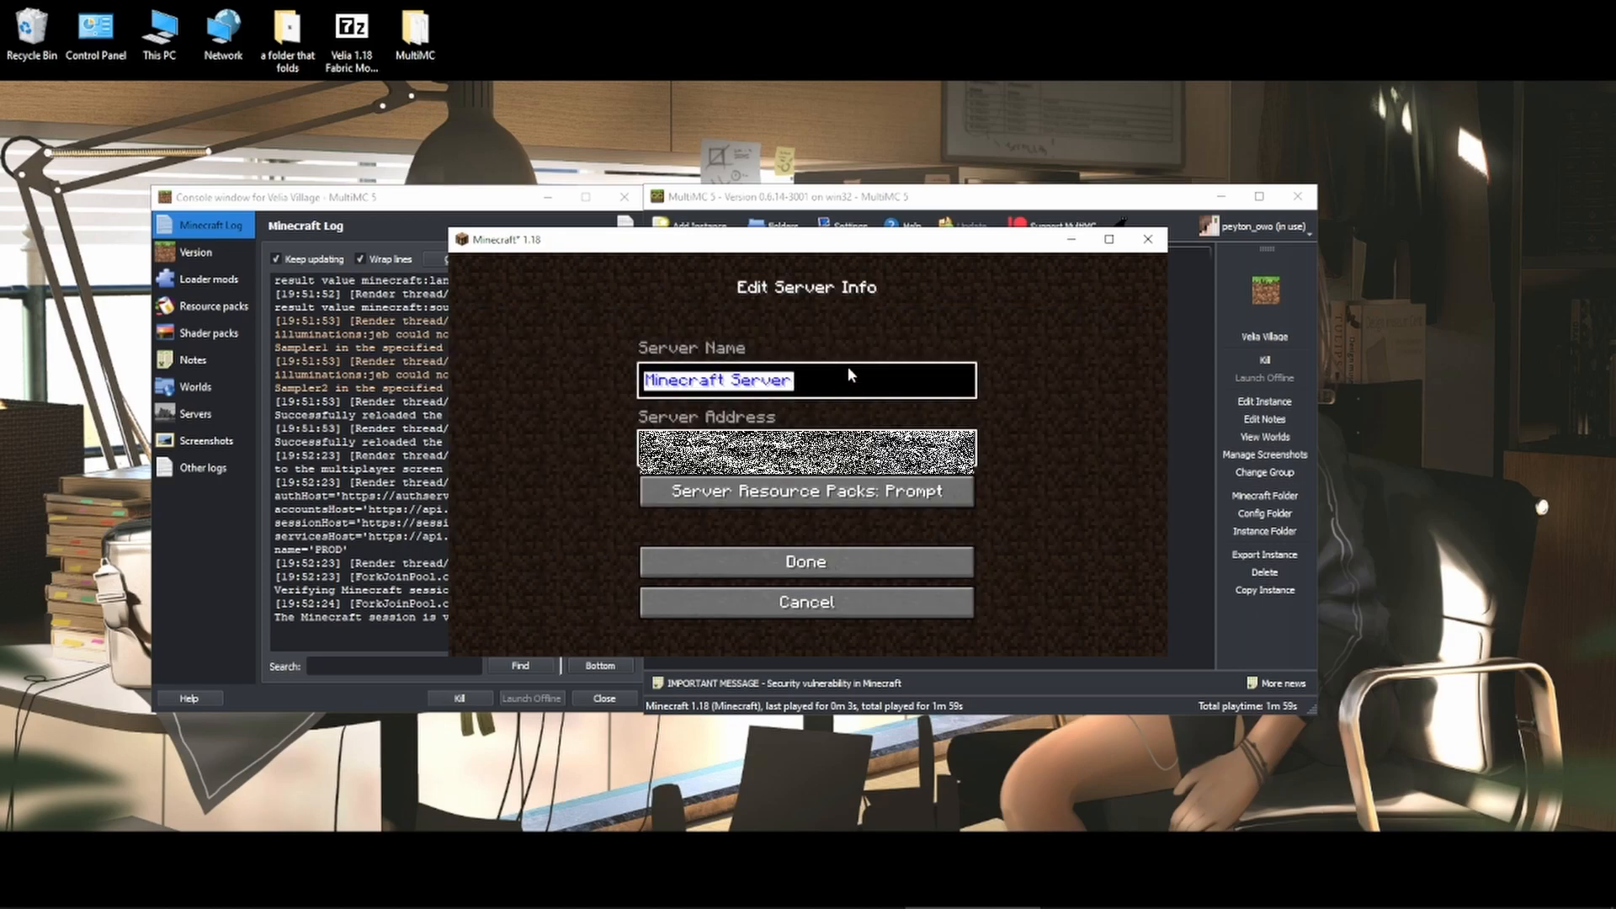
pyautogui.write('Velia')
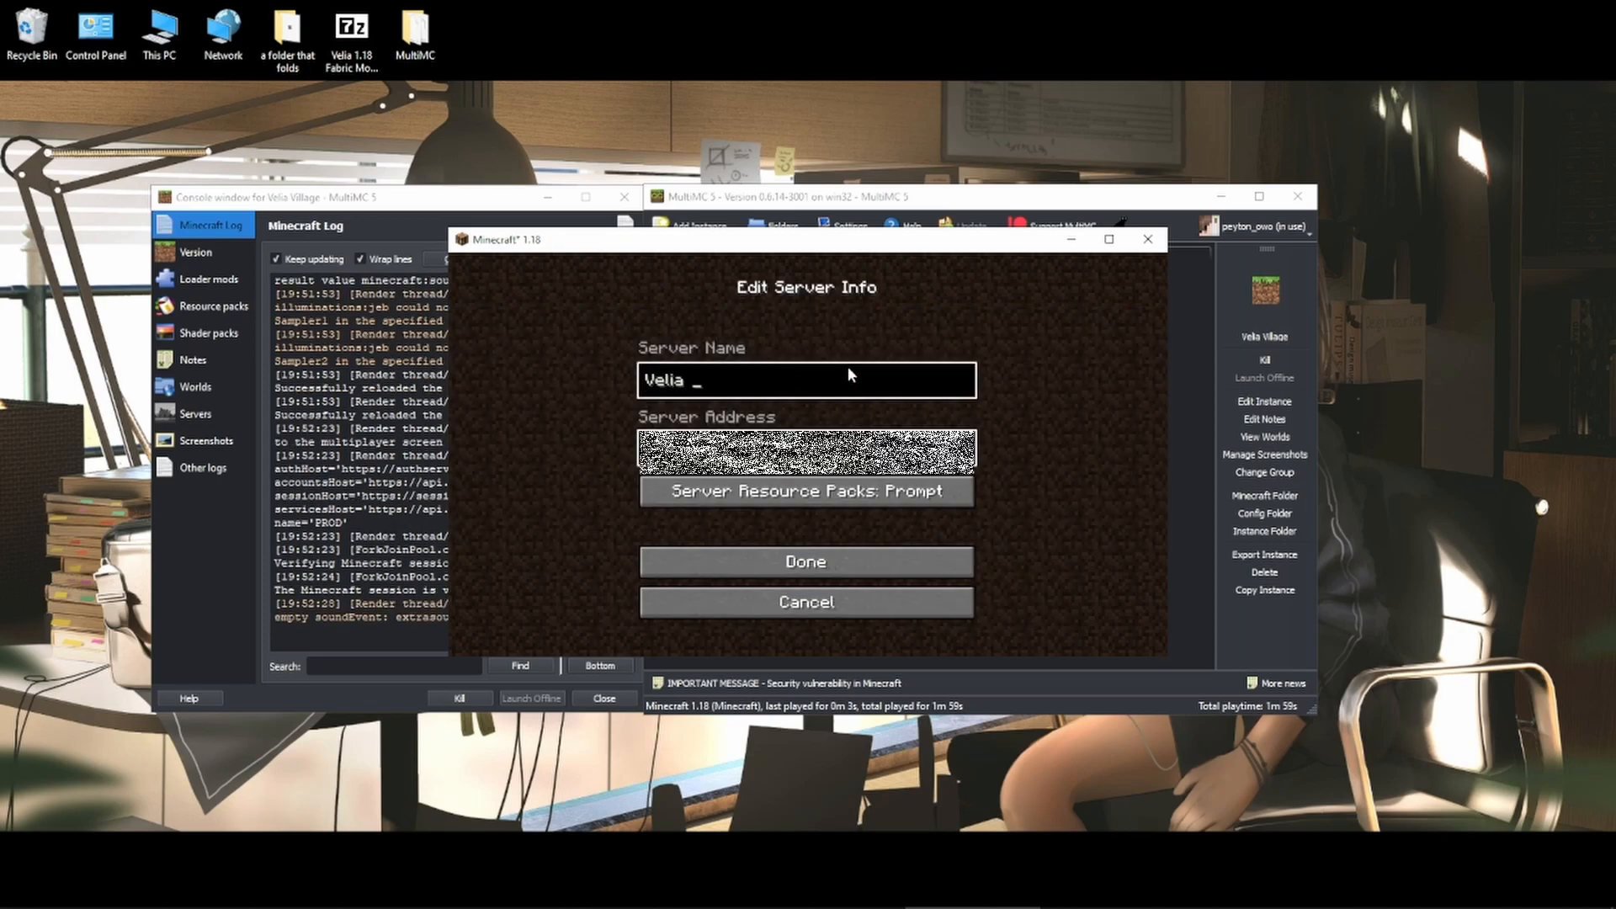
pyautogui.write('Village')
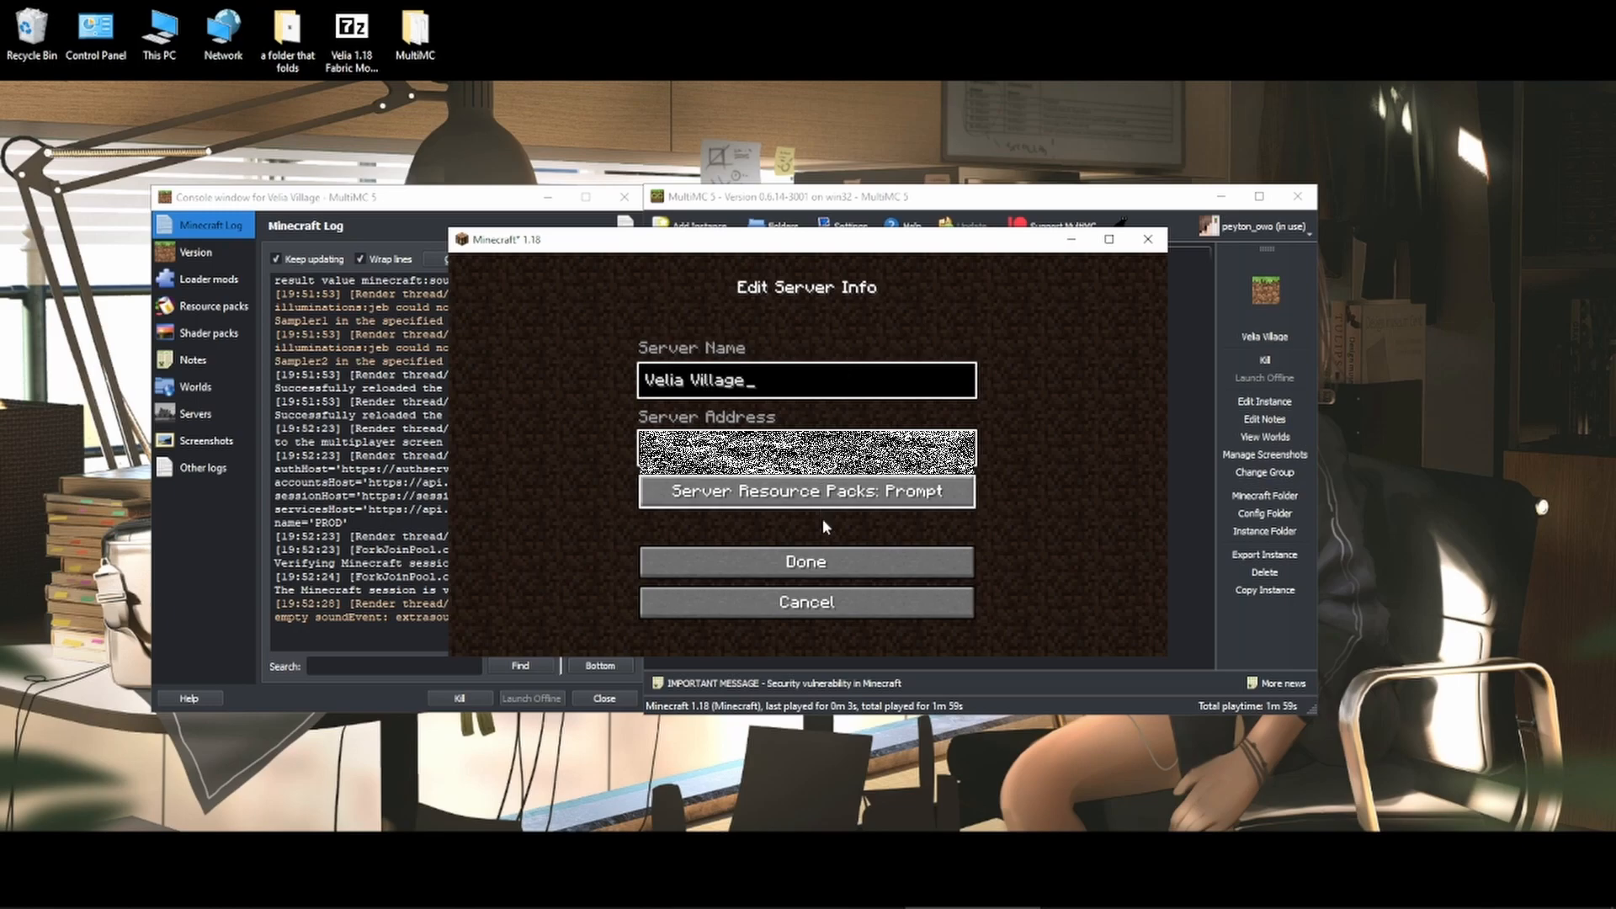
pyautogui.click(804, 562)
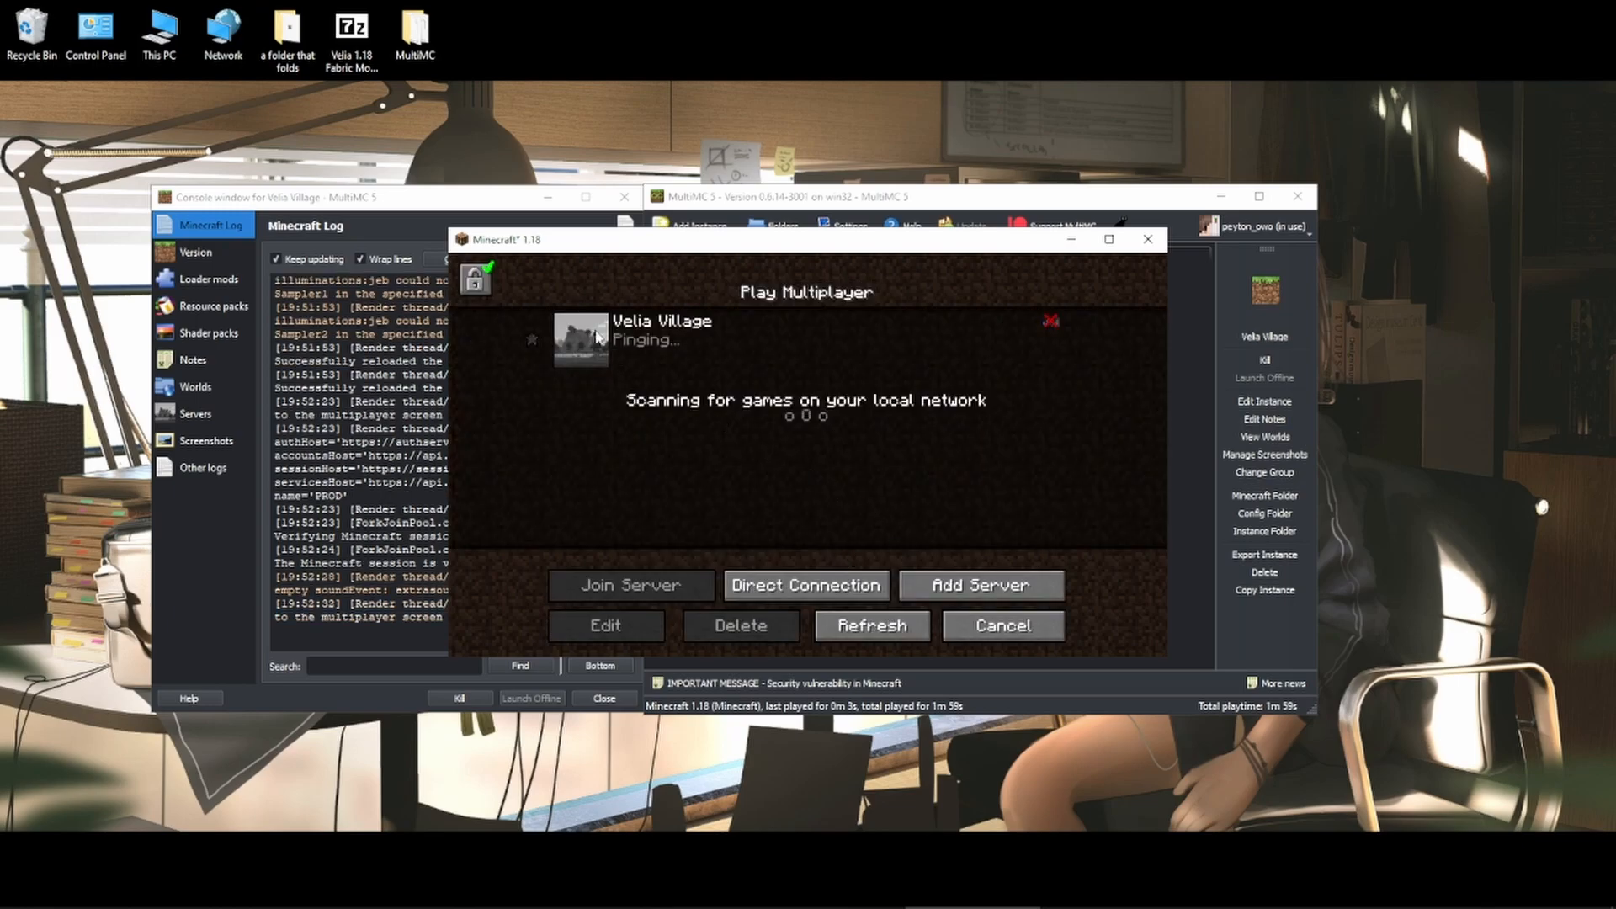
pyautogui.click(631, 584)
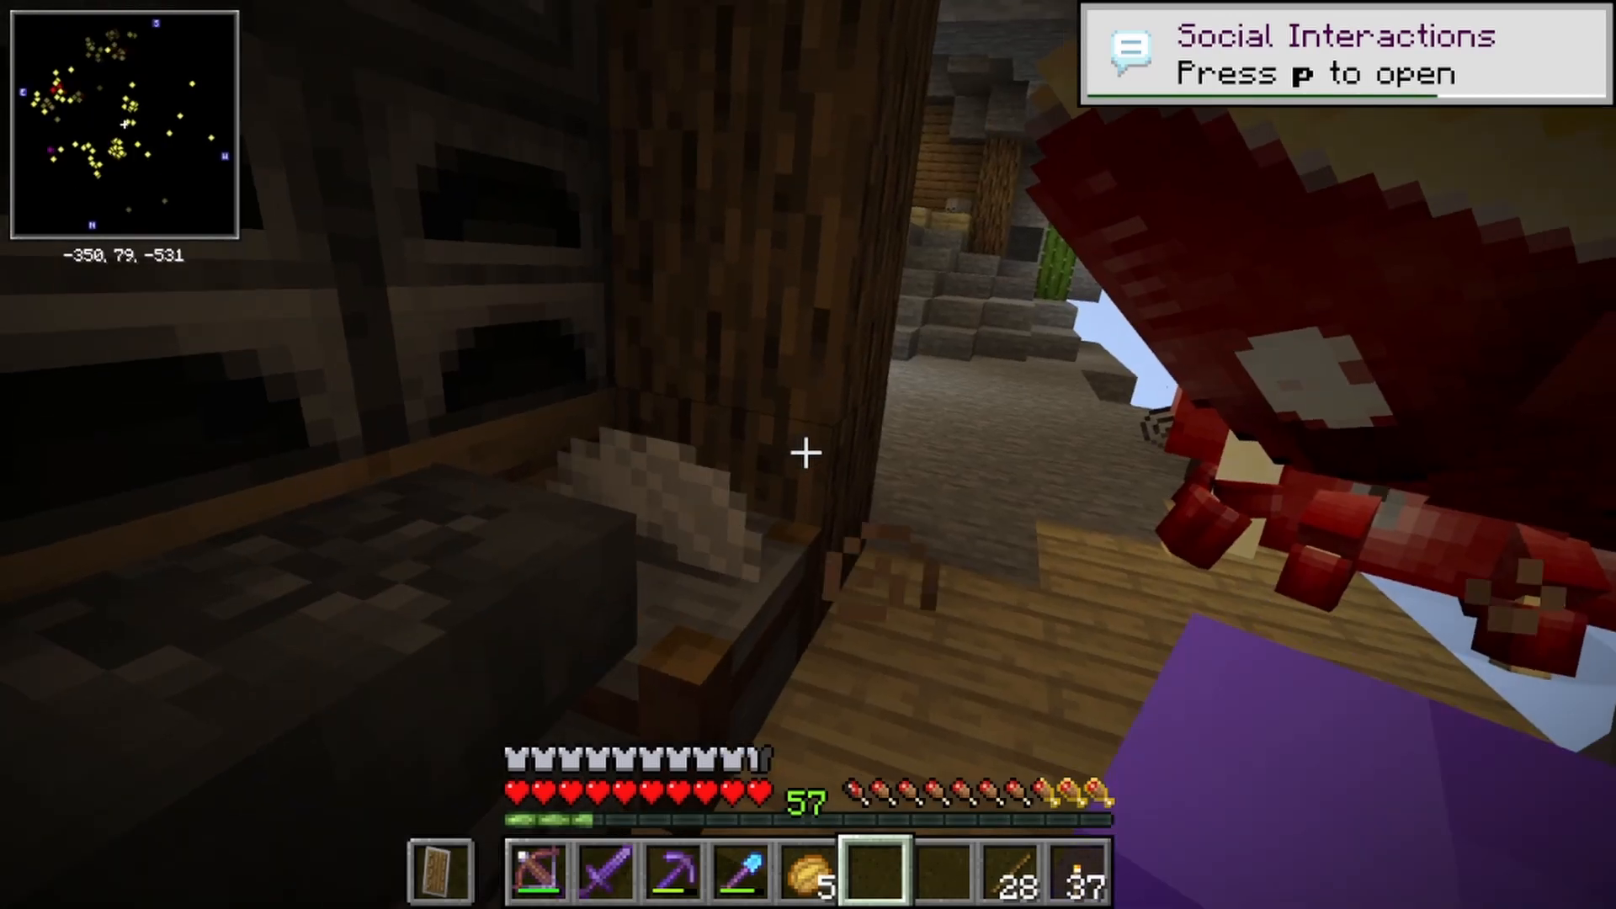
pyautogui.moveTo(808, 451)
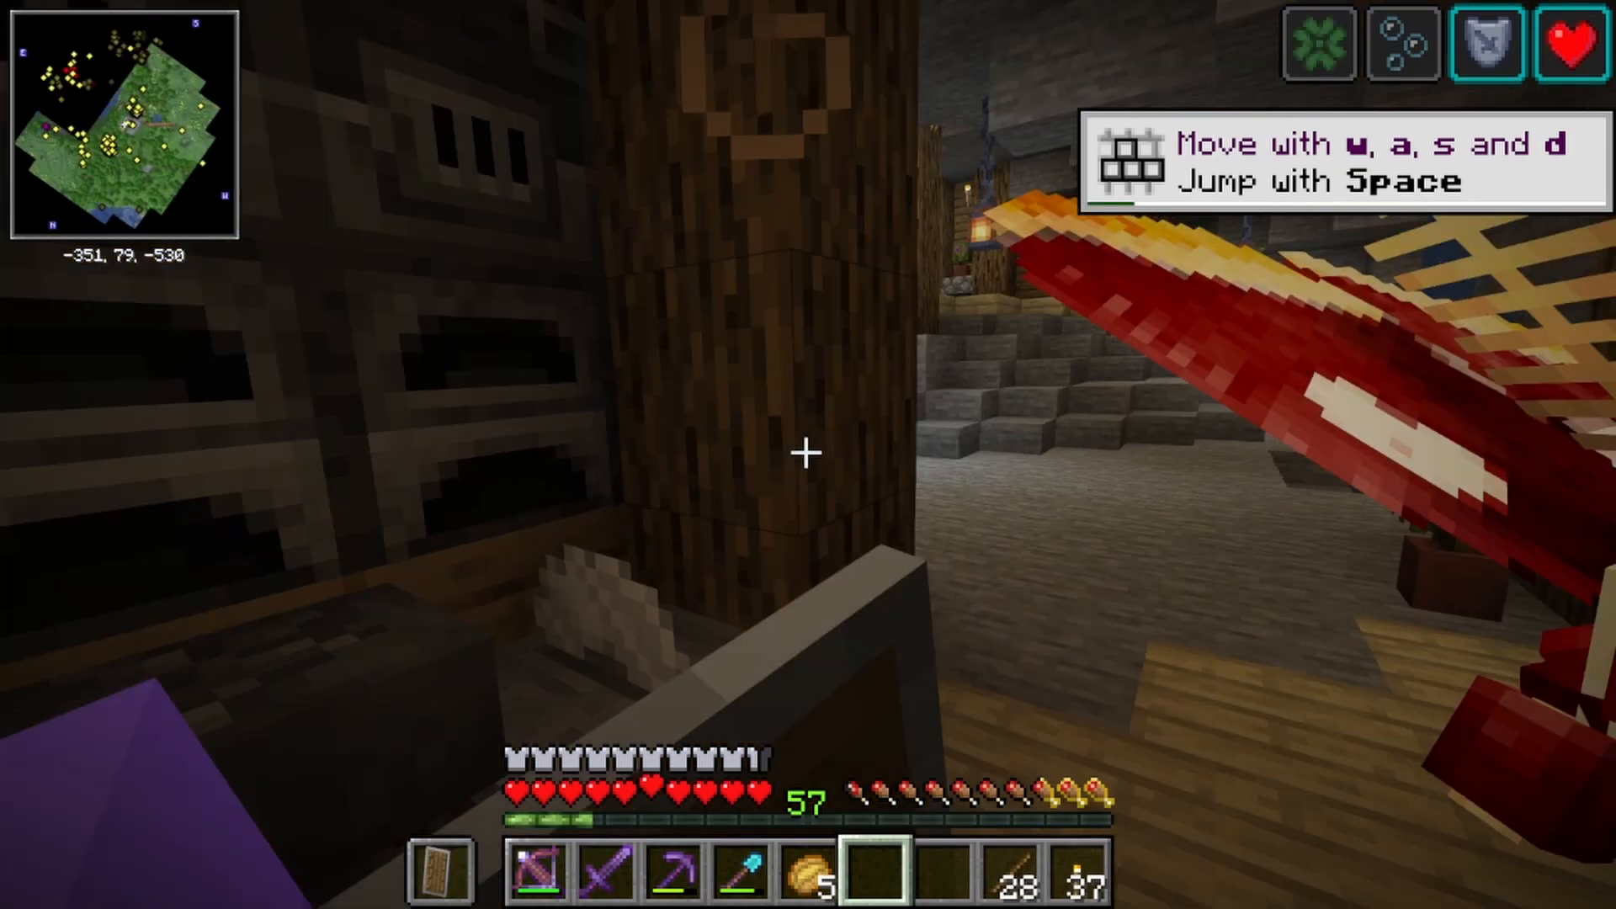
pyautogui.moveTo(805, 453)
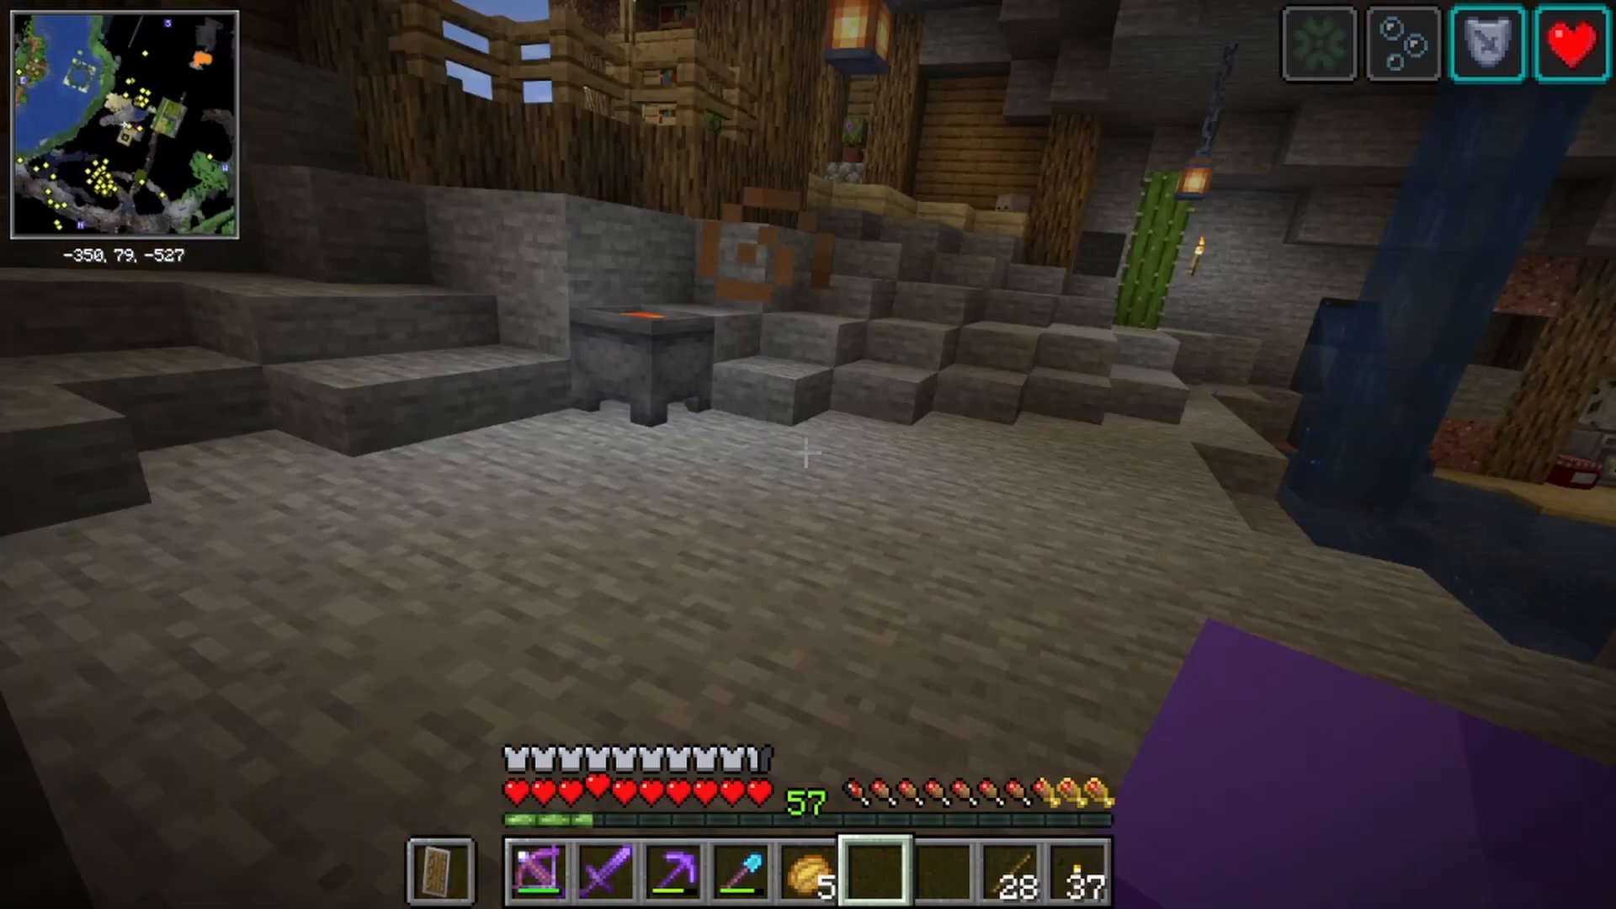
pyautogui.moveTo(808, 453)
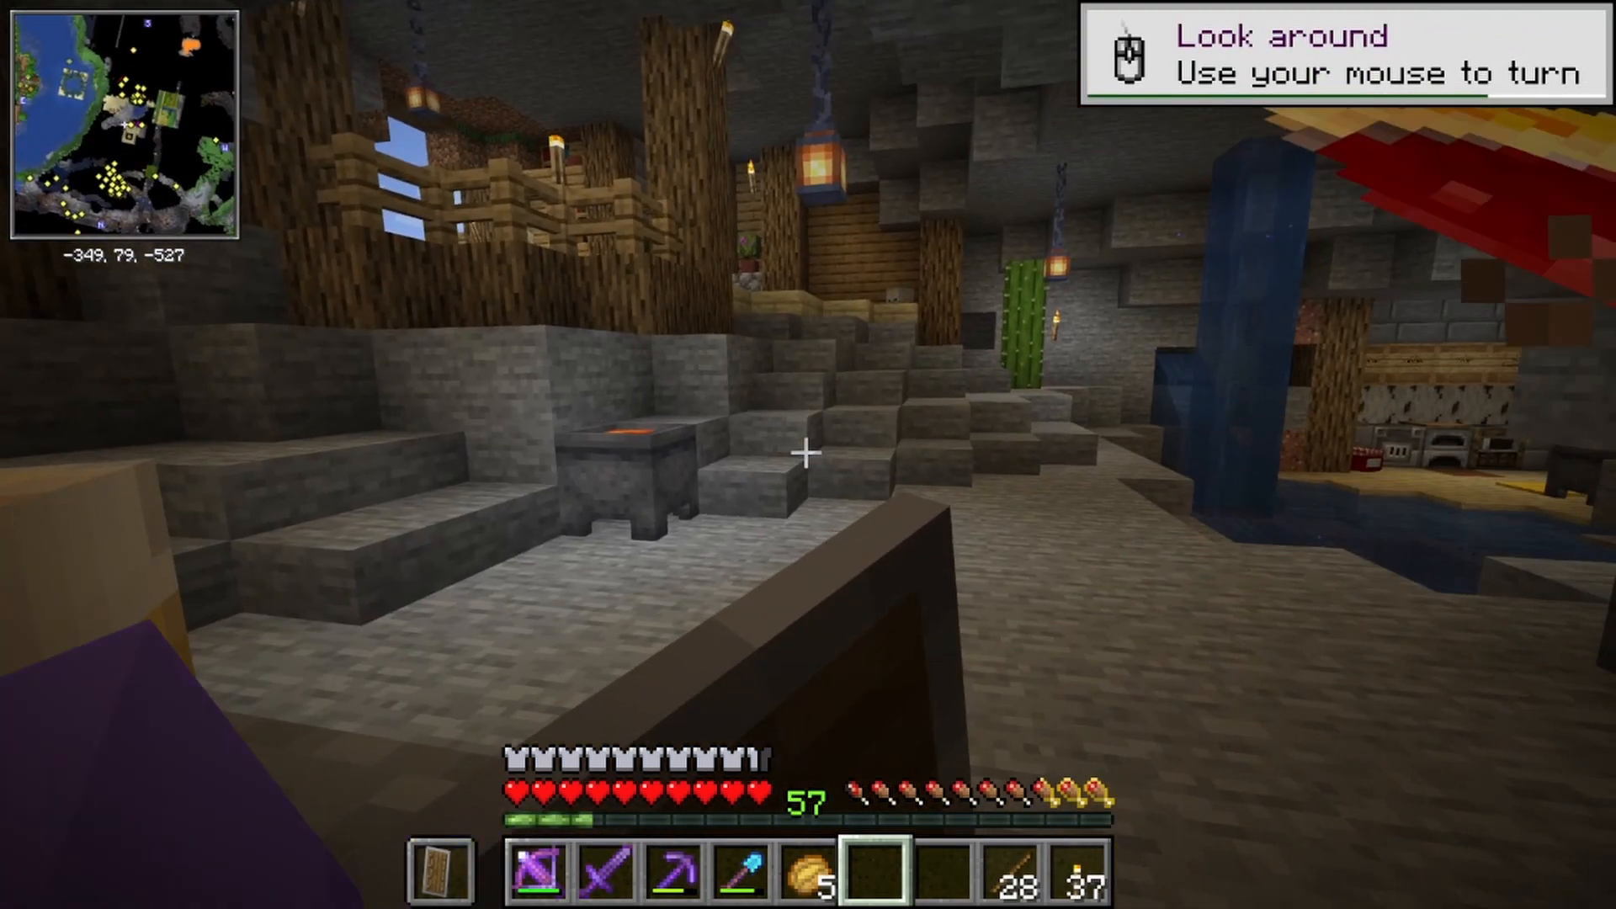
pyautogui.moveTo(808, 455)
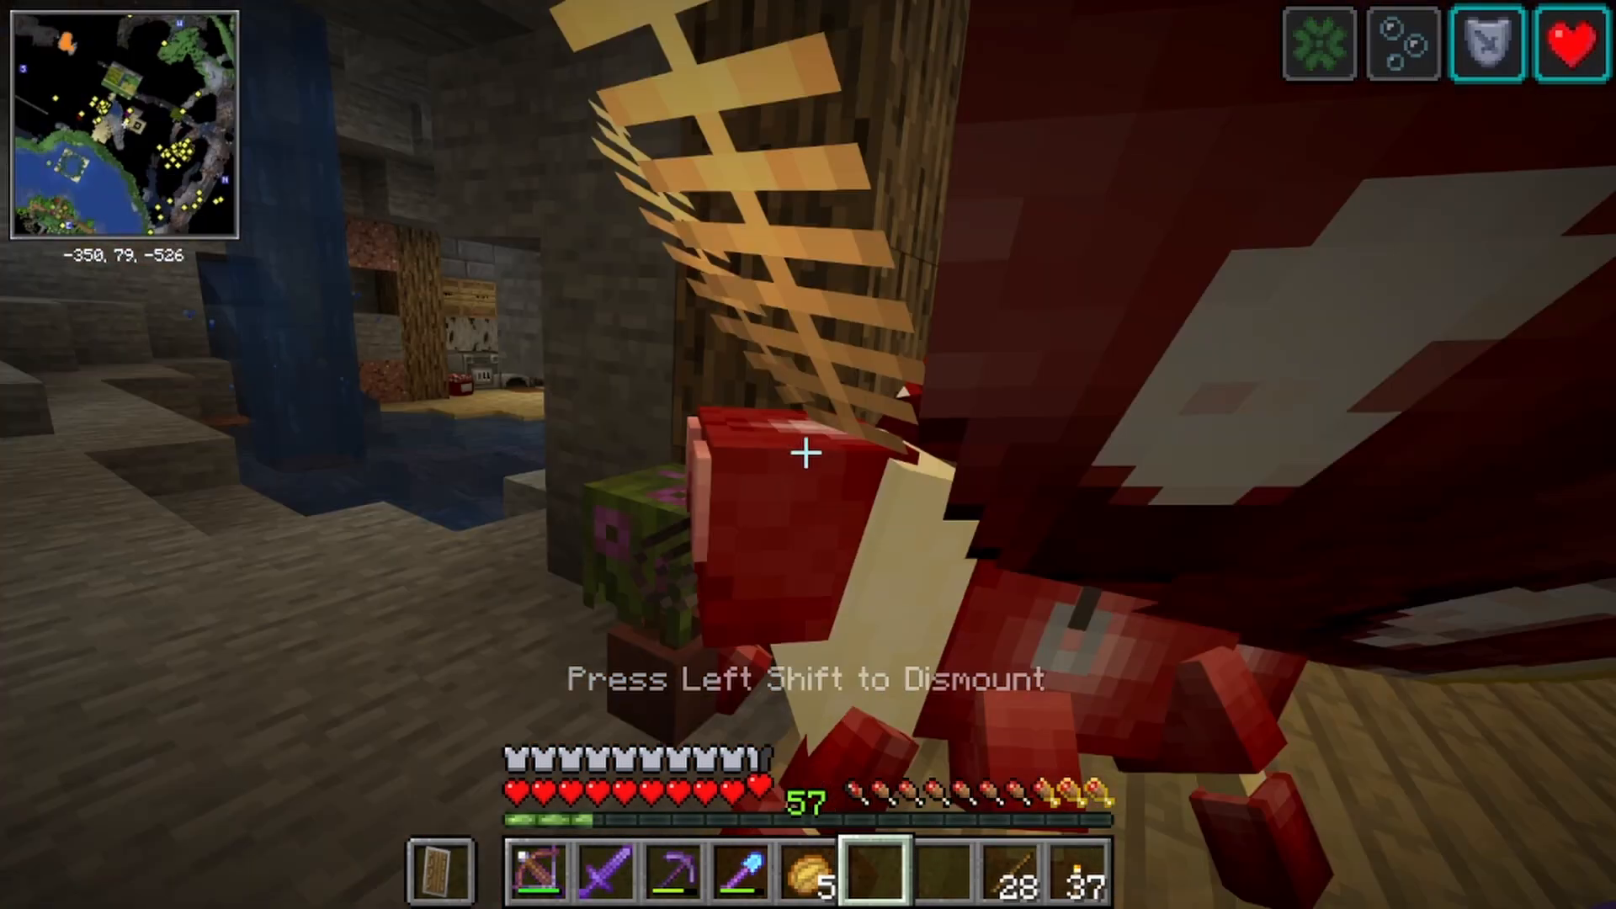
# Step: Check the red moth mount's inventory, close it, and dismount while roaming the cave
pyautogui.press('e')
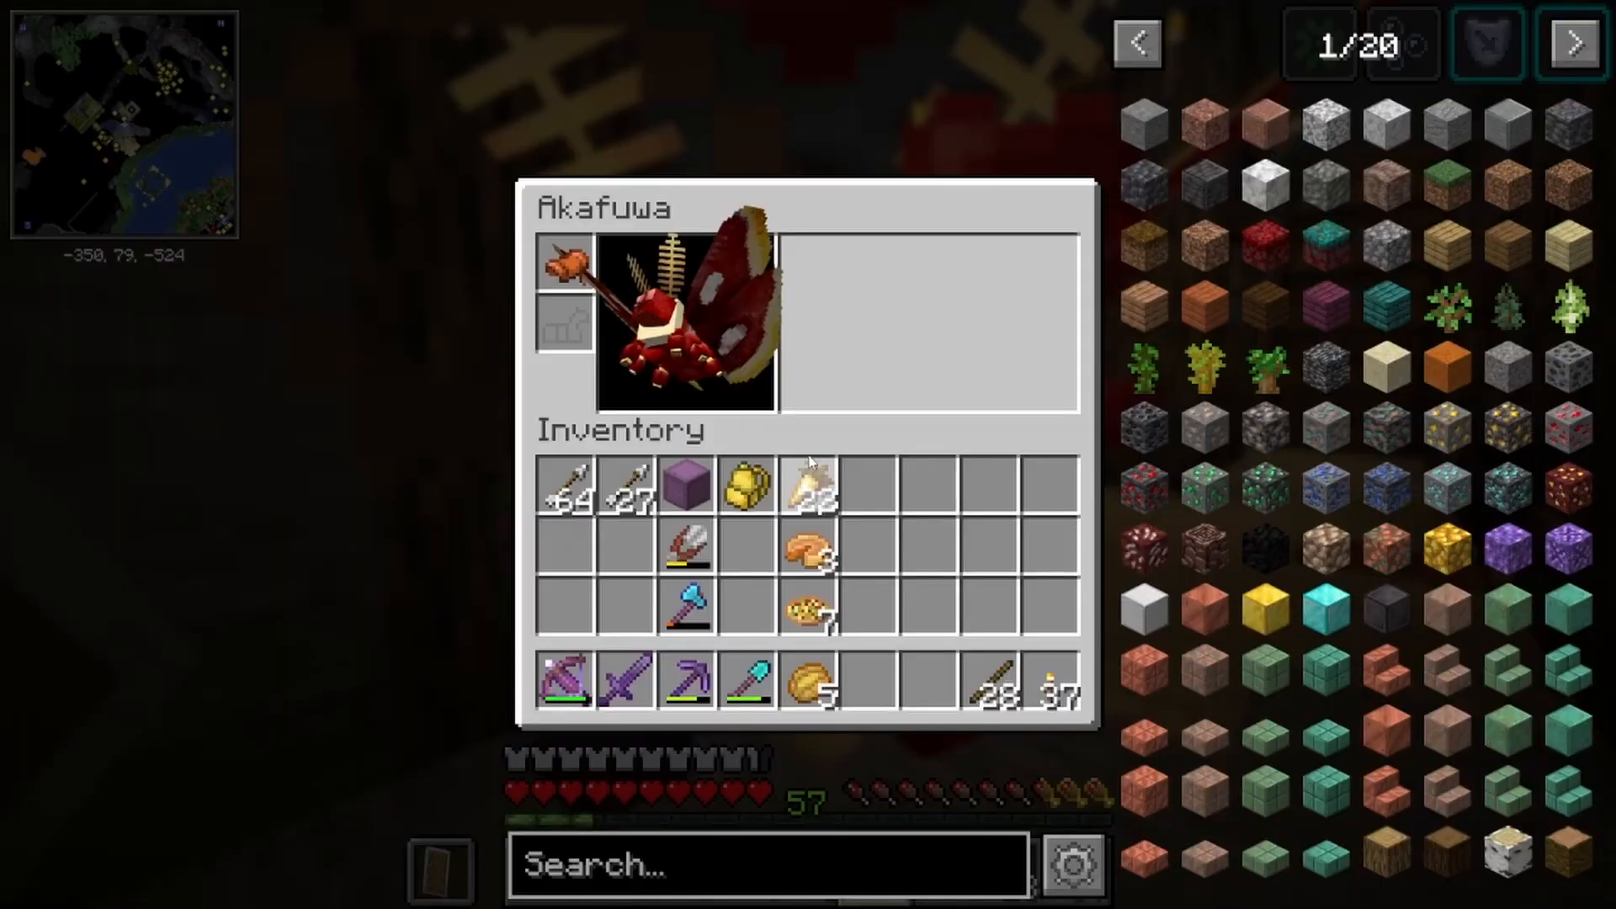
pyautogui.press('Escape')
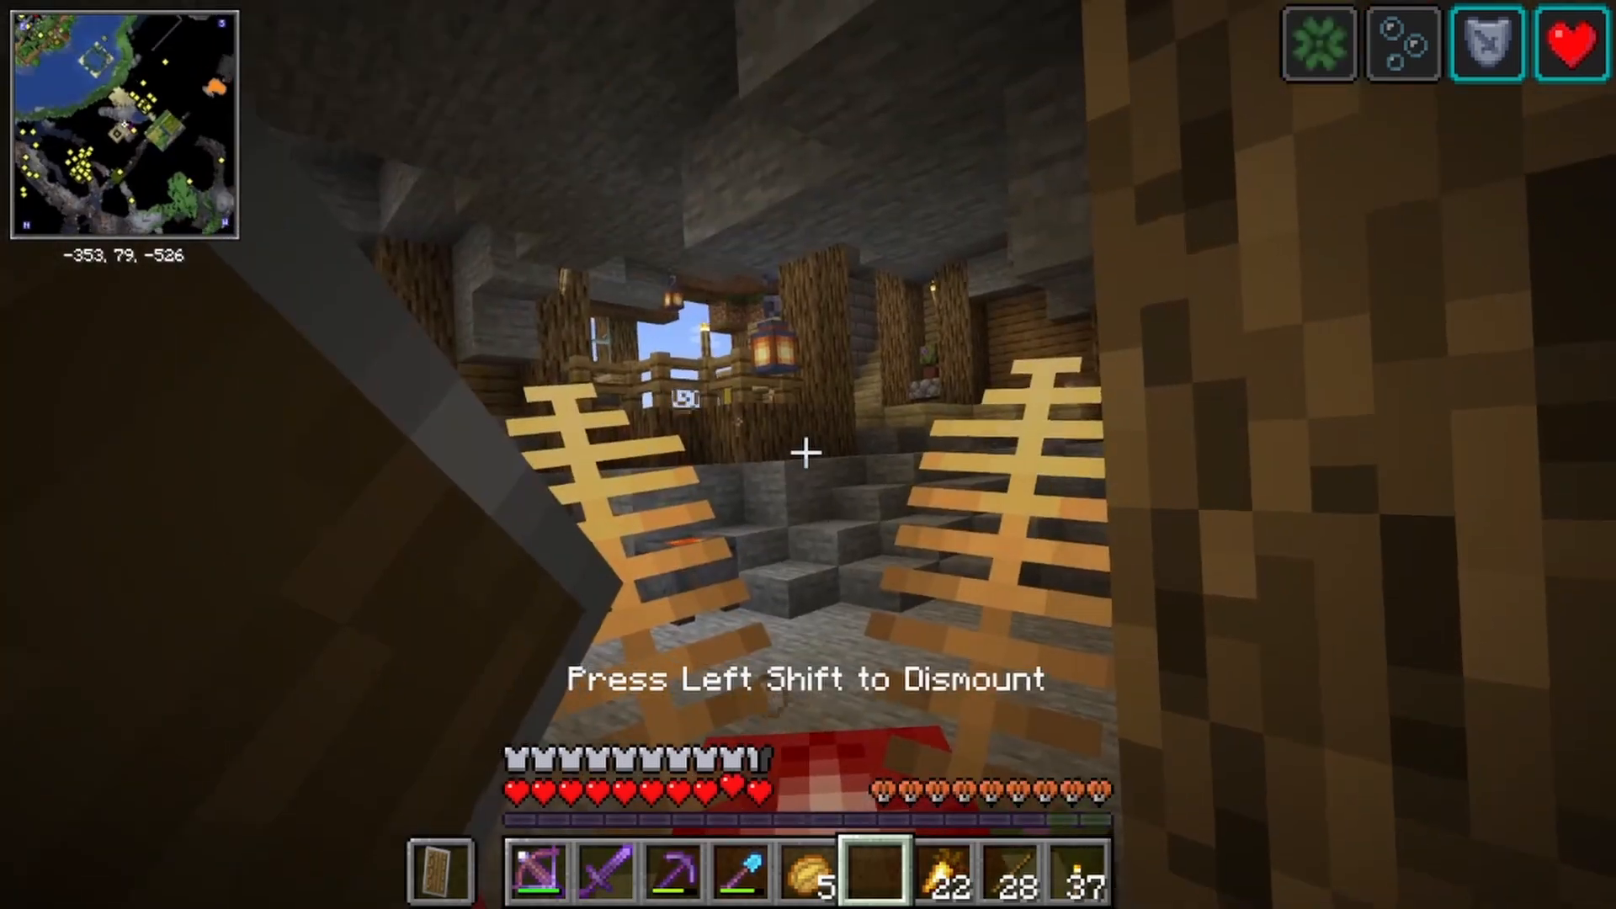
pyautogui.moveTo(808, 454)
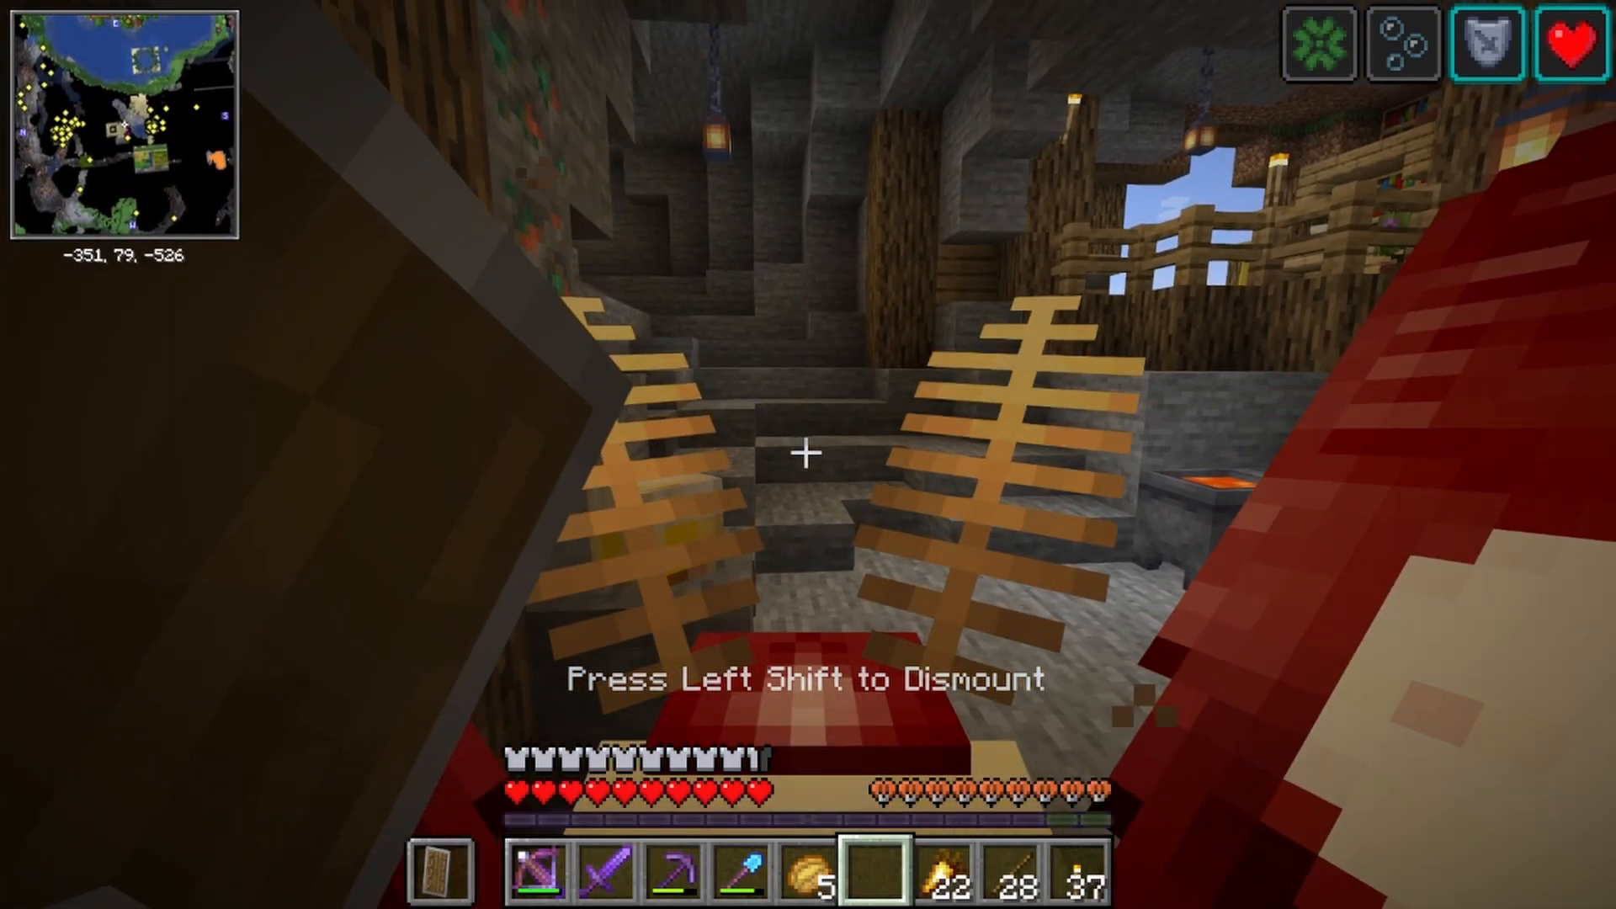
pyautogui.press('shift')
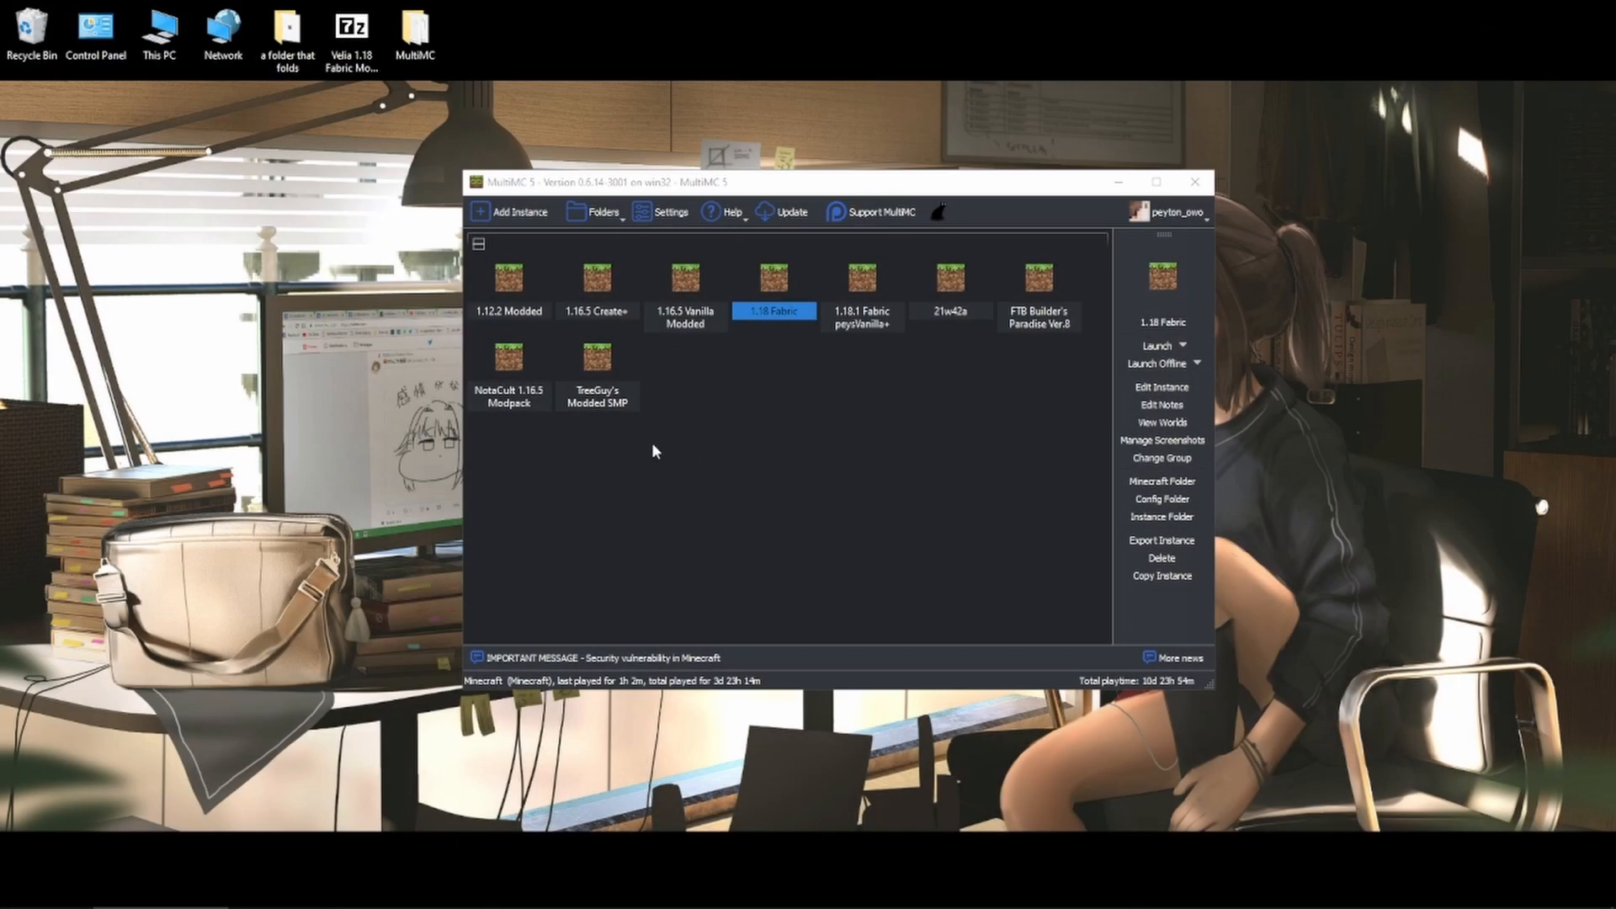
pyautogui.moveTo(1161, 387)
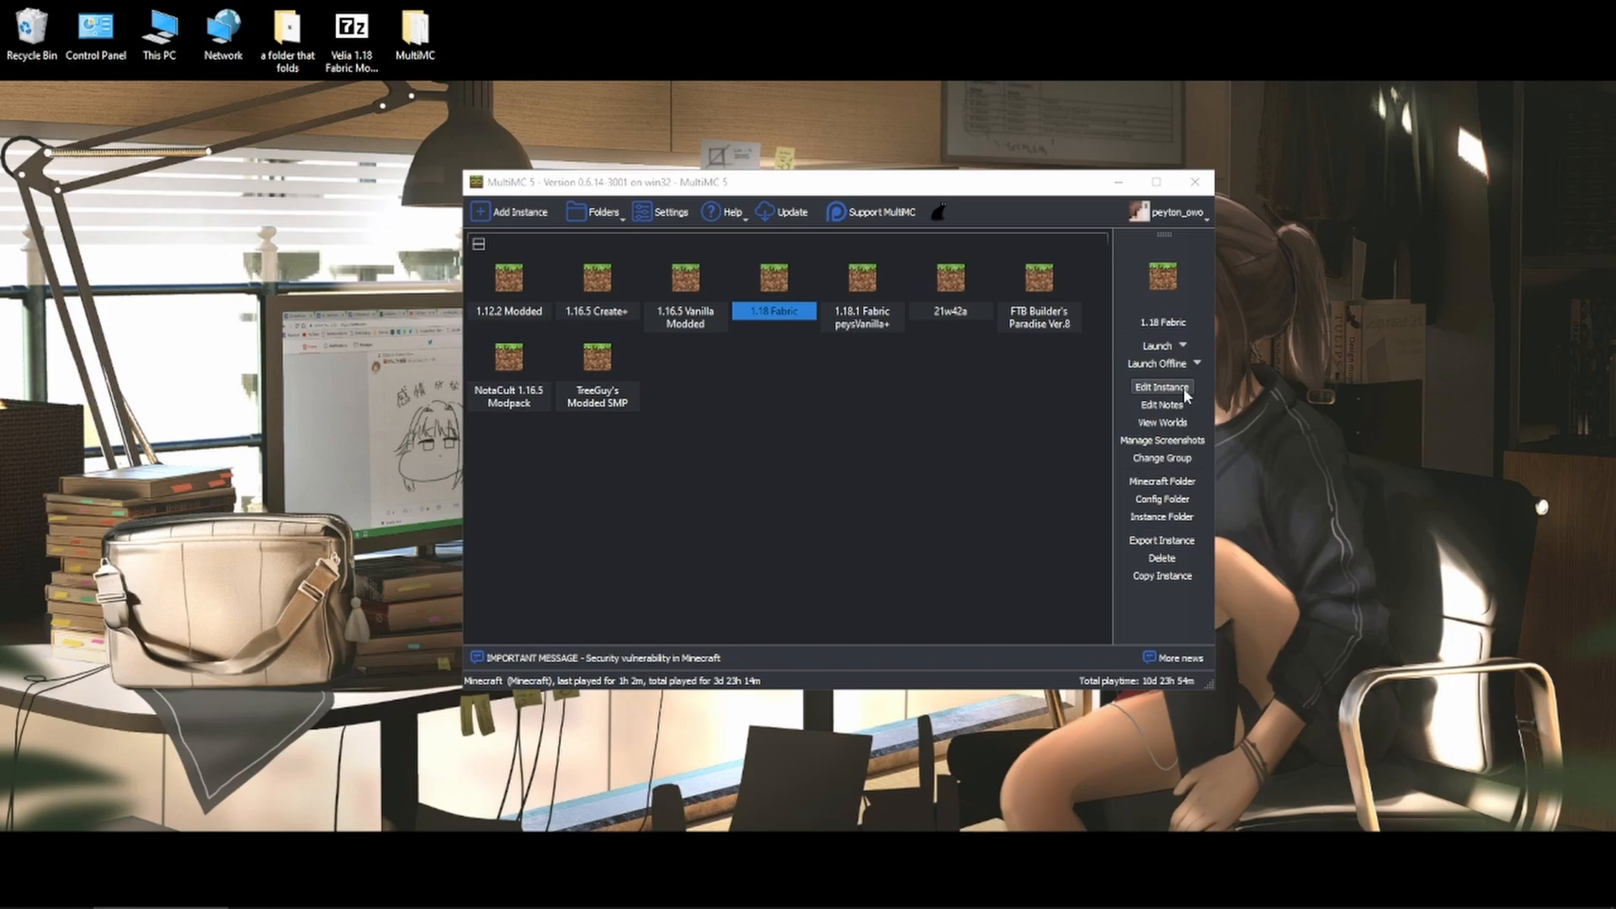
# Step: Review the Fabric loader versions for the 1.18 Fabric instance, keeping 0.12.12 selected
pyautogui.click(1161, 387)
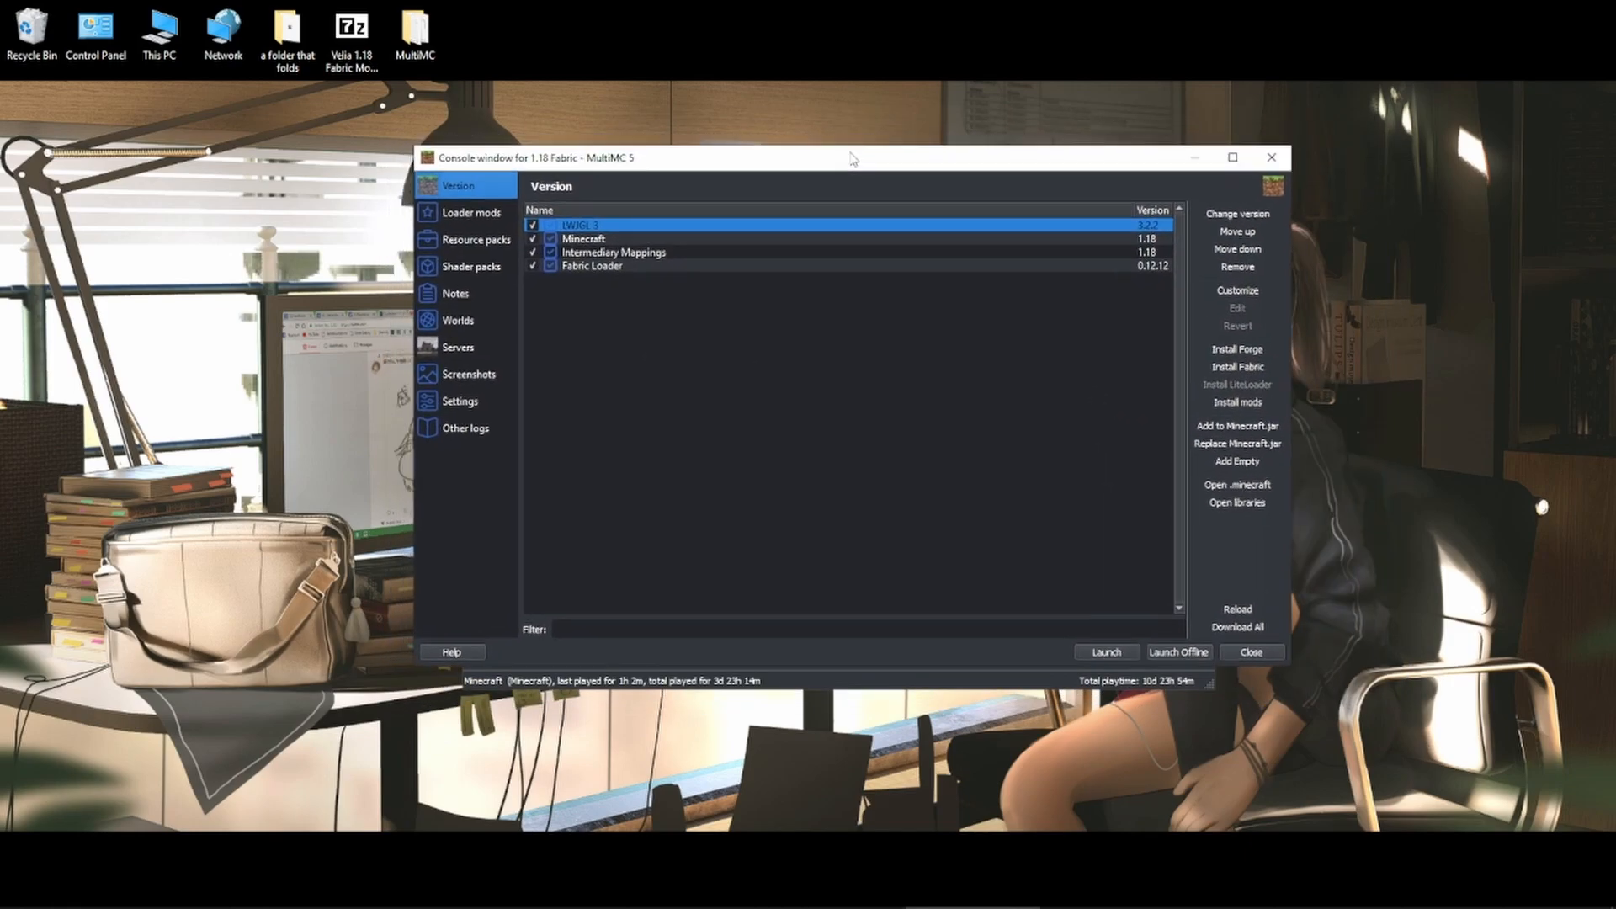
pyautogui.moveTo(1235, 350)
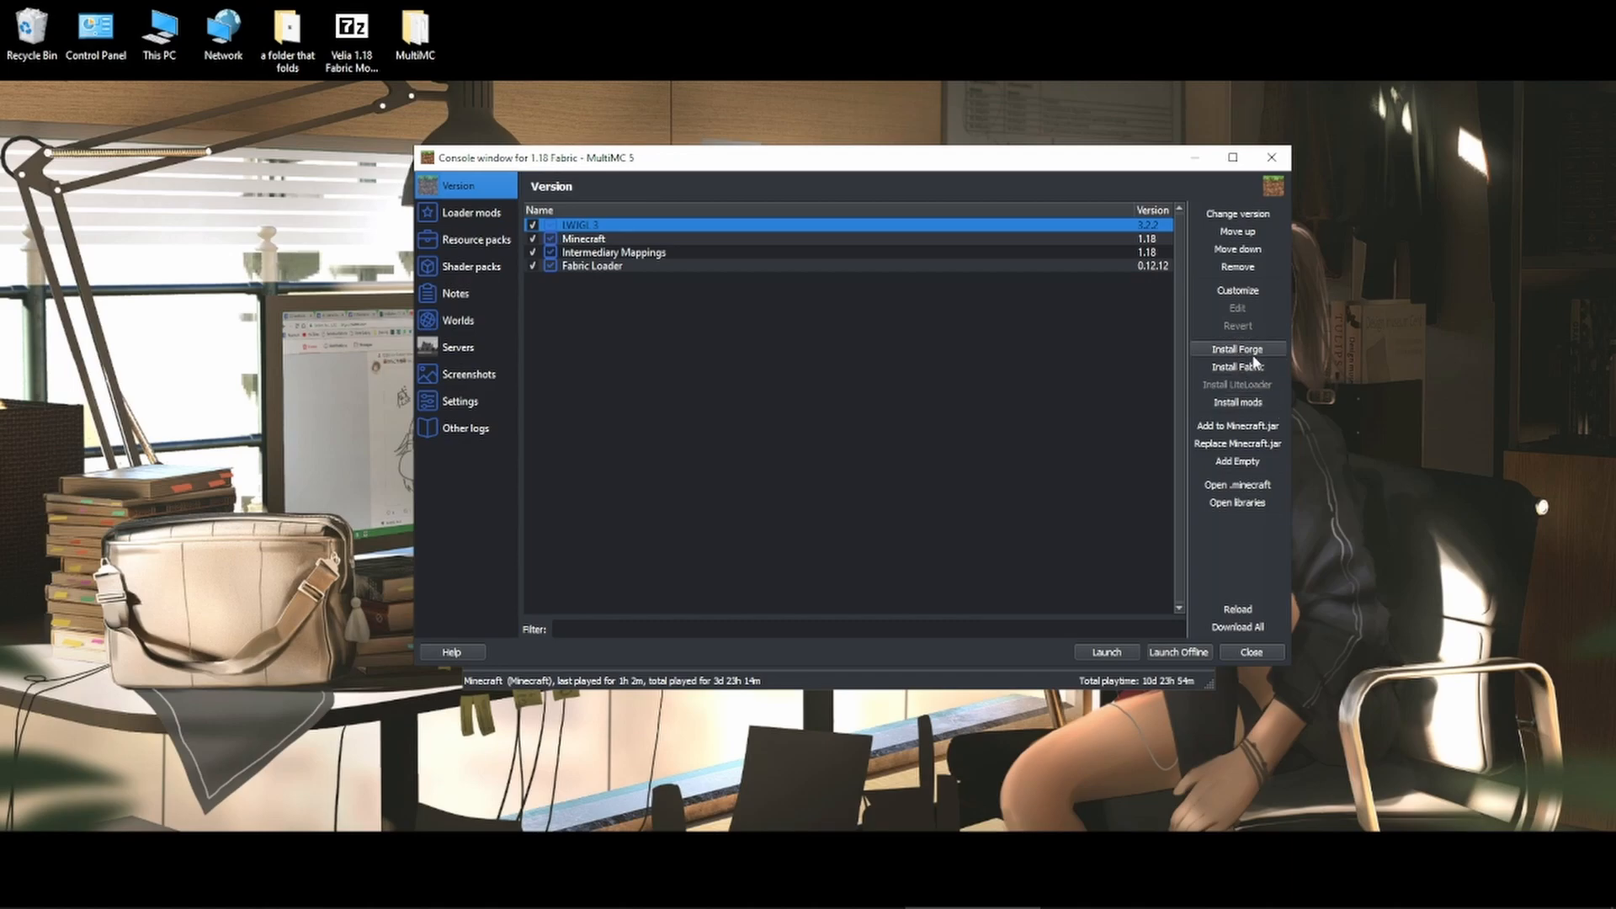
pyautogui.moveTo(1237, 365)
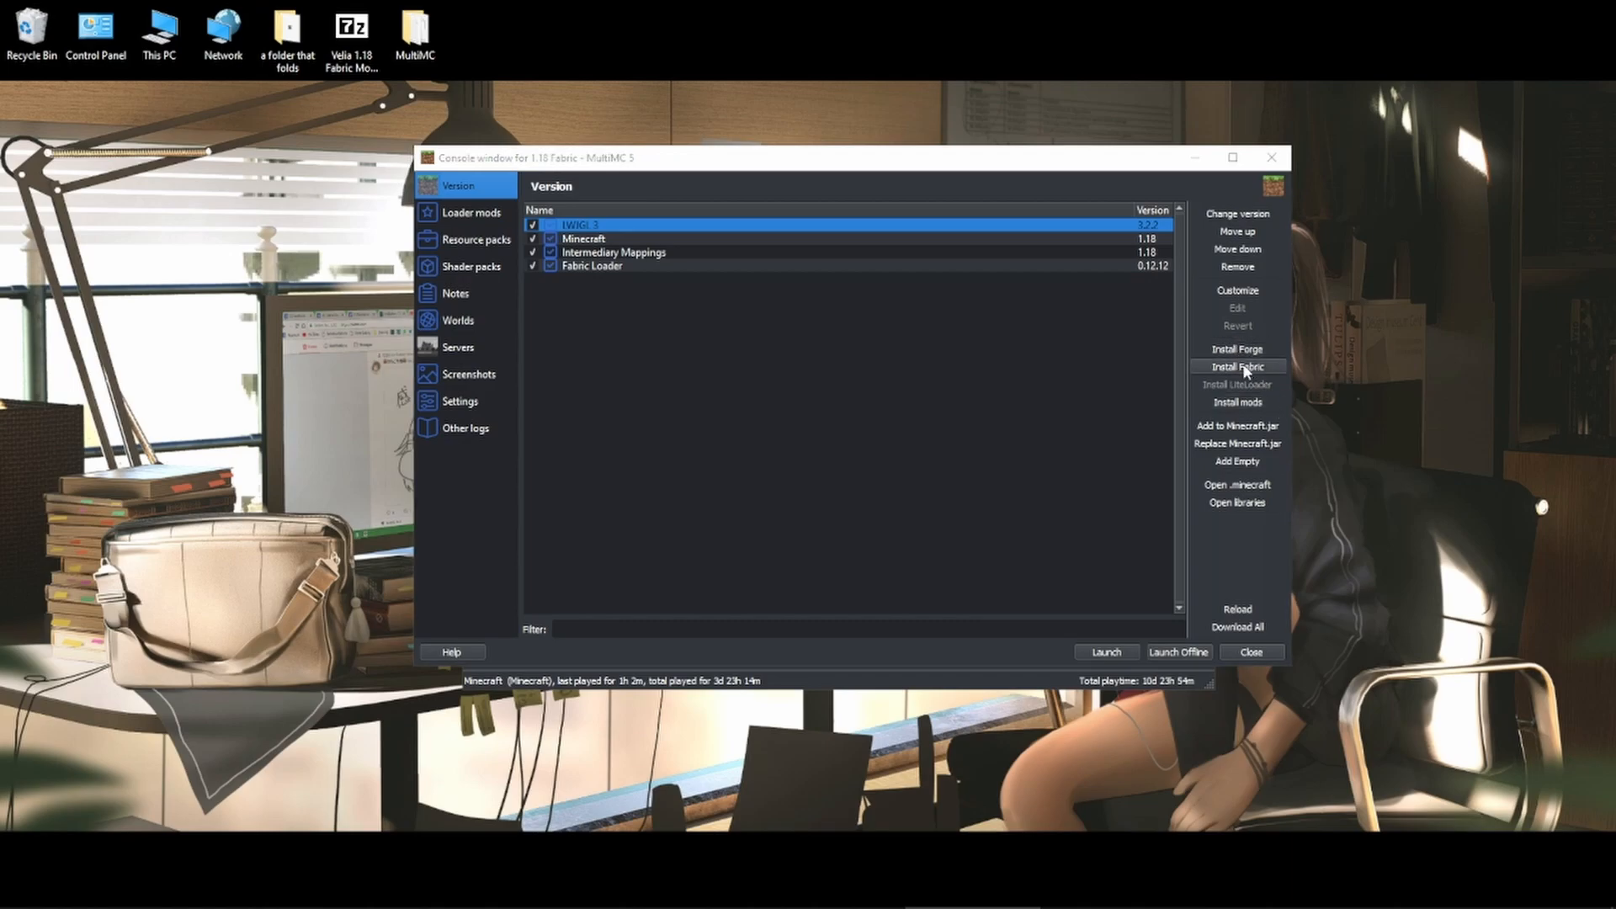
pyautogui.click(1237, 367)
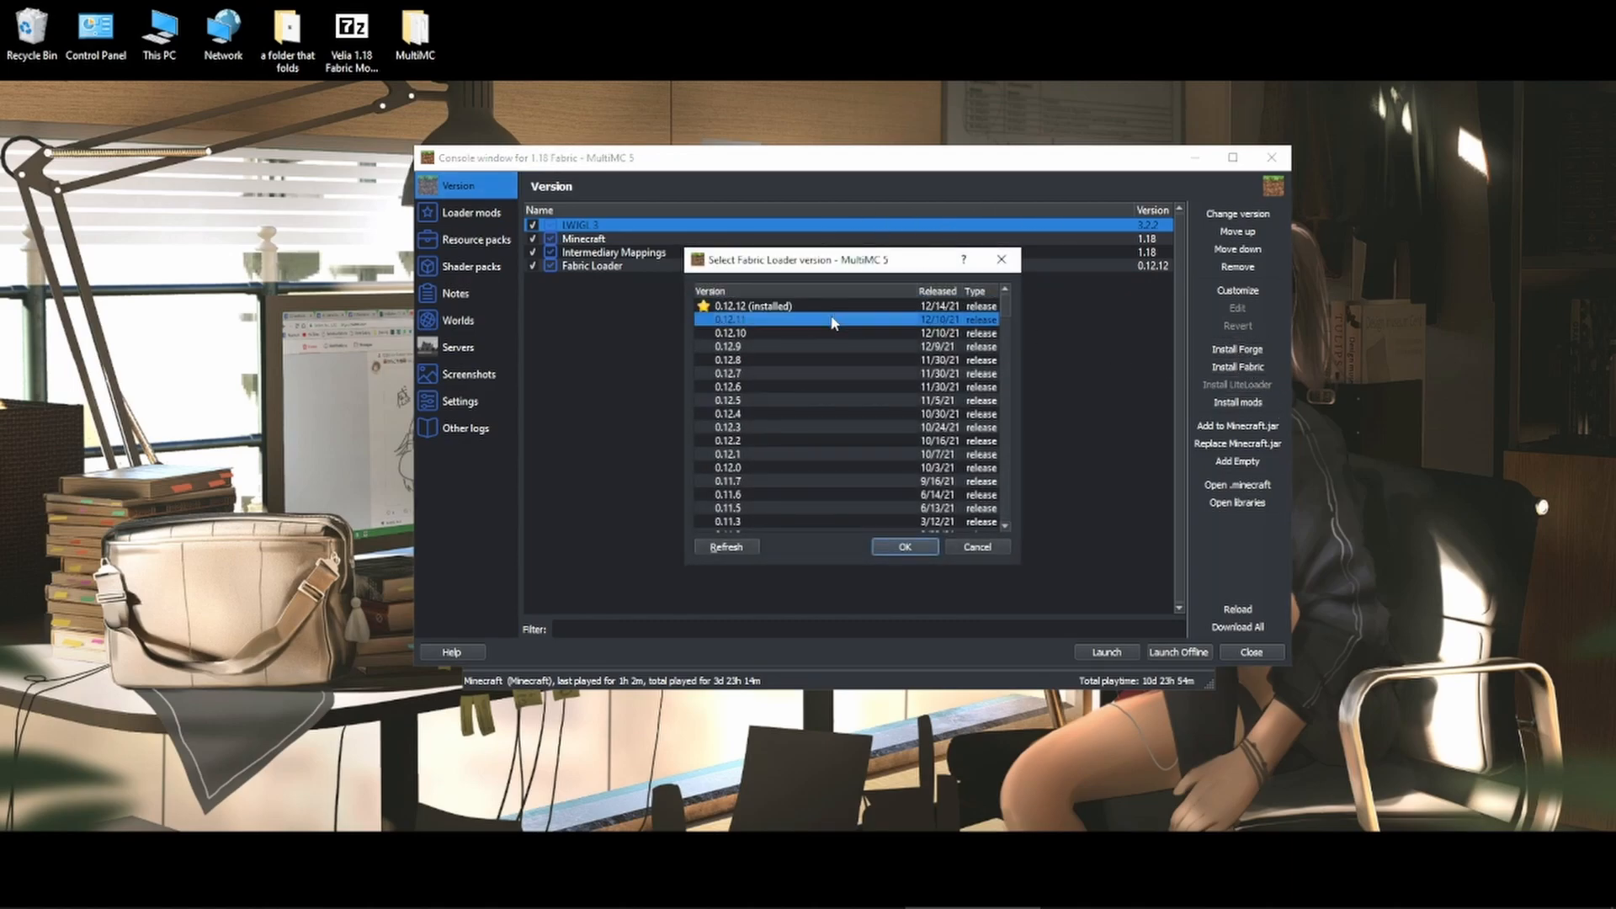
pyautogui.click(783, 307)
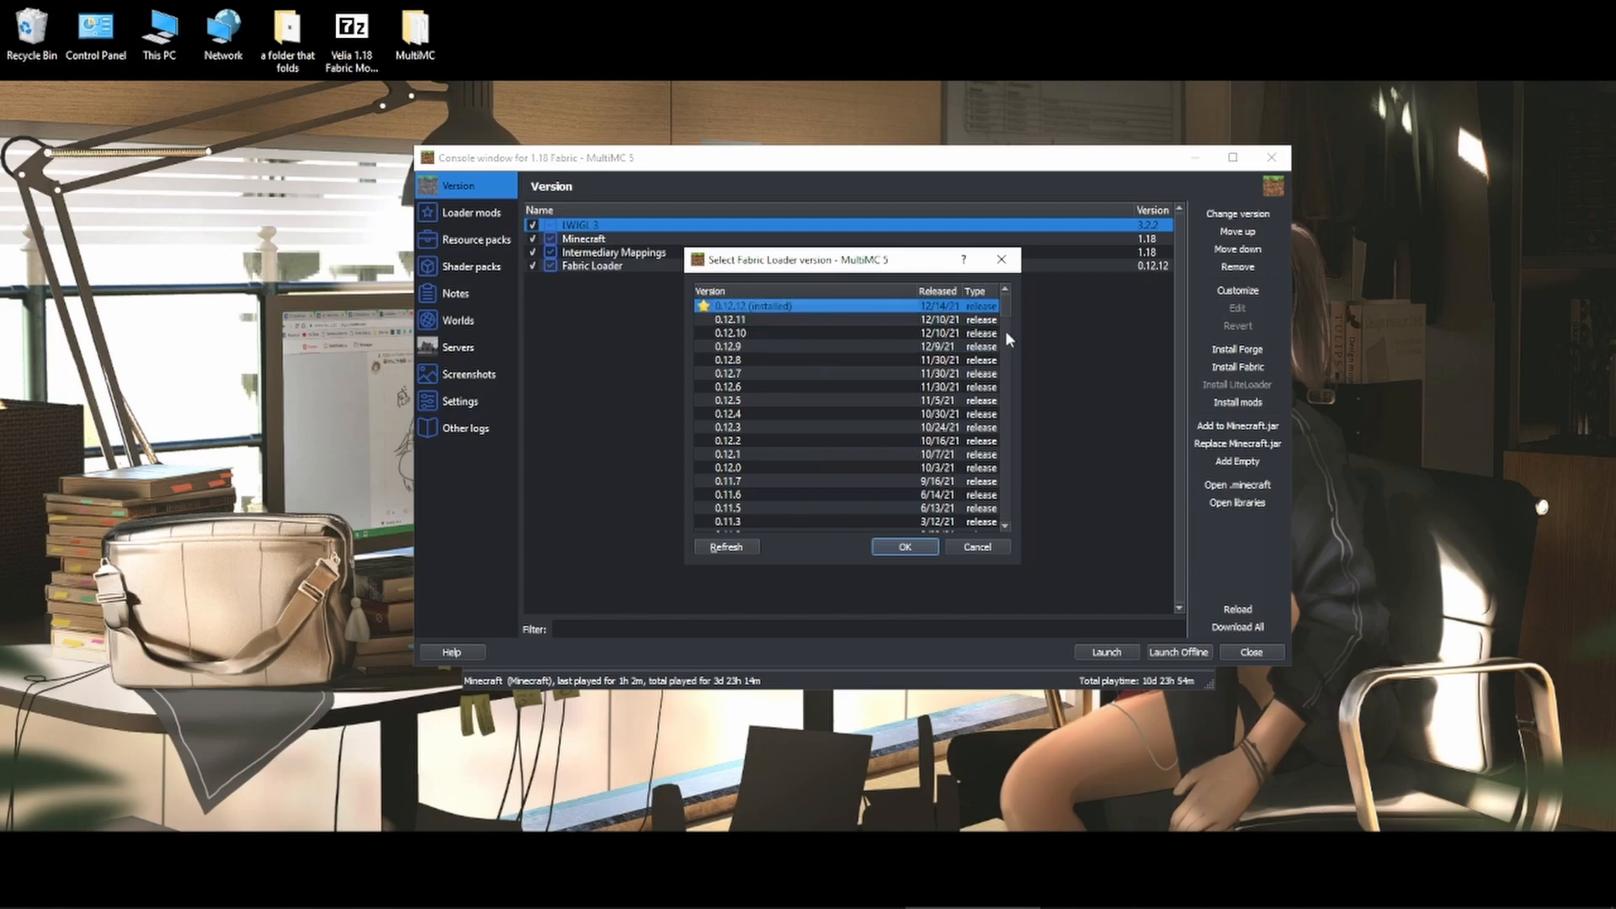
pyautogui.click(904, 546)
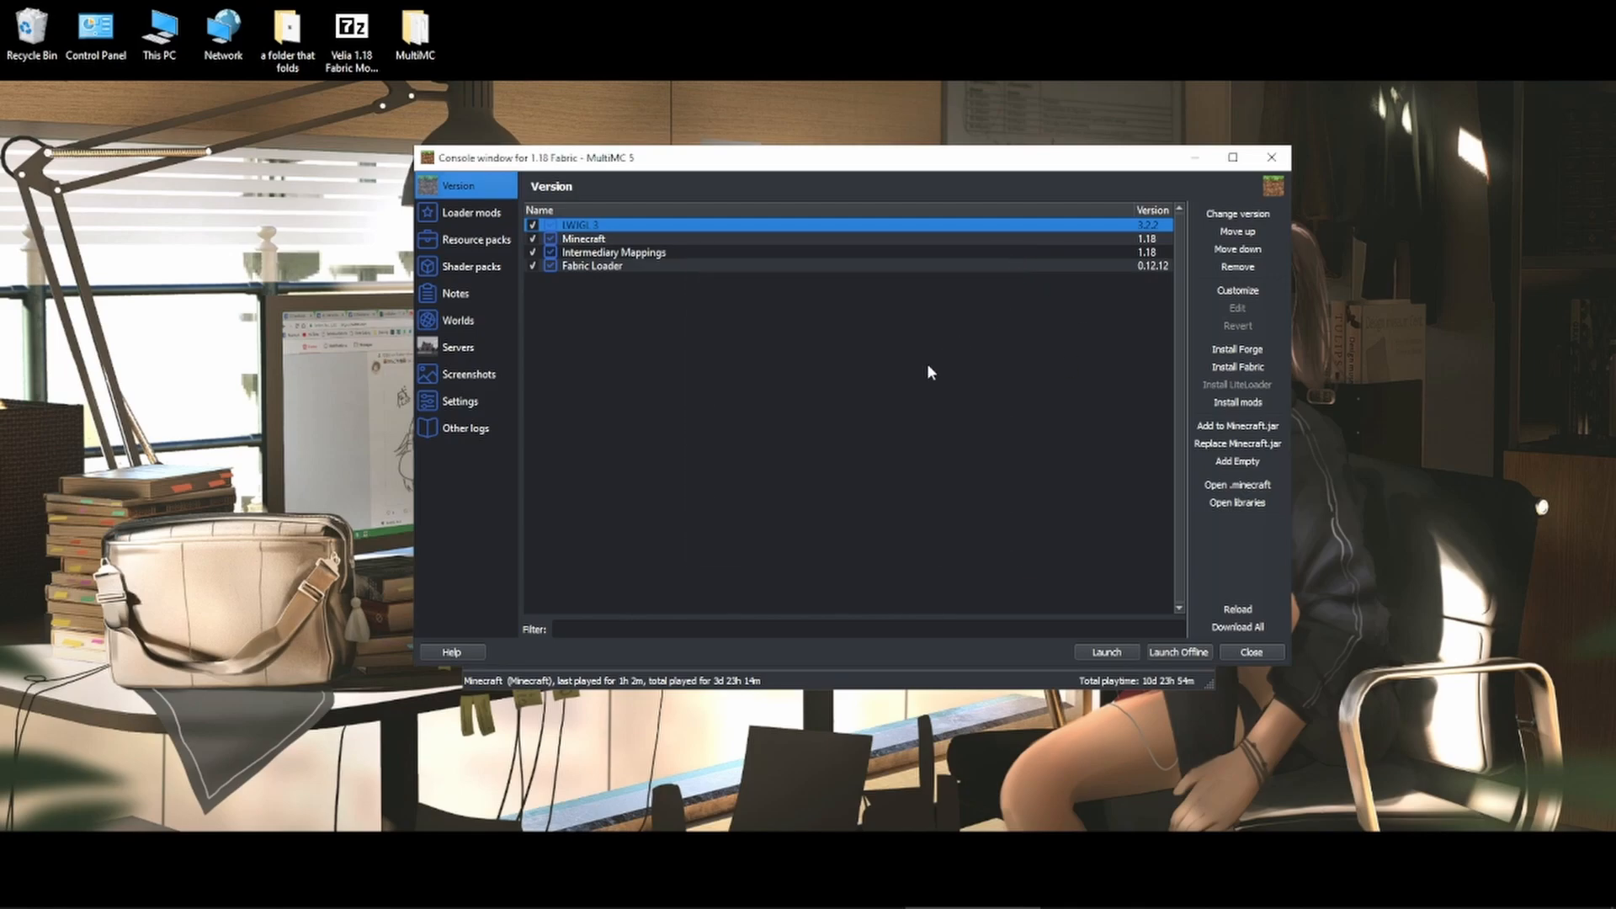
# Step: From the instance's Java settings, browse for a Java executable starting at This PC, C: drive, Program Files
pyautogui.click(459, 401)
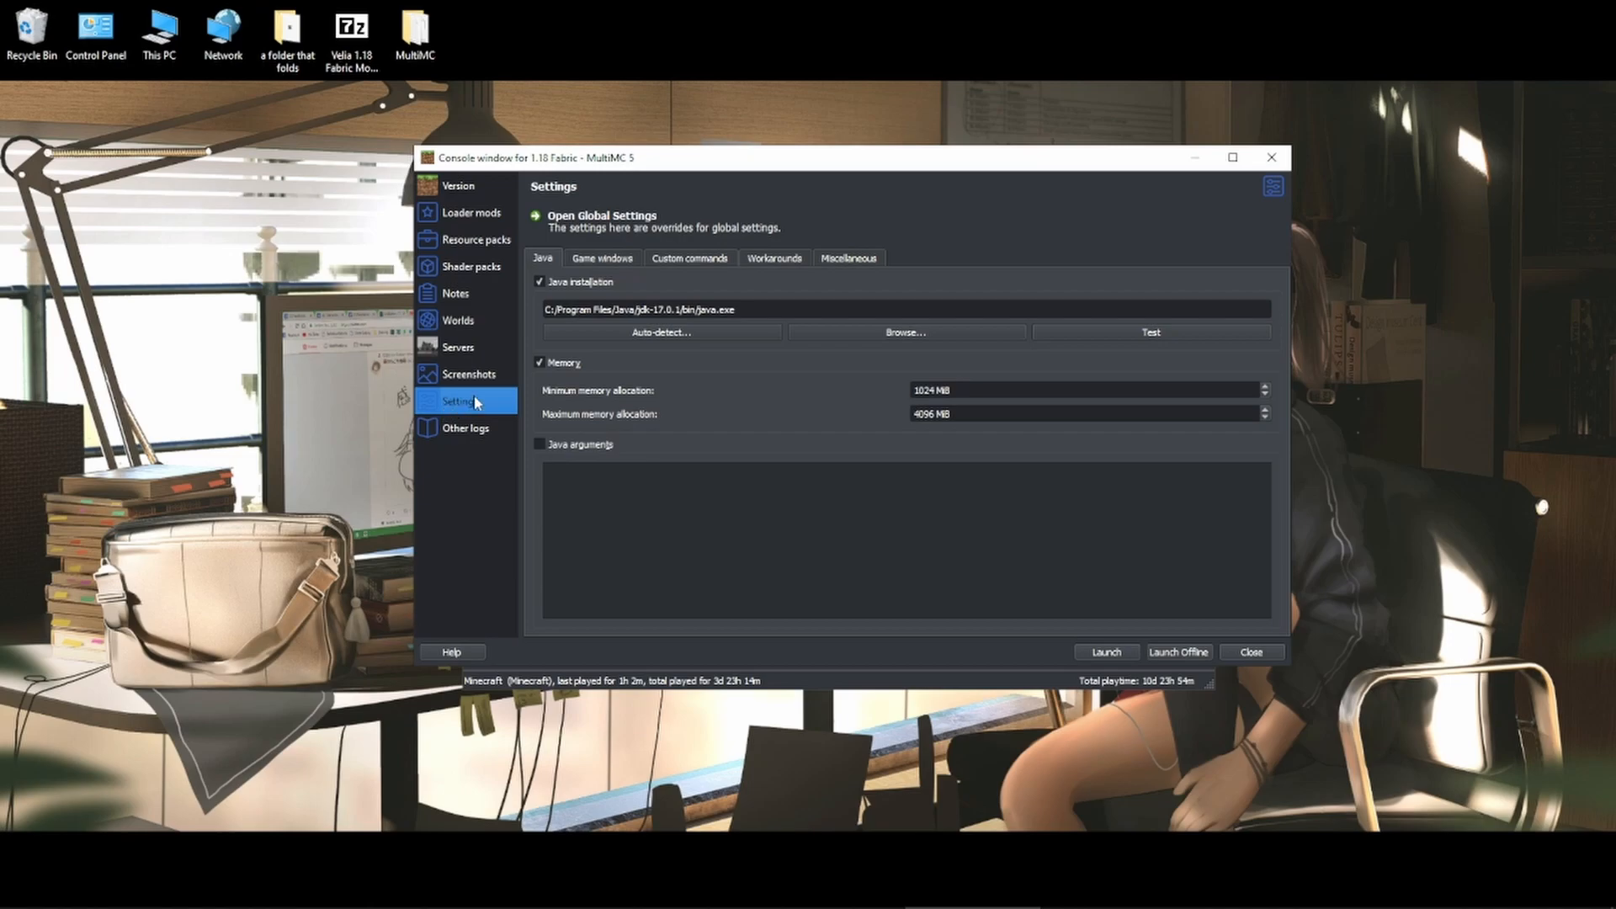
pyautogui.moveTo(578, 297)
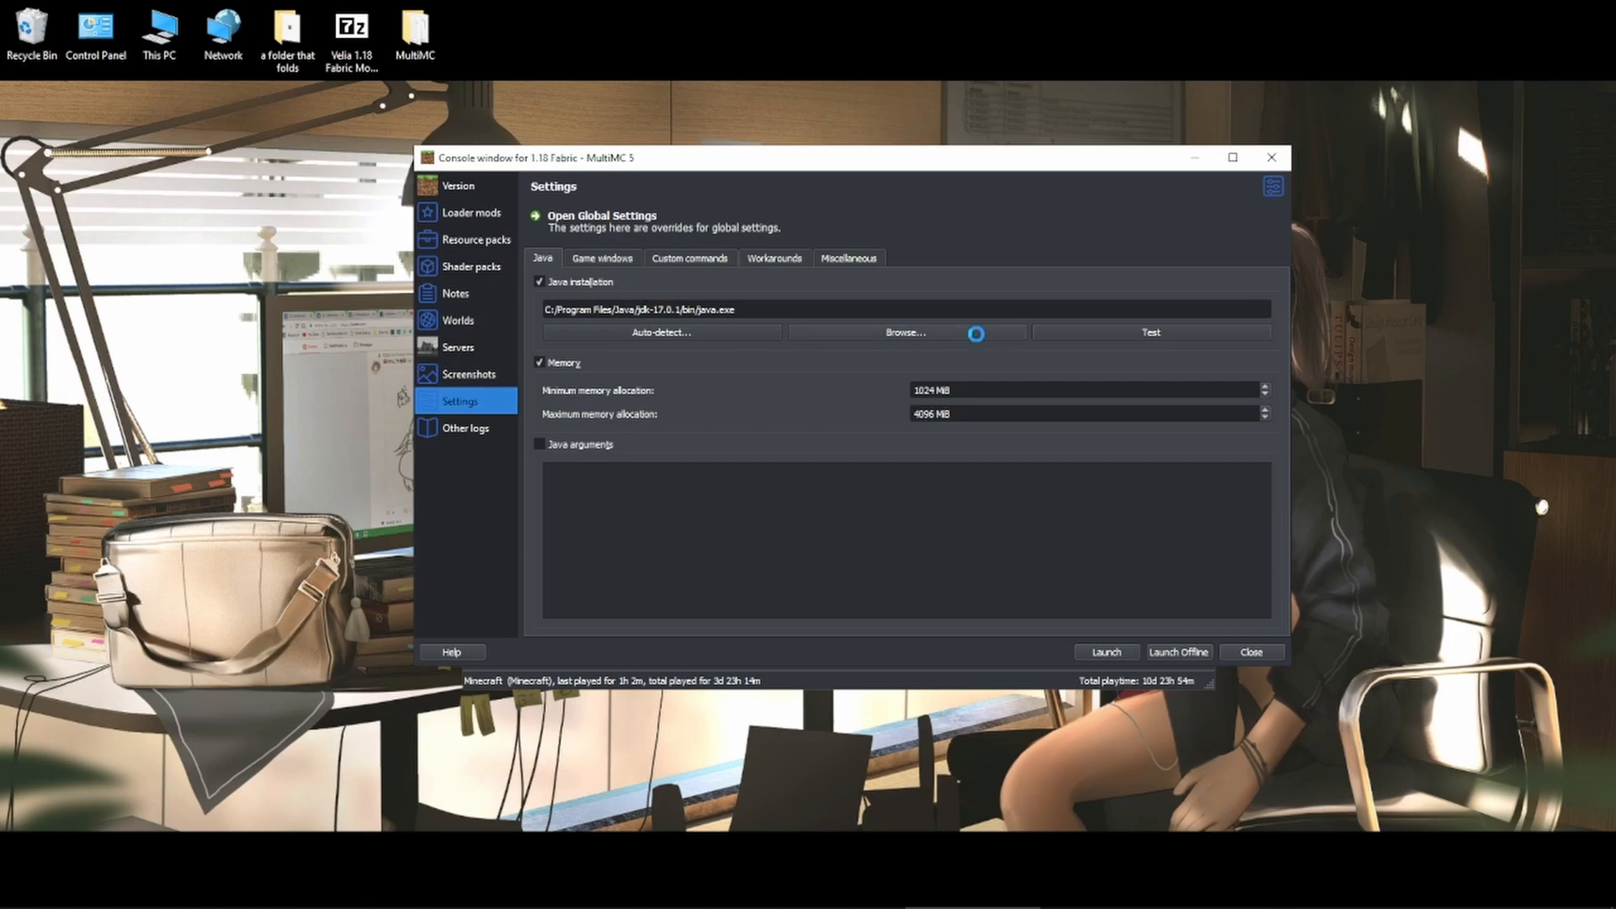
pyautogui.click(905, 331)
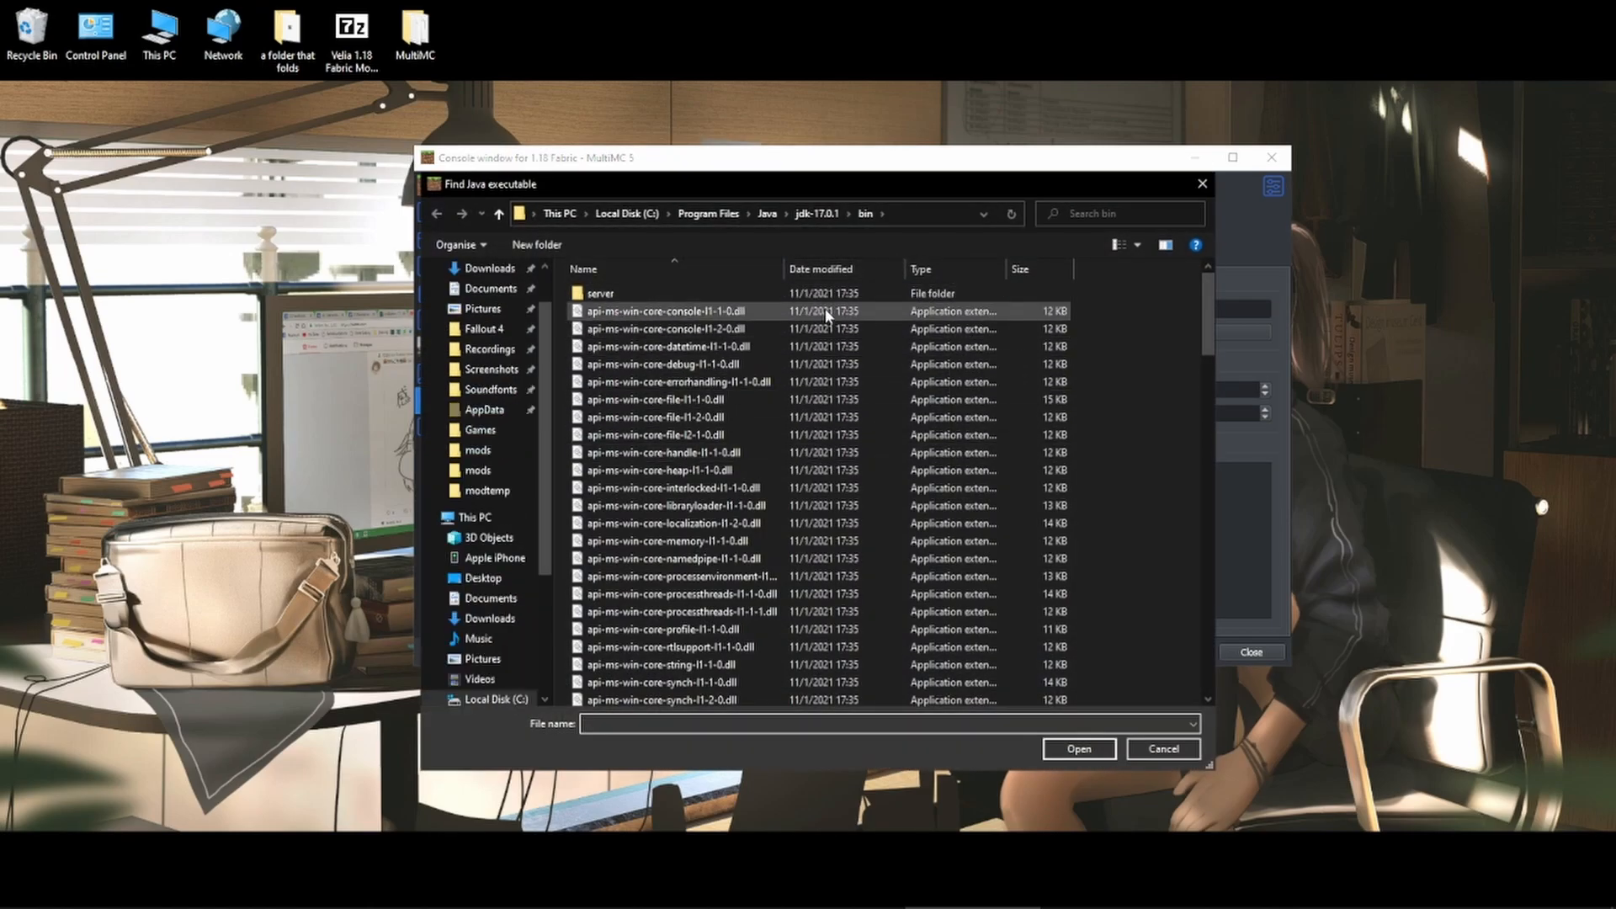
pyautogui.moveTo(953, 316)
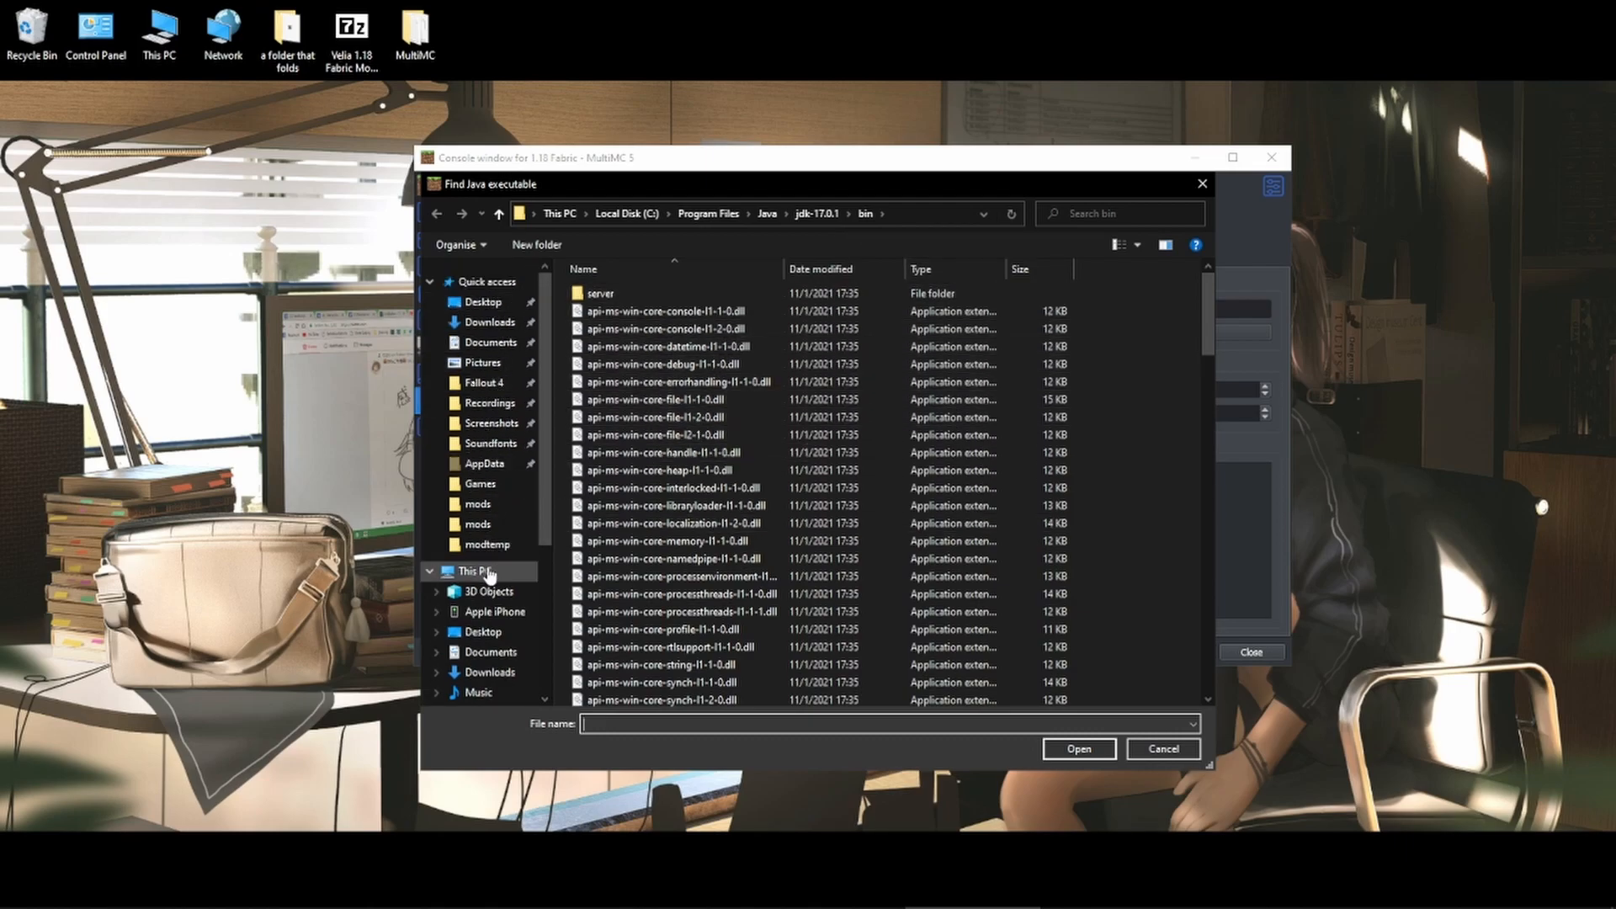
pyautogui.click(474, 570)
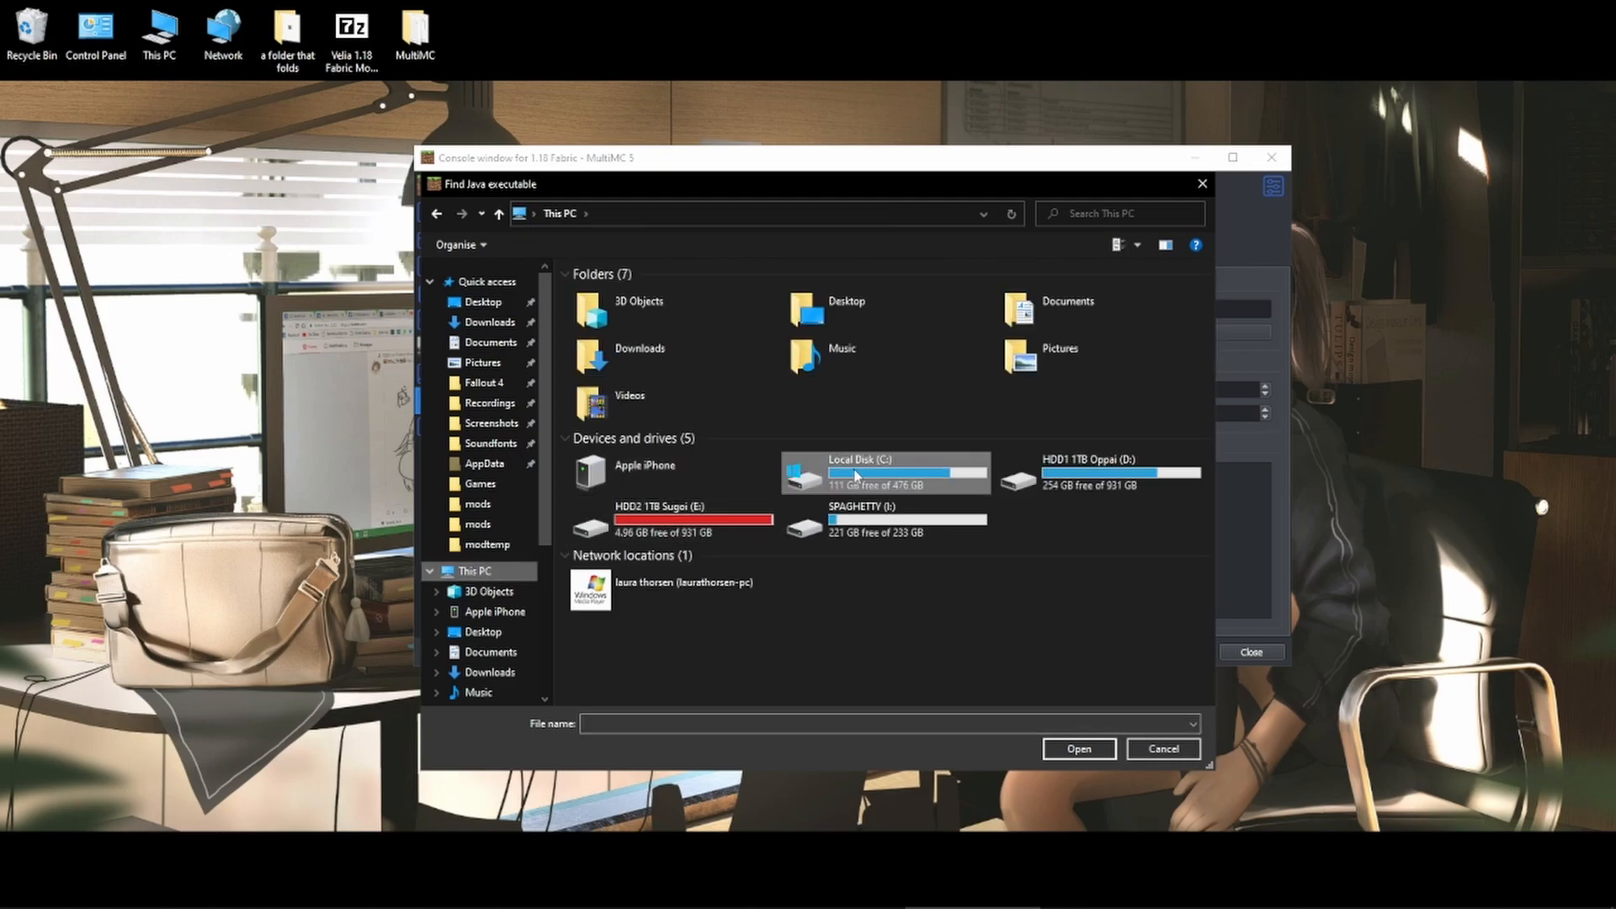
pyautogui.doubleClick(858, 471)
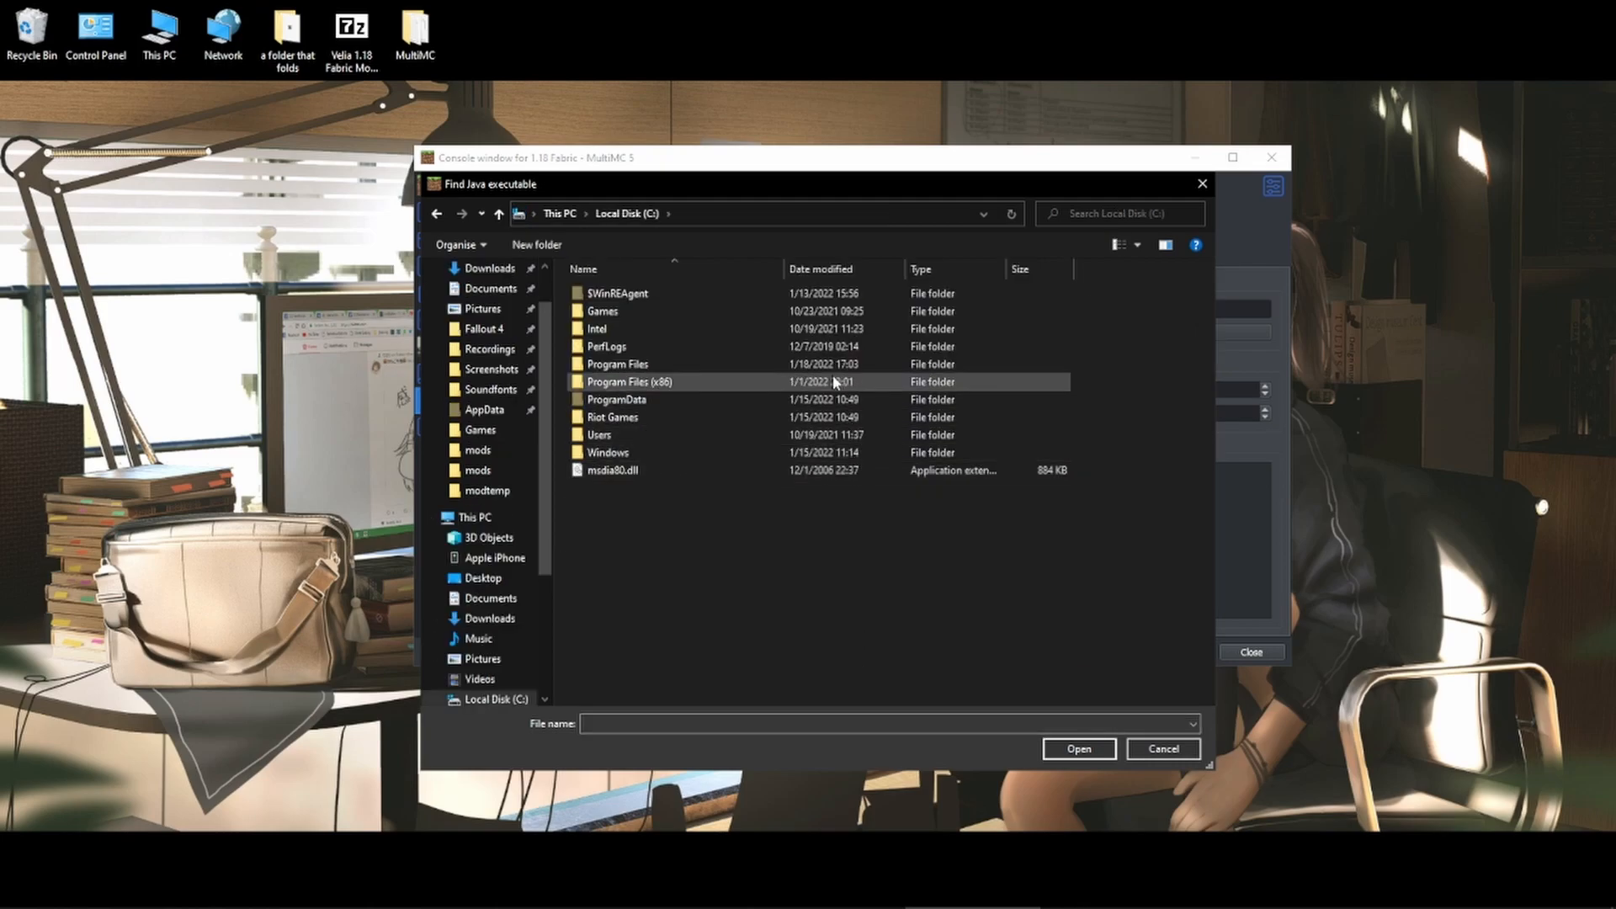
pyautogui.doubleClick(618, 363)
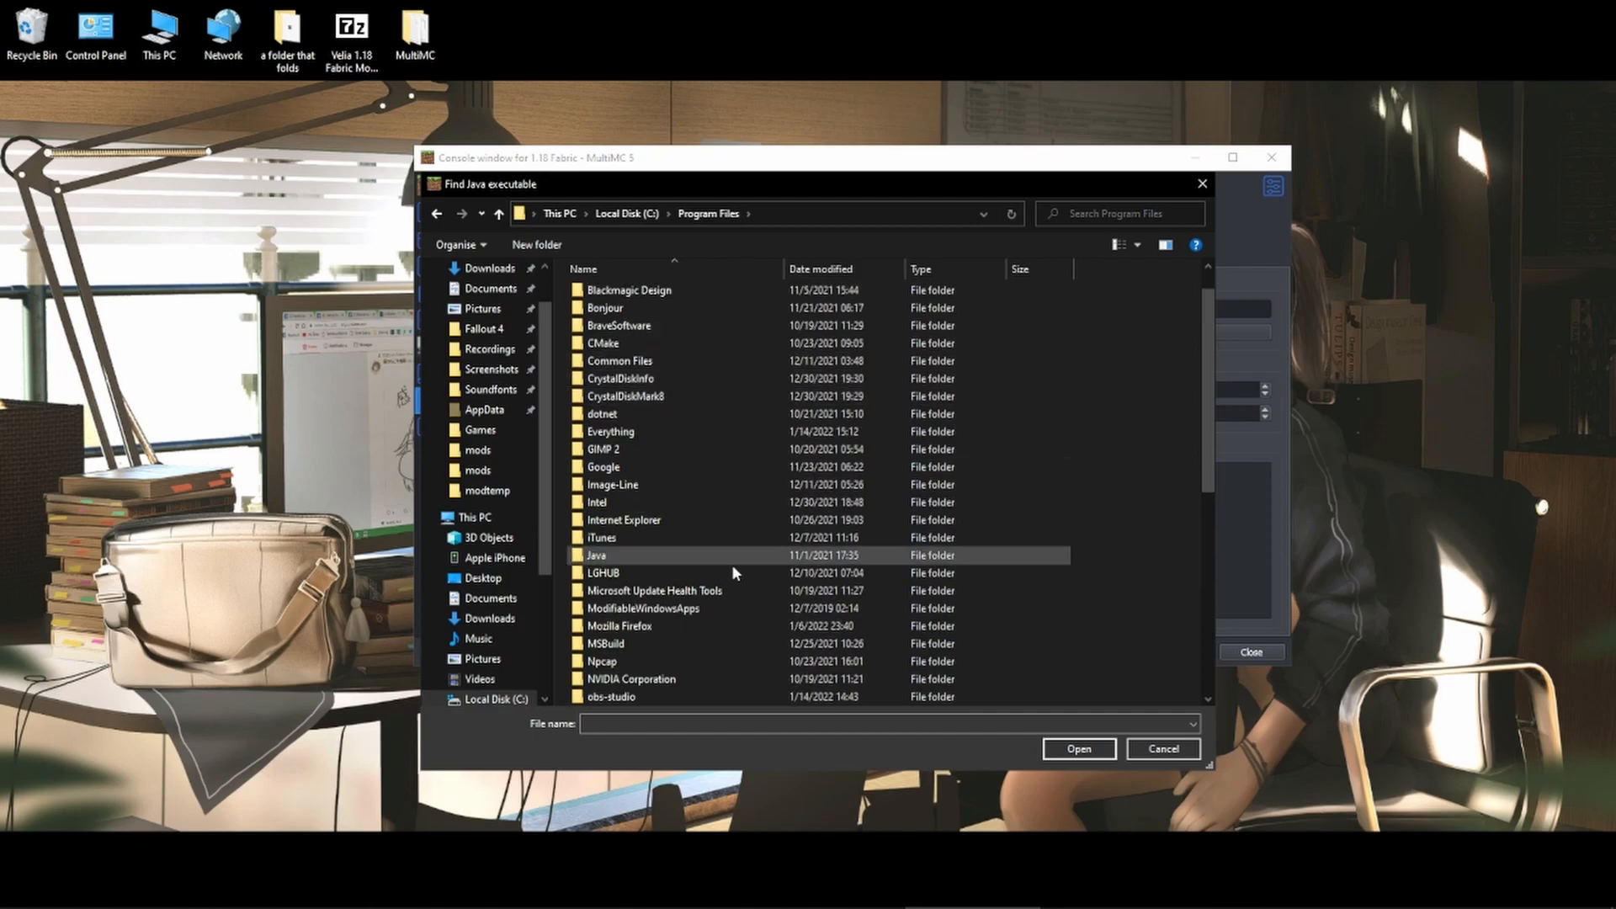
# Step: Continue into Java\jdk-17.0.1\bin, then bring up the Start menu
pyautogui.doubleClick(594, 555)
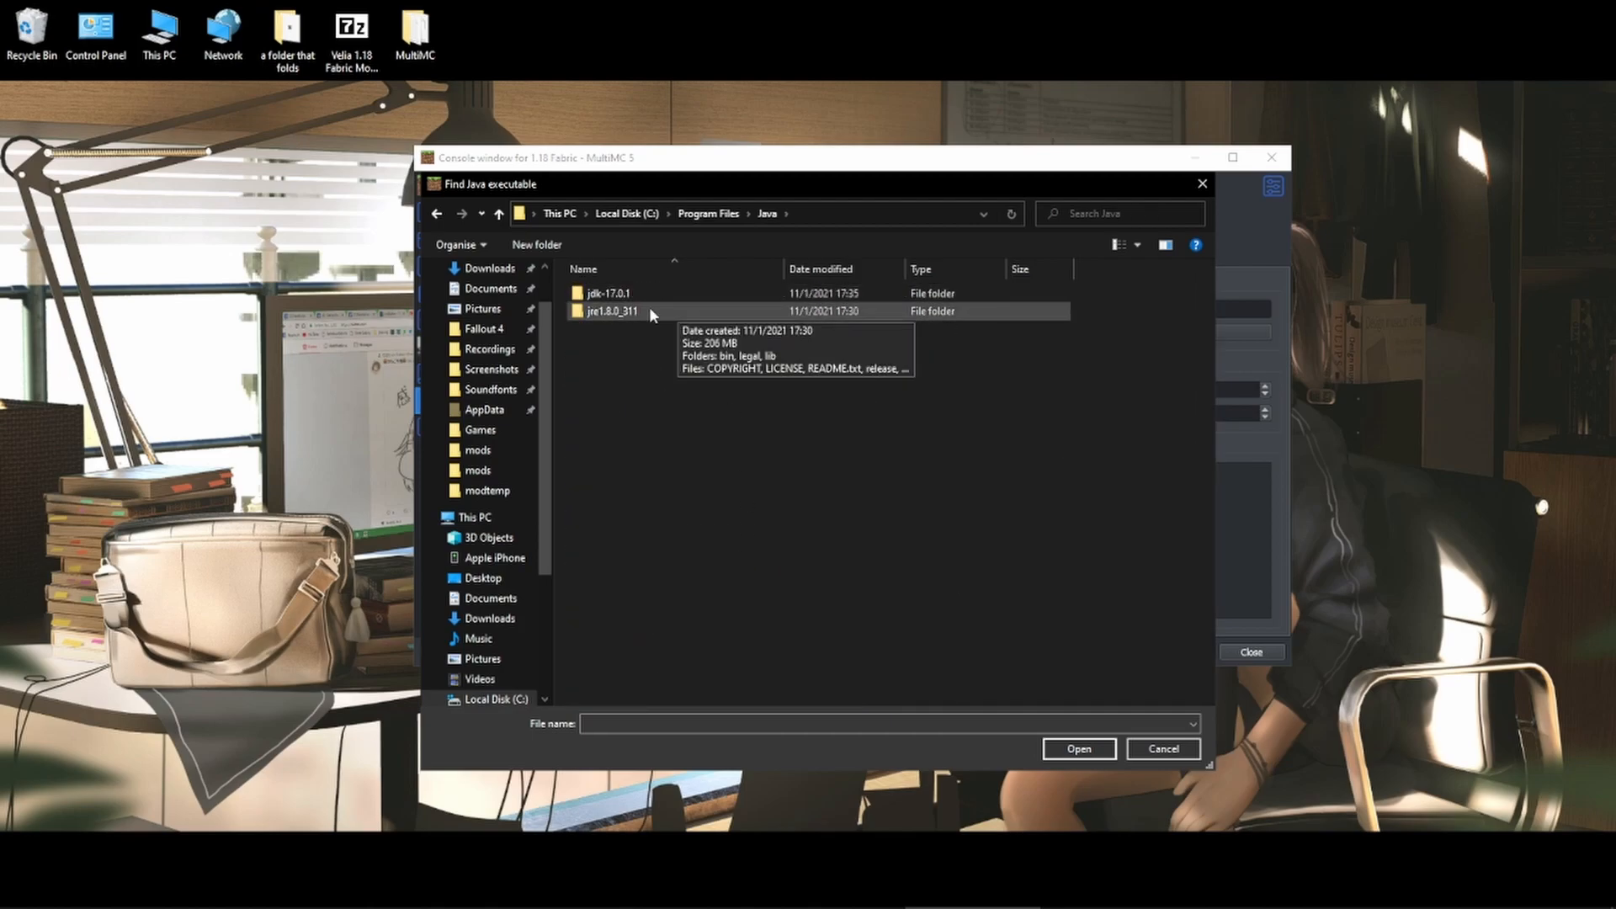
pyautogui.doubleClick(607, 293)
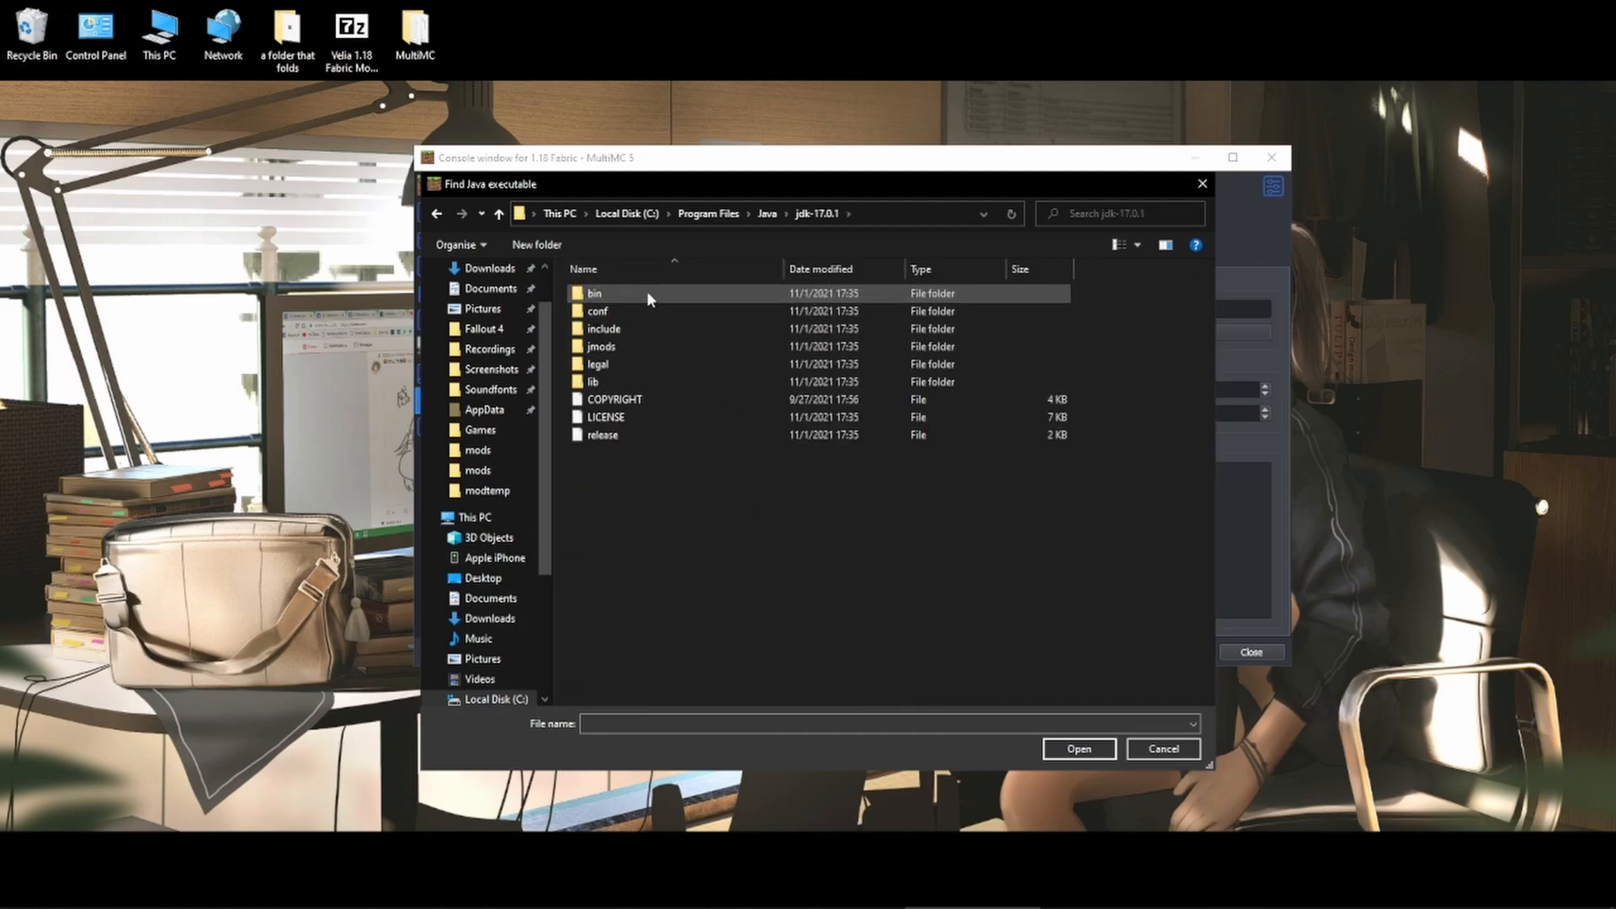
pyautogui.doubleClick(594, 293)
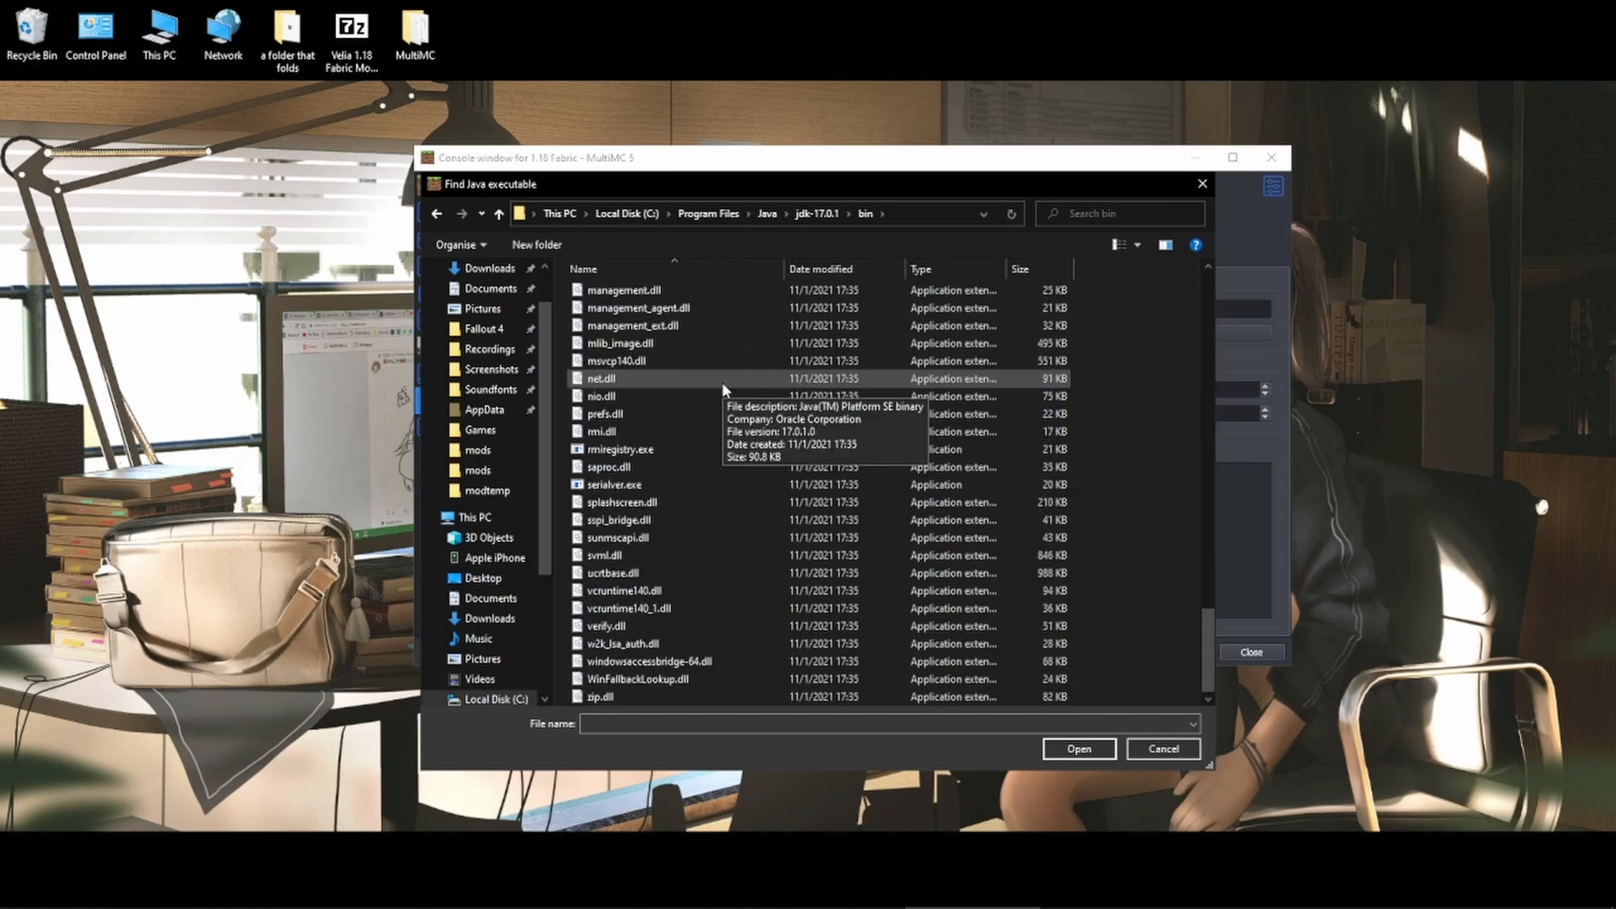
pyautogui.scroll(3)
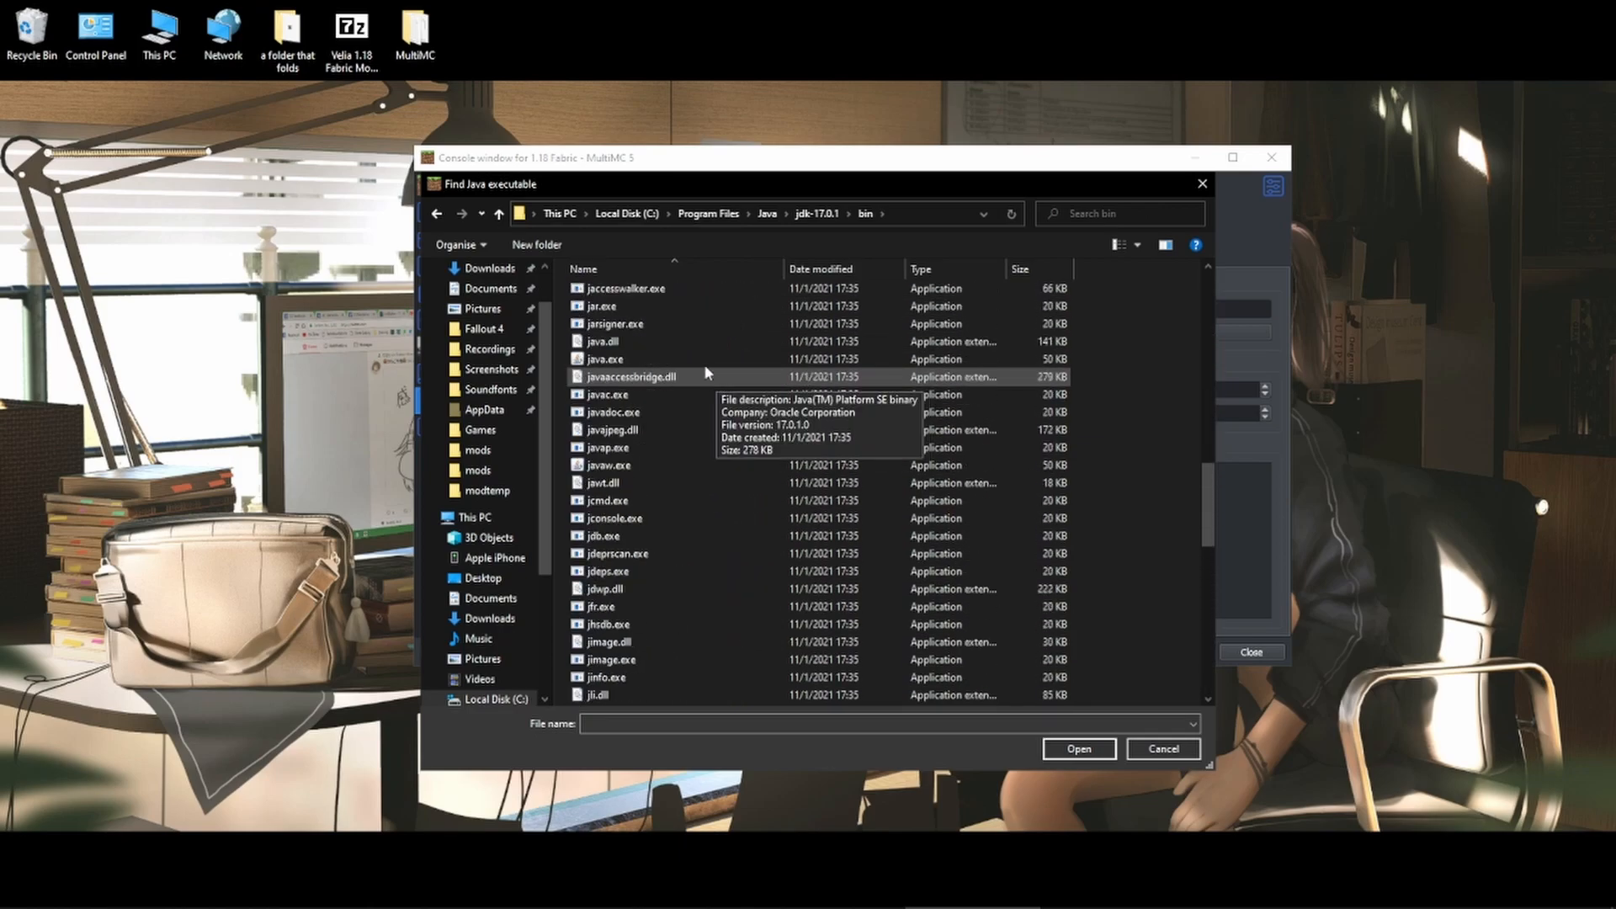
pyautogui.click(16, 895)
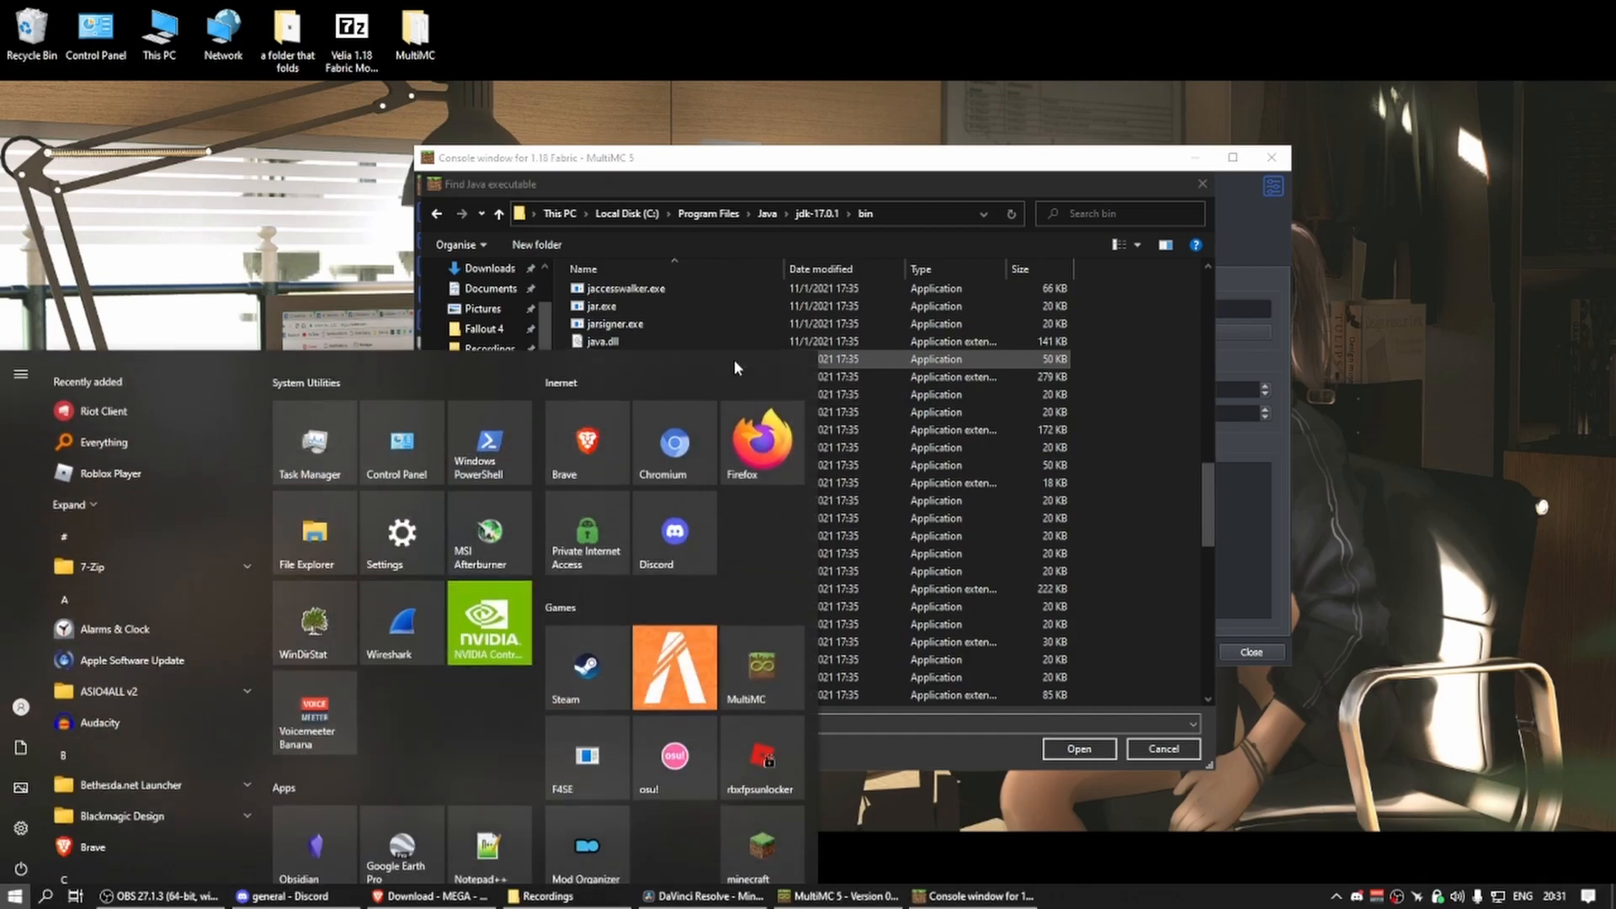
# Step: Launch File Explorer and show its View options for file name extensions and hidden items
pyautogui.click(306, 530)
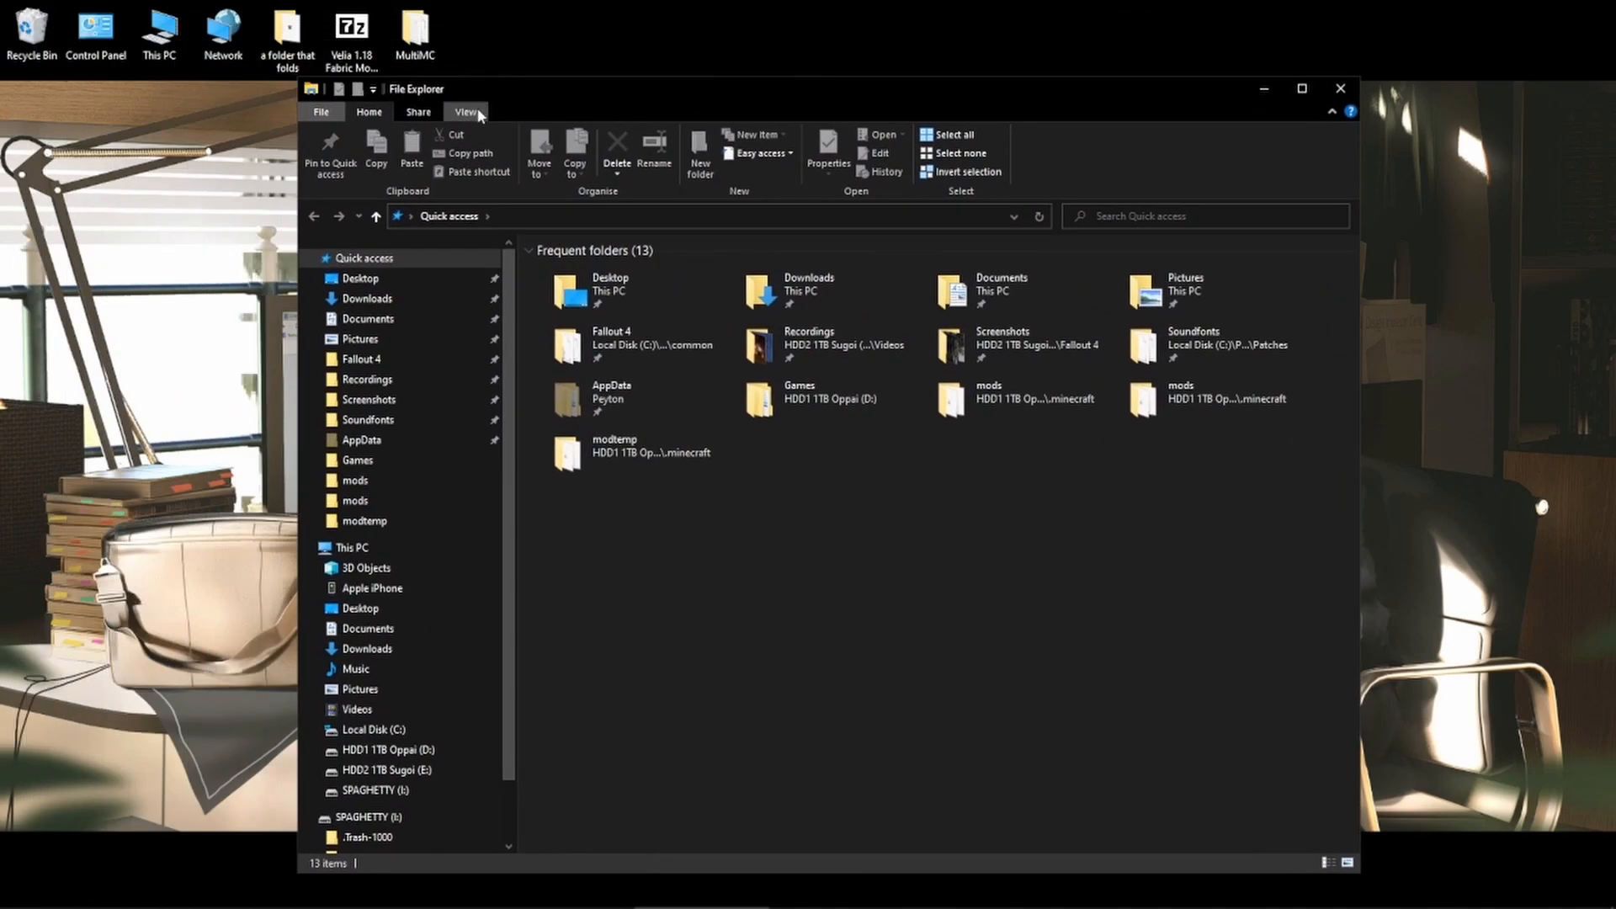
pyautogui.click(466, 111)
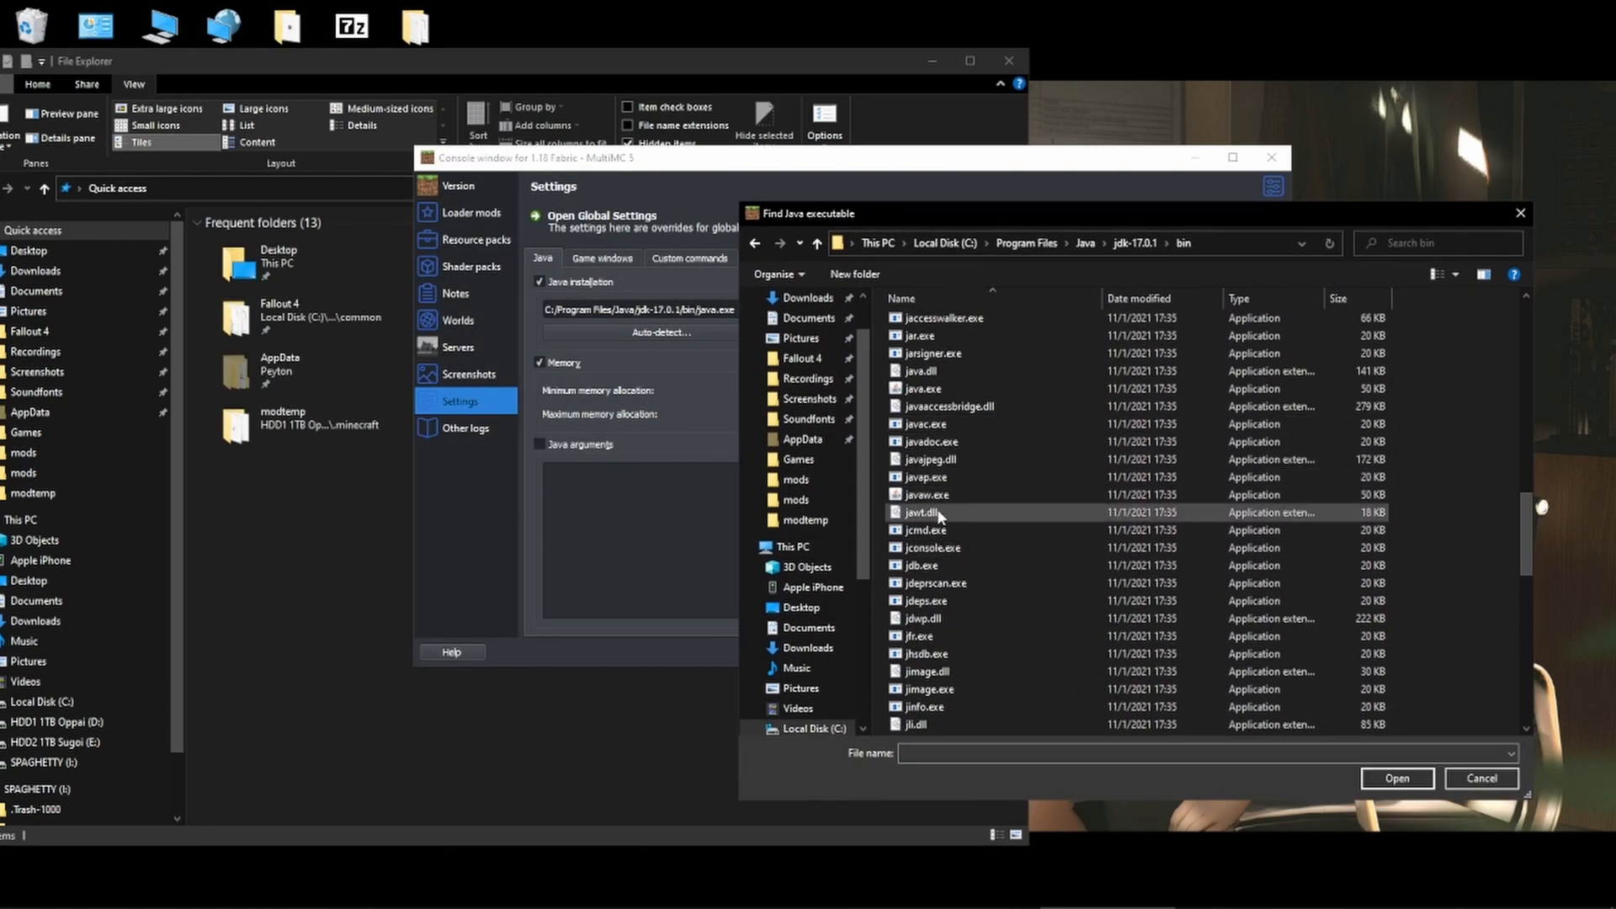
pyautogui.click(928, 671)
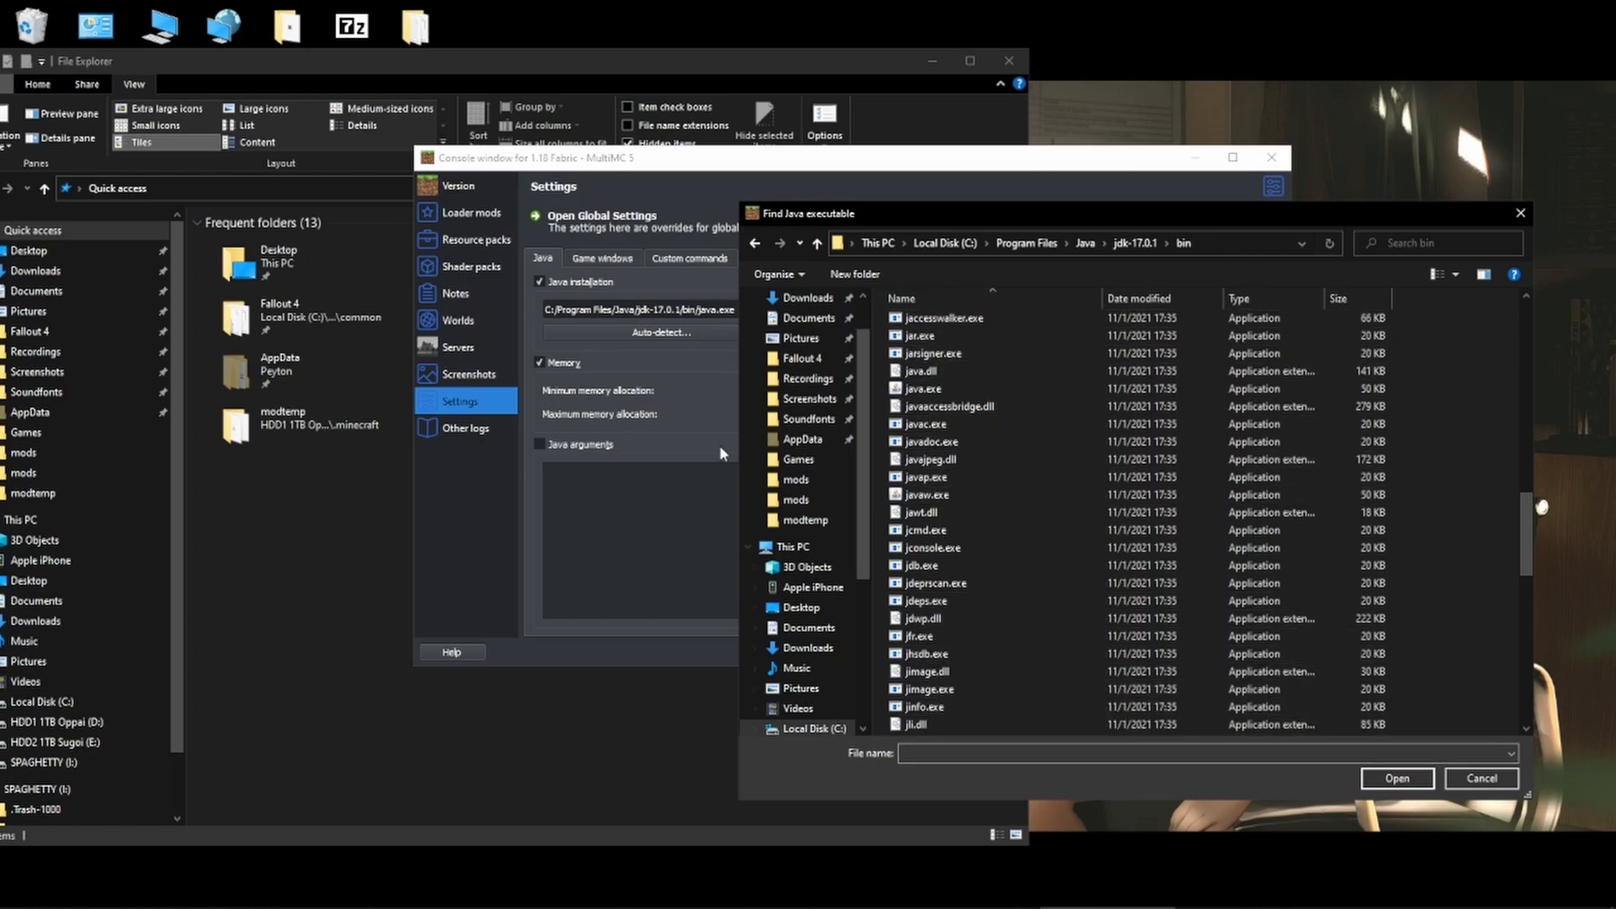
pyautogui.moveTo(994, 495)
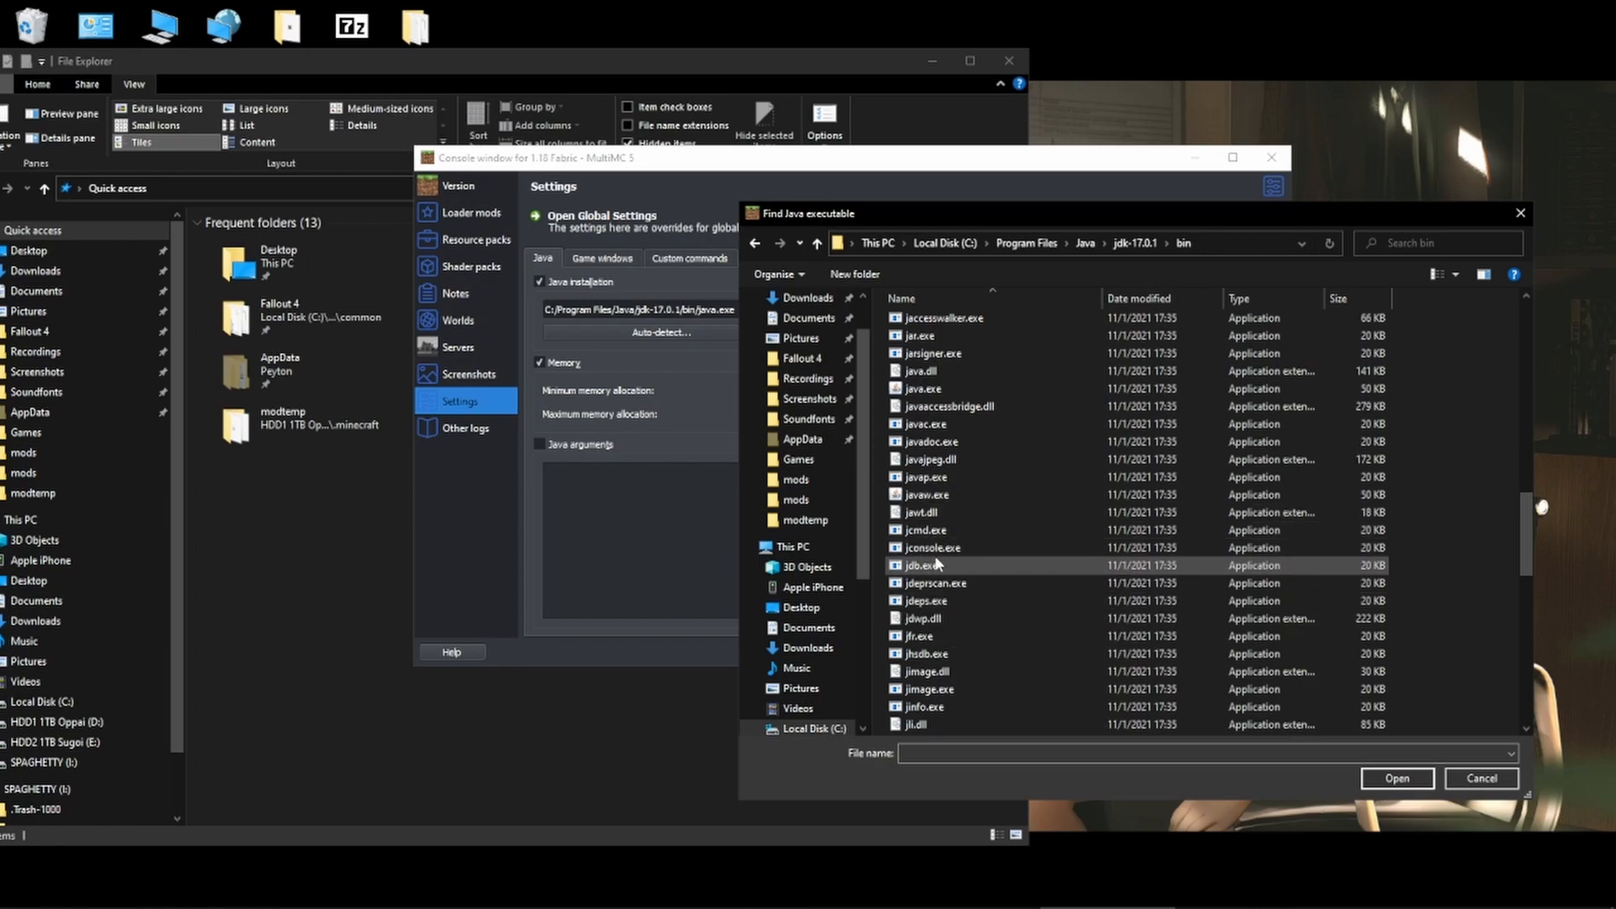
pyautogui.click(931, 547)
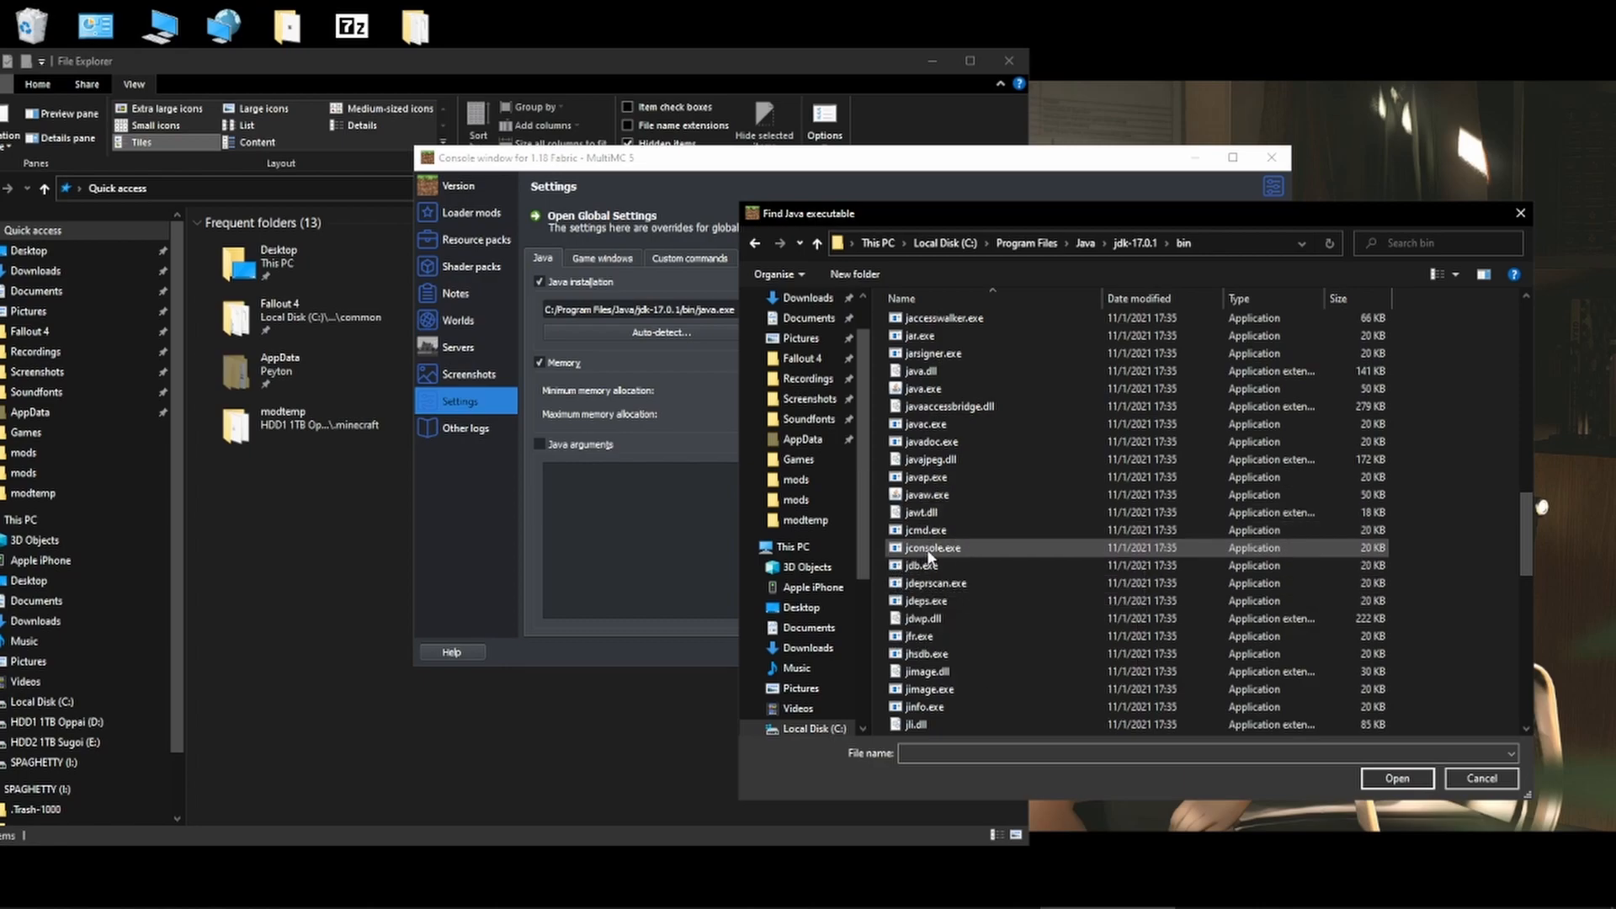
pyautogui.moveTo(966, 530)
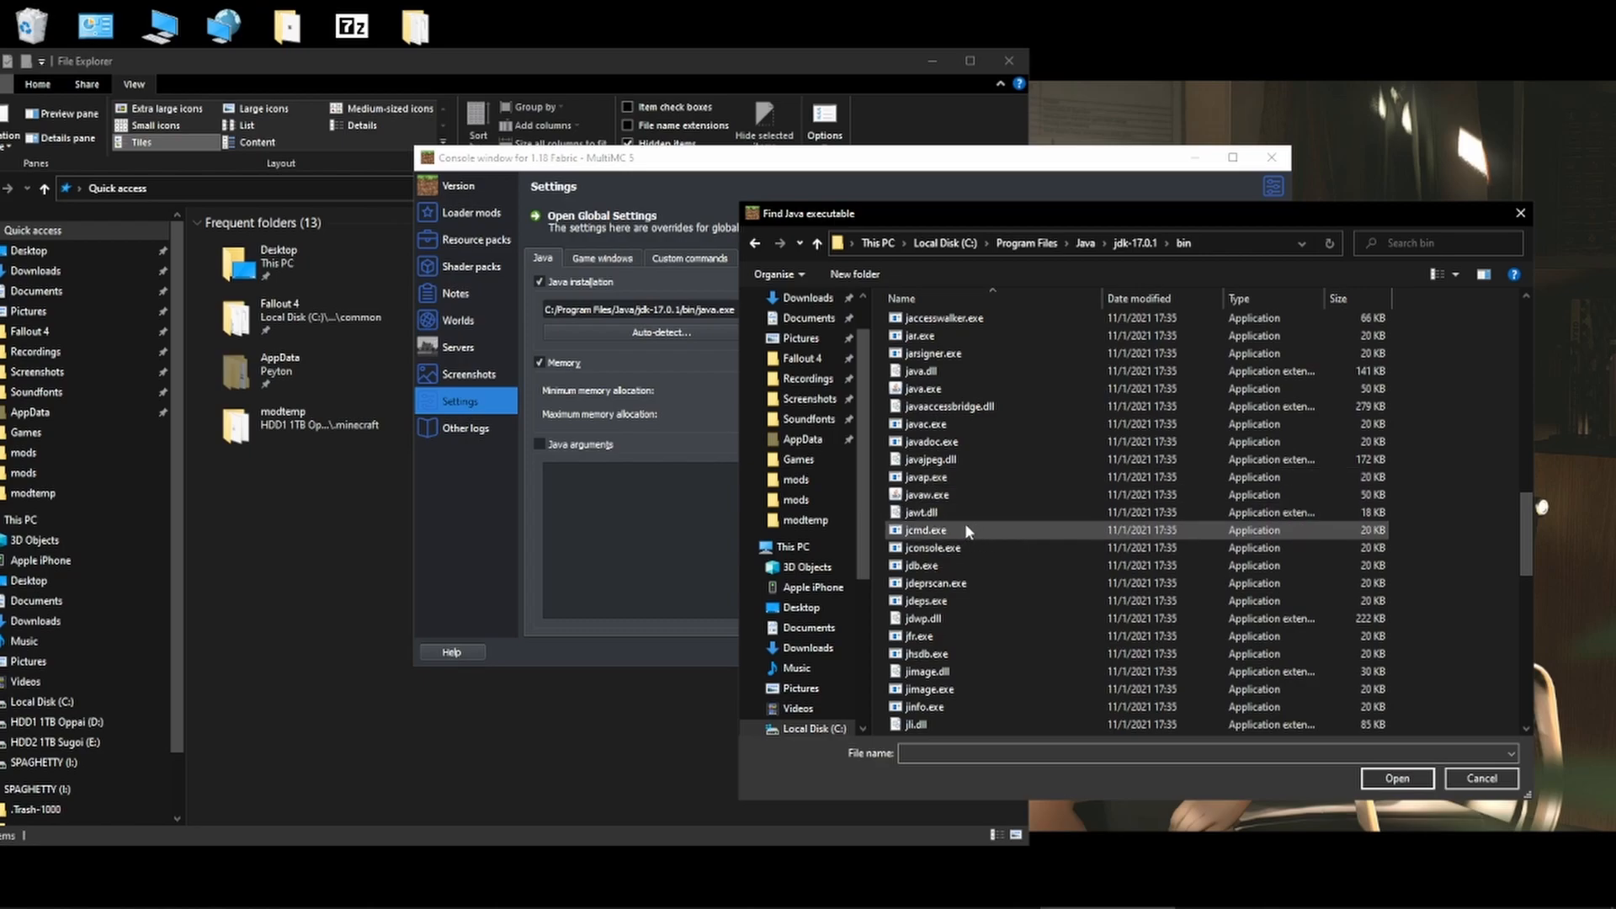
pyautogui.moveTo(1008, 530)
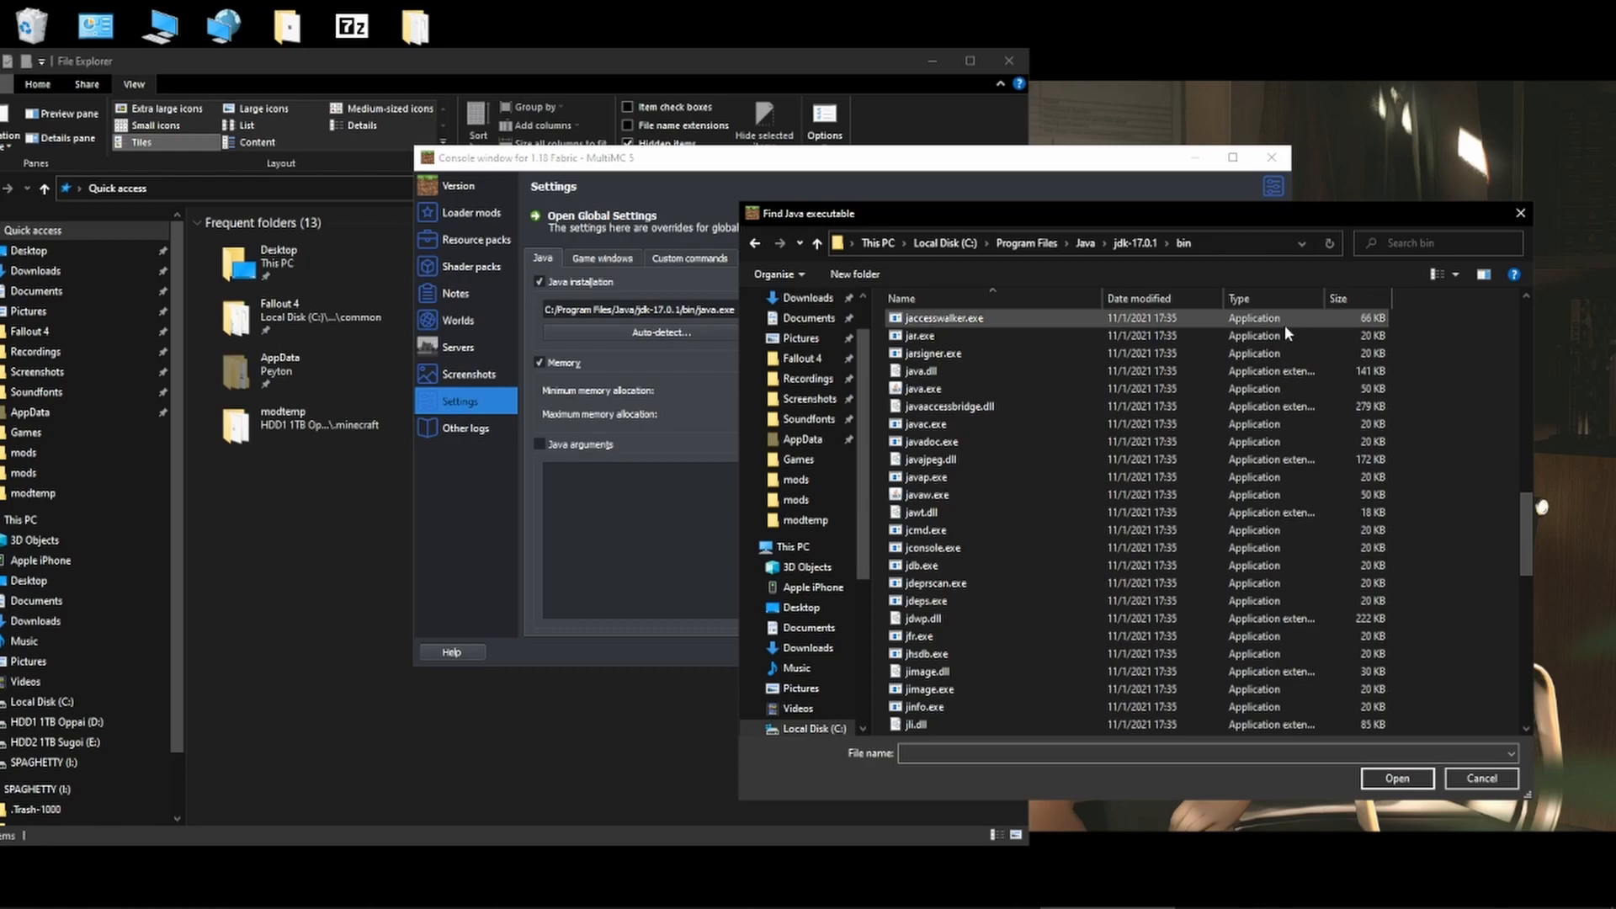
pyautogui.moveTo(956, 641)
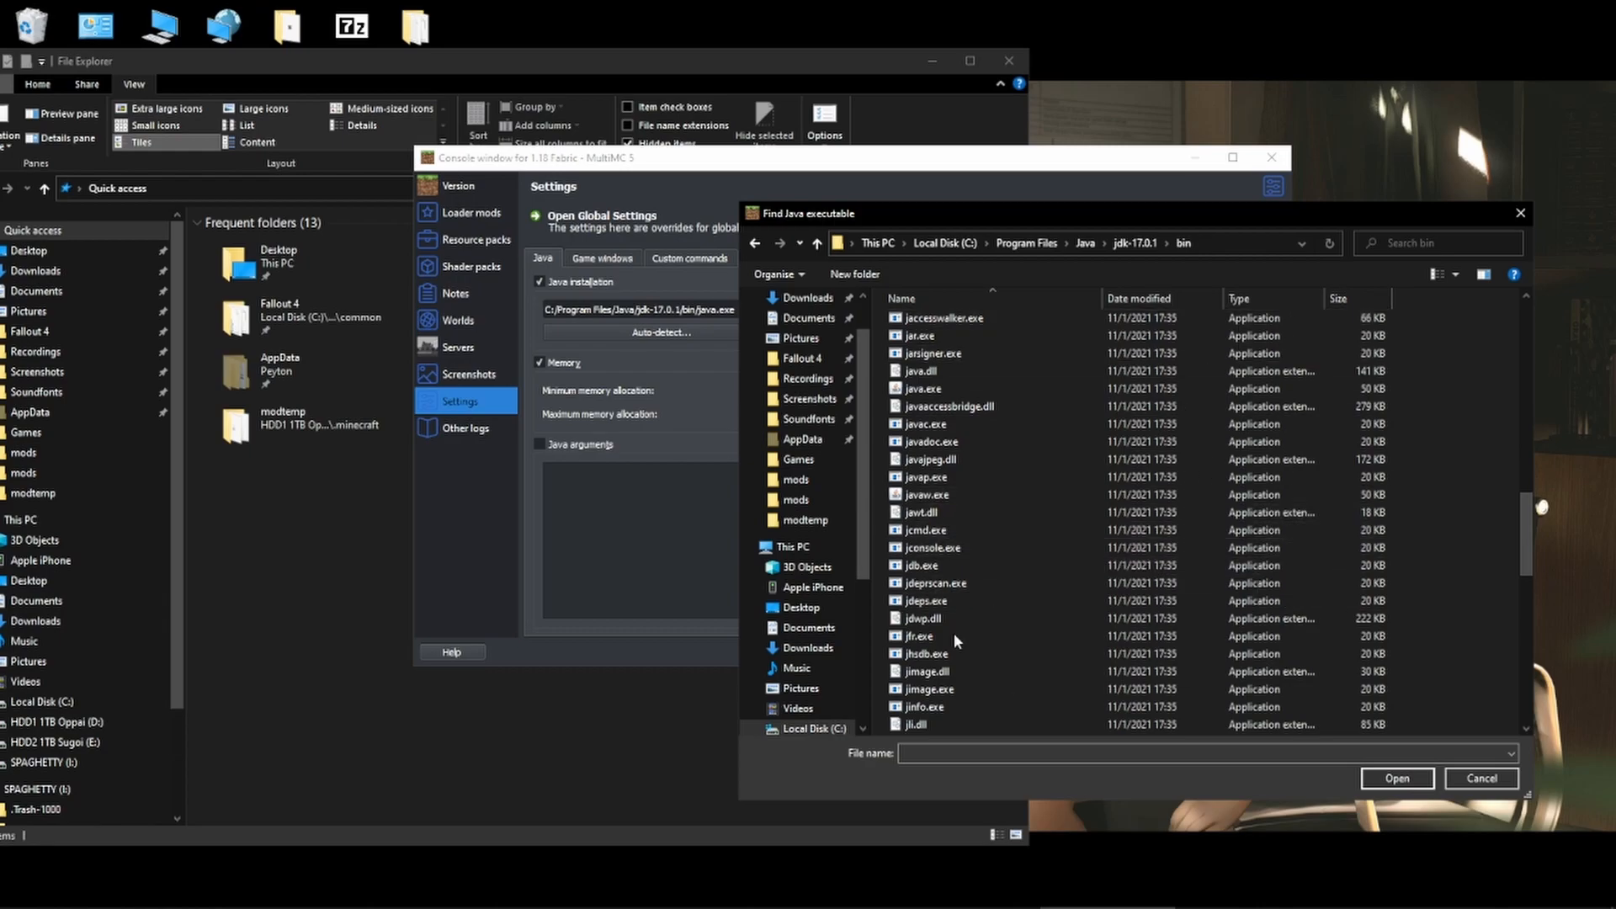
pyautogui.moveTo(1233, 273)
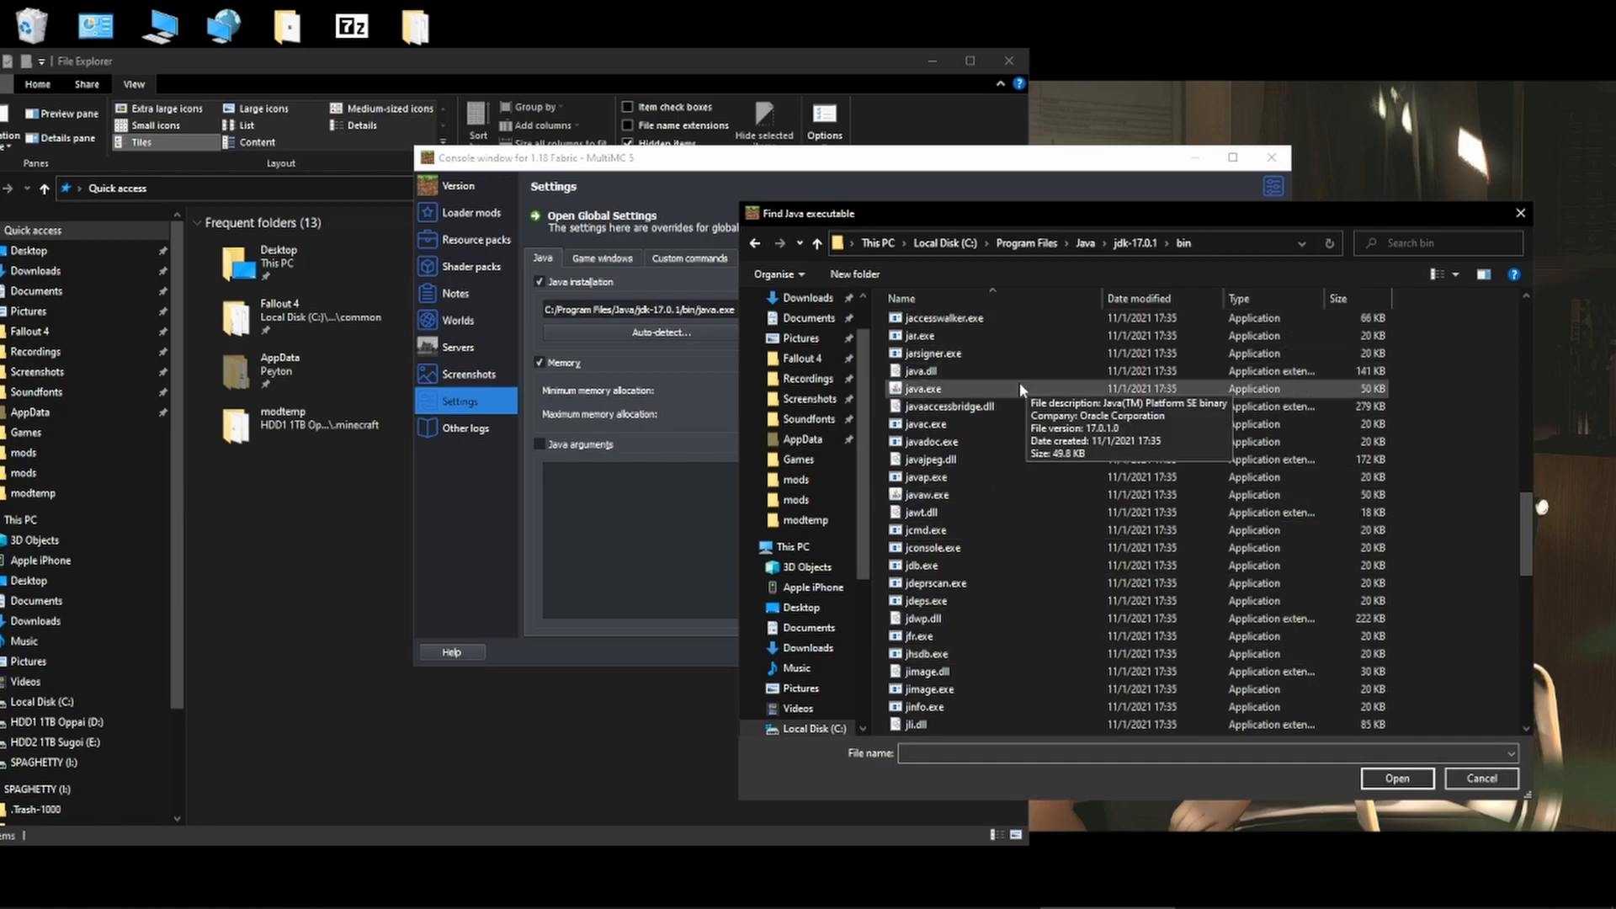
# Step: Choose jdk-17.0.1's java.exe as the Java installation and confirm the test reports version 17.0.1
pyautogui.click(921, 389)
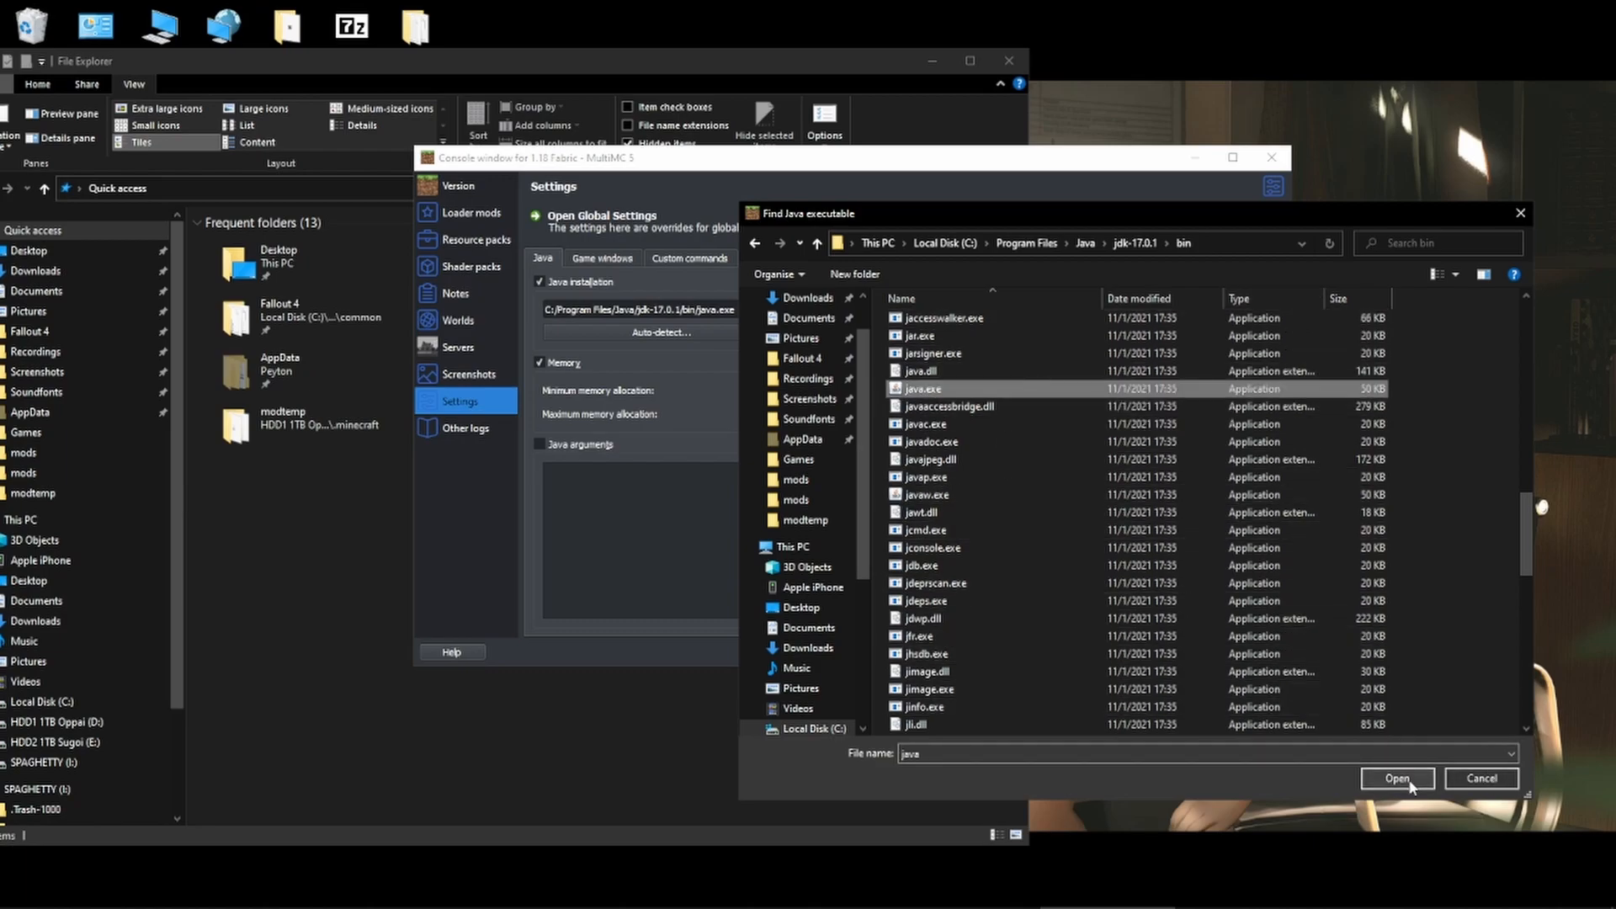
pyautogui.click(1396, 778)
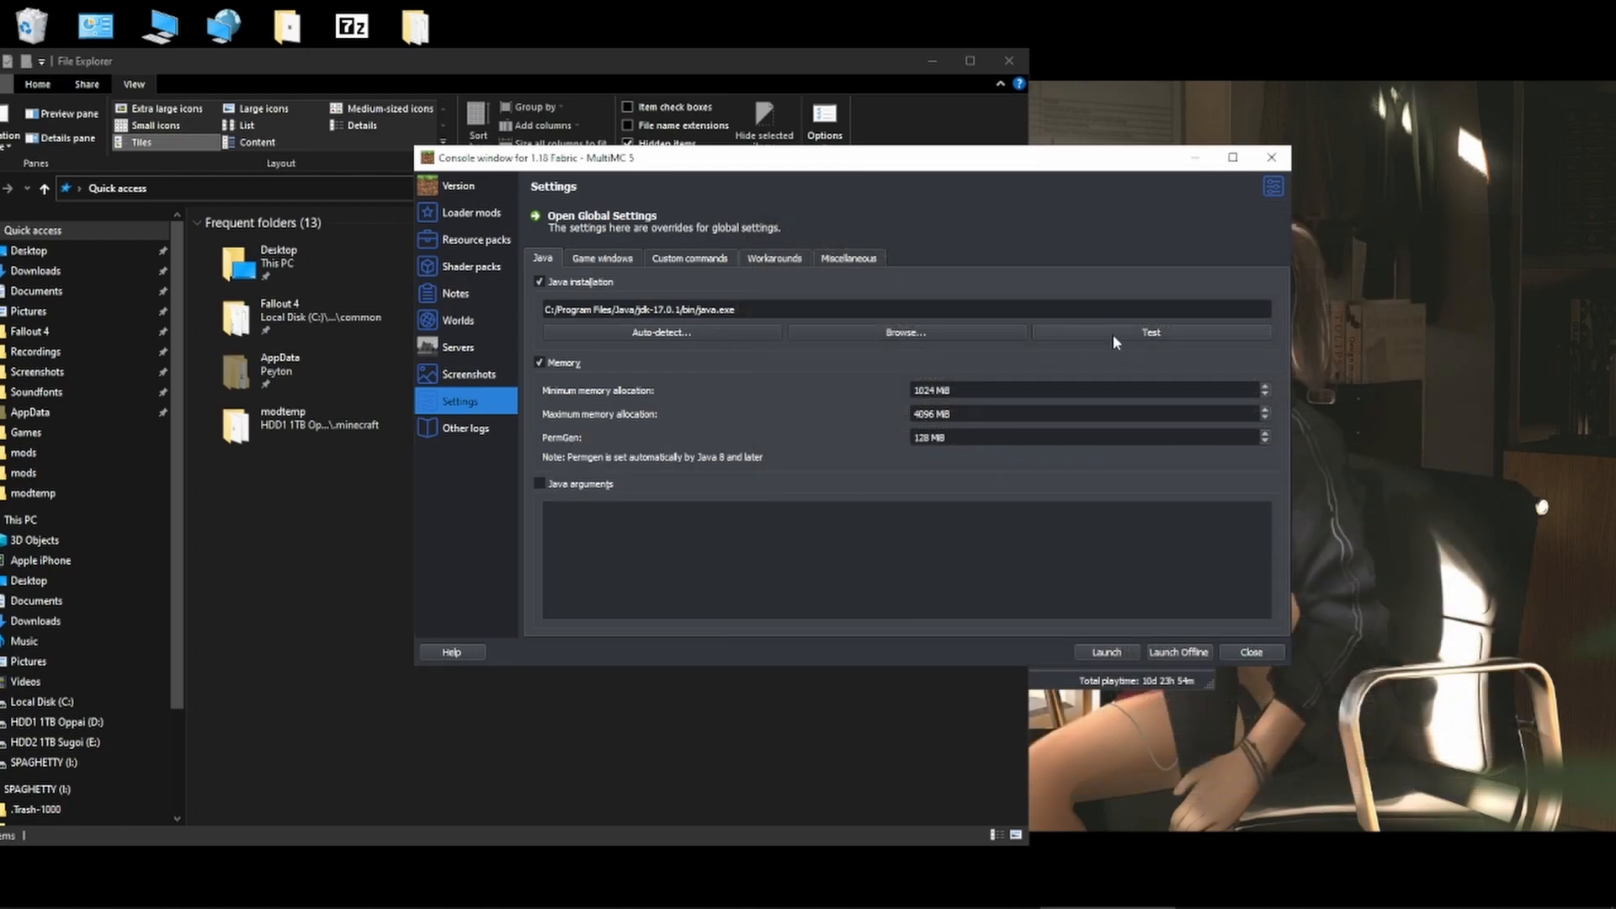
pyautogui.click(1149, 331)
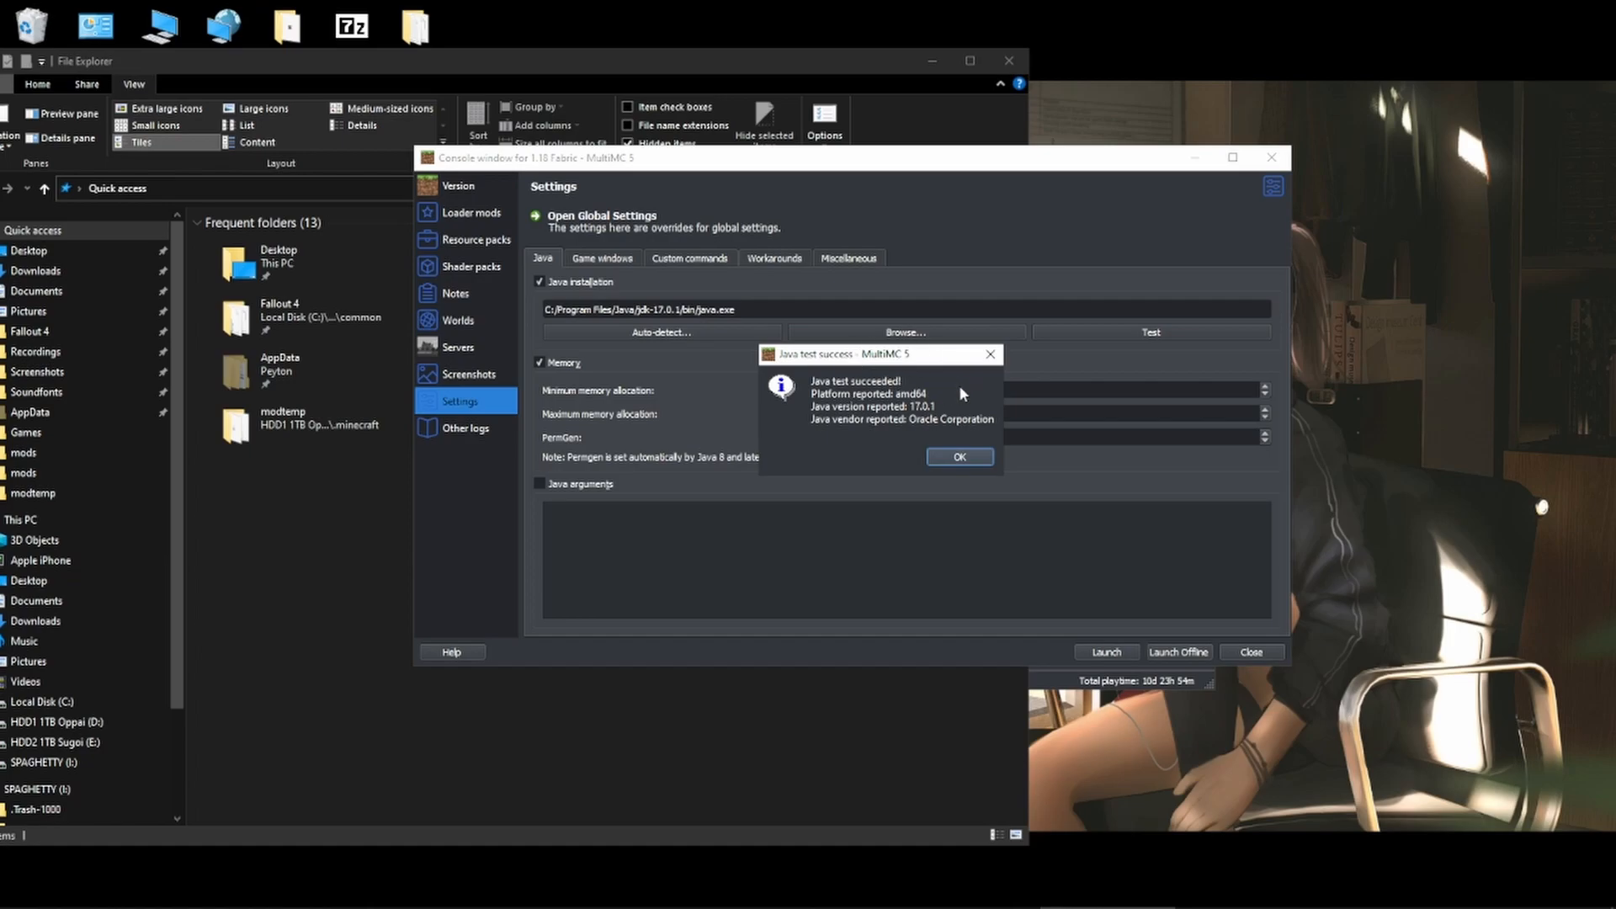
pyautogui.click(958, 456)
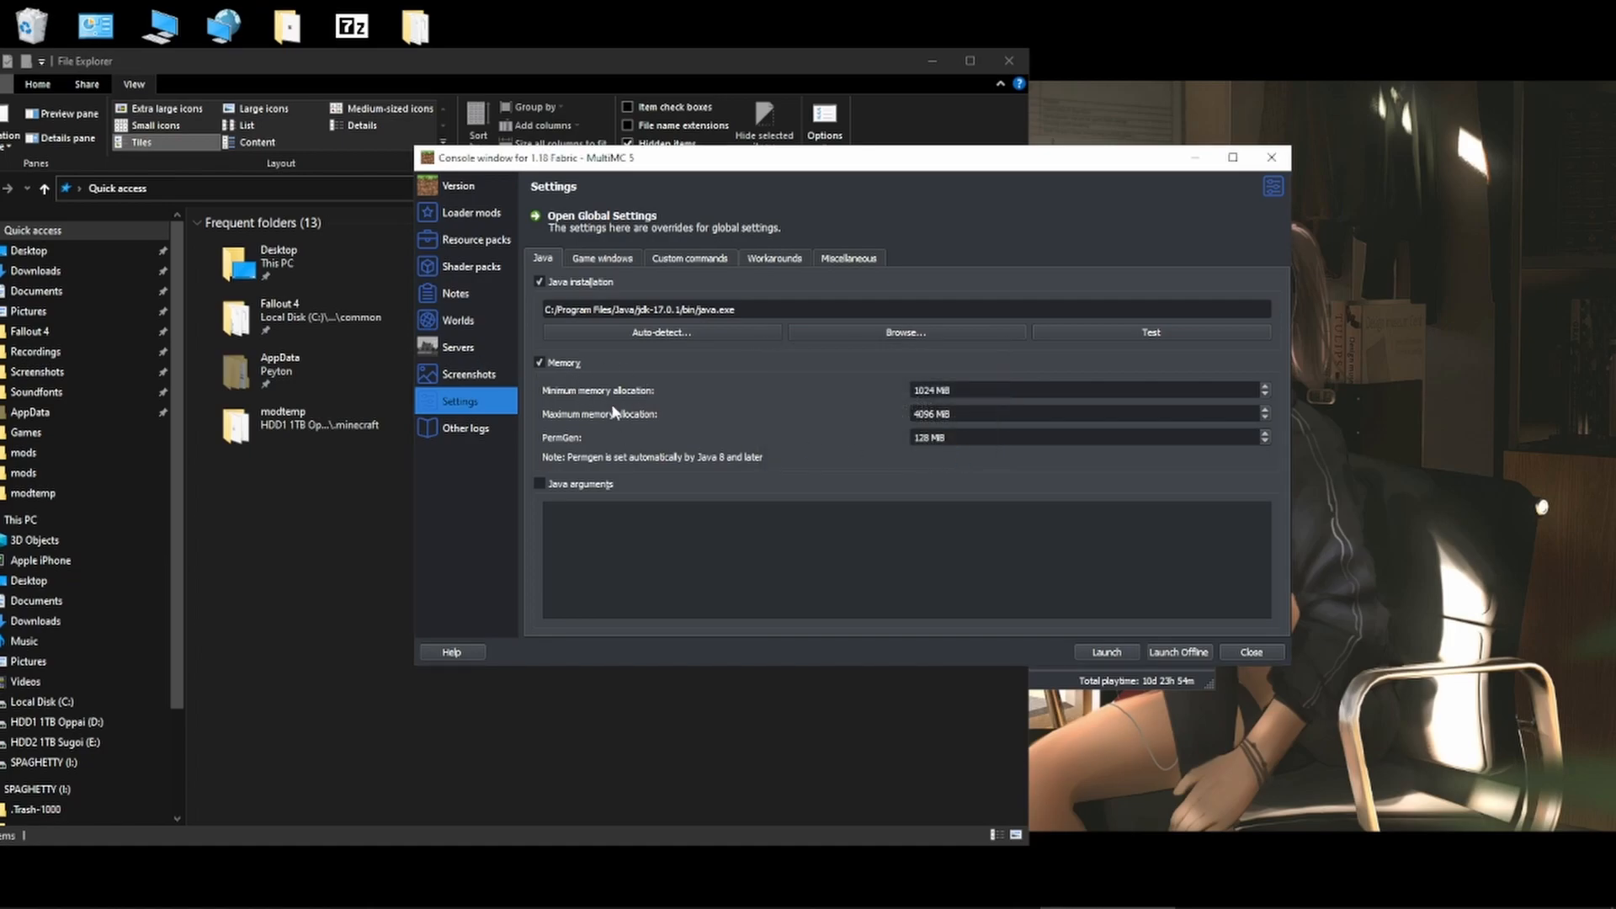
pyautogui.moveTo(838, 434)
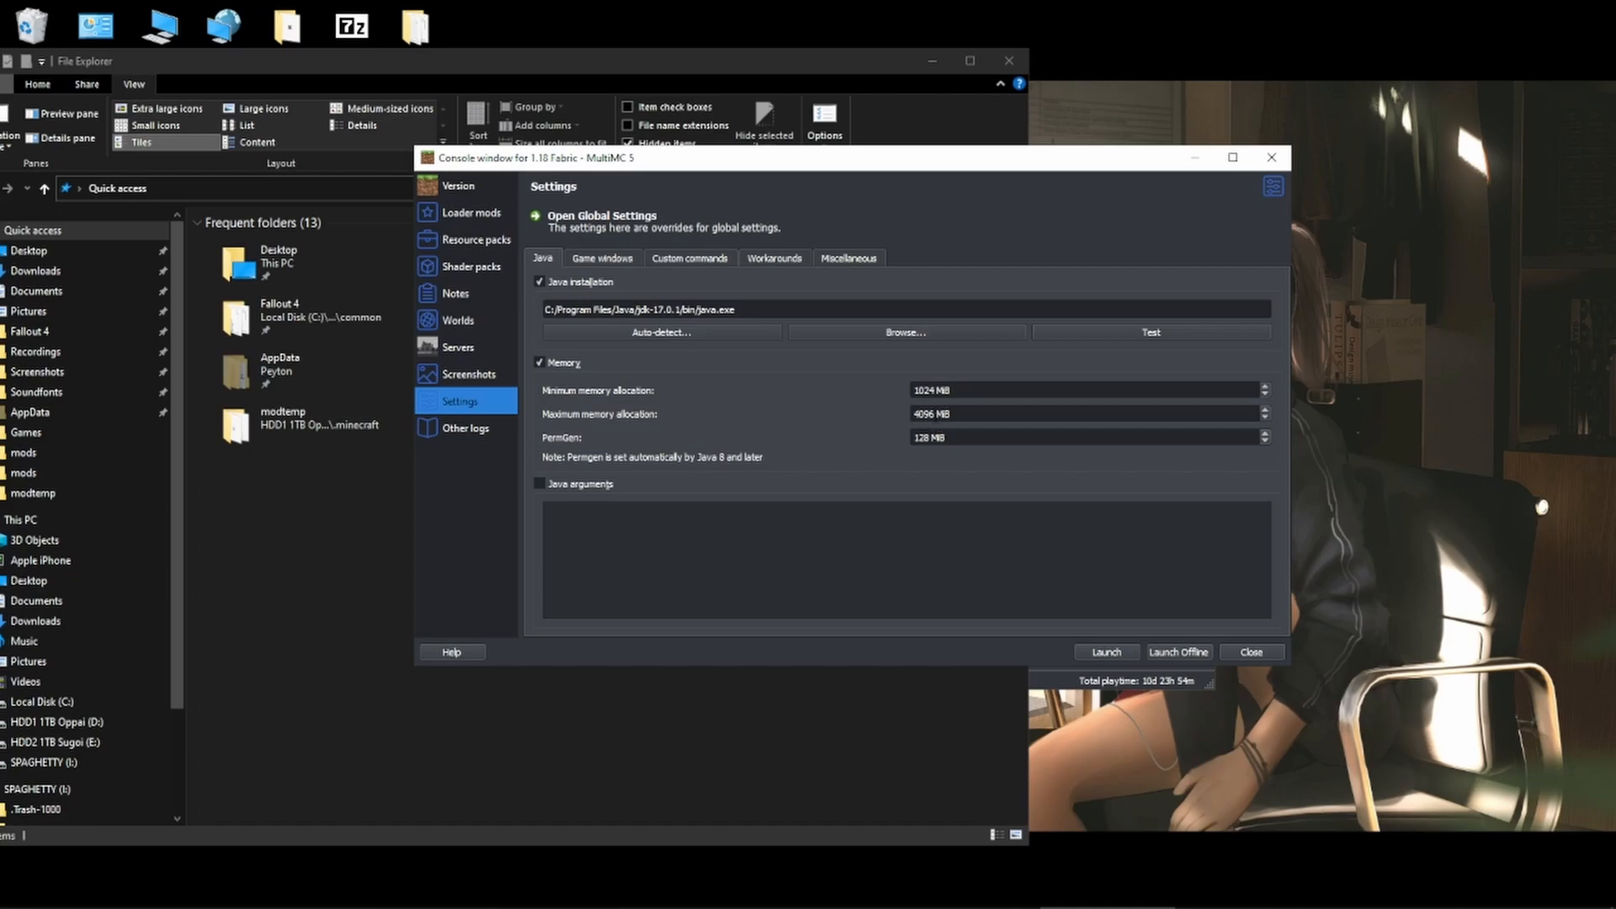
pyautogui.click(1082, 414)
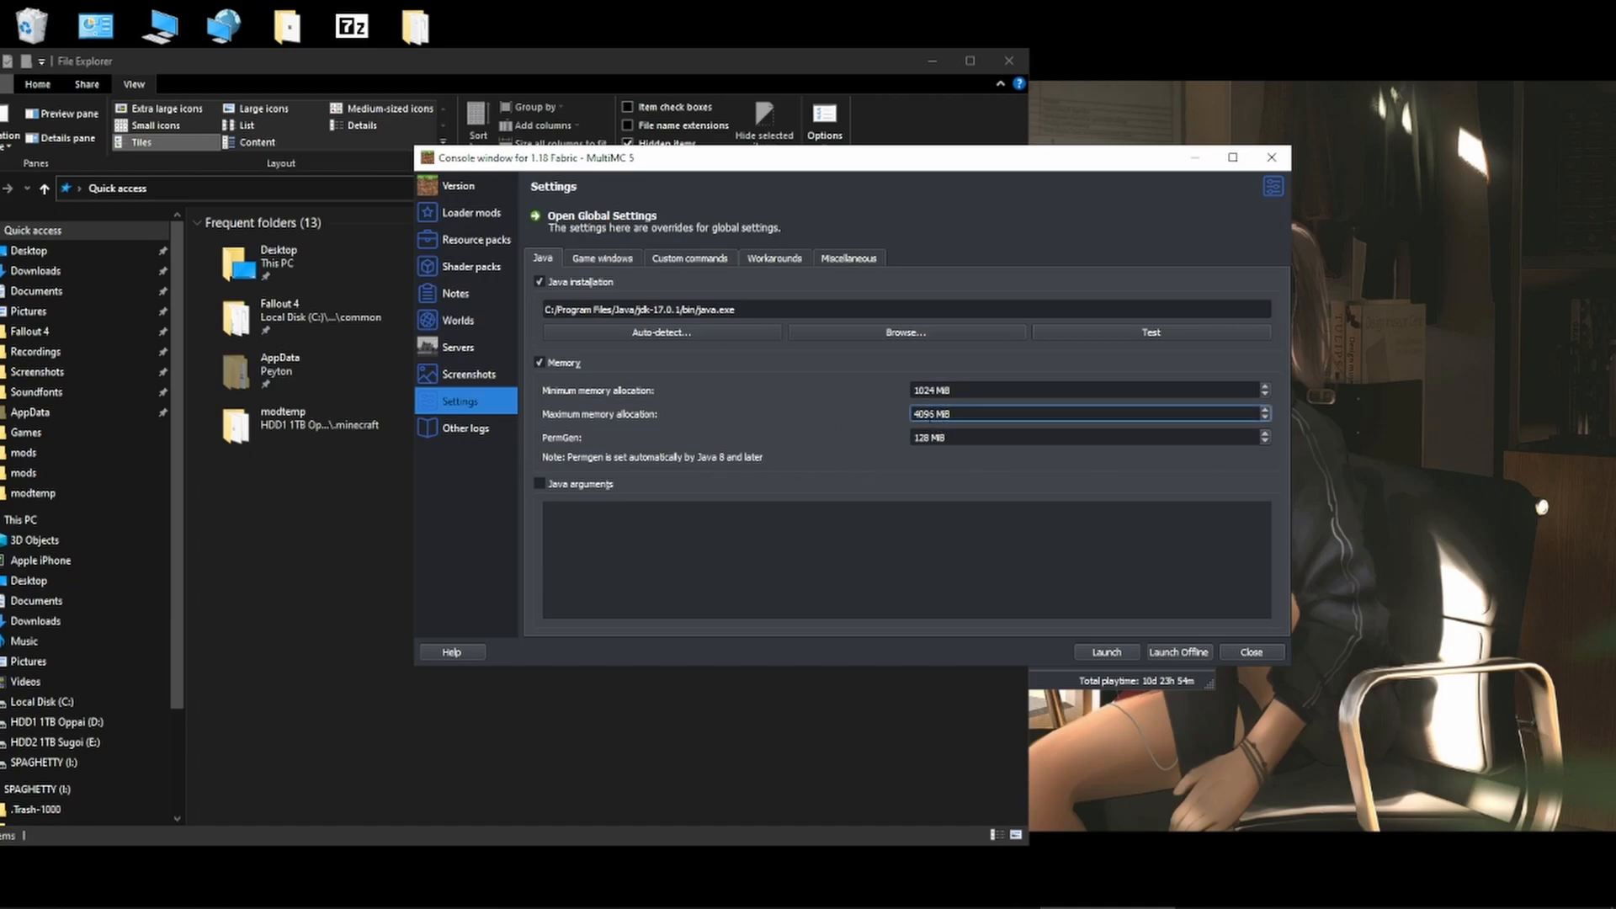